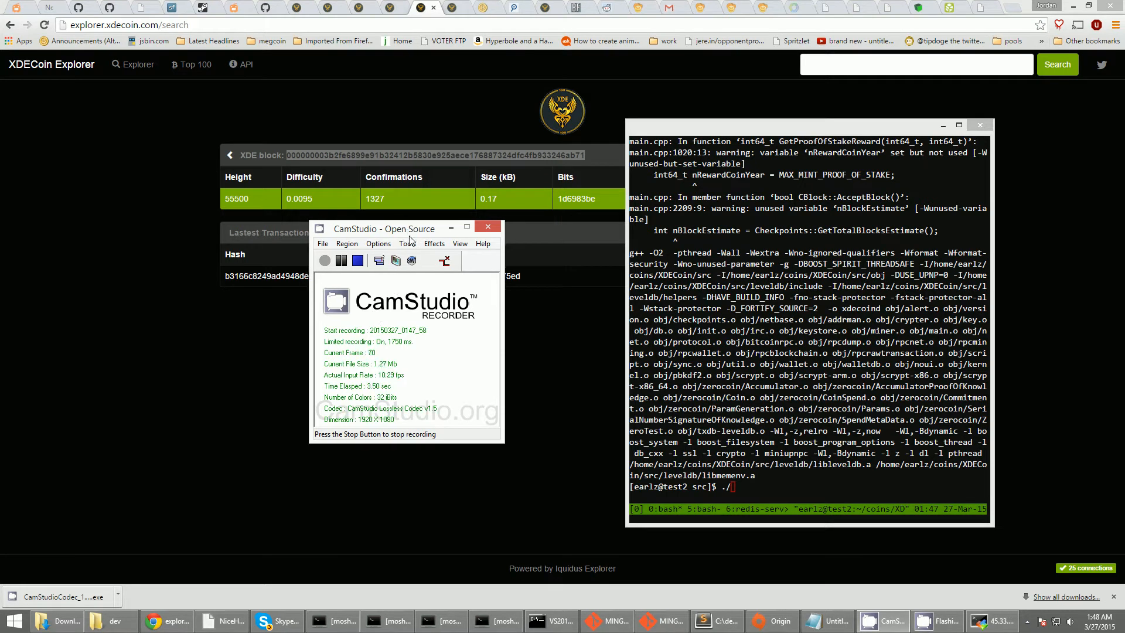
Position the mosh terminal window over the explorer page, ready for commands
{"action": "left_click_drag", "start_coordinate": [385, 229], "coordinate": [350, 216]}
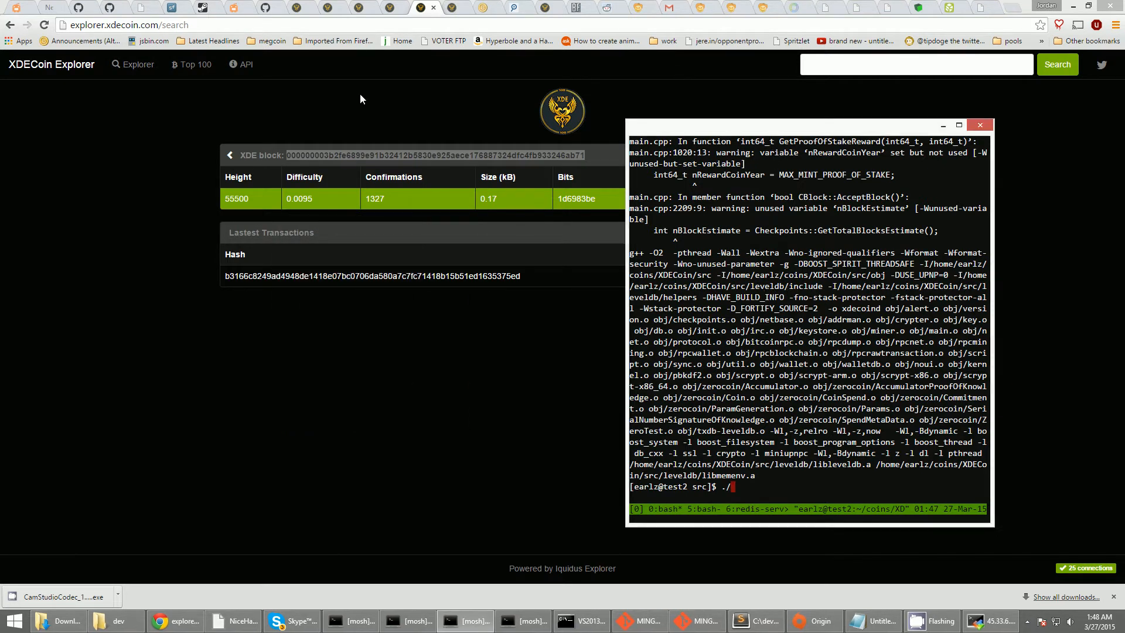
{"action": "left_click_drag", "start_coordinate": [808, 124], "coordinate": [686, 113]}
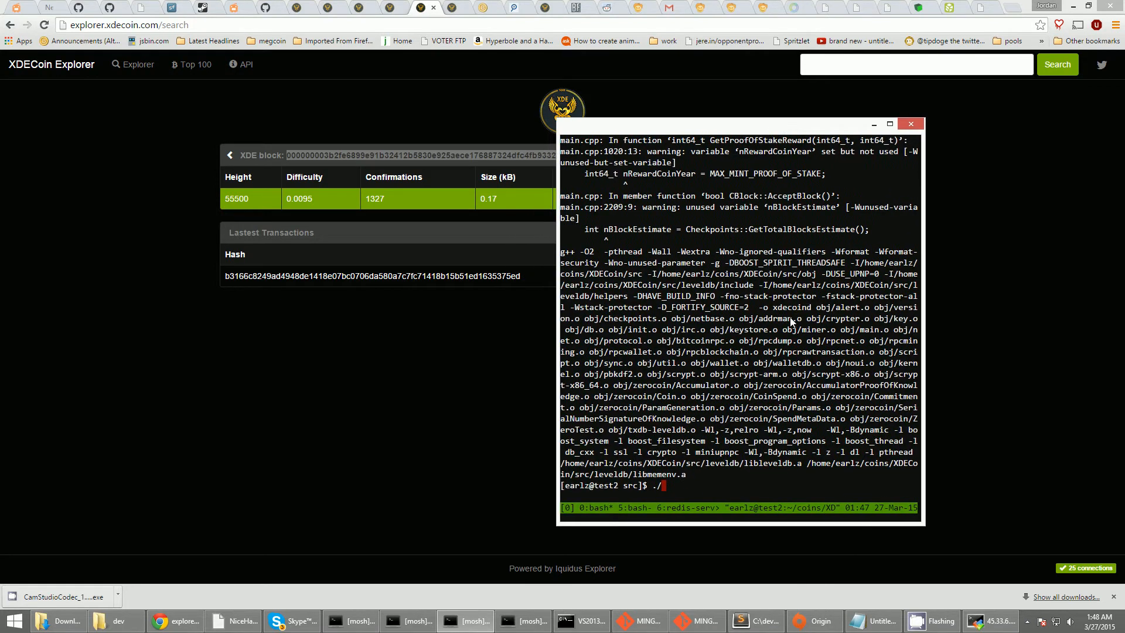
{"action": "mouse_move", "coordinate": [720, 496]}
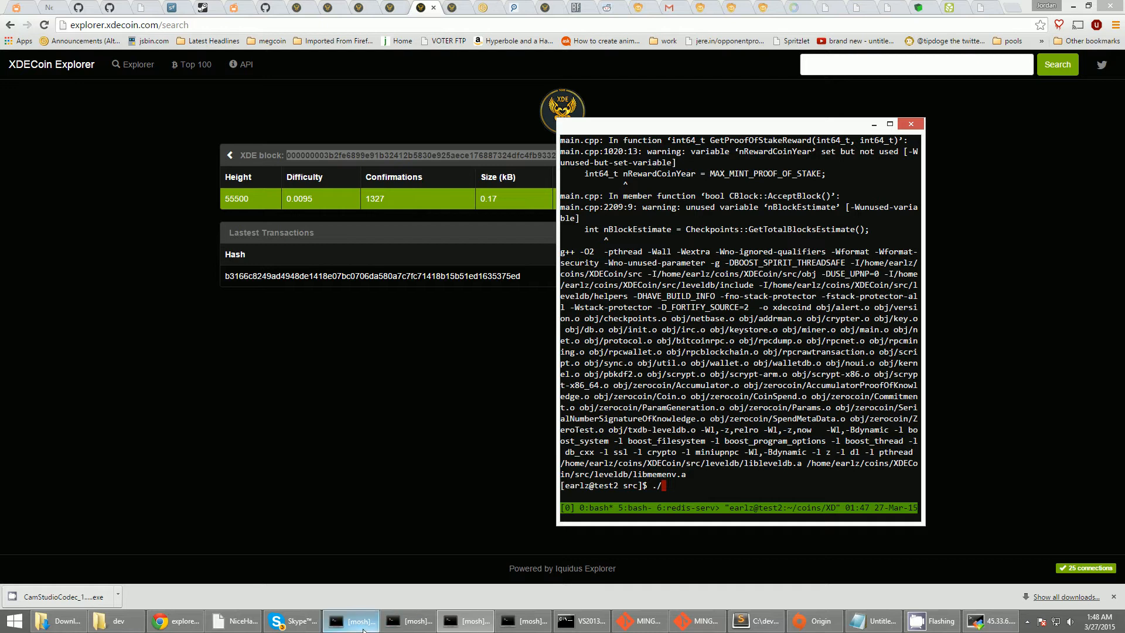
{"action": "left_click", "coordinate": [350, 621]}
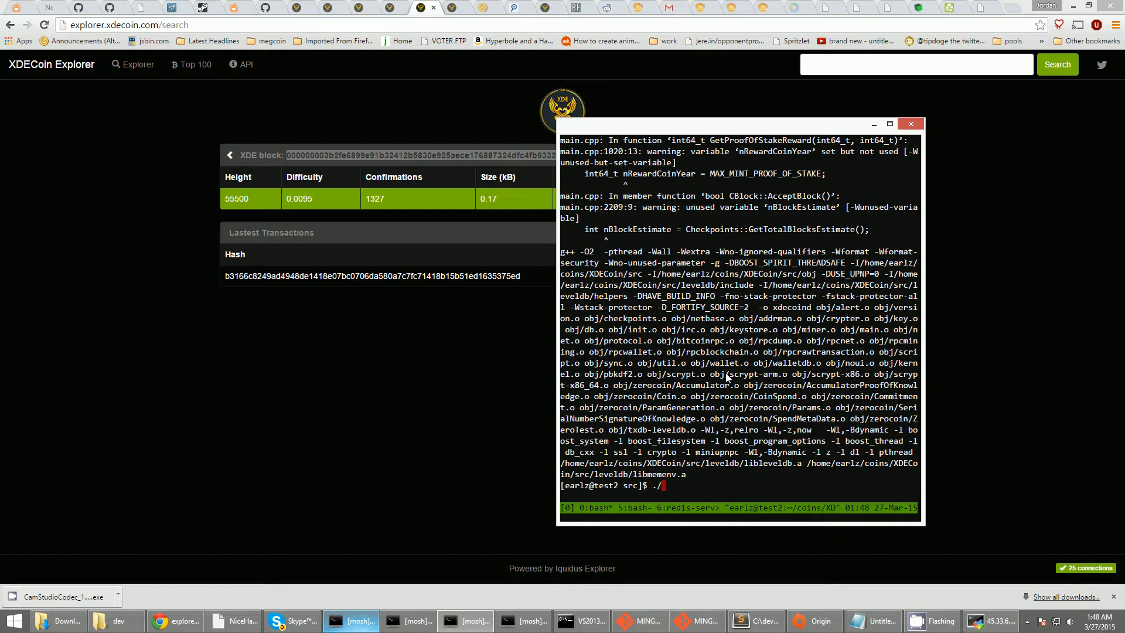
{"action": "mouse_move", "coordinate": [737, 347]}
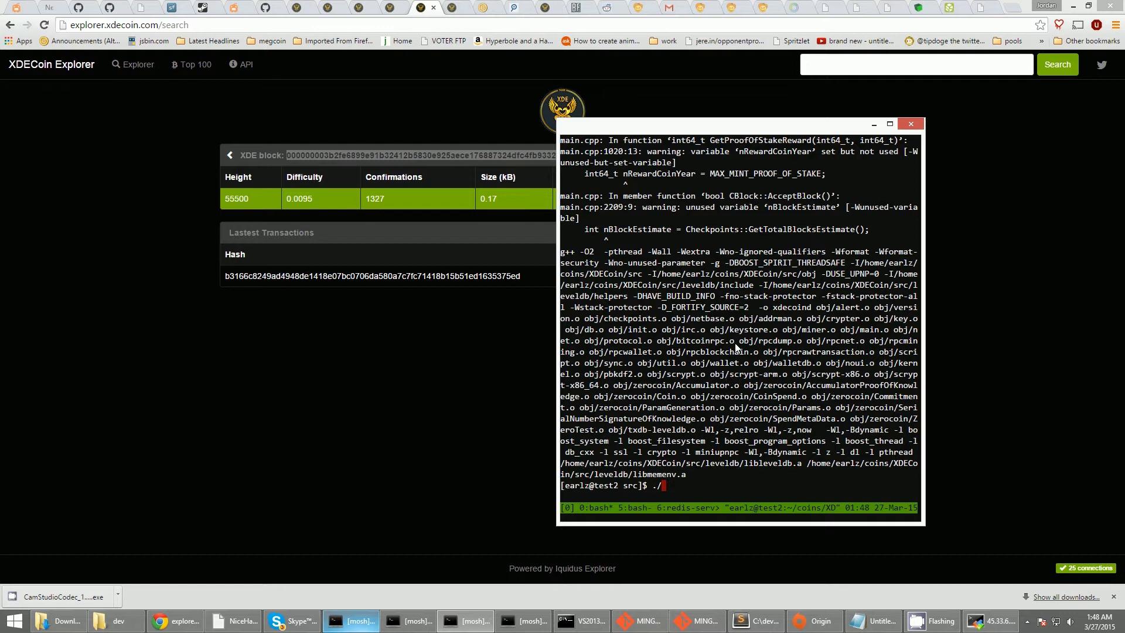
{"action": "left_click_drag", "start_coordinate": [736, 123], "coordinate": [747, 126]}
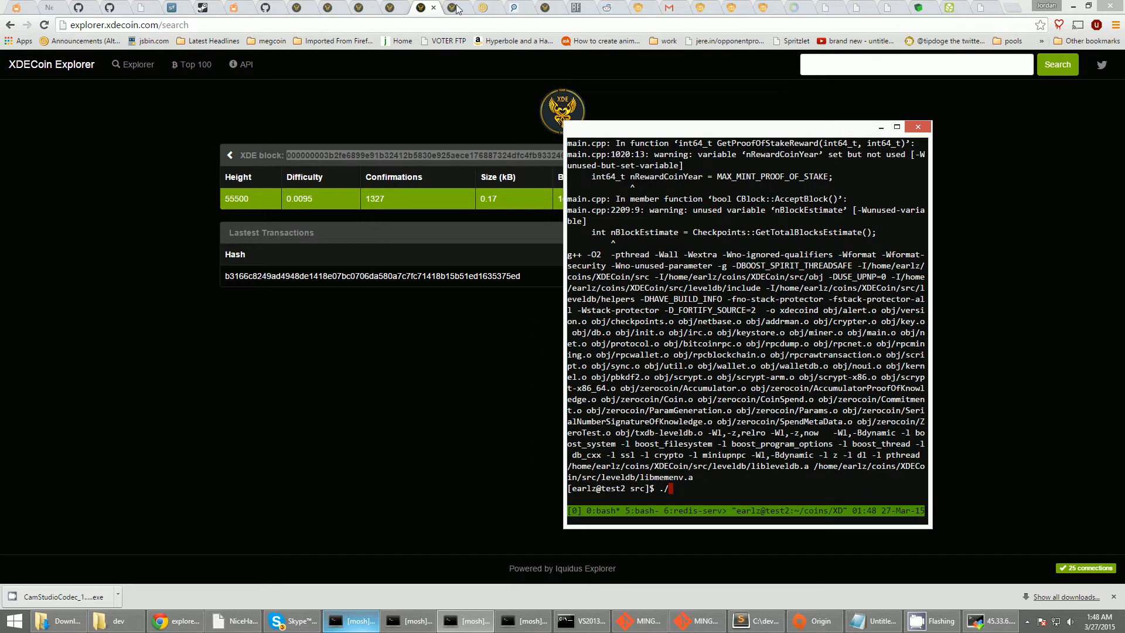
{"action": "mouse_move", "coordinate": [735, 297]}
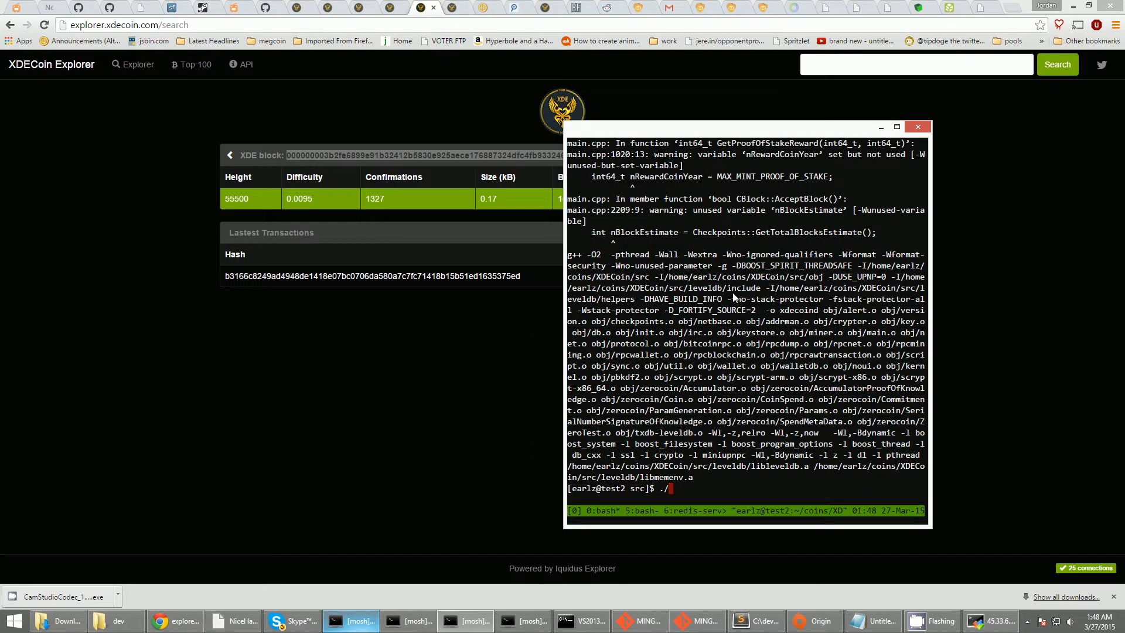
{"action": "mouse_move", "coordinate": [778, 317]}
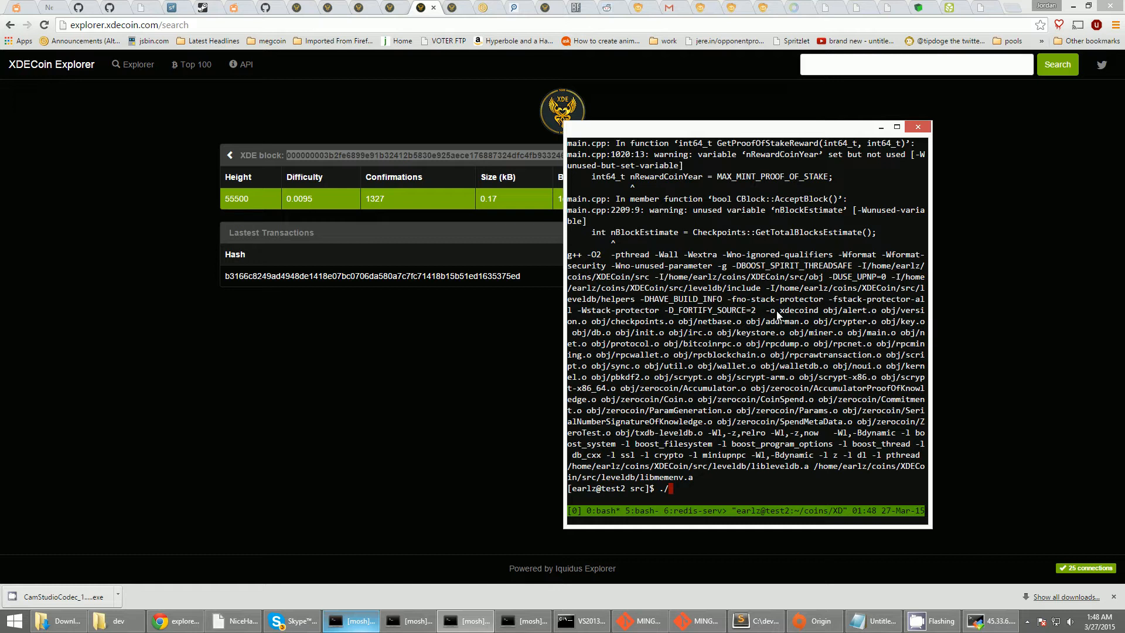
Start the XDECoin daemon with ./xdecoind -daemon in the terminal
{"action": "type", "text": "xdecoind -daemon"}
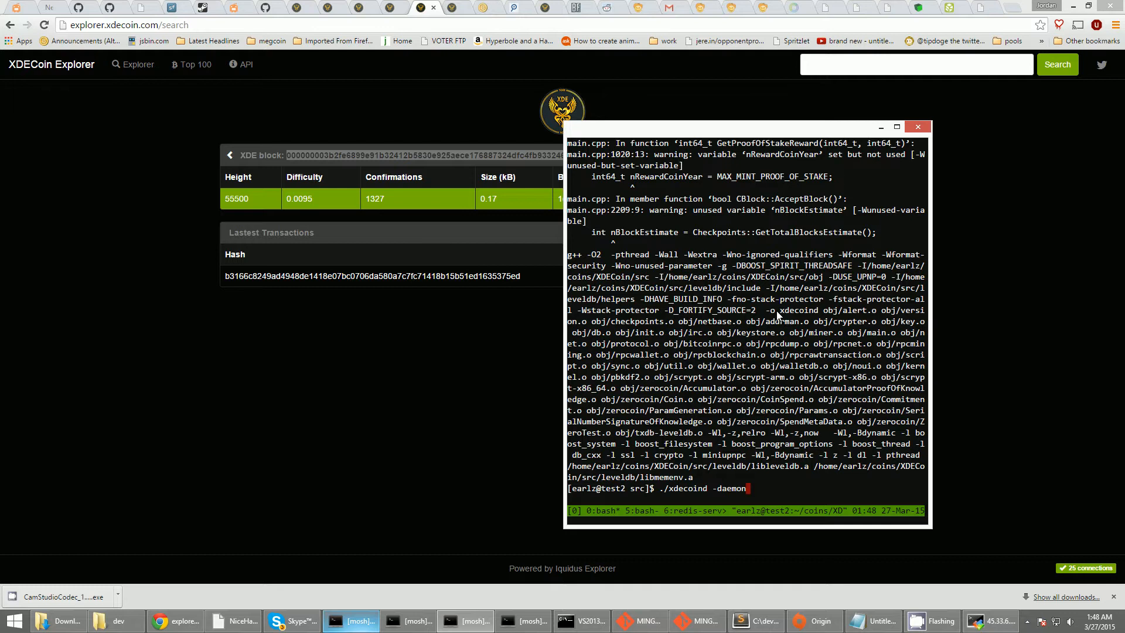
{"action": "key", "text": "Return"}
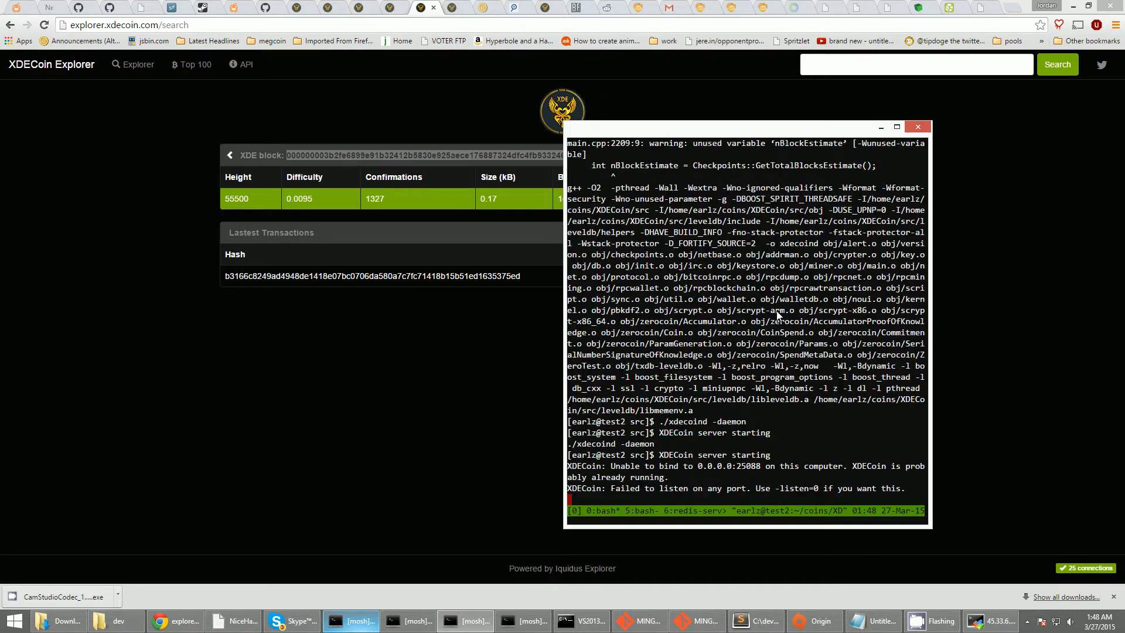
{"action": "type", "text": "./xdecoind -dae"}
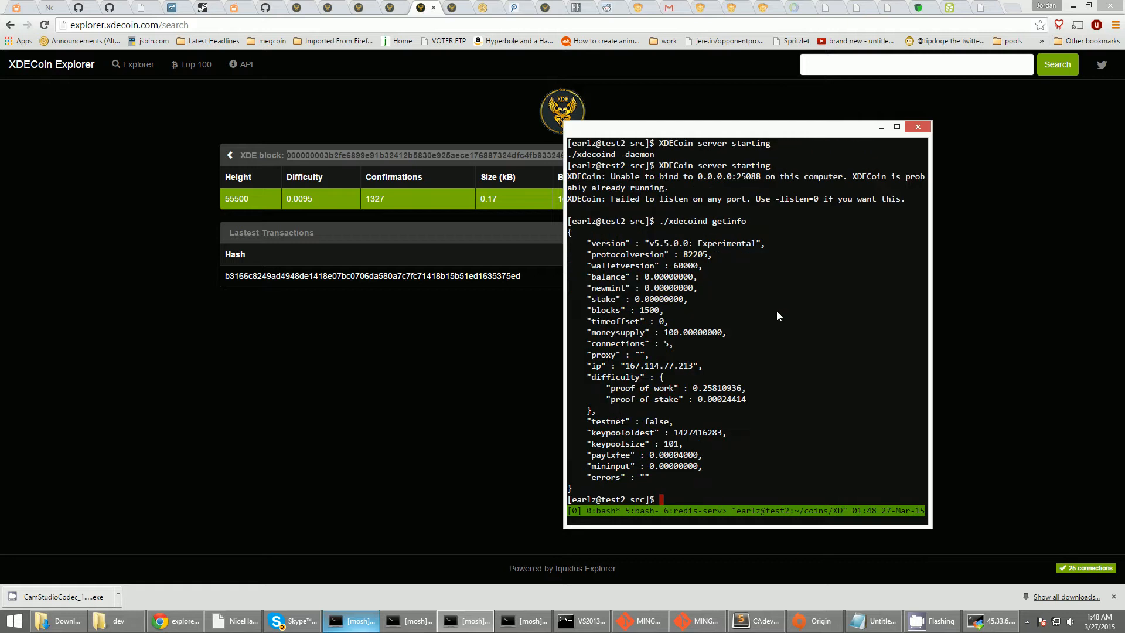
{"action": "scroll", "scroll_direction": "down", "scroll_amount": 3}
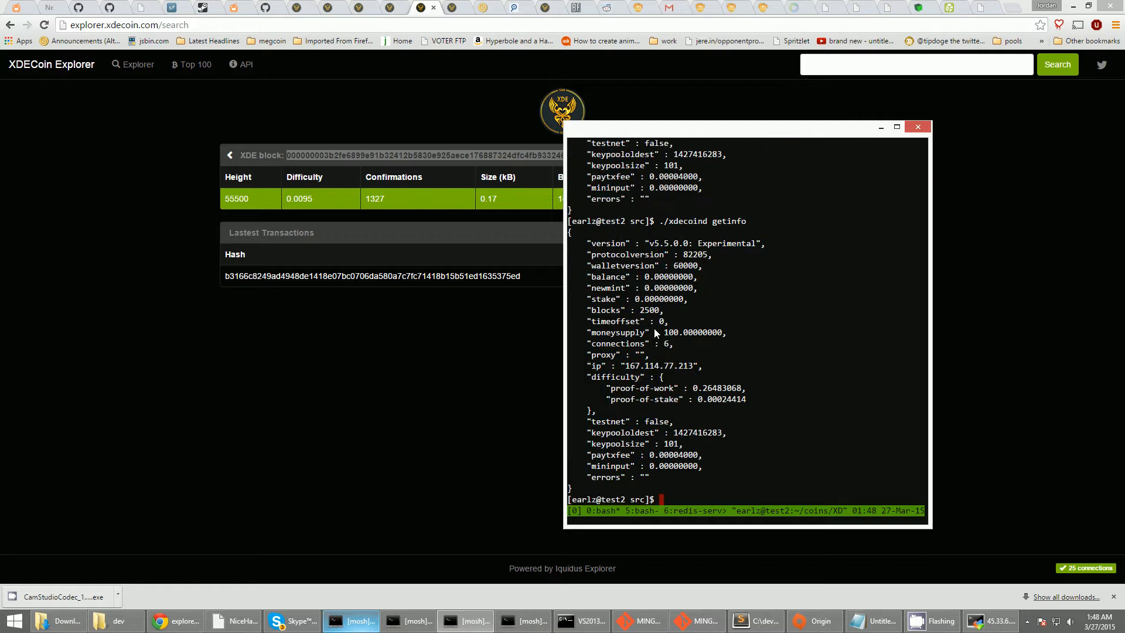
{"action": "mouse_move", "coordinate": [426, 558]}
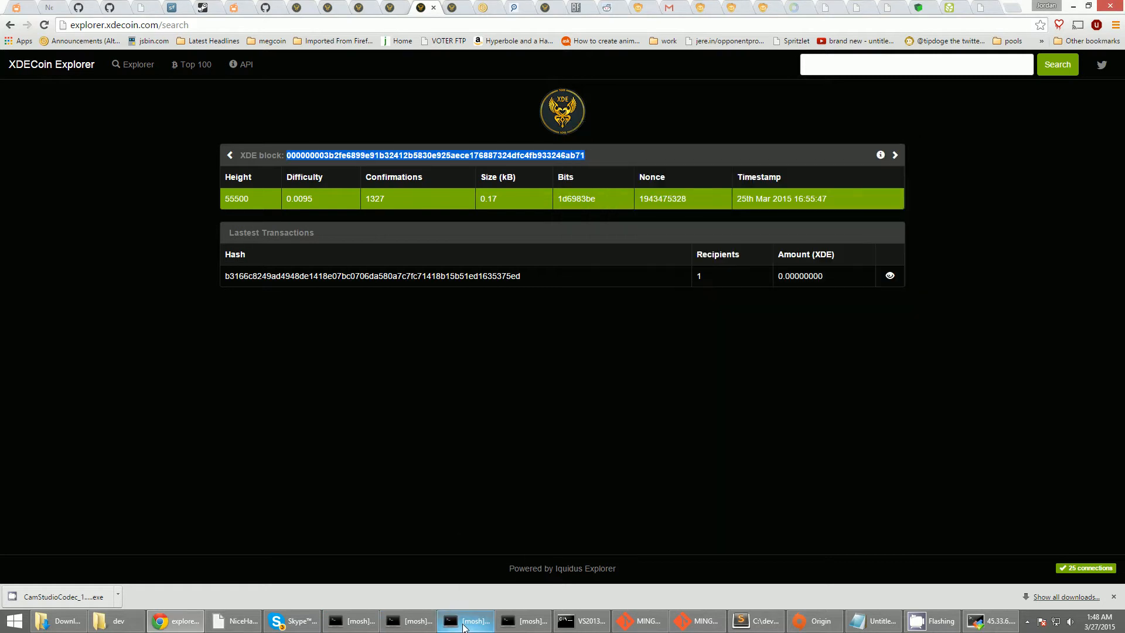
Restore the mosh terminal session from the taskbar so its daemon status shows
{"action": "left_click", "coordinate": [465, 621]}
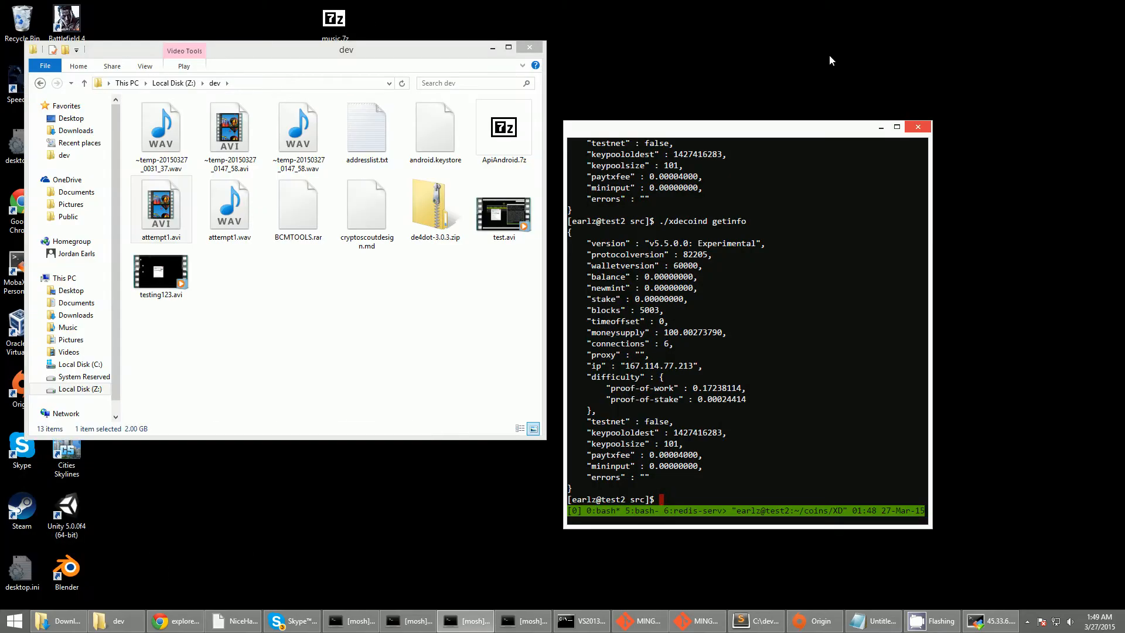
Close the dev folder window and query the daemon with ./xdecoind getinfo while it syncs
{"action": "left_click", "coordinate": [530, 47]}
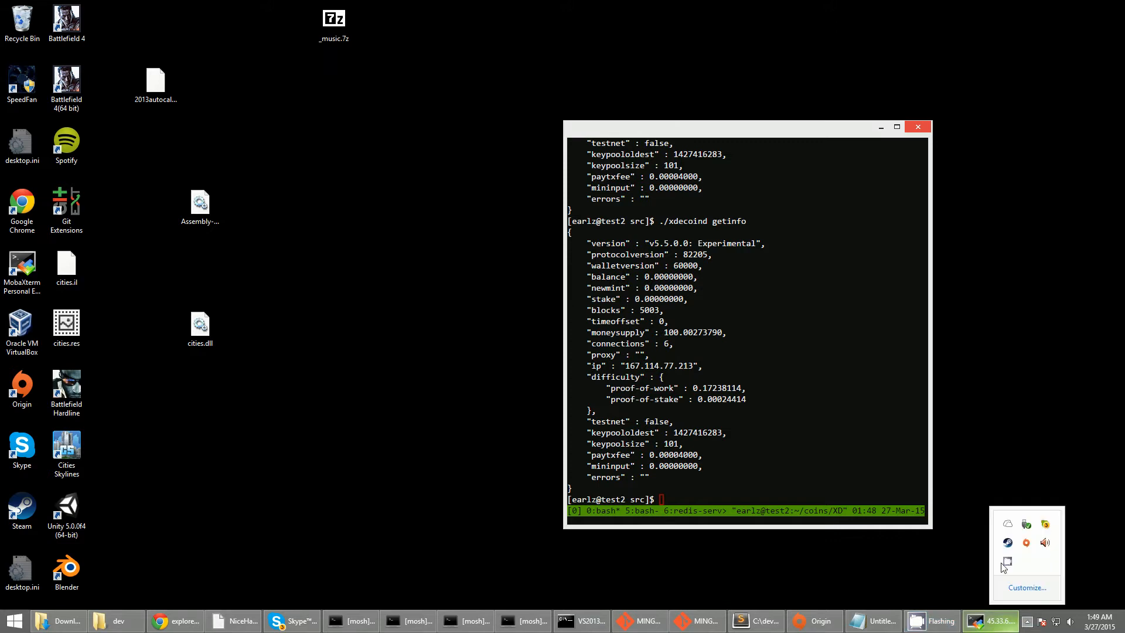
{"action": "left_click", "coordinate": [1005, 561]}
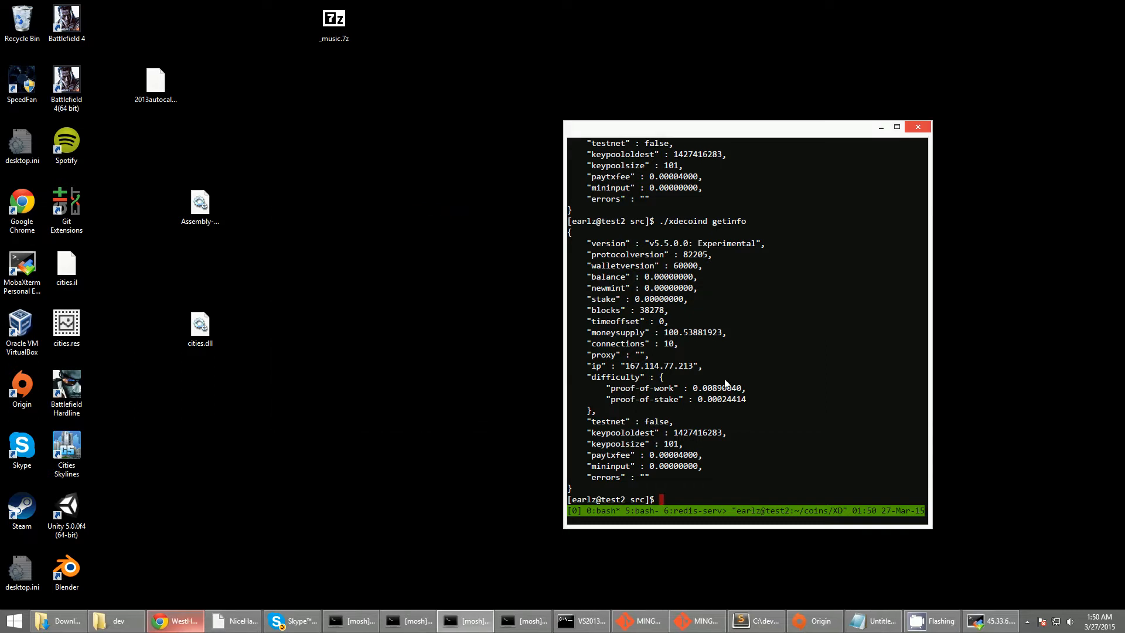
{"action": "type", "text": "./xdecoind getinfo"}
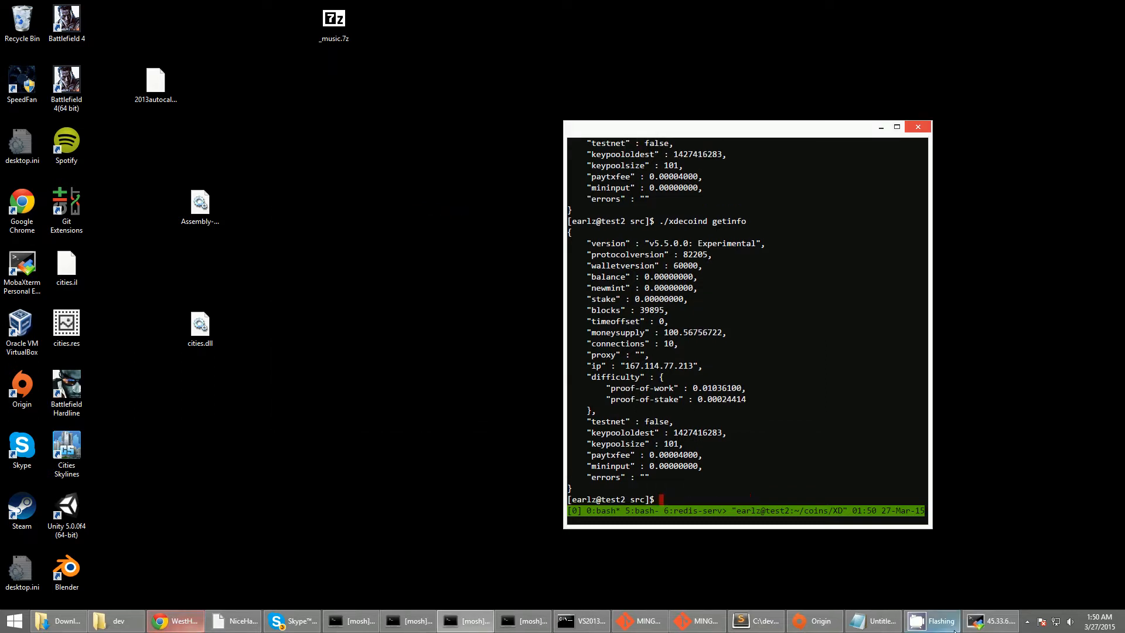
{"action": "left_click", "coordinate": [1028, 622]}
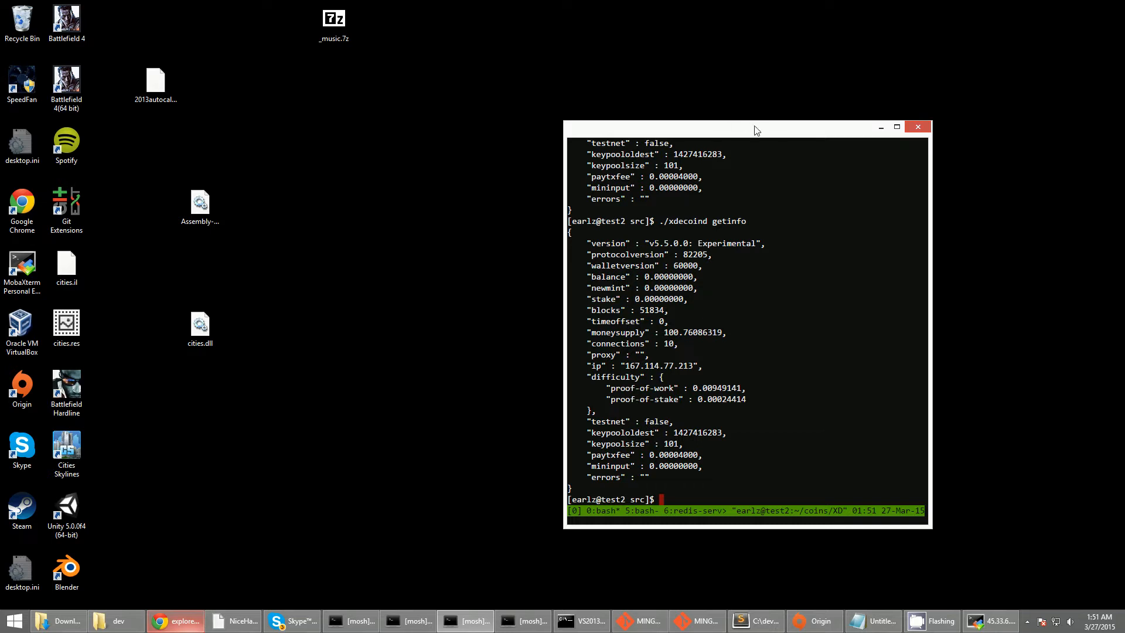
{"action": "mouse_move", "coordinate": [686, 216]}
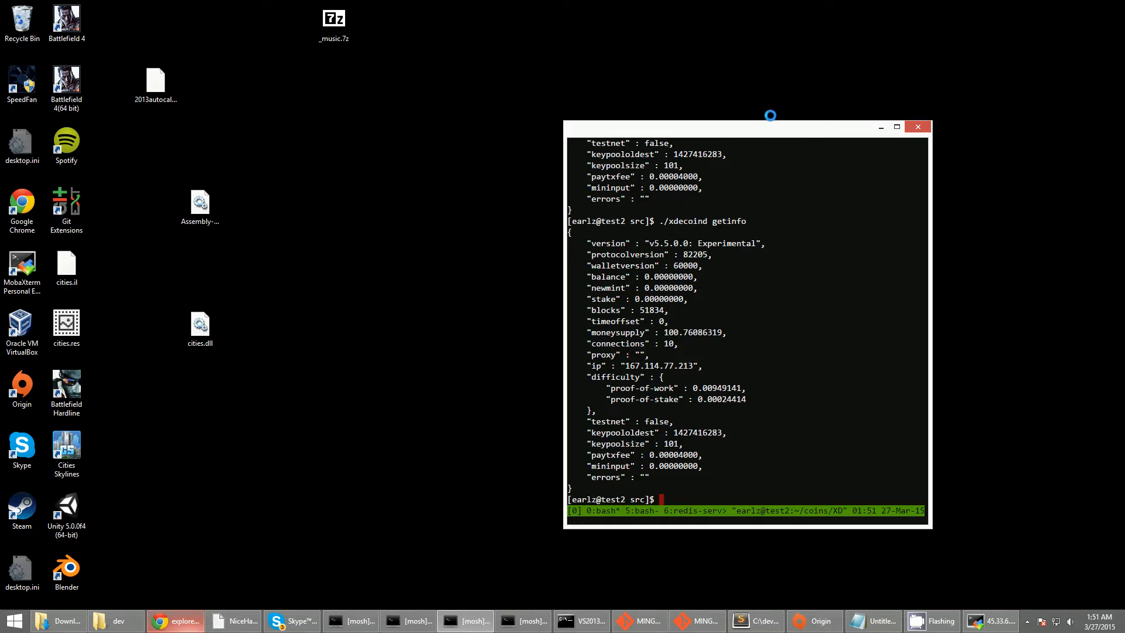
{"action": "mouse_move", "coordinate": [750, 284]}
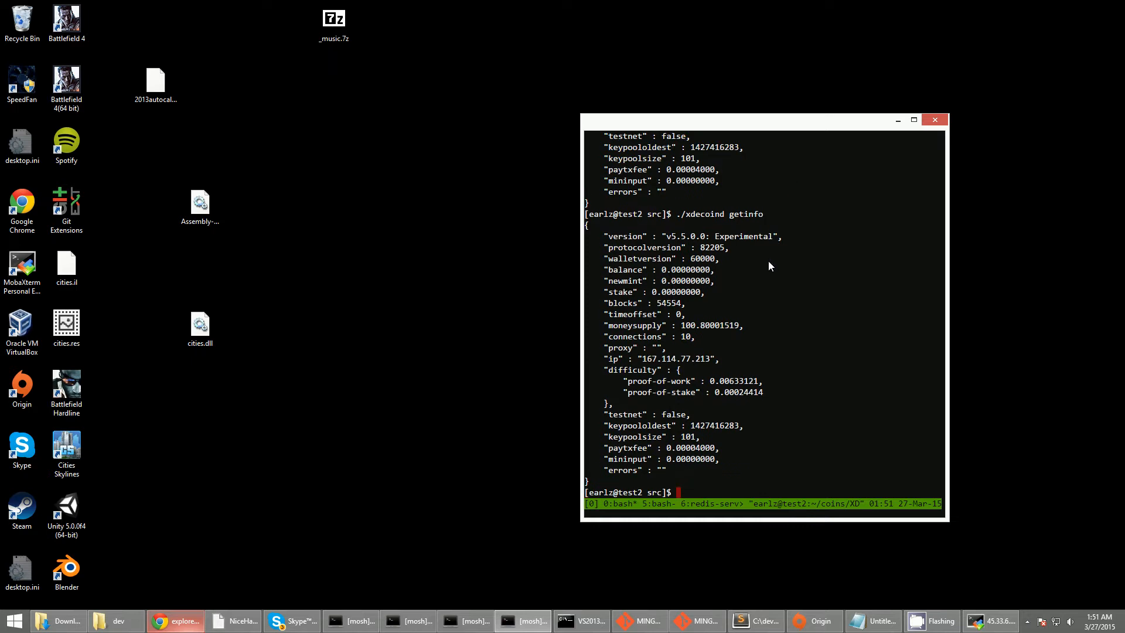
{"action": "mouse_move", "coordinate": [660, 310]}
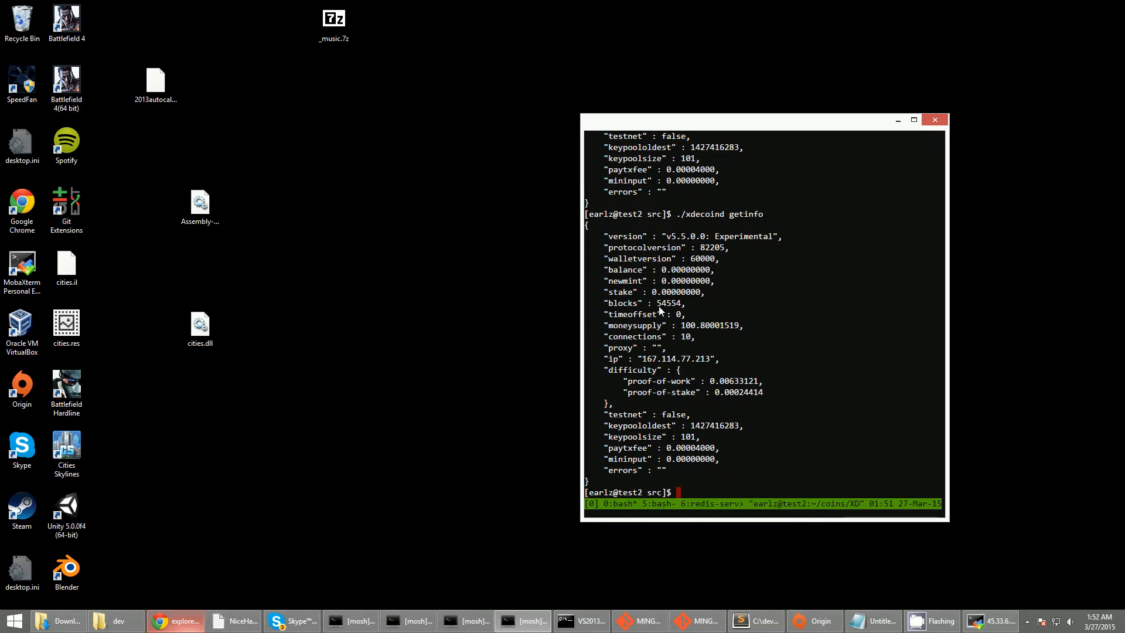
{"action": "mouse_move", "coordinate": [675, 310]}
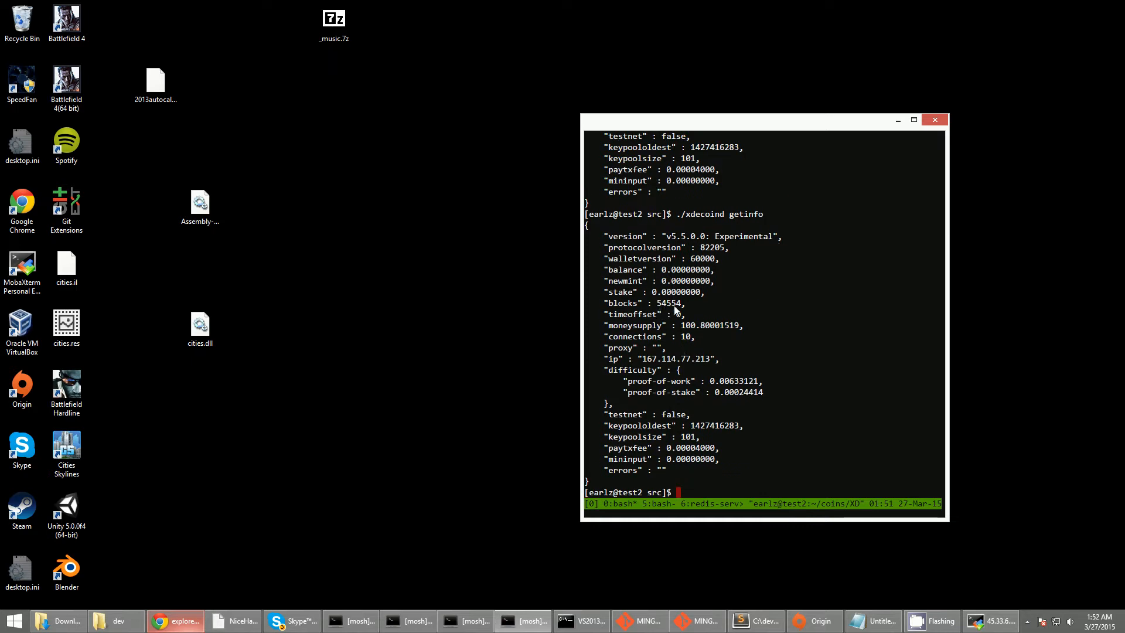
{"action": "mouse_move", "coordinate": [730, 333]}
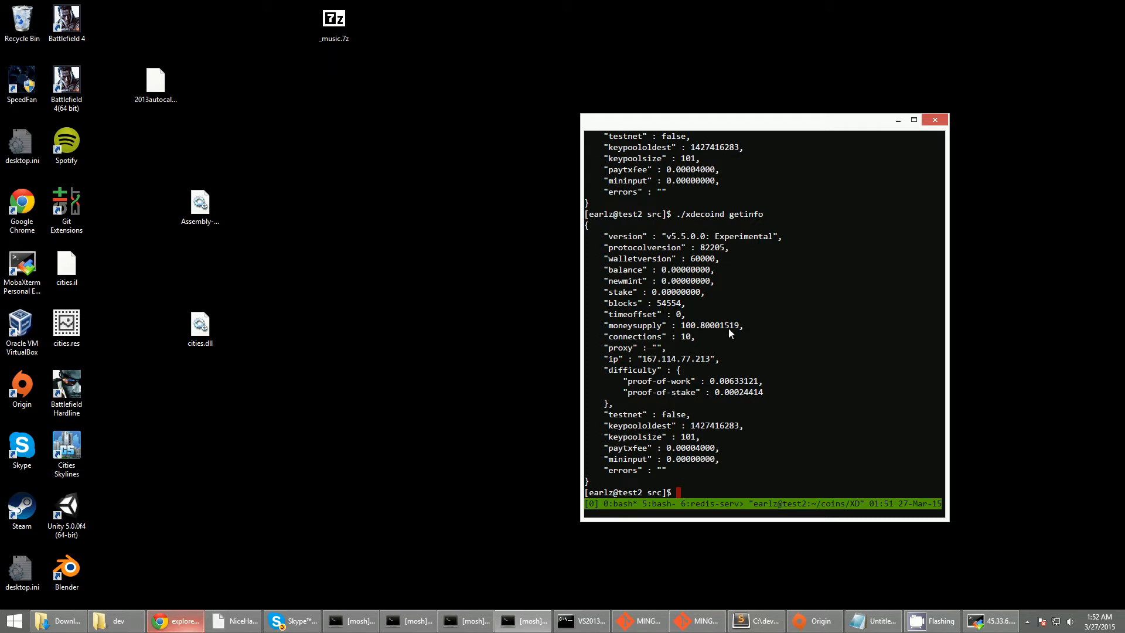
Run ./xdecoind getinfo and highlight the block count 55499 and the proof-of-work difficulty
{"action": "type", "text": "./xdecoind getinfo"}
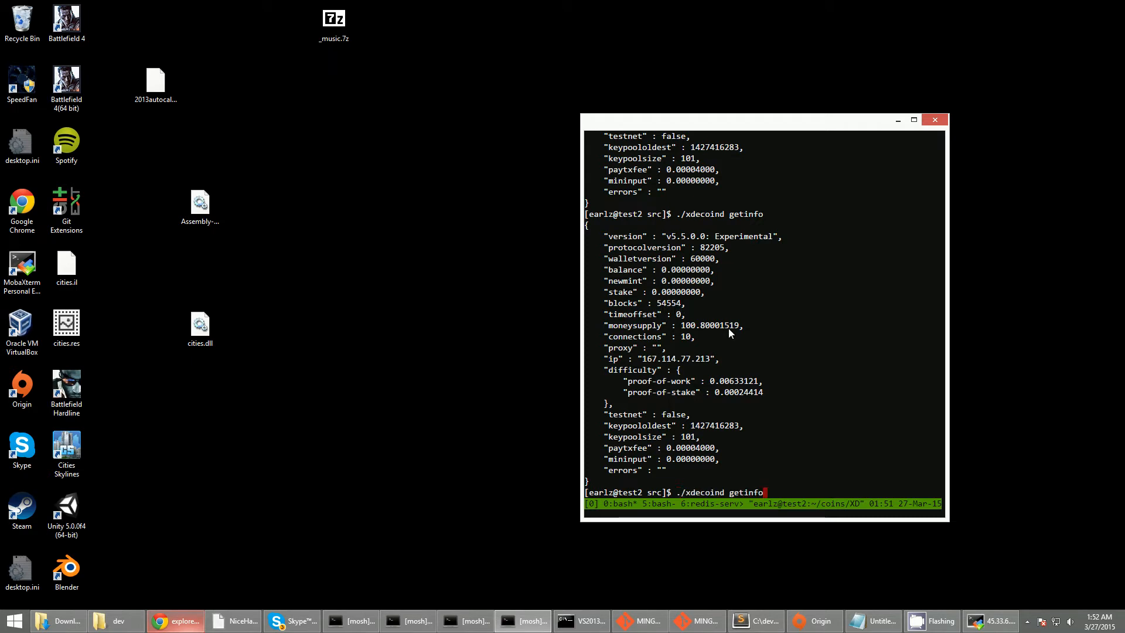
{"action": "key", "text": "Return"}
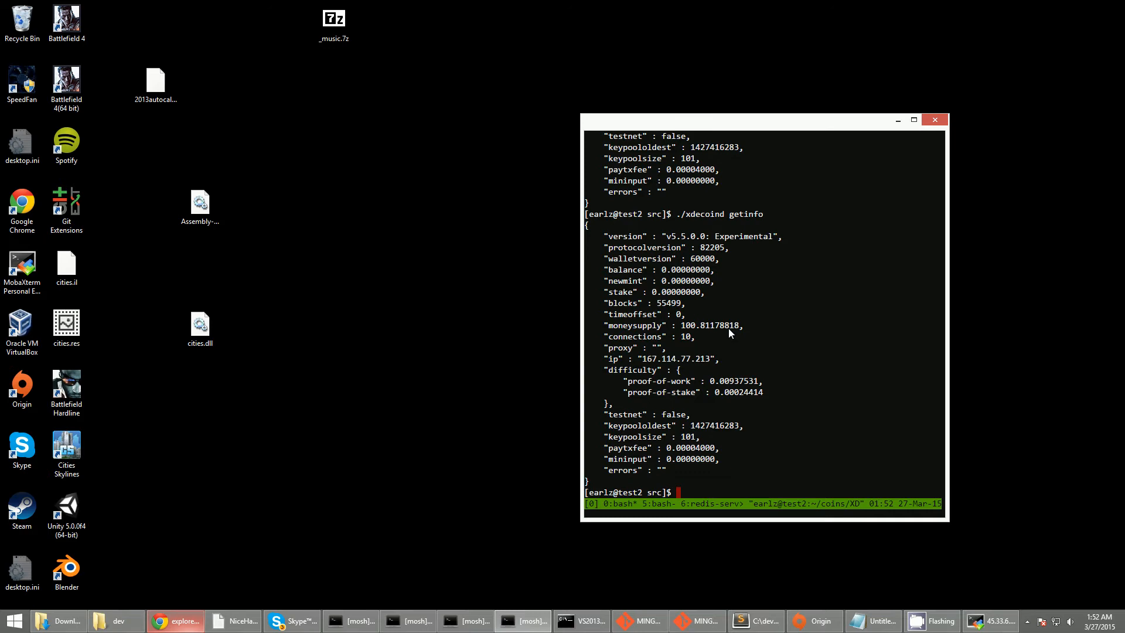
{"action": "double_click", "coordinate": [670, 302]}
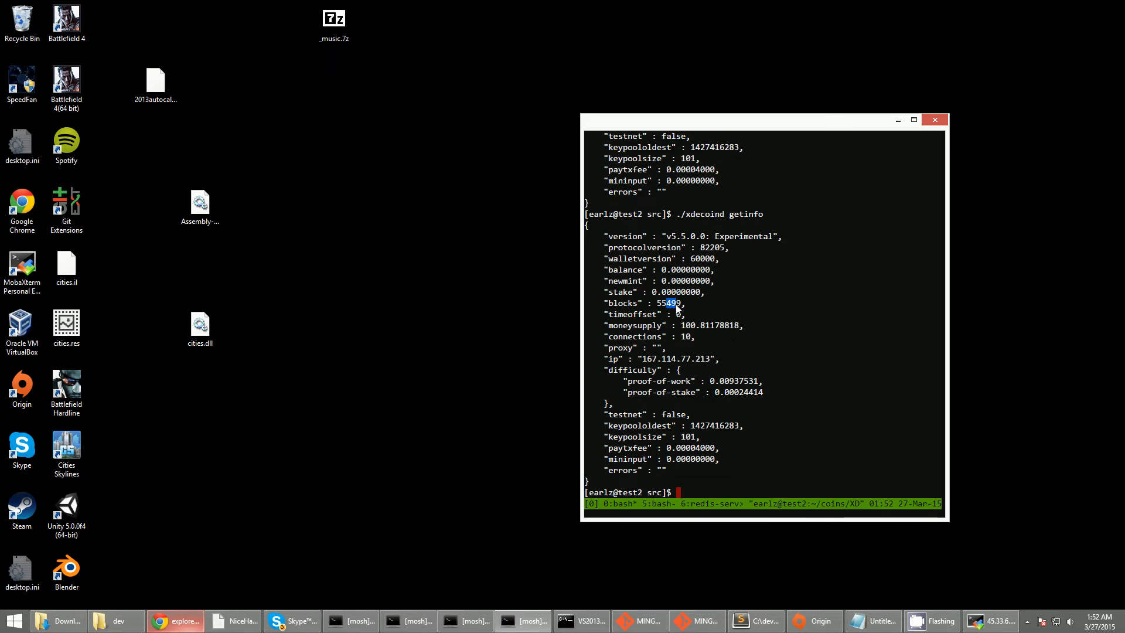
{"action": "type", "text": "./xdecoind getinfo"}
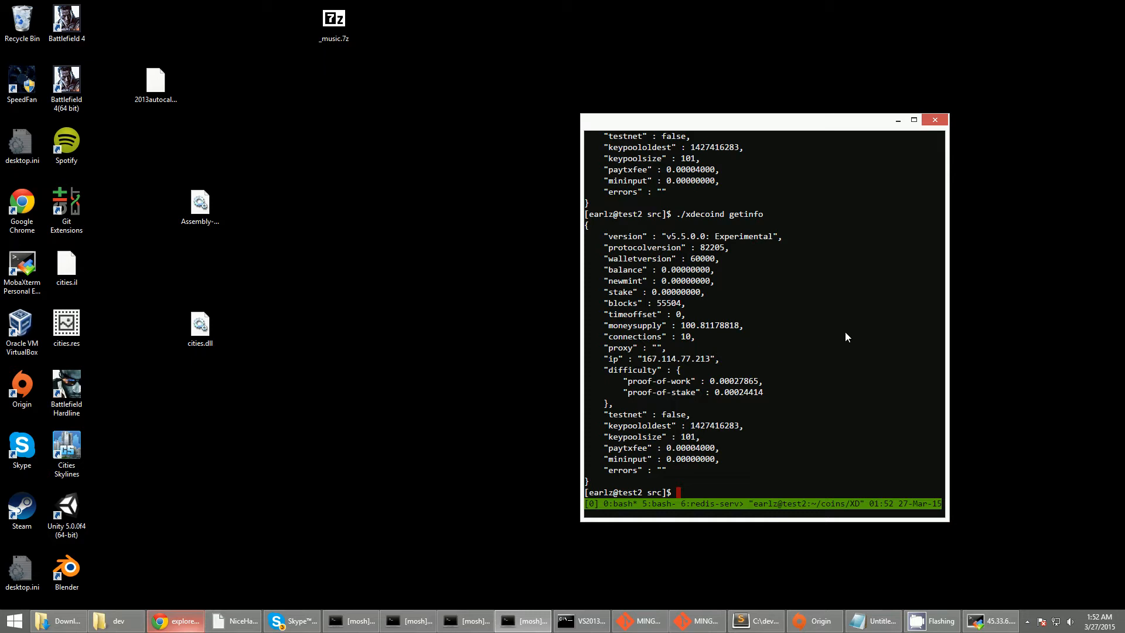
{"action": "mouse_move", "coordinate": [719, 400]}
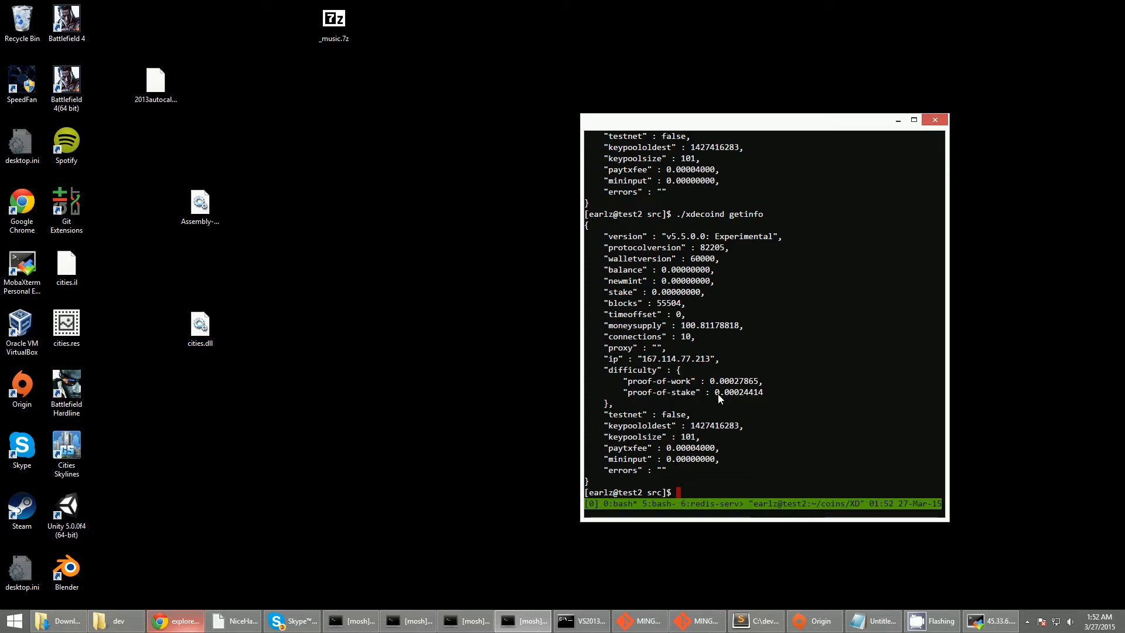
{"action": "double_click", "coordinate": [725, 381]}
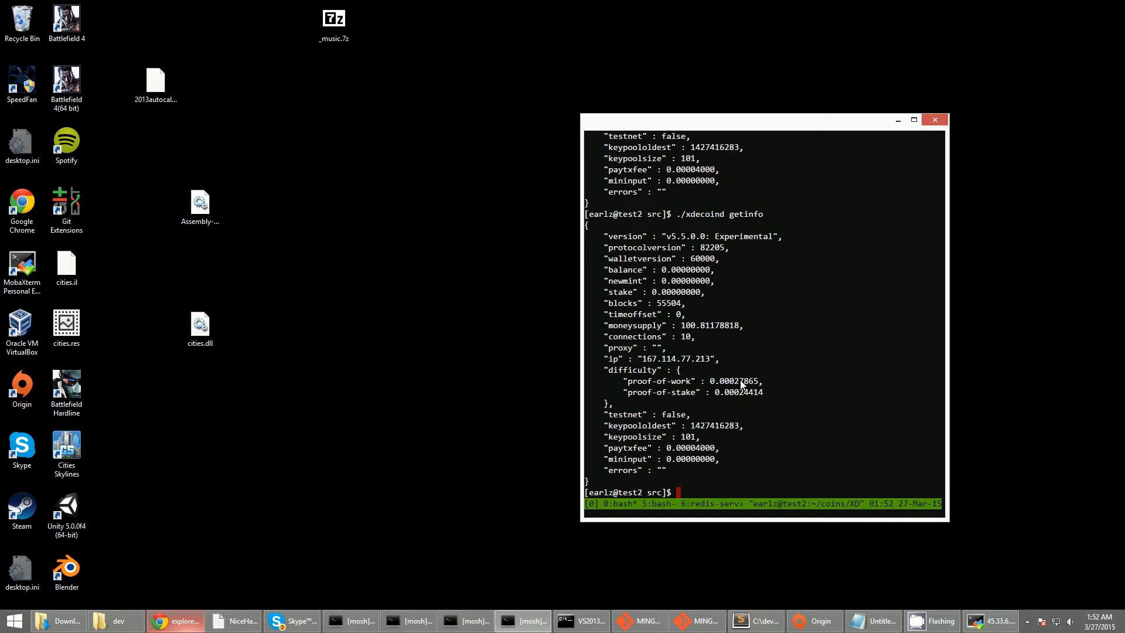
{"action": "mouse_move", "coordinate": [740, 385]}
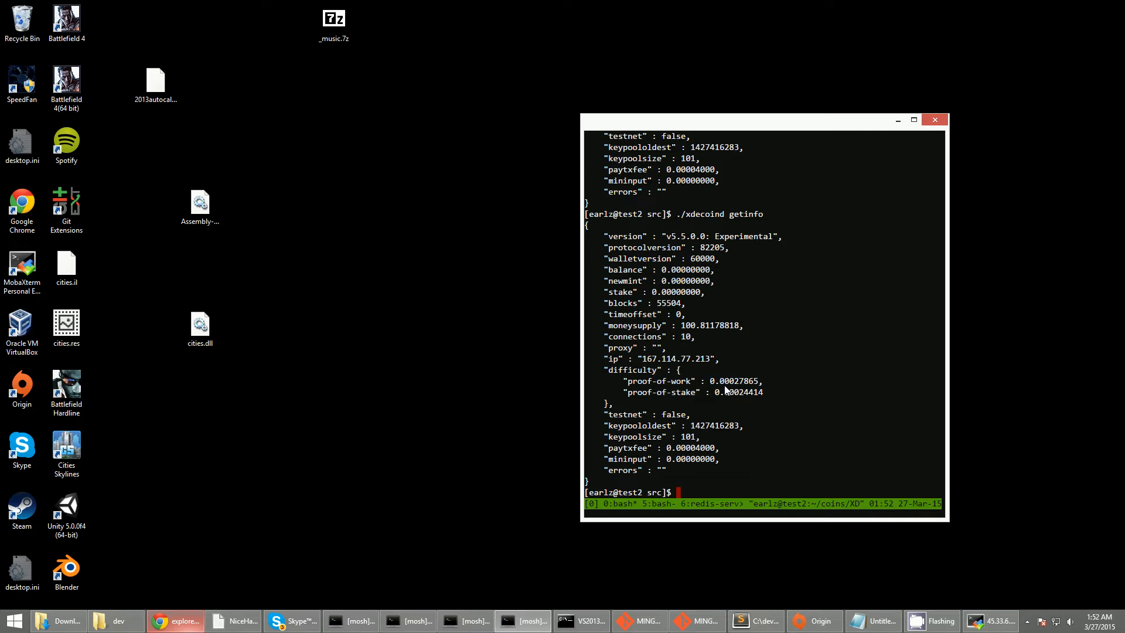
{"action": "mouse_move", "coordinate": [725, 388]}
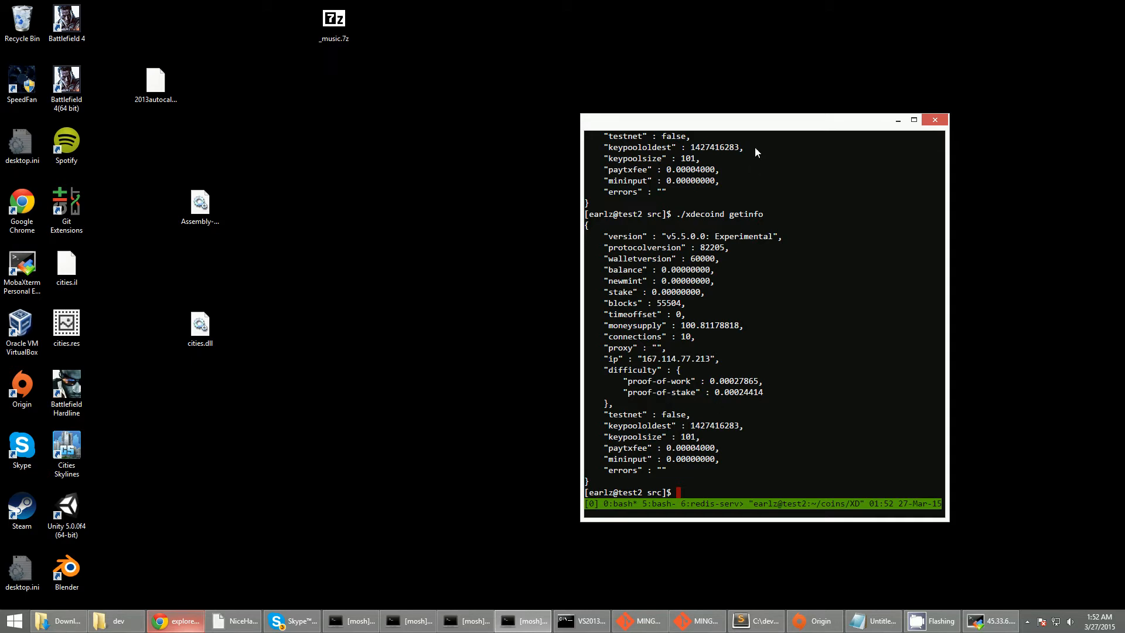
{"action": "mouse_move", "coordinate": [748, 204]}
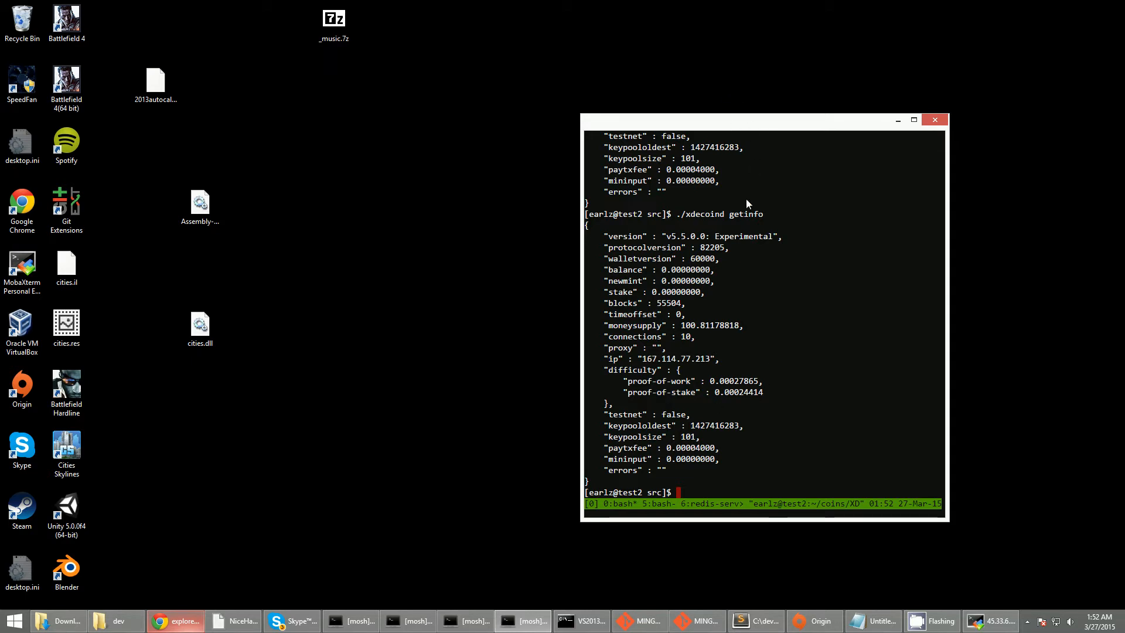
{"action": "mouse_move", "coordinate": [727, 357]}
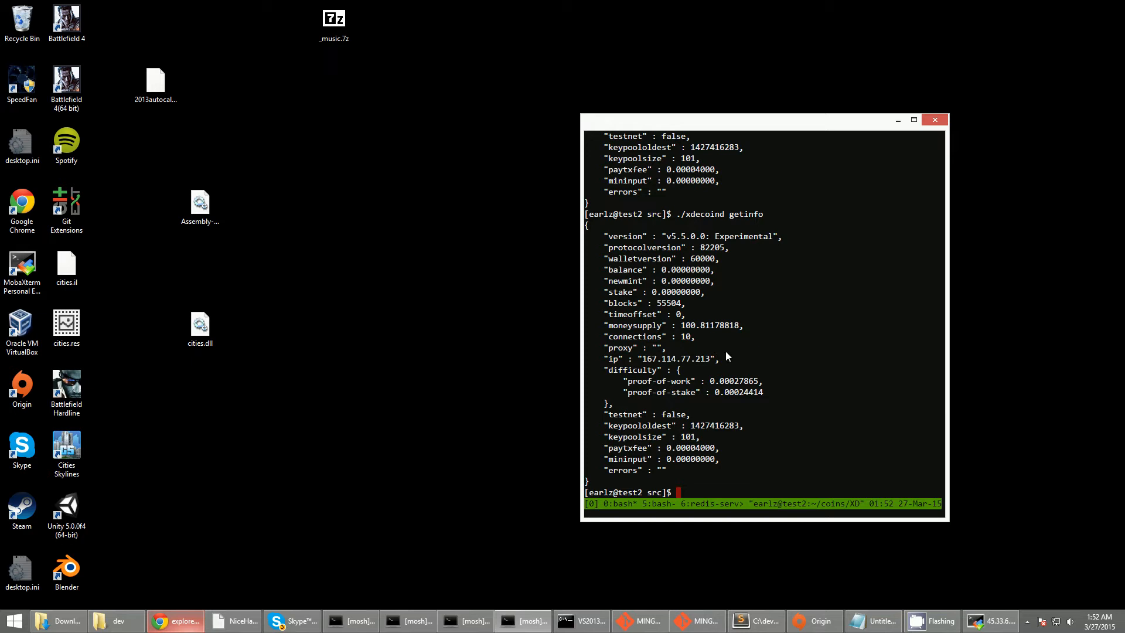
{"action": "mouse_move", "coordinate": [715, 386]}
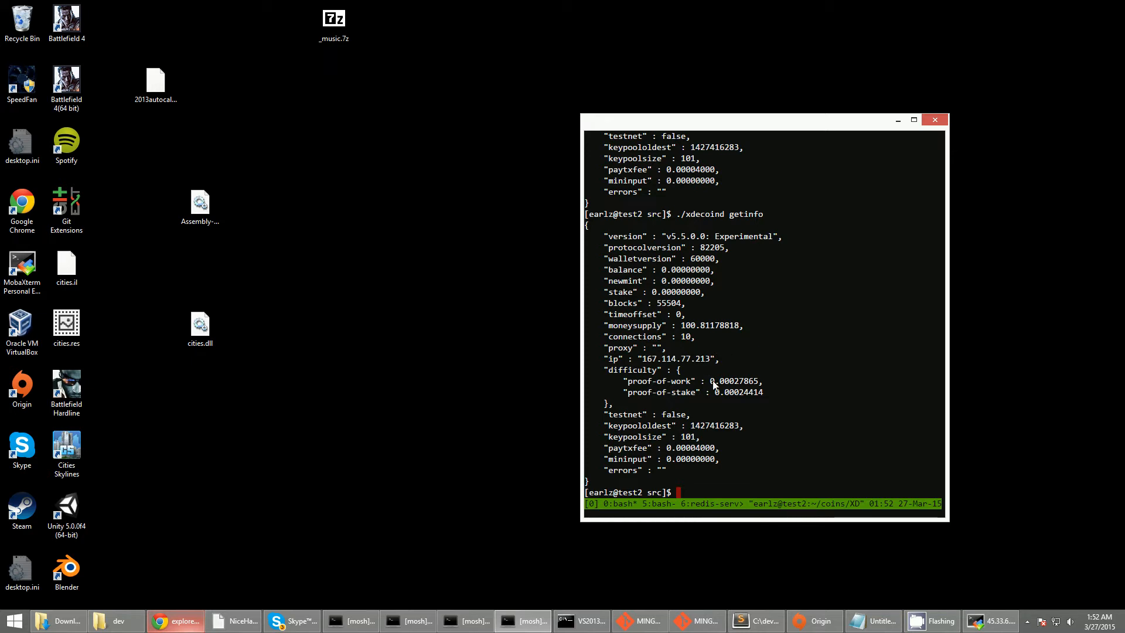
Reposition the terminal window on the desktop and move it back up
{"action": "left_click_drag", "start_coordinate": [761, 120], "coordinate": [711, 191]}
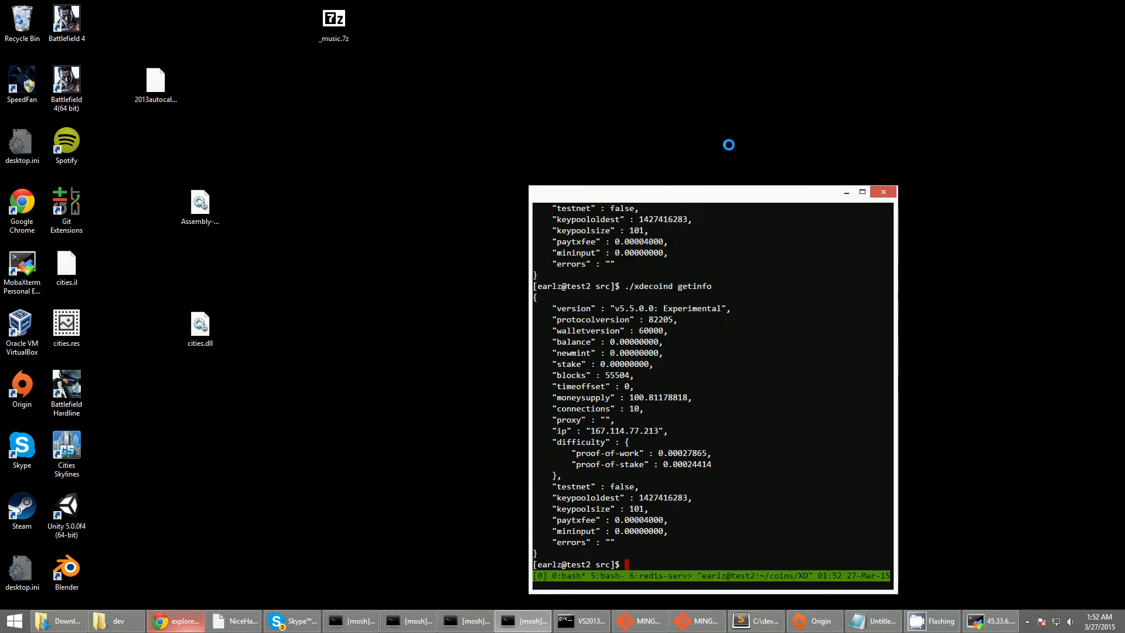
{"action": "left_click_drag", "start_coordinate": [711, 191], "coordinate": [752, 126]}
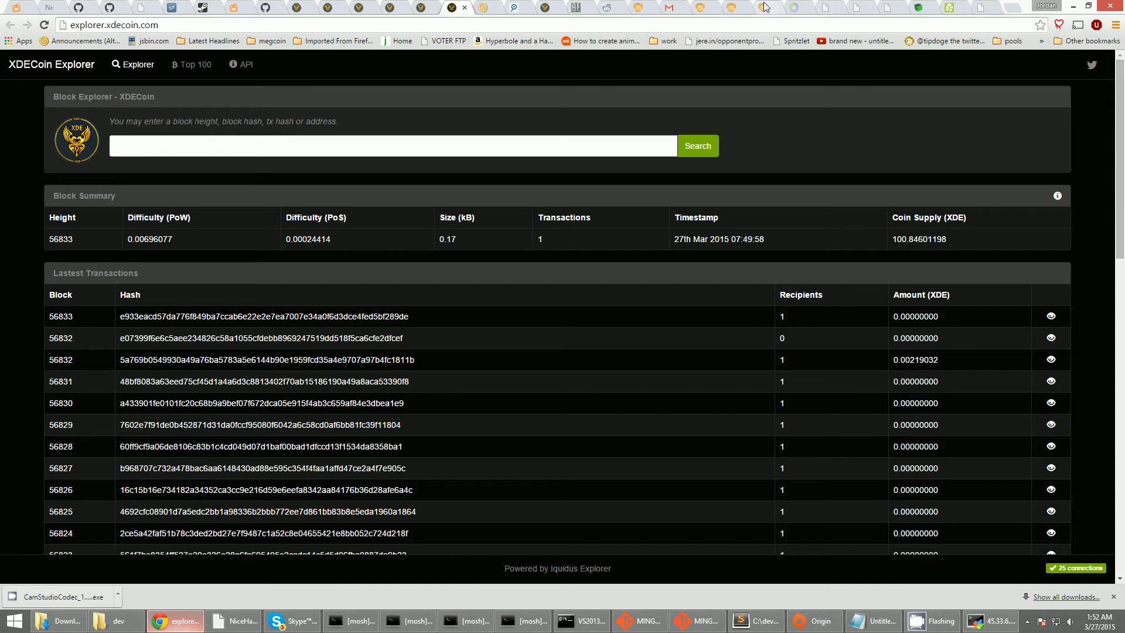
Switch to the WestHash page listing the active hash-rental orders
{"action": "left_click", "coordinate": [754, 7]}
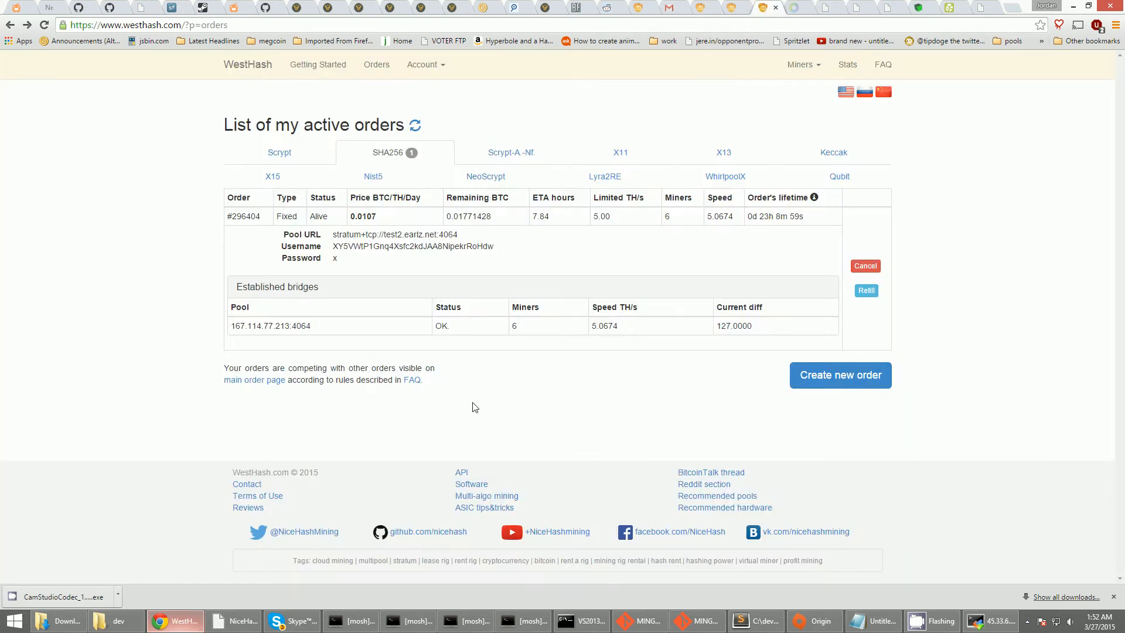
{"action": "mouse_move", "coordinate": [45, 15]}
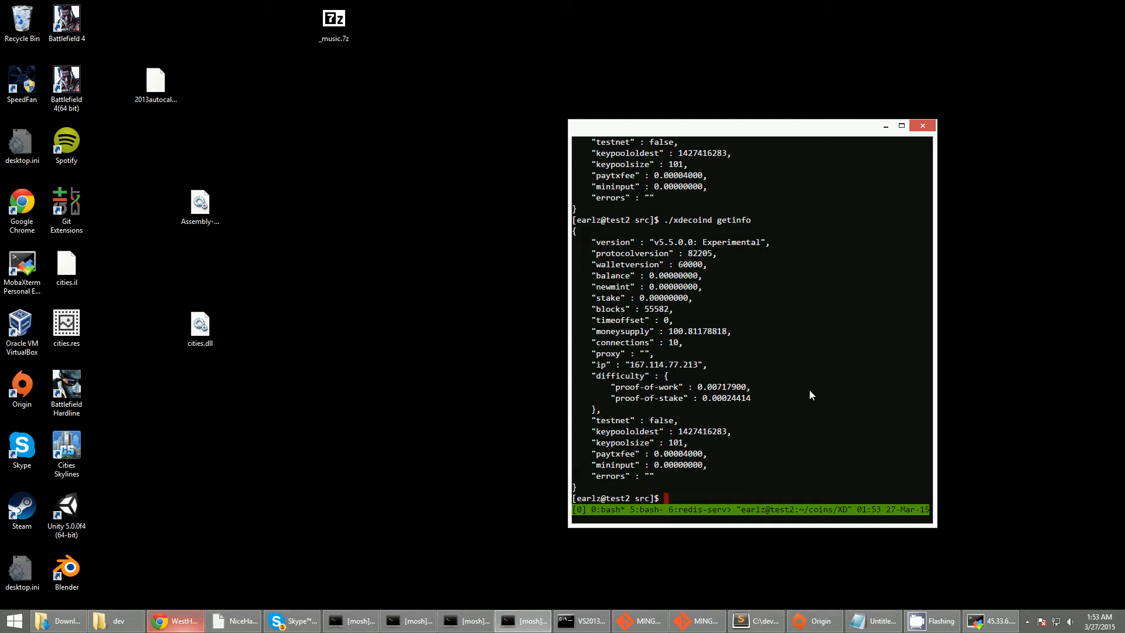
{"action": "mouse_move", "coordinate": [728, 108]}
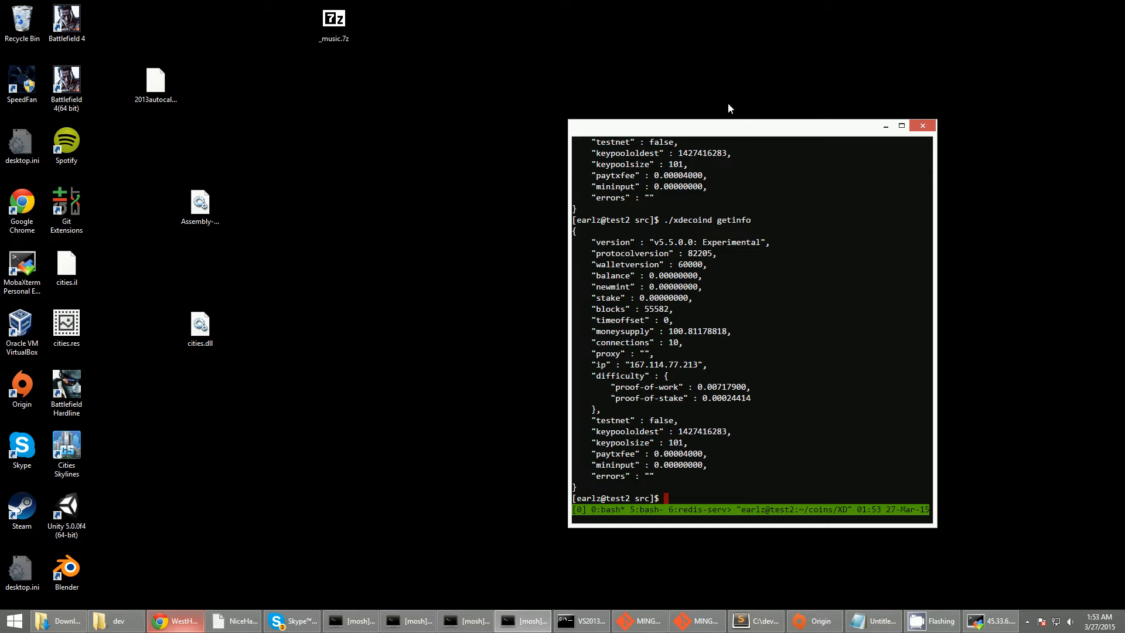
{"action": "mouse_move", "coordinate": [734, 114]}
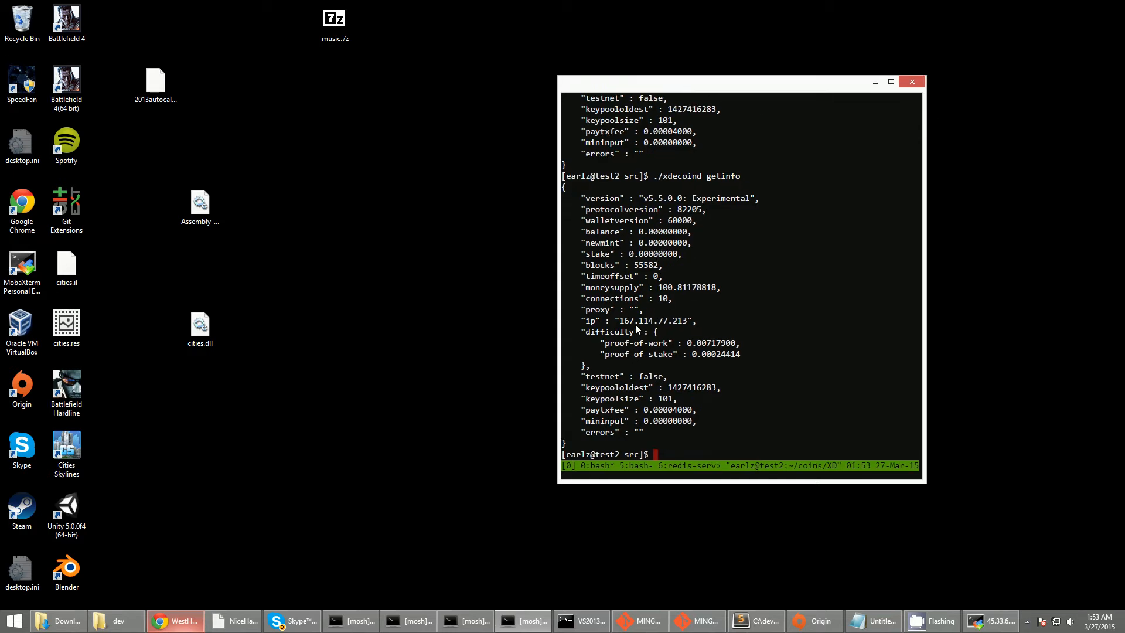
{"action": "mouse_move", "coordinate": [647, 317]}
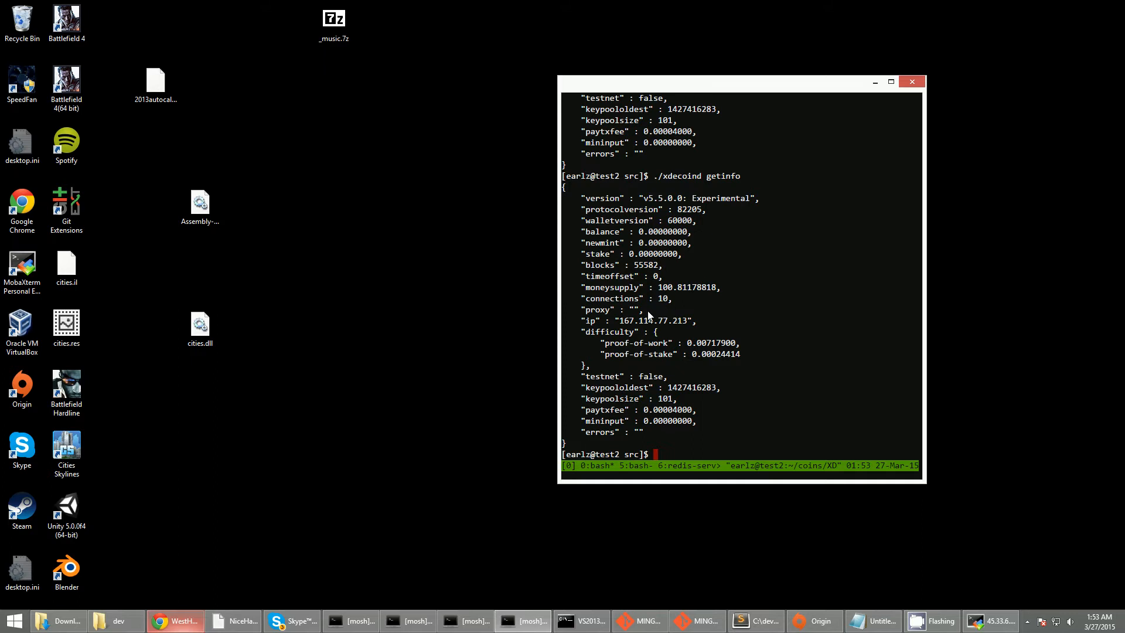
{"action": "mouse_move", "coordinate": [692, 354]}
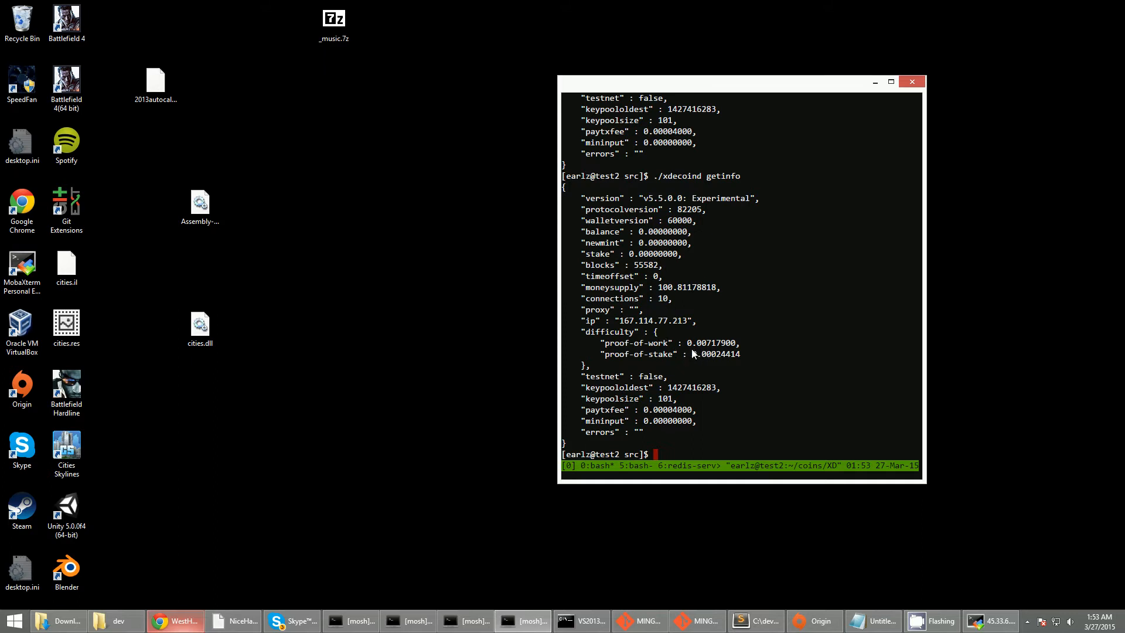
Highlight the proof-of-work difficulty 0.00717900 in the getinfo output
{"action": "double_click", "coordinate": [711, 343]}
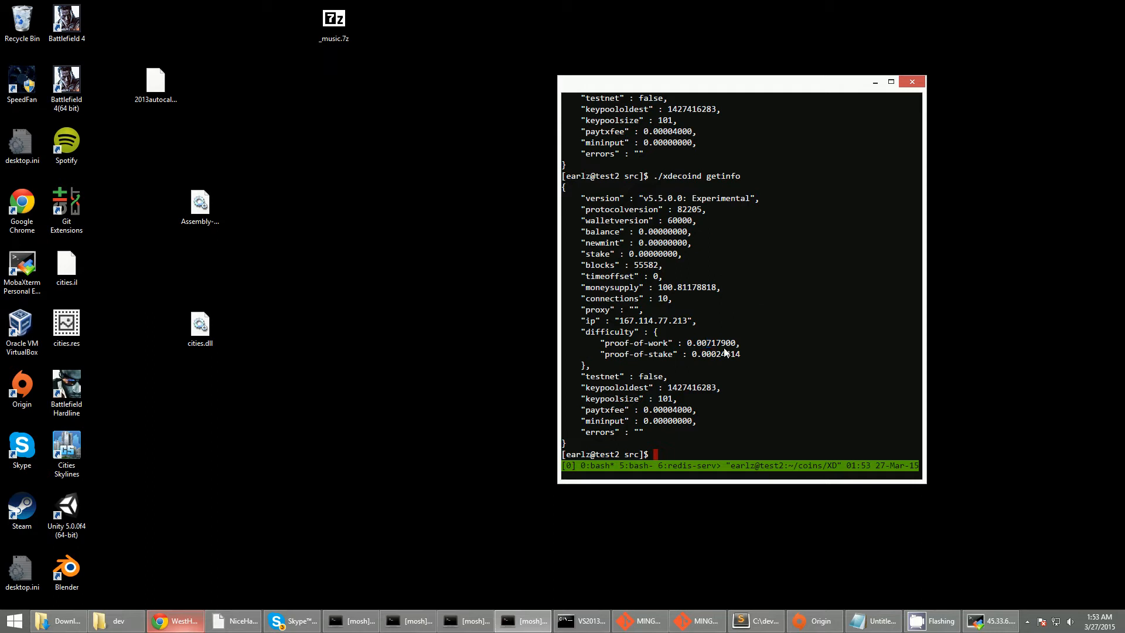
{"action": "mouse_move", "coordinate": [746, 327]}
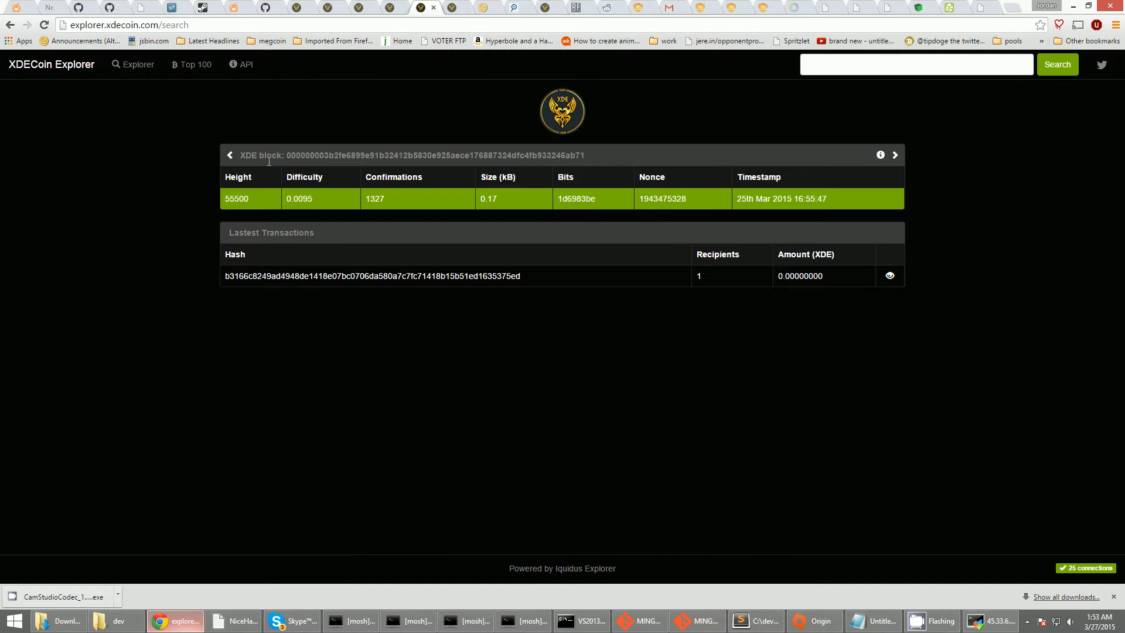
{"action": "mouse_move", "coordinate": [535, 165]}
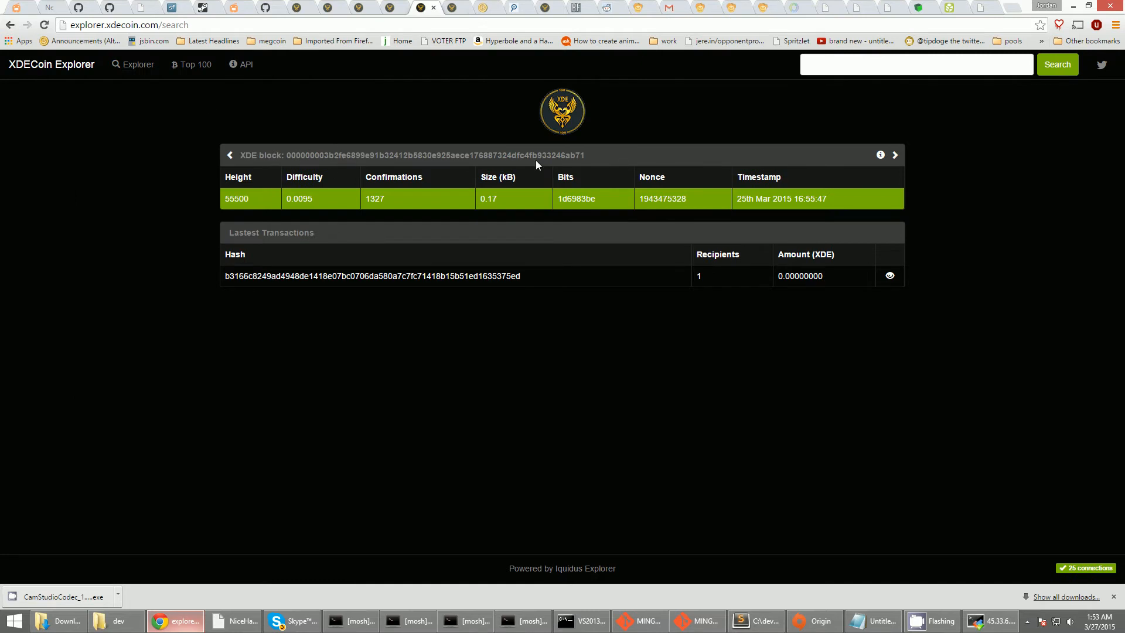
{"action": "mouse_move", "coordinate": [321, 288]}
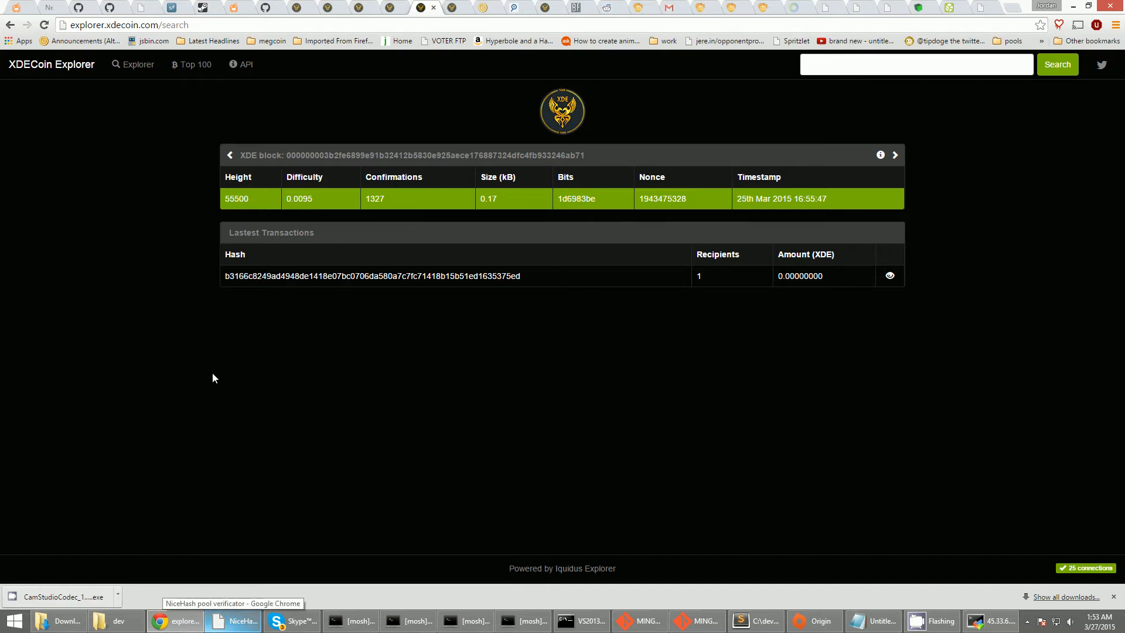
{"action": "mouse_move", "coordinate": [200, 433]}
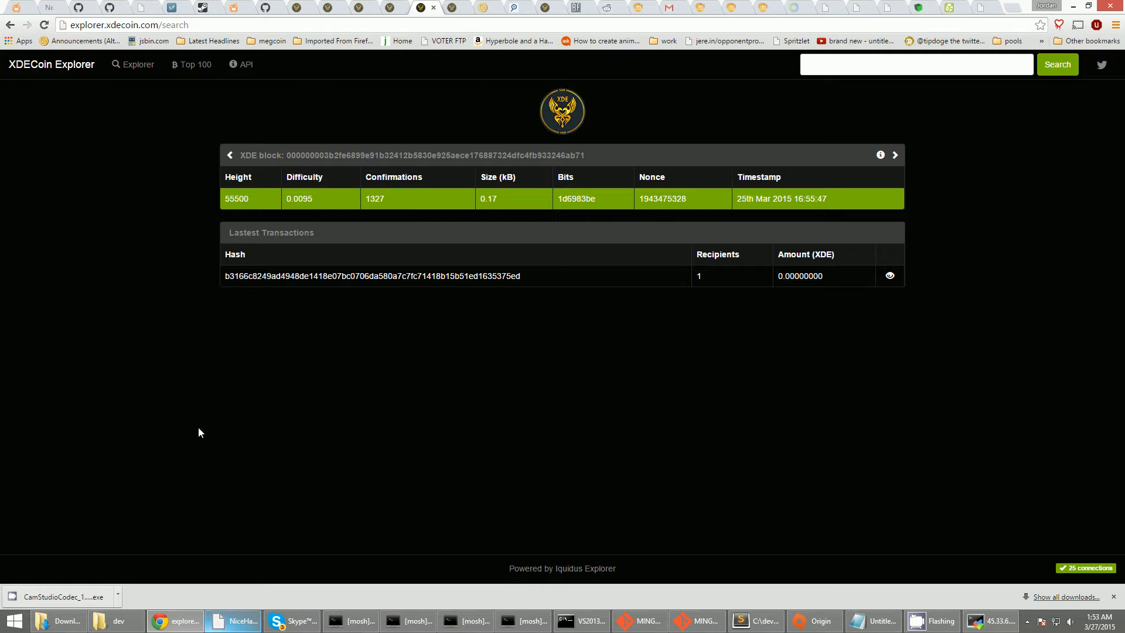
{"action": "mouse_move", "coordinate": [415, 168]}
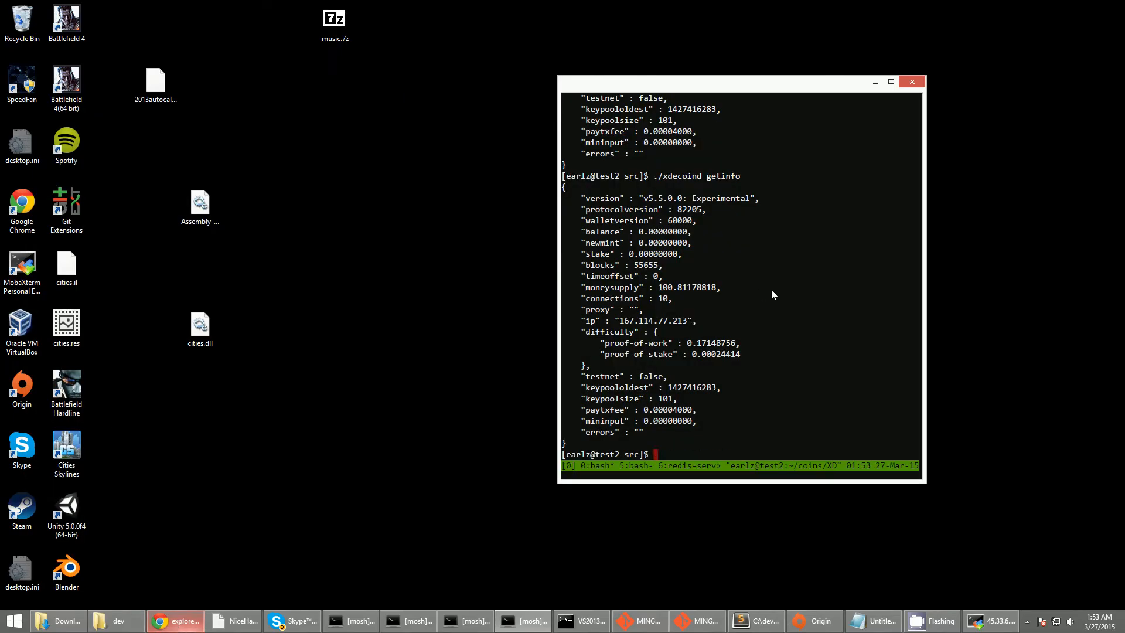
{"action": "mouse_move", "coordinate": [796, 334]}
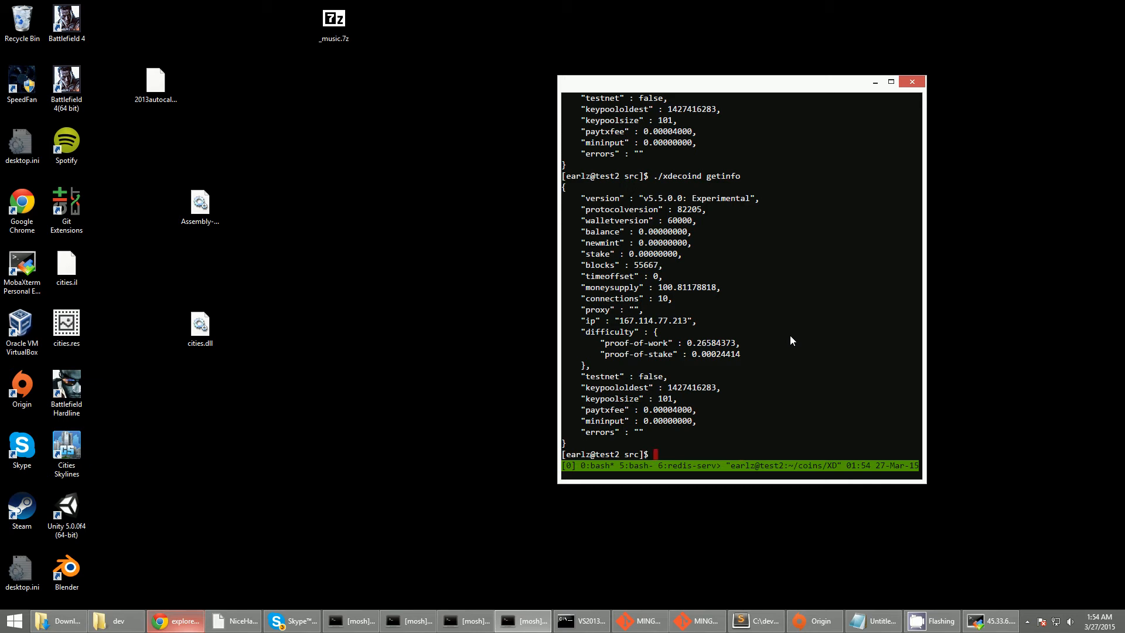
{"action": "mouse_move", "coordinate": [788, 303]}
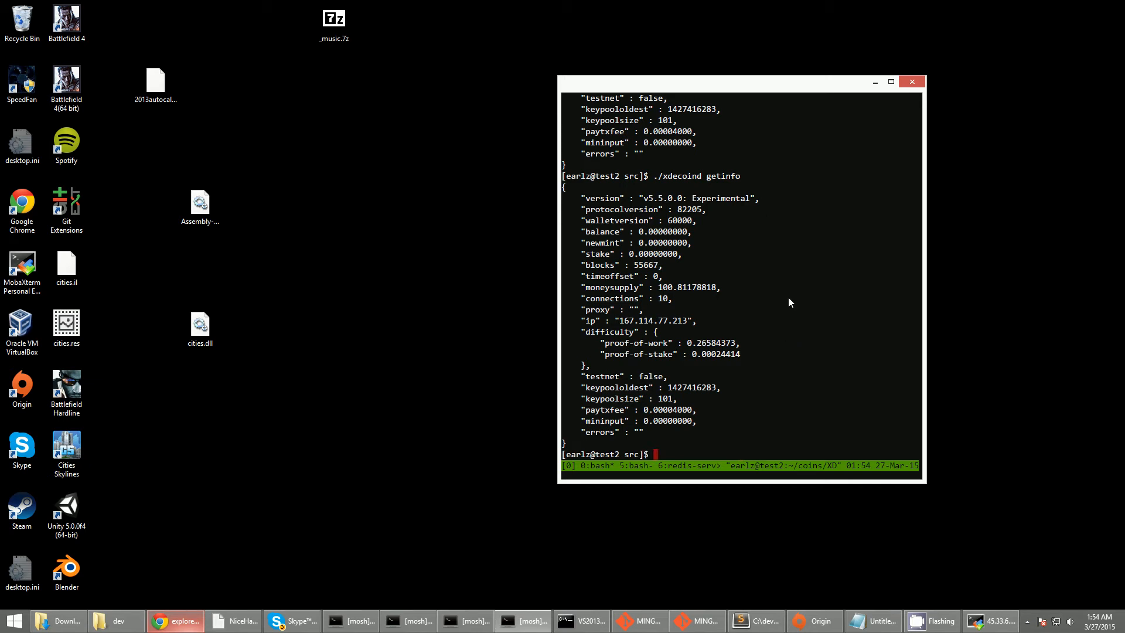
{"action": "mouse_move", "coordinate": [649, 273]}
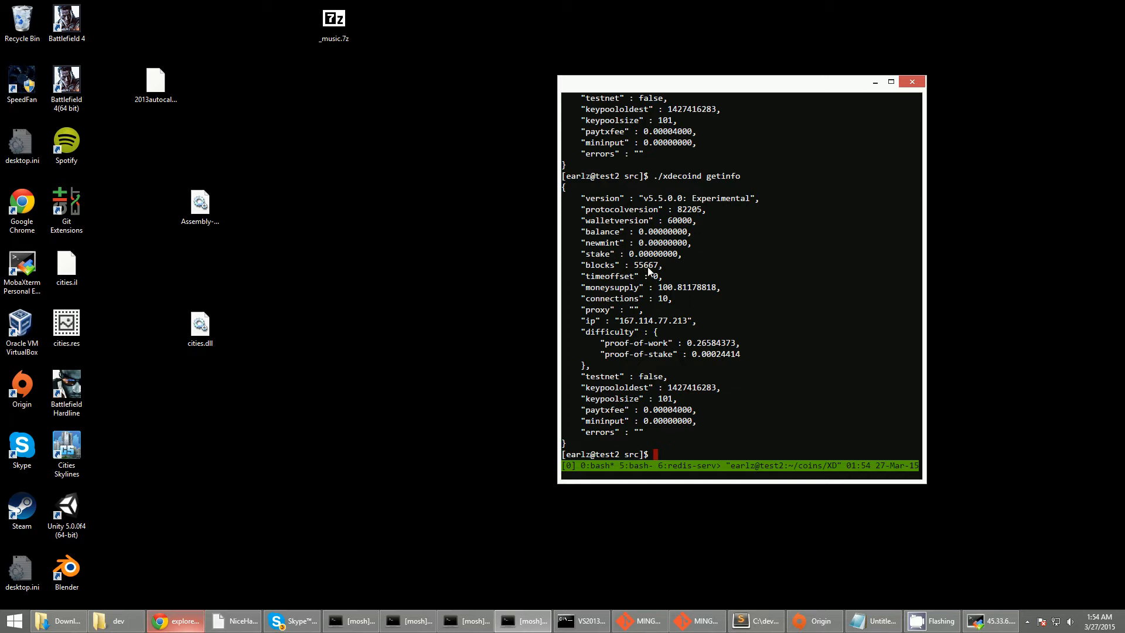
{"action": "mouse_move", "coordinate": [778, 288]}
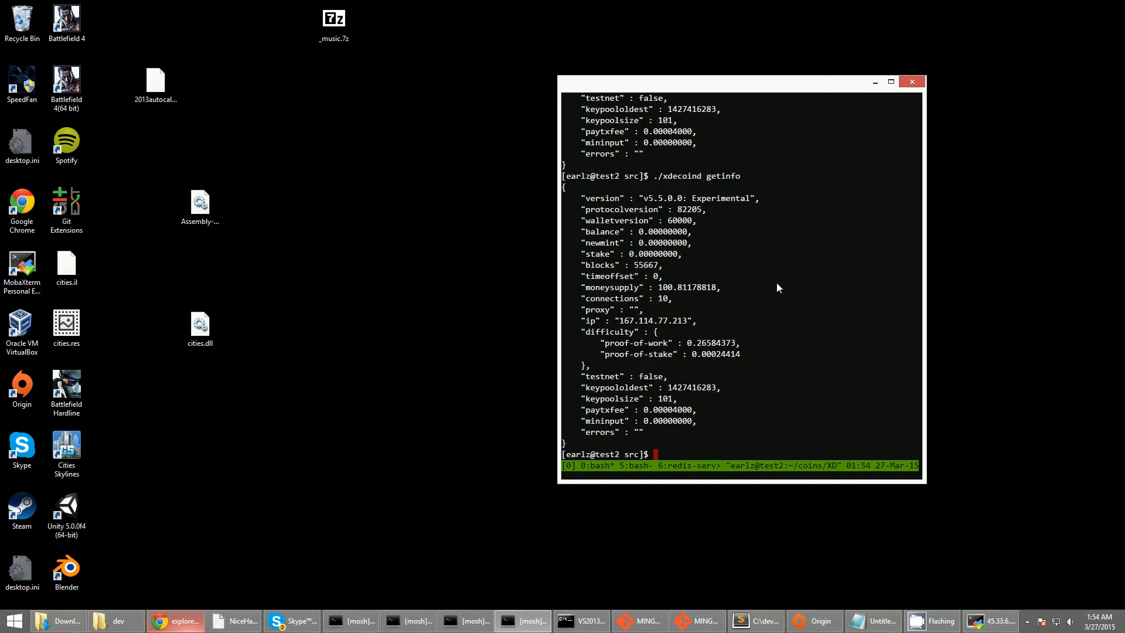
{"action": "mouse_move", "coordinate": [766, 314]}
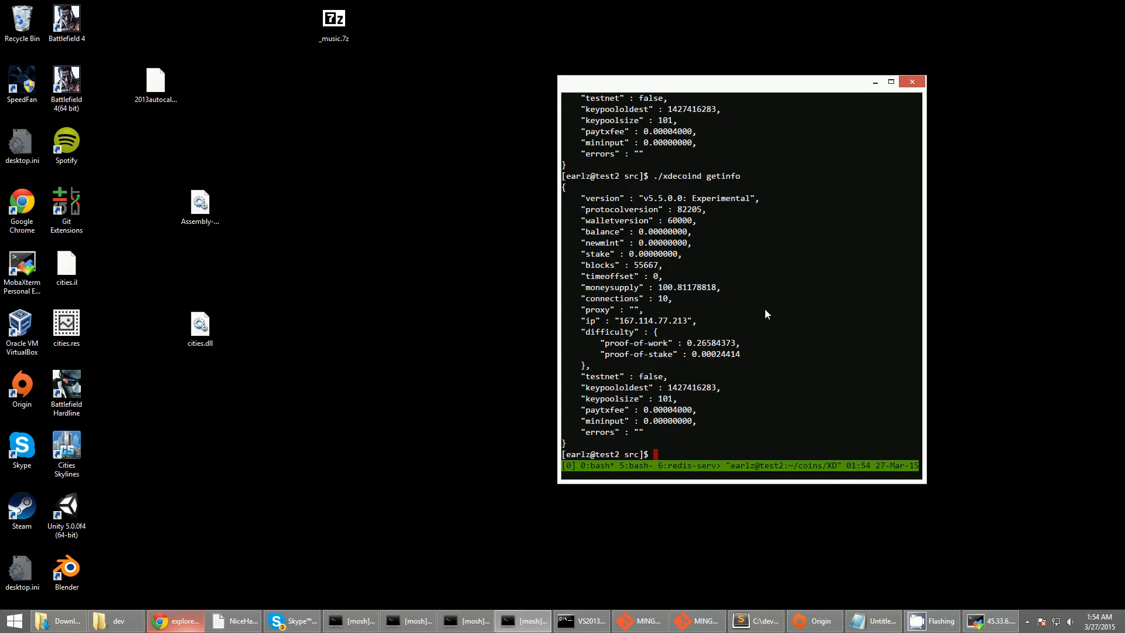
{"action": "mouse_move", "coordinate": [666, 254]}
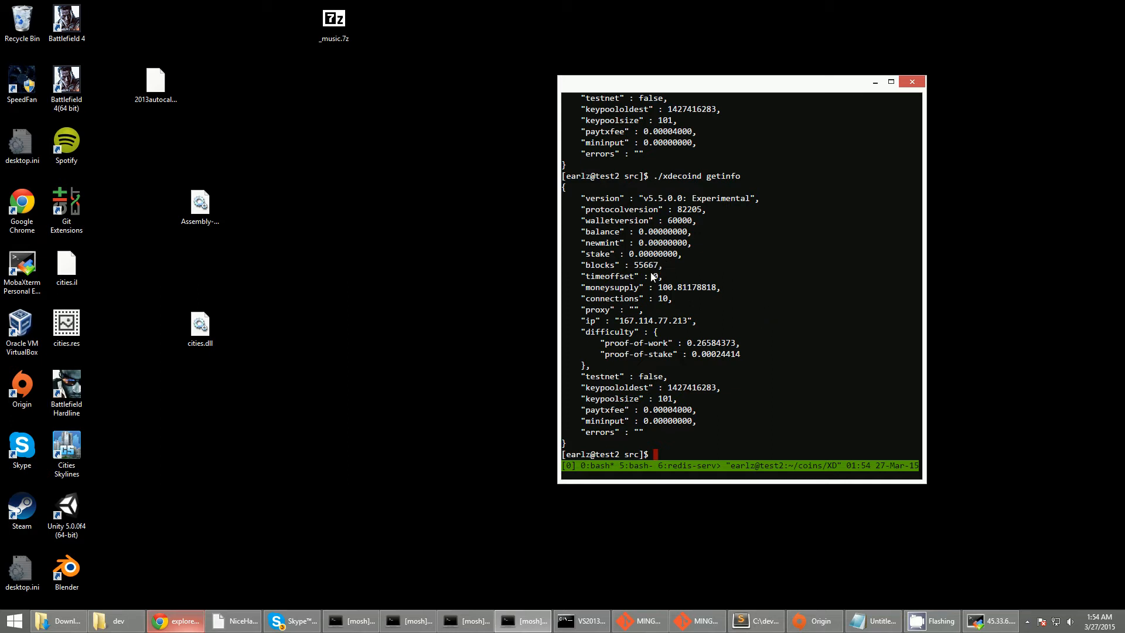
{"action": "mouse_move", "coordinate": [732, 132]}
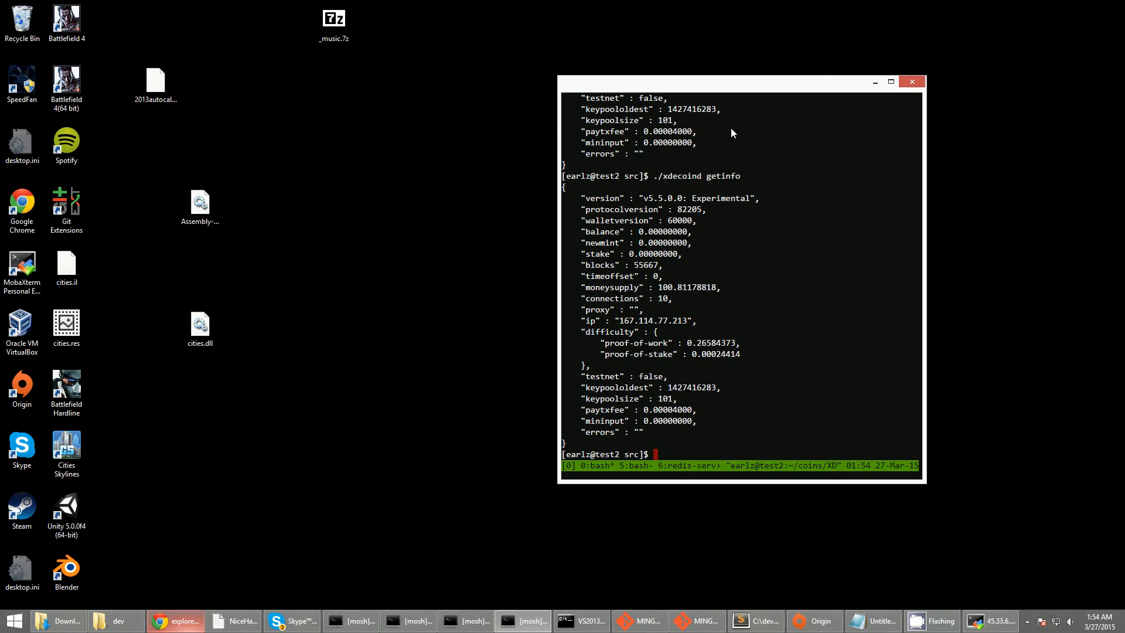
Shift the terminal window left so the getinfo output at 55667 blocks stays readable
{"action": "left_click_drag", "start_coordinate": [742, 81], "coordinate": [673, 88]}
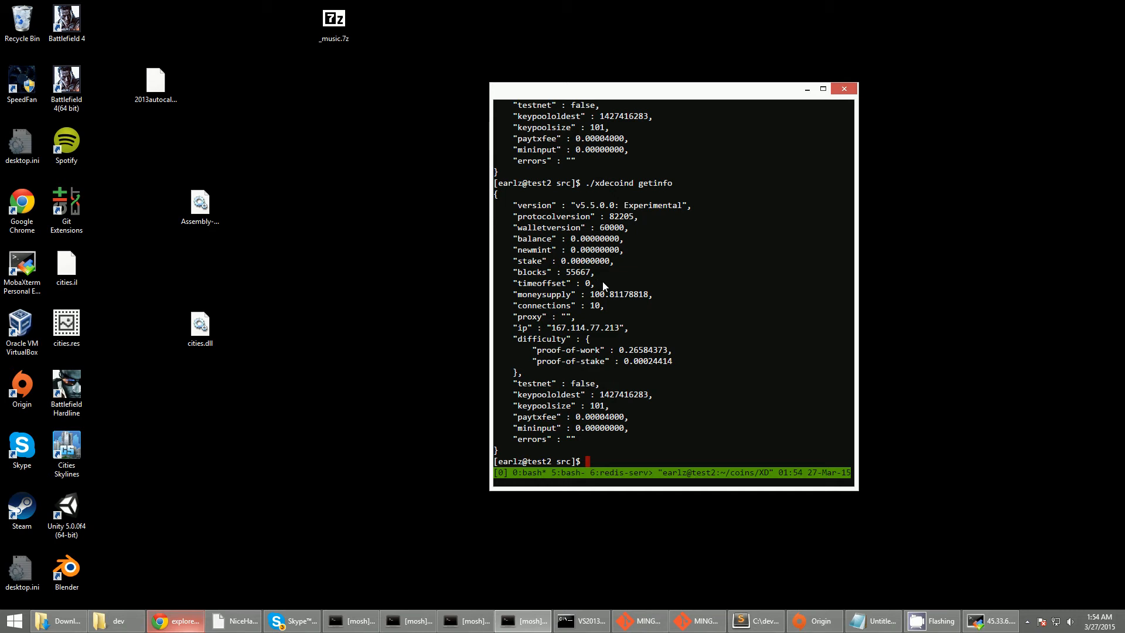
{"action": "mouse_move", "coordinate": [639, 340]}
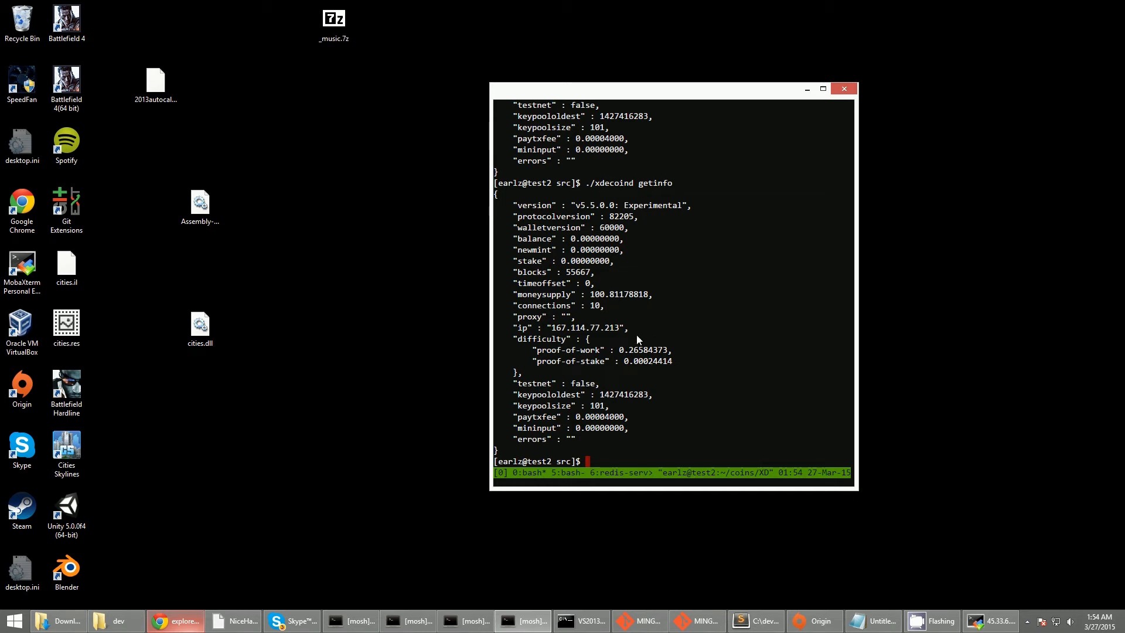
{"action": "mouse_move", "coordinate": [644, 332]}
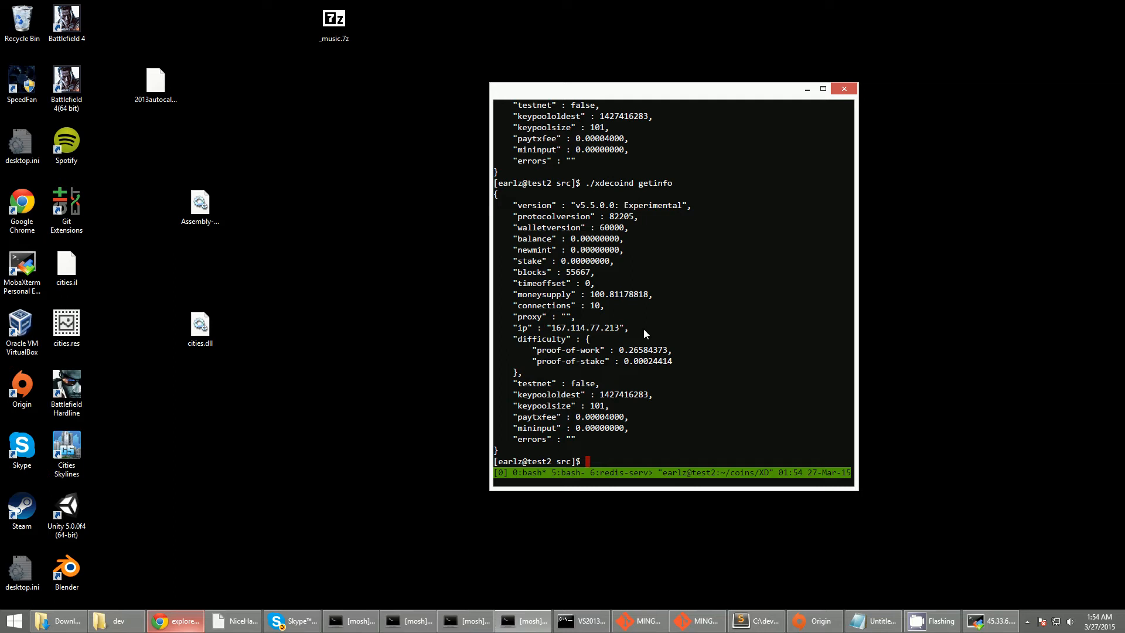
{"action": "mouse_move", "coordinate": [694, 161]}
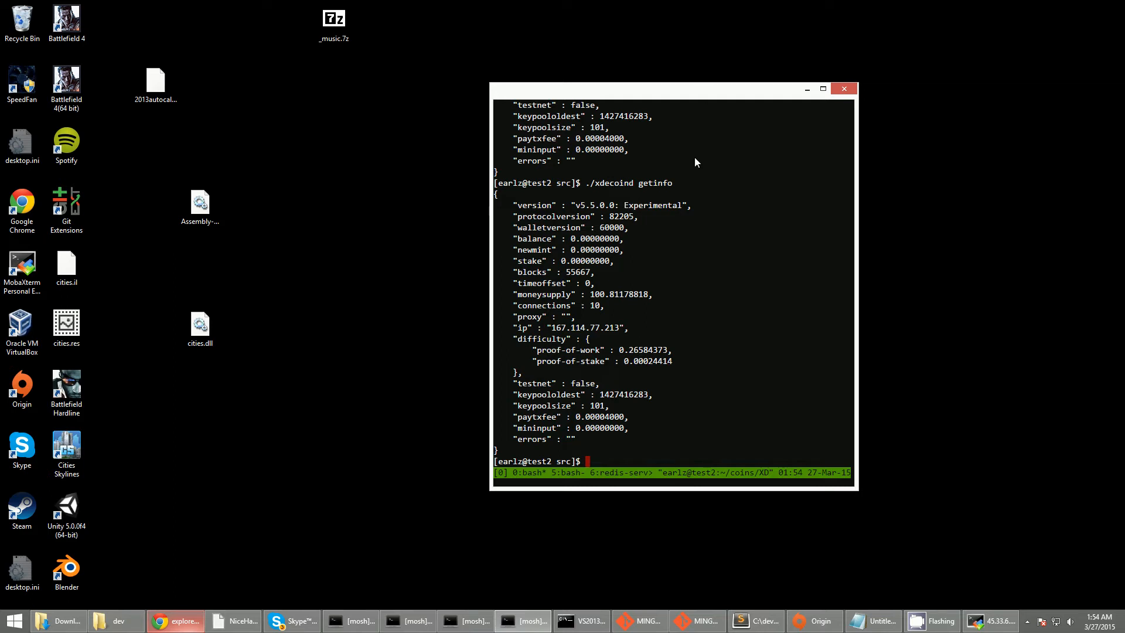
{"action": "left_click_drag", "start_coordinate": [675, 89], "coordinate": [589, 107]}
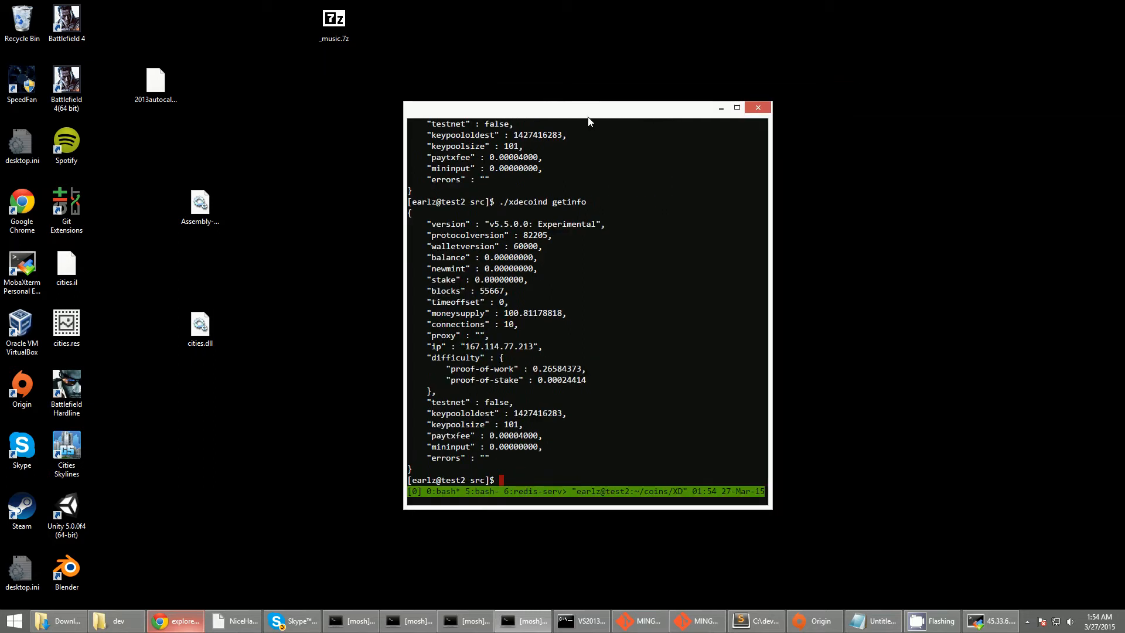
{"action": "mouse_move", "coordinate": [508, 429]}
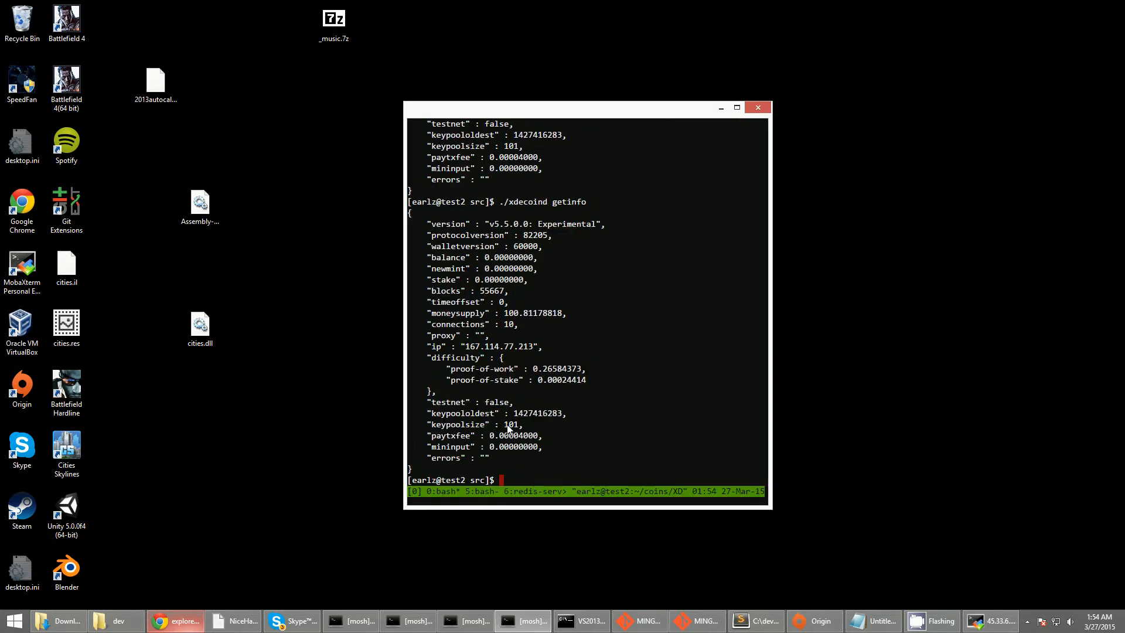
{"action": "mouse_move", "coordinate": [507, 437]}
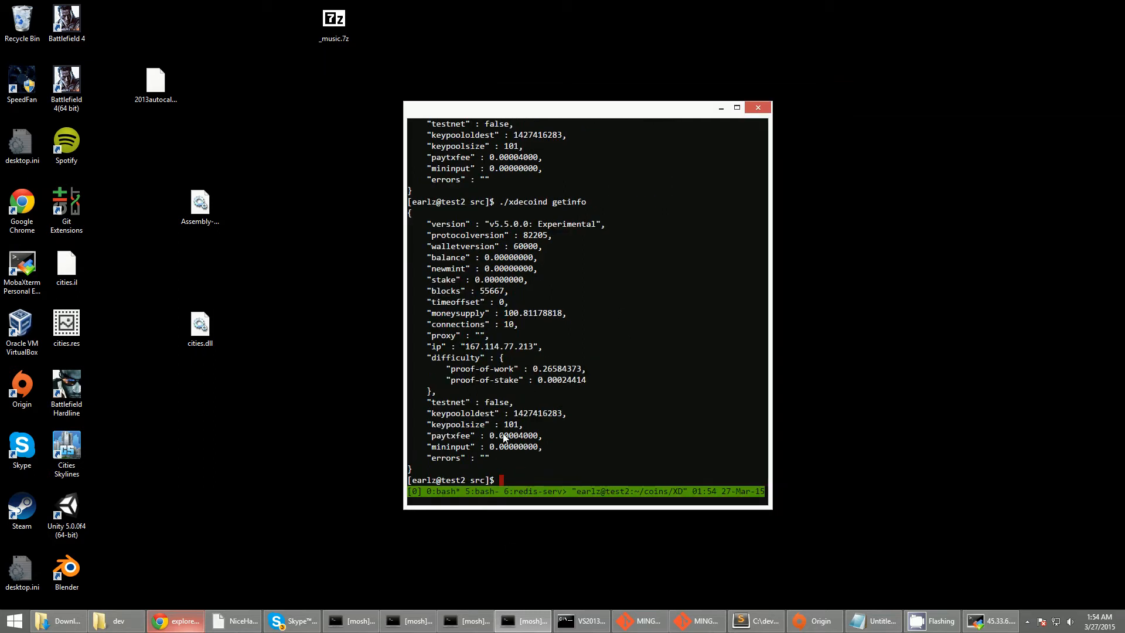
{"action": "mouse_move", "coordinate": [554, 121]}
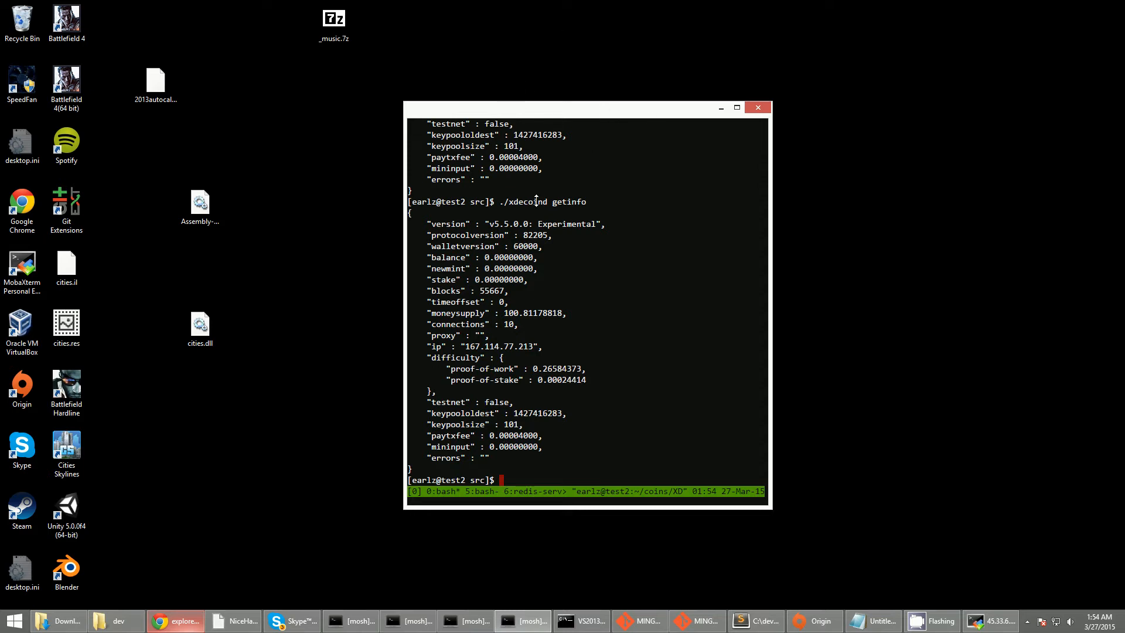
{"action": "left_click_drag", "start_coordinate": [581, 107], "coordinate": [631, 114]}
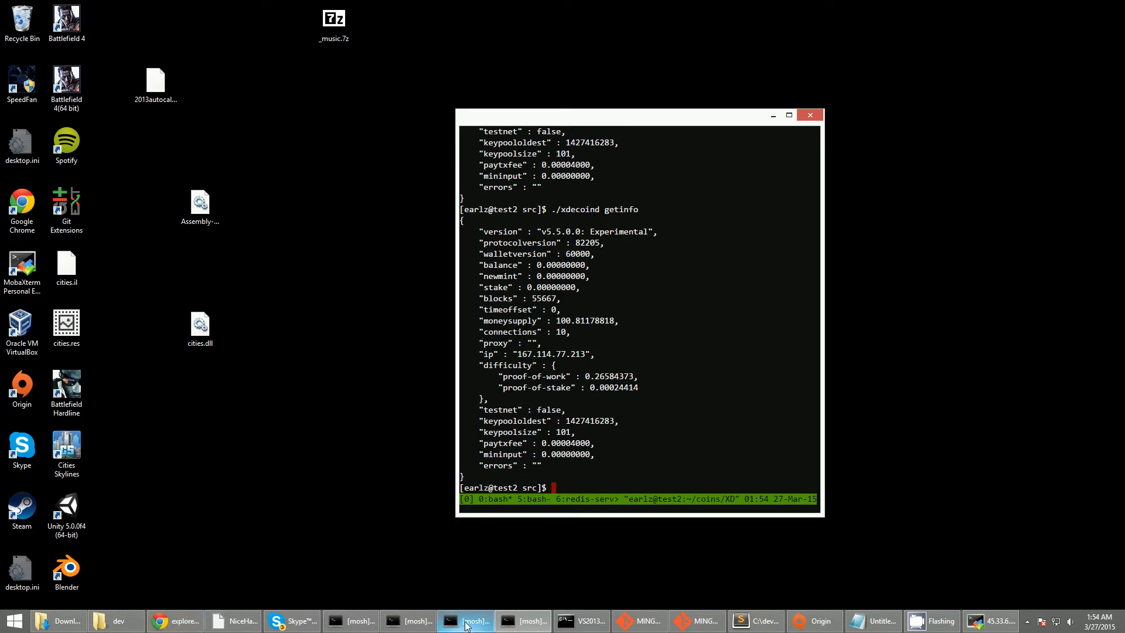
Bring up the other mosh session showing getinfo at 55750 blocks, difficulty 8.71796684
{"action": "left_click", "coordinate": [466, 621]}
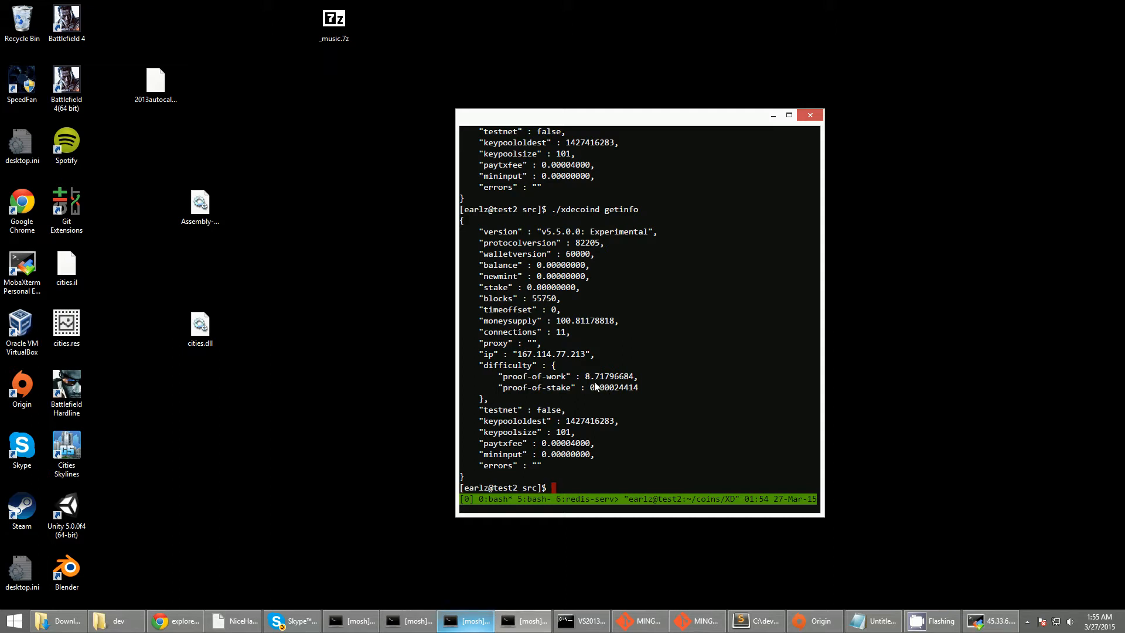
{"action": "mouse_move", "coordinate": [598, 384]}
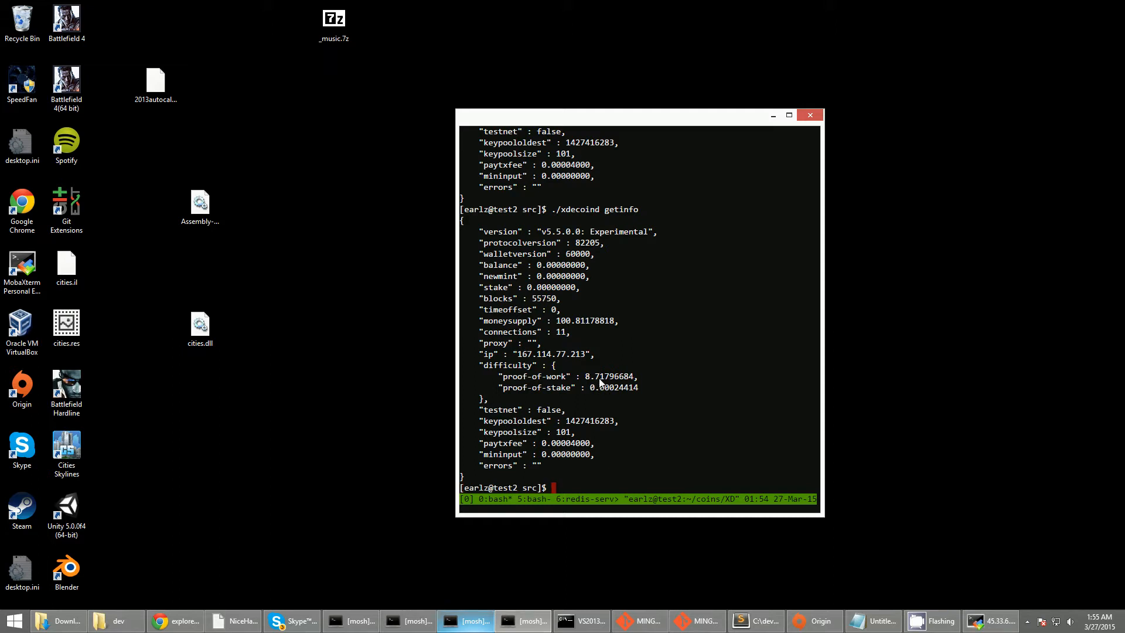
{"action": "mouse_move", "coordinate": [587, 383]}
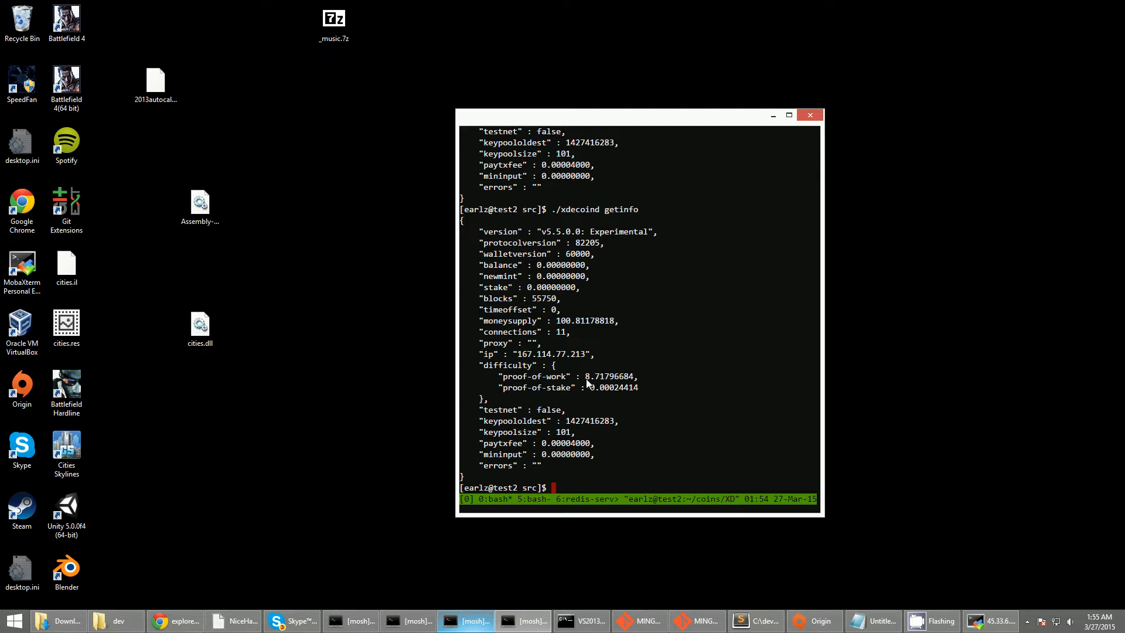
{"action": "mouse_move", "coordinate": [633, 376]}
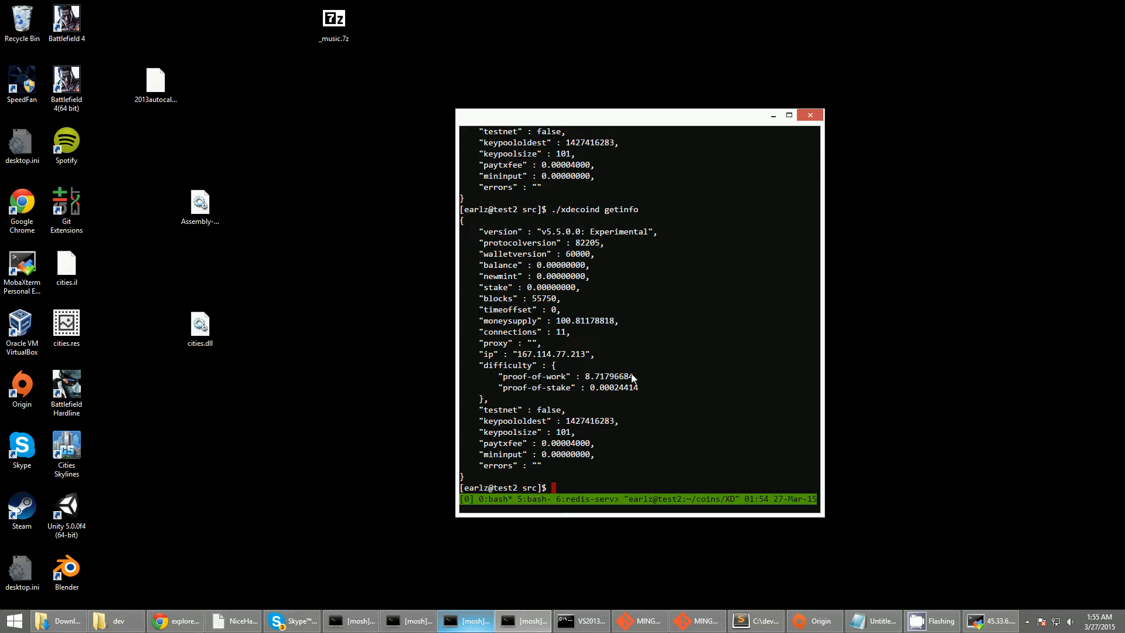
{"action": "mouse_move", "coordinate": [628, 280]}
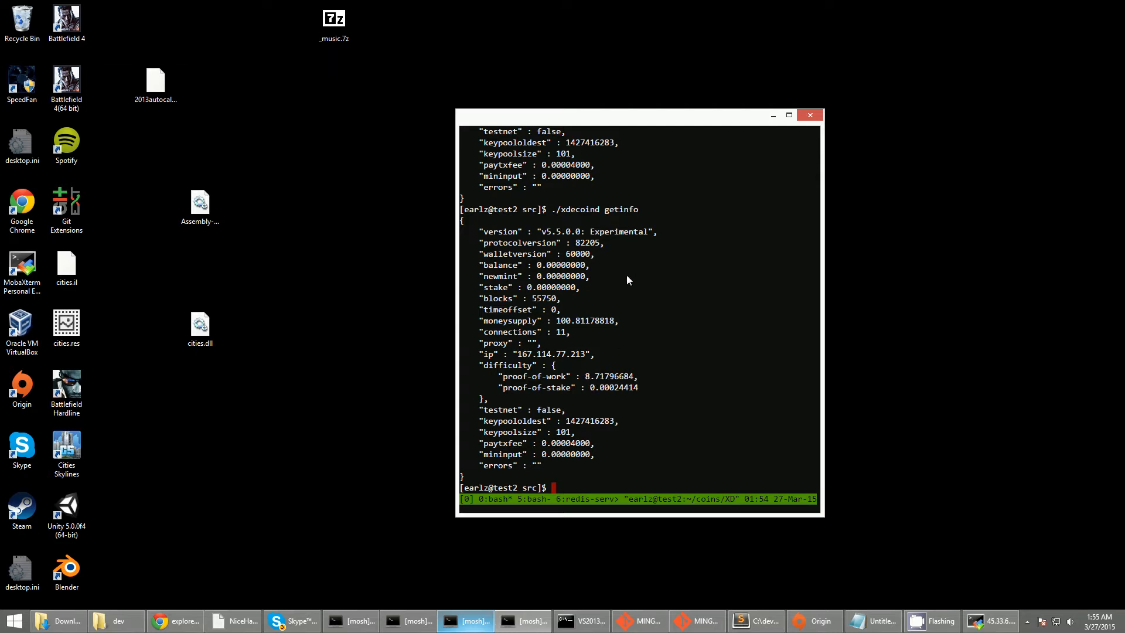
{"action": "mouse_move", "coordinate": [587, 371]}
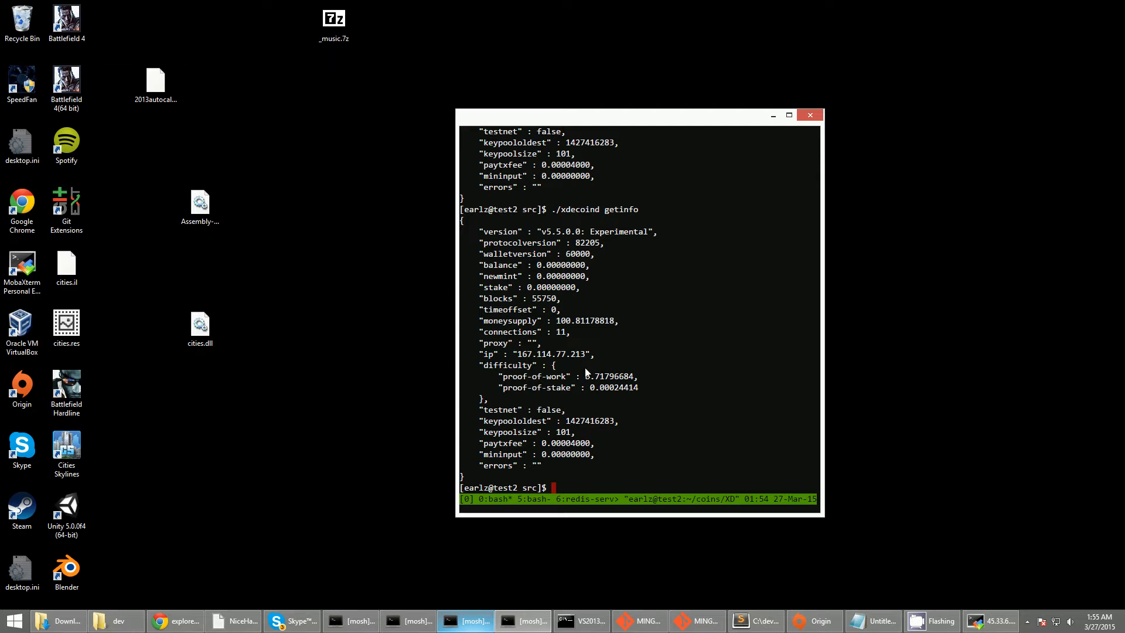
{"action": "mouse_move", "coordinate": [591, 383]}
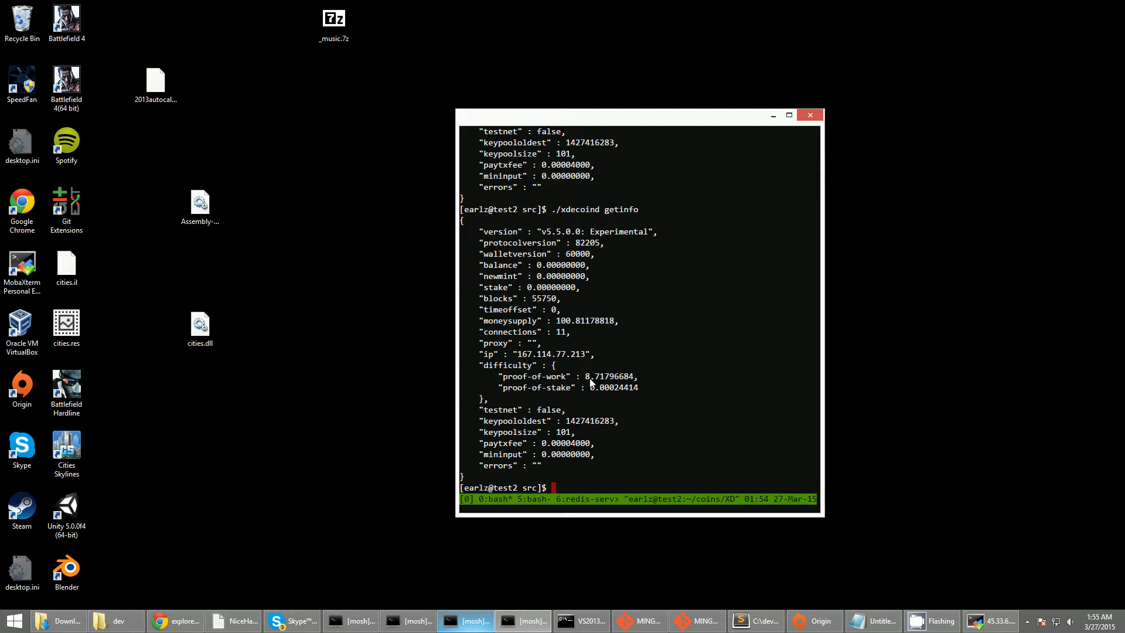
{"action": "mouse_move", "coordinate": [613, 392]}
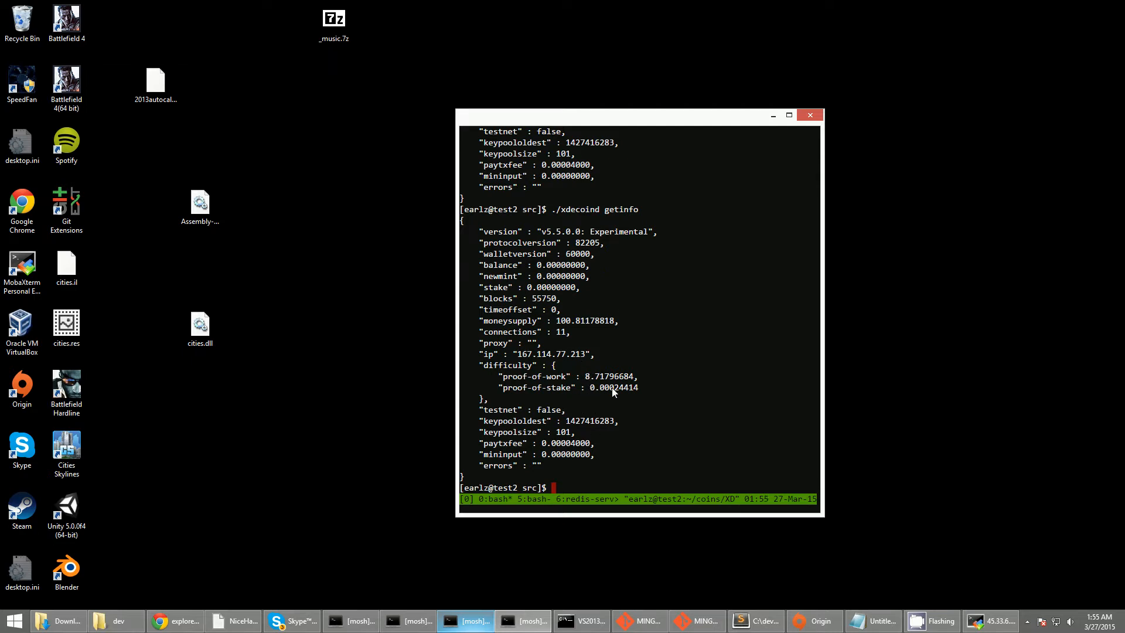
{"action": "mouse_move", "coordinate": [621, 394]}
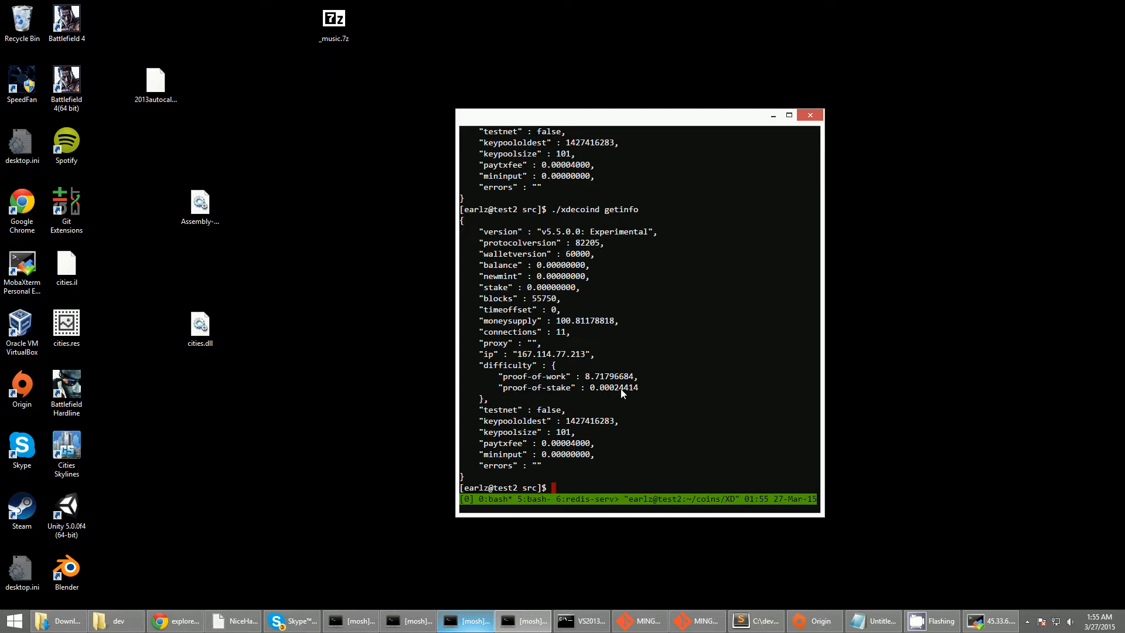
{"action": "mouse_move", "coordinate": [632, 394]}
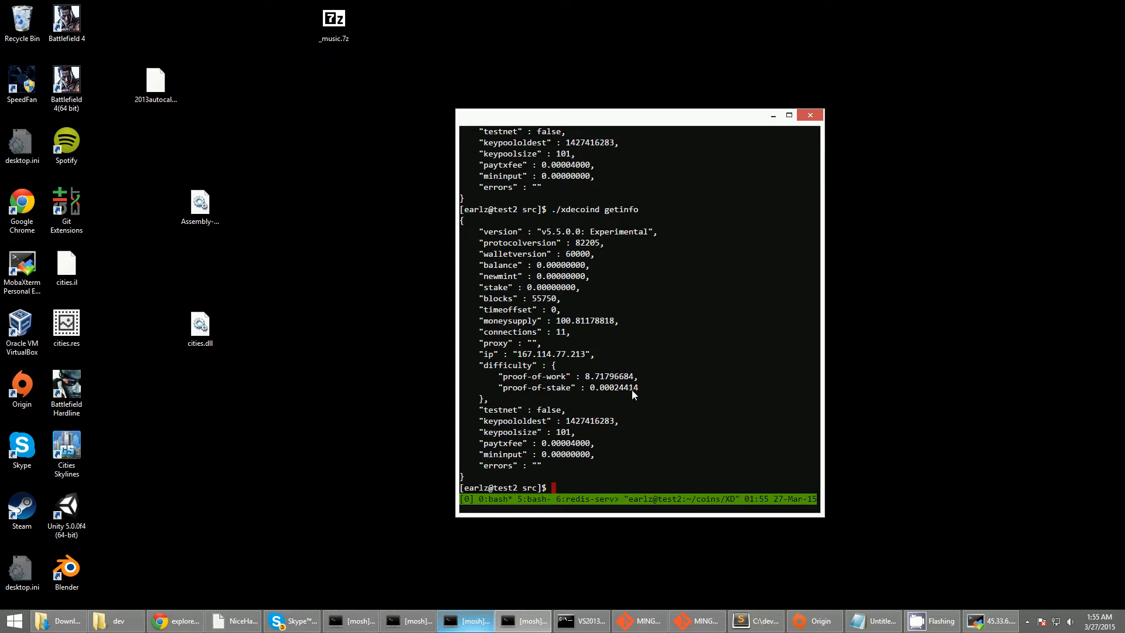
{"action": "mouse_move", "coordinate": [618, 398]}
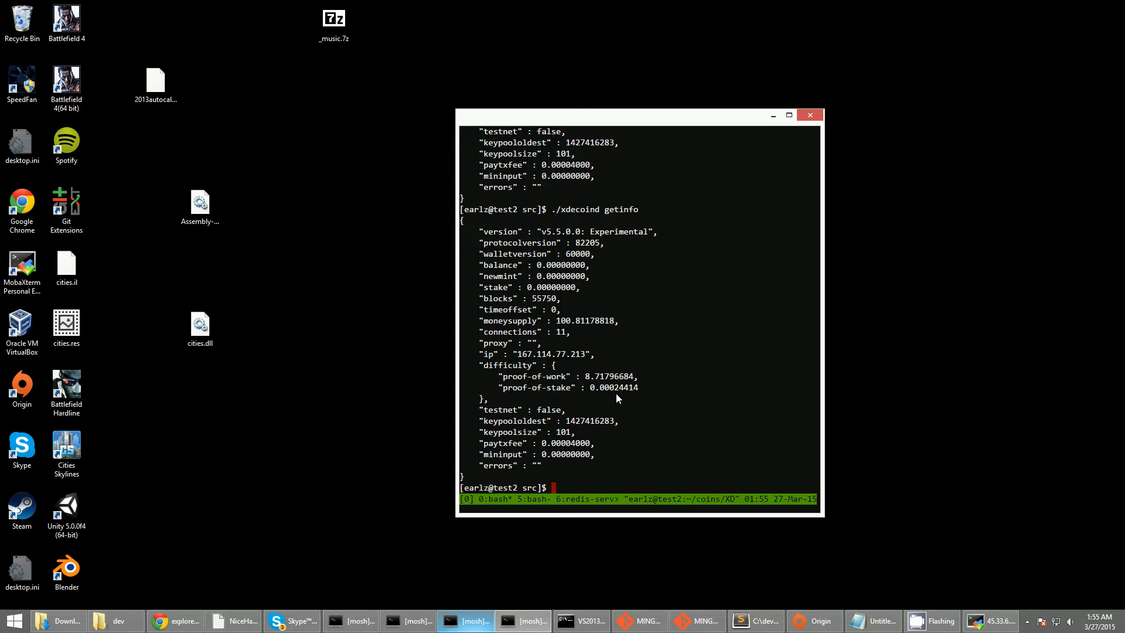
{"action": "mouse_move", "coordinate": [606, 394]}
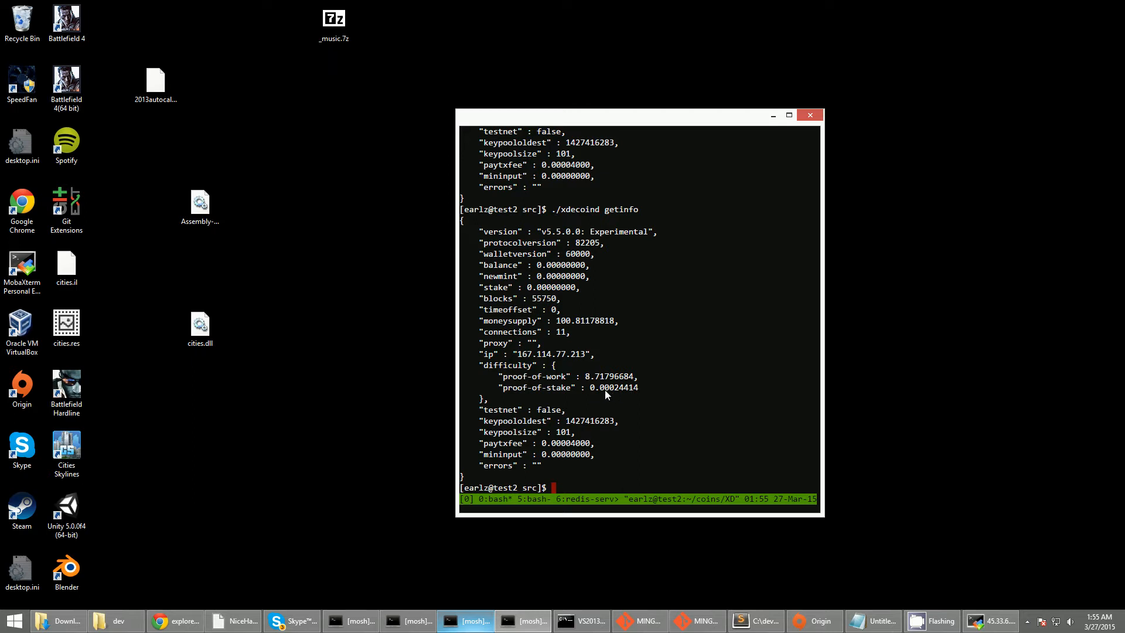
{"action": "mouse_move", "coordinate": [624, 394]}
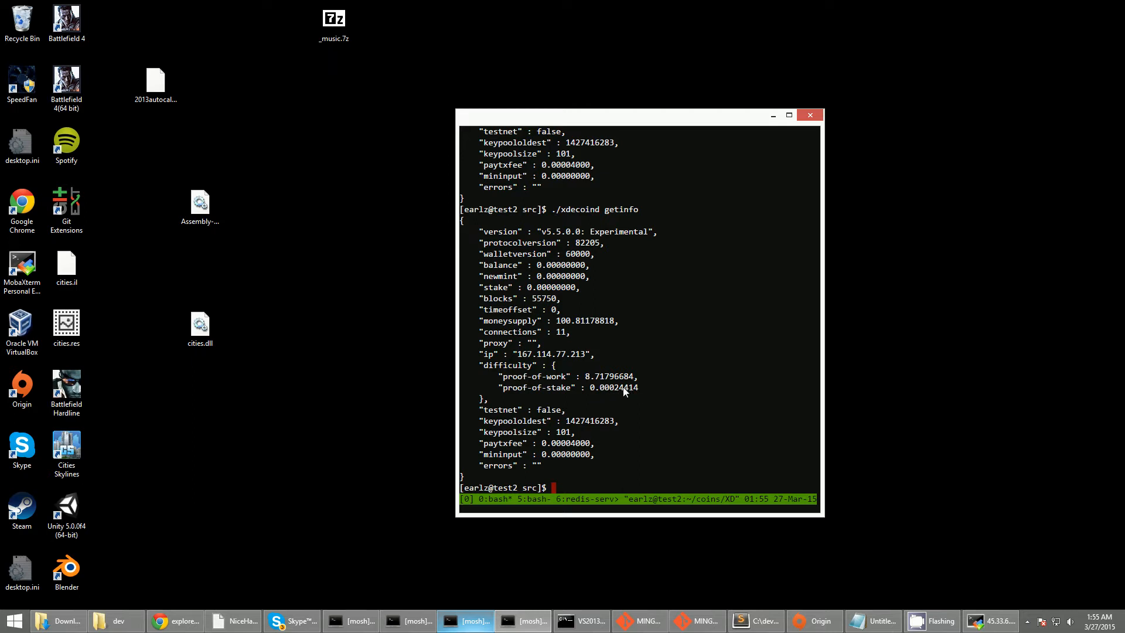
{"action": "mouse_move", "coordinate": [600, 369]}
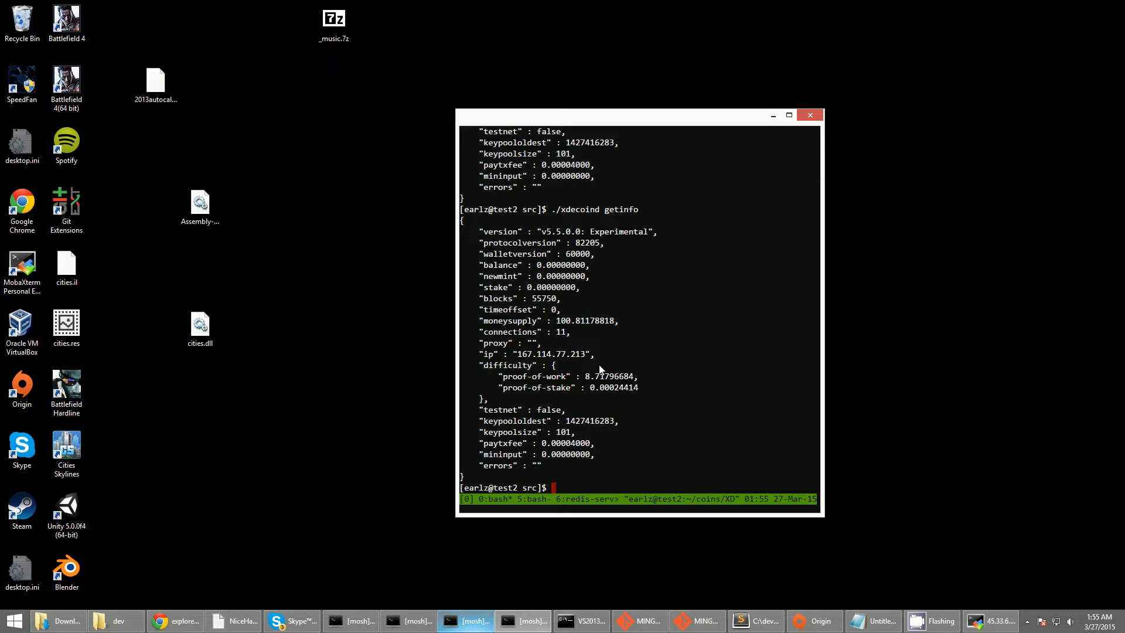
{"action": "mouse_move", "coordinate": [584, 328]}
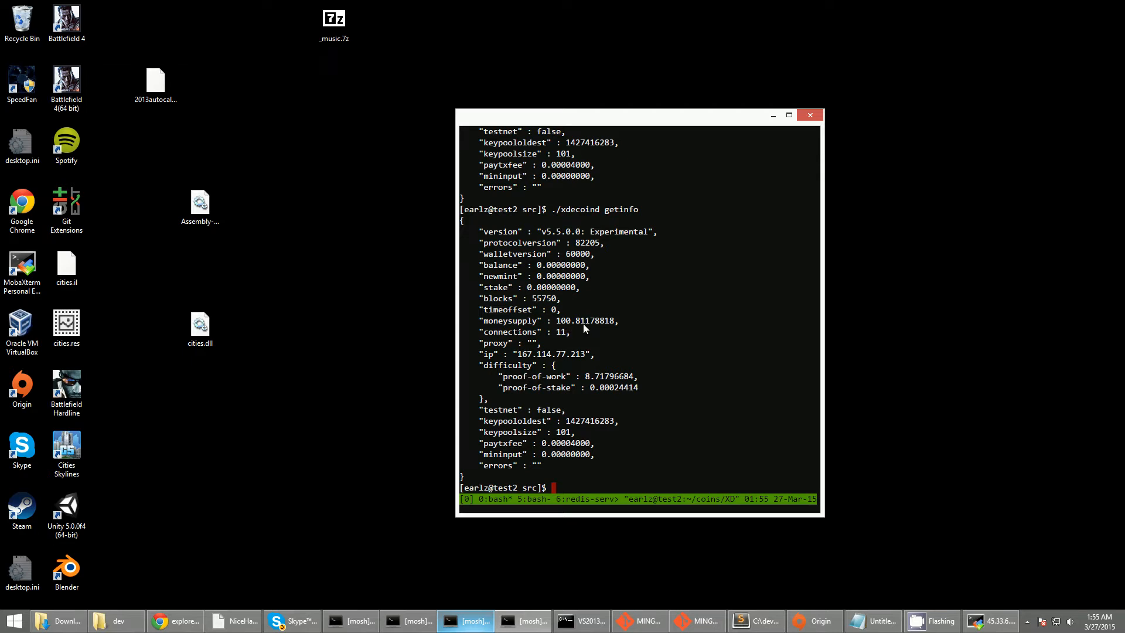
{"action": "mouse_move", "coordinate": [619, 388]}
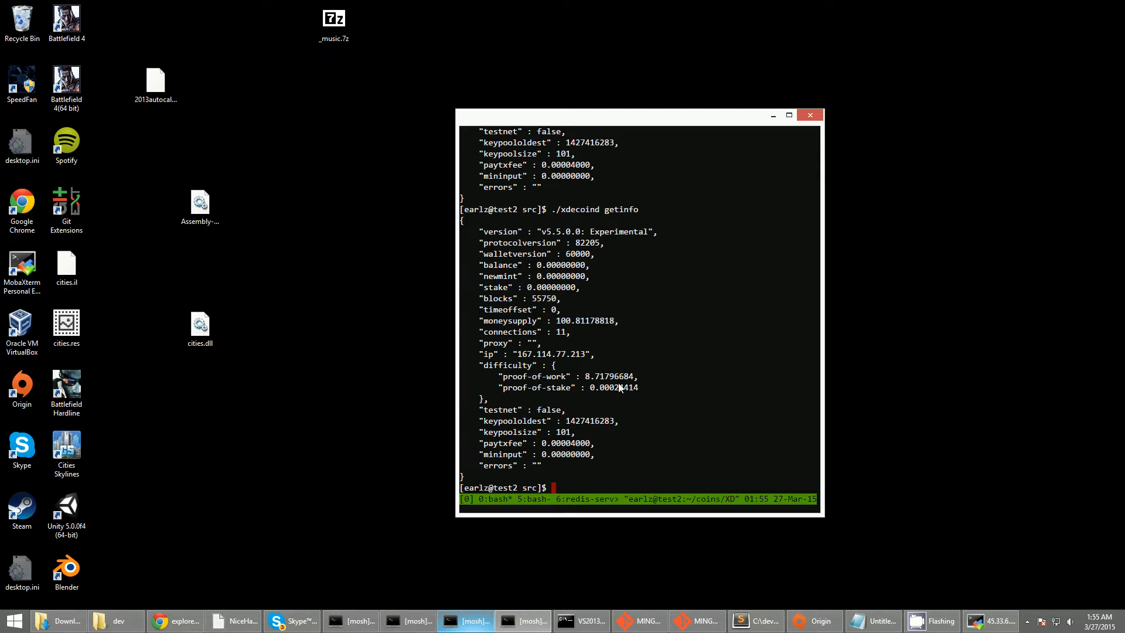
{"action": "mouse_move", "coordinate": [639, 394]}
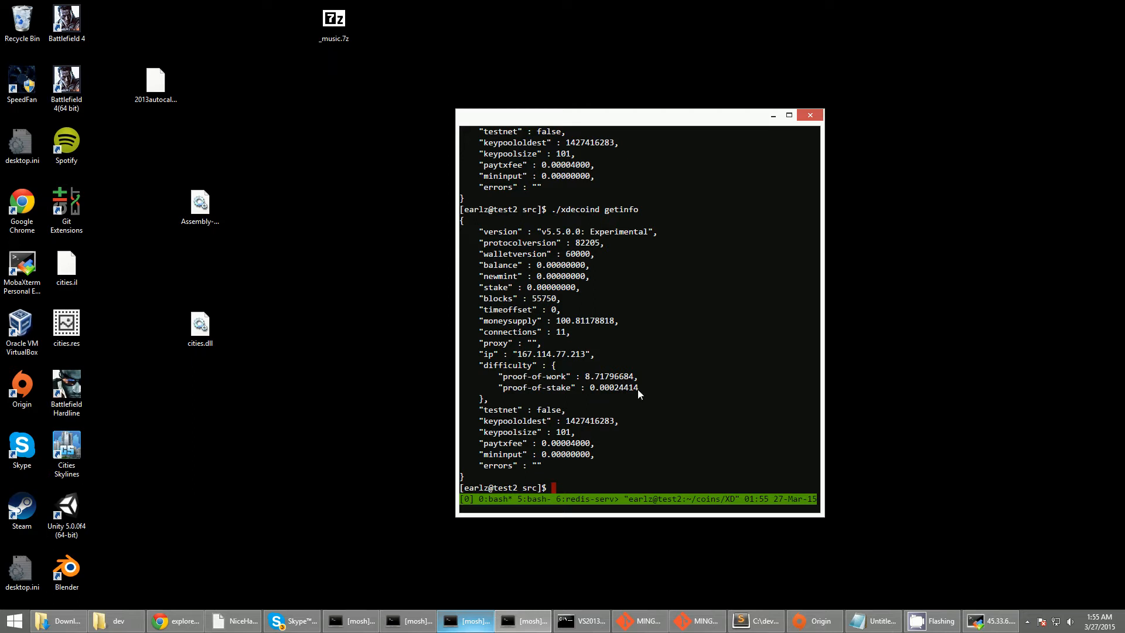
Highlight the difficulty near 582 in getinfo, then switch to the block explorer in the browser
{"action": "double_click", "coordinate": [615, 388]}
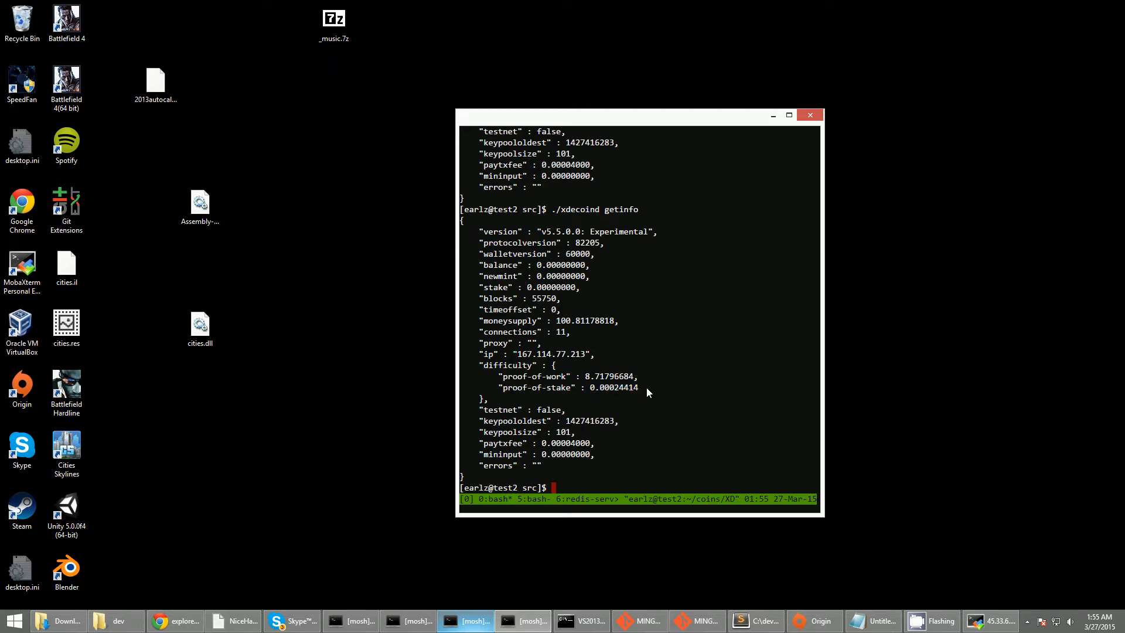
{"action": "mouse_move", "coordinate": [552, 324]}
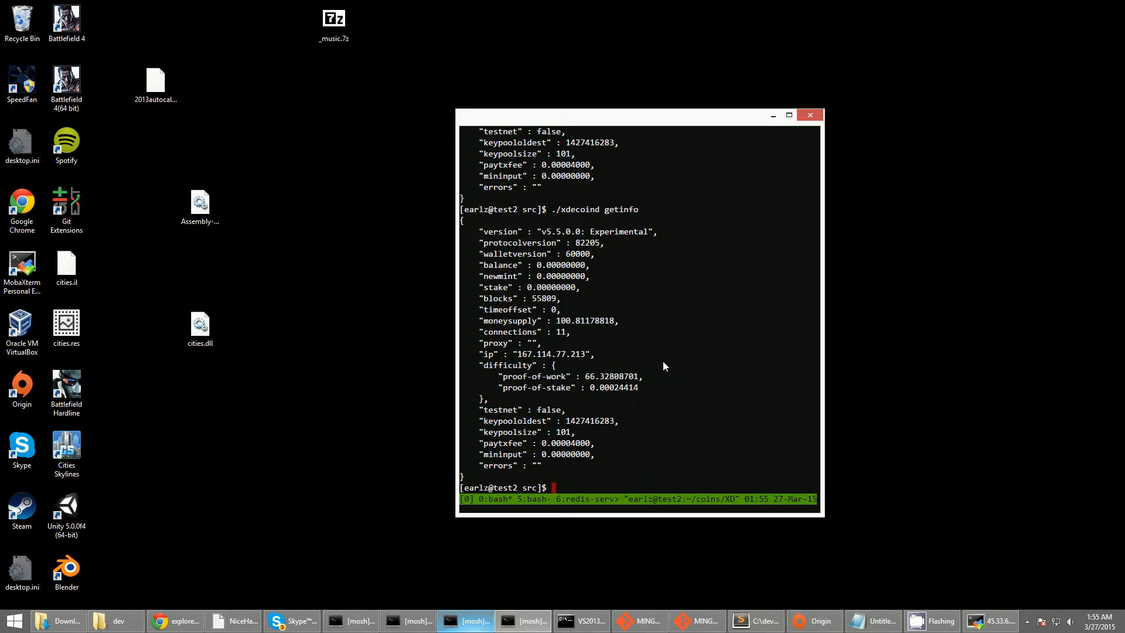
{"action": "mouse_move", "coordinate": [644, 388]}
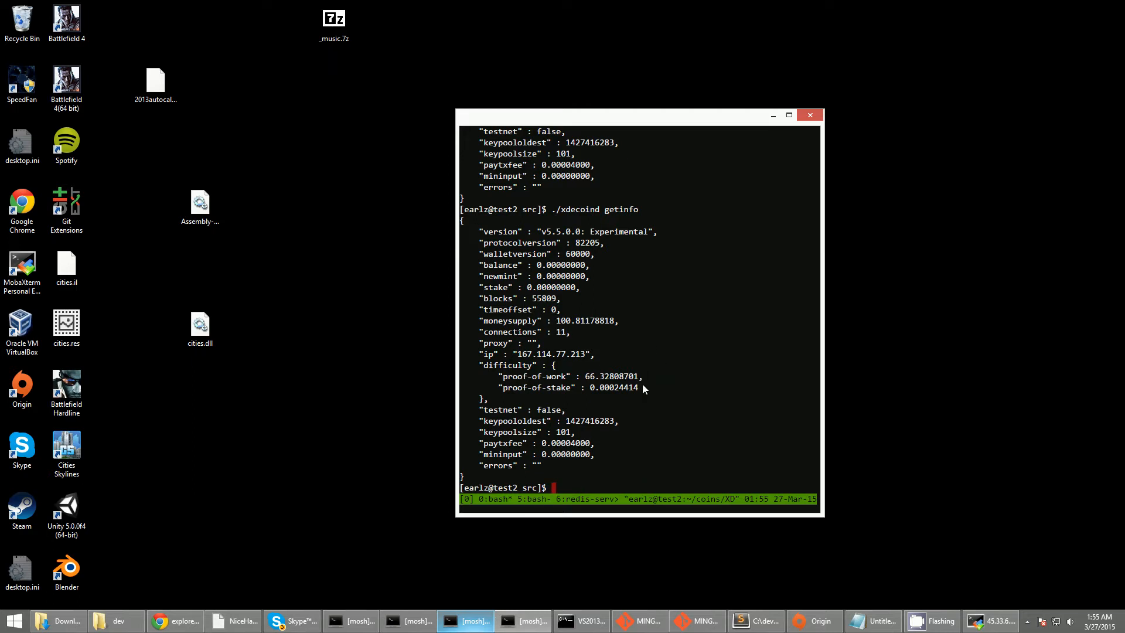
{"action": "mouse_move", "coordinate": [599, 388]}
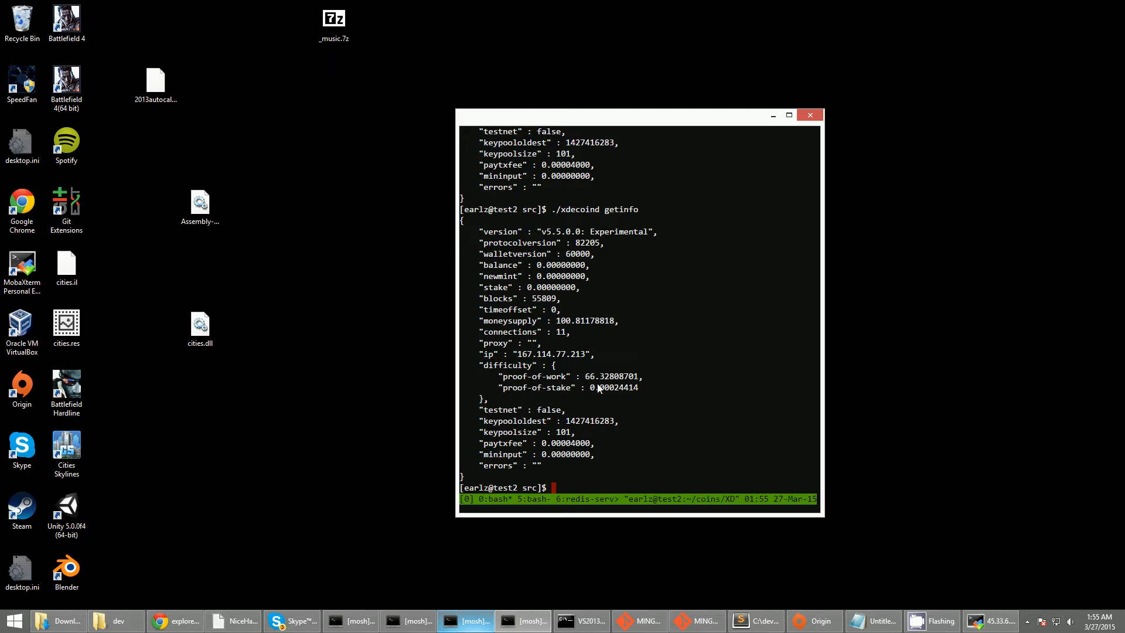
{"action": "mouse_move", "coordinate": [570, 473]}
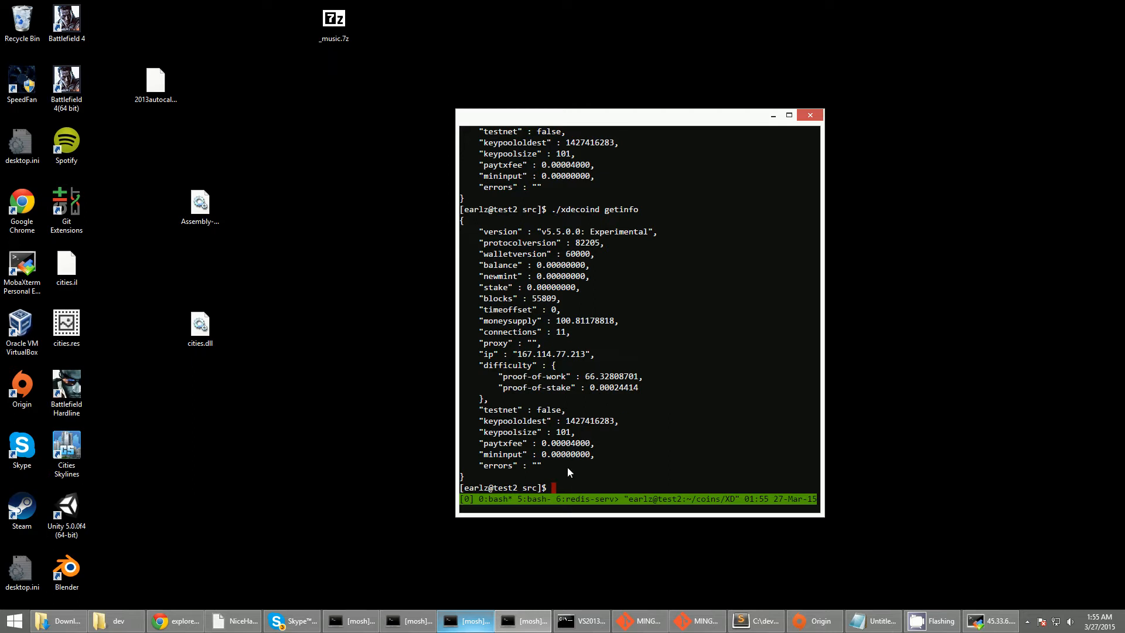
{"action": "mouse_move", "coordinate": [619, 422]}
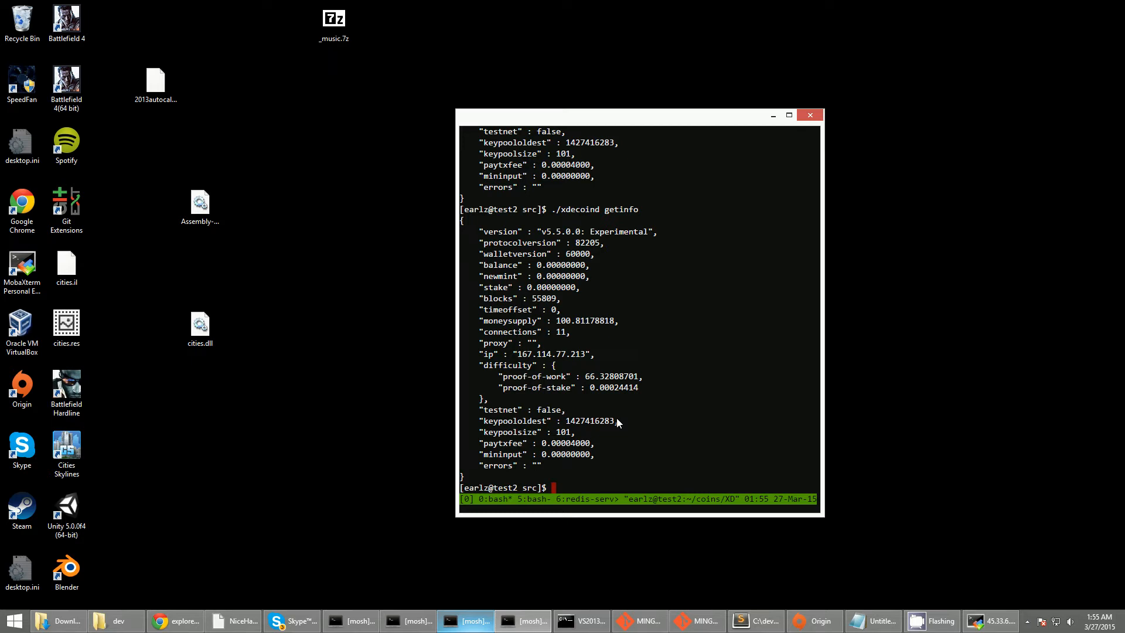
{"action": "mouse_move", "coordinate": [619, 415]}
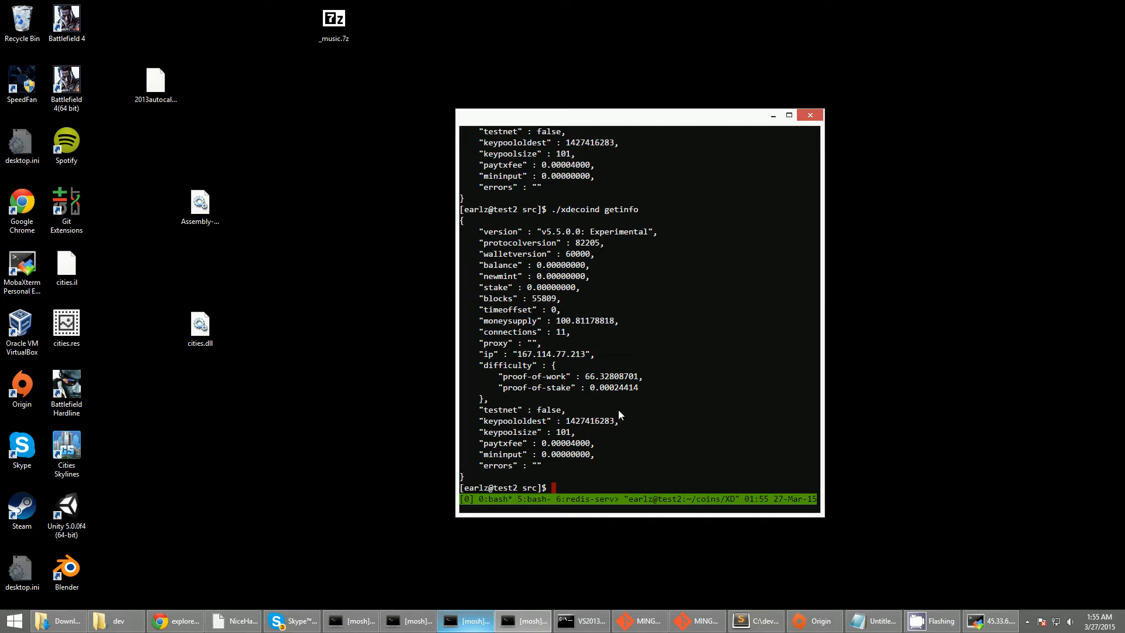
{"action": "mouse_move", "coordinate": [626, 403]}
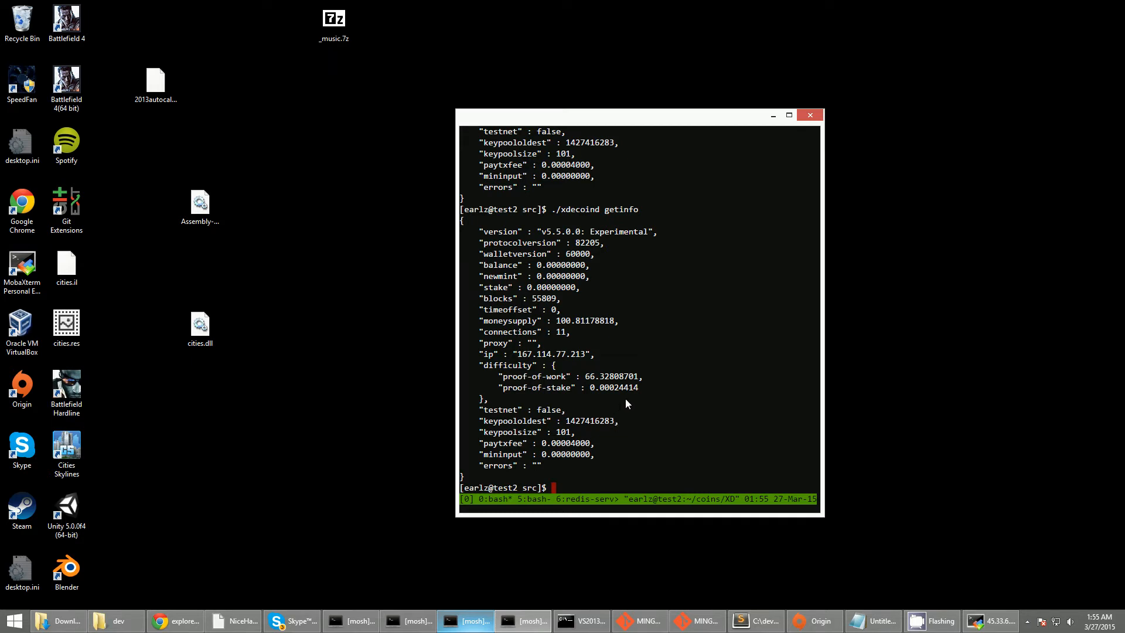
{"action": "mouse_move", "coordinate": [648, 162]}
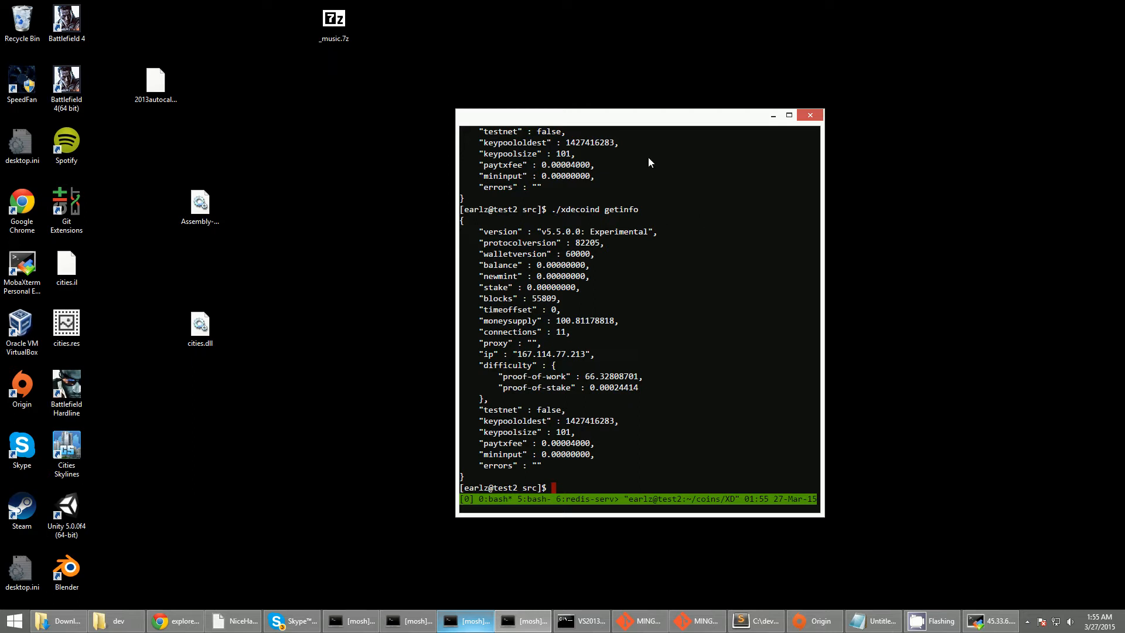
{"action": "mouse_move", "coordinate": [573, 340]}
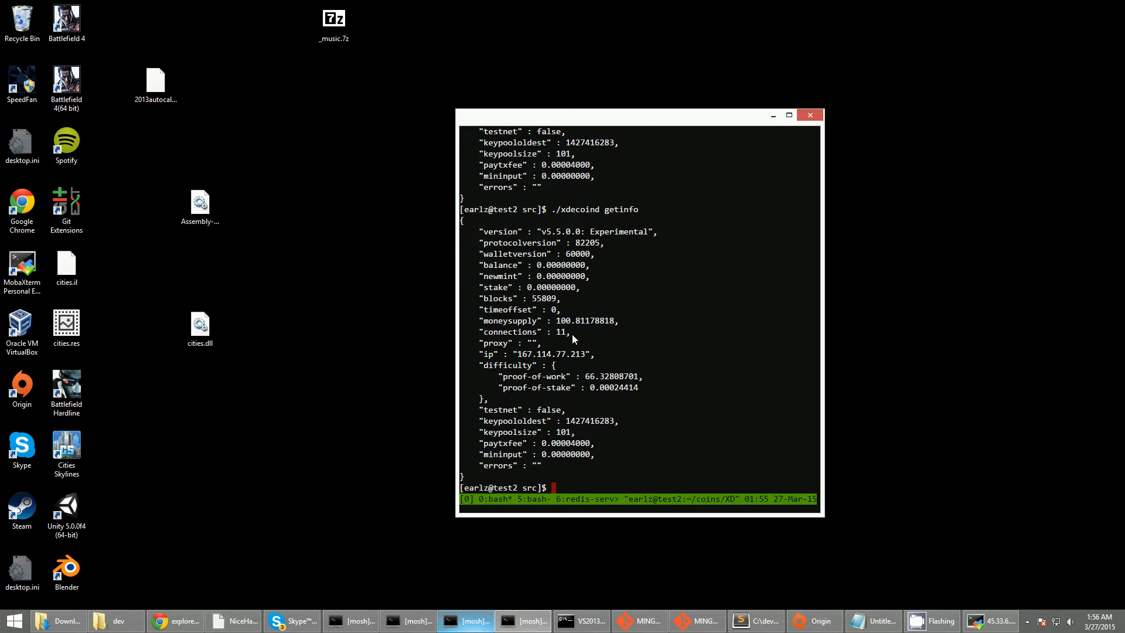
{"action": "mouse_move", "coordinate": [639, 384]}
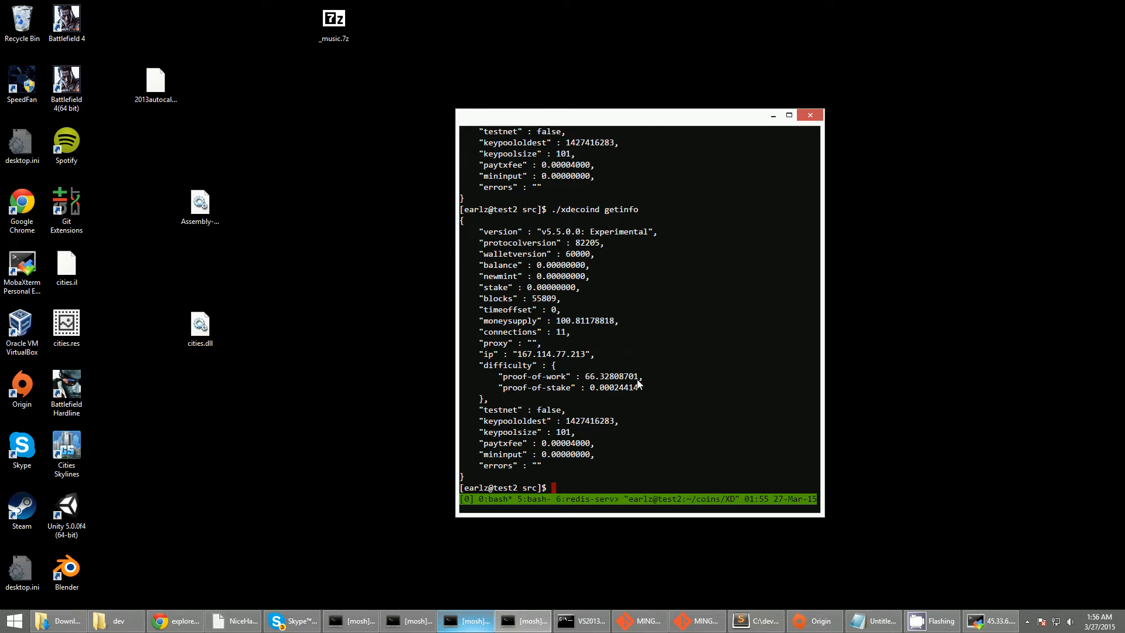
{"action": "mouse_move", "coordinate": [629, 366]}
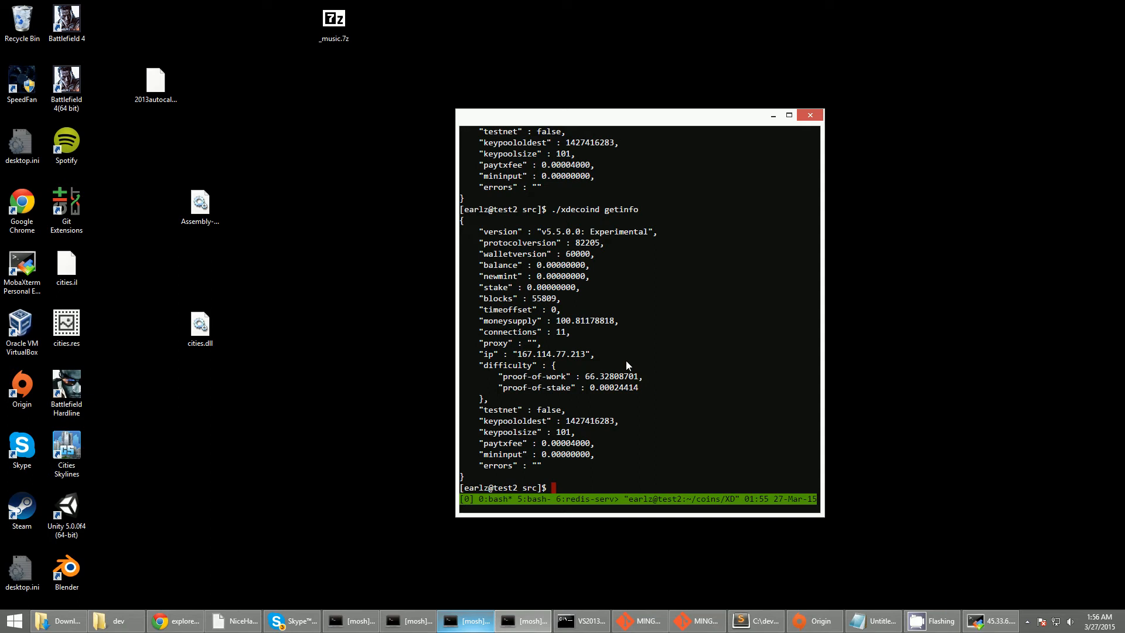
{"action": "mouse_move", "coordinate": [670, 391]}
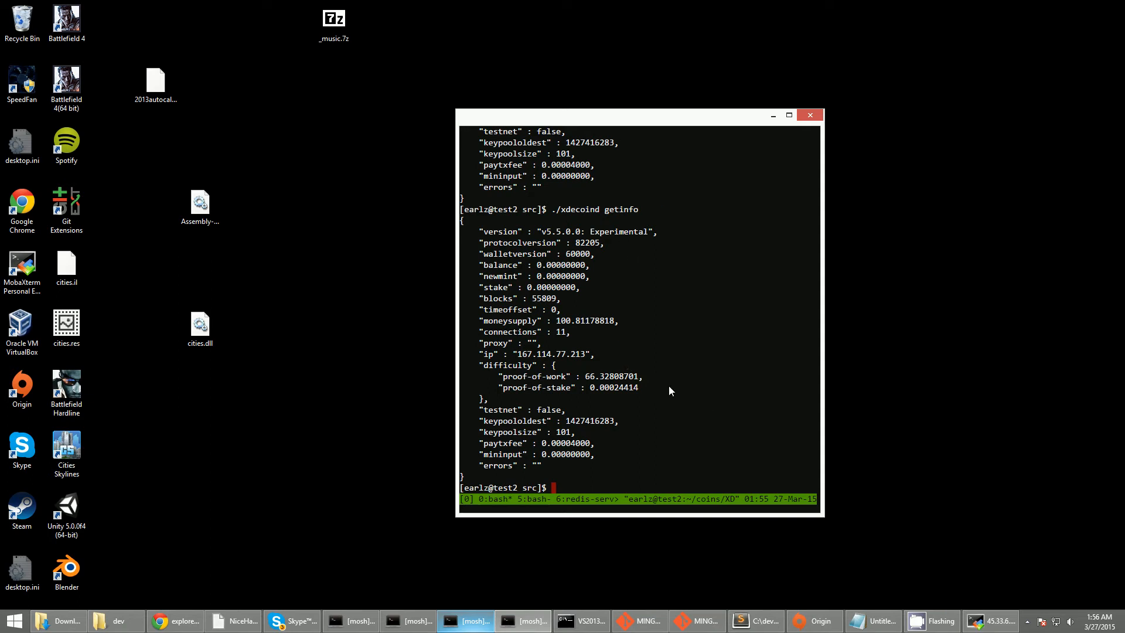
{"action": "mouse_move", "coordinate": [666, 419]}
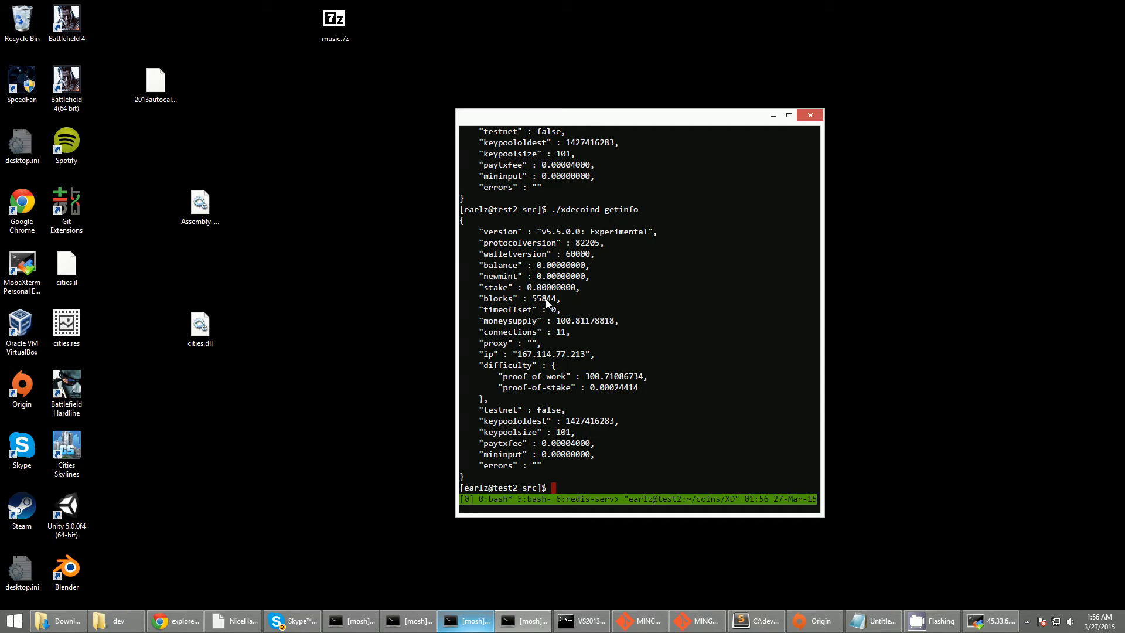
{"action": "mouse_move", "coordinate": [547, 304]}
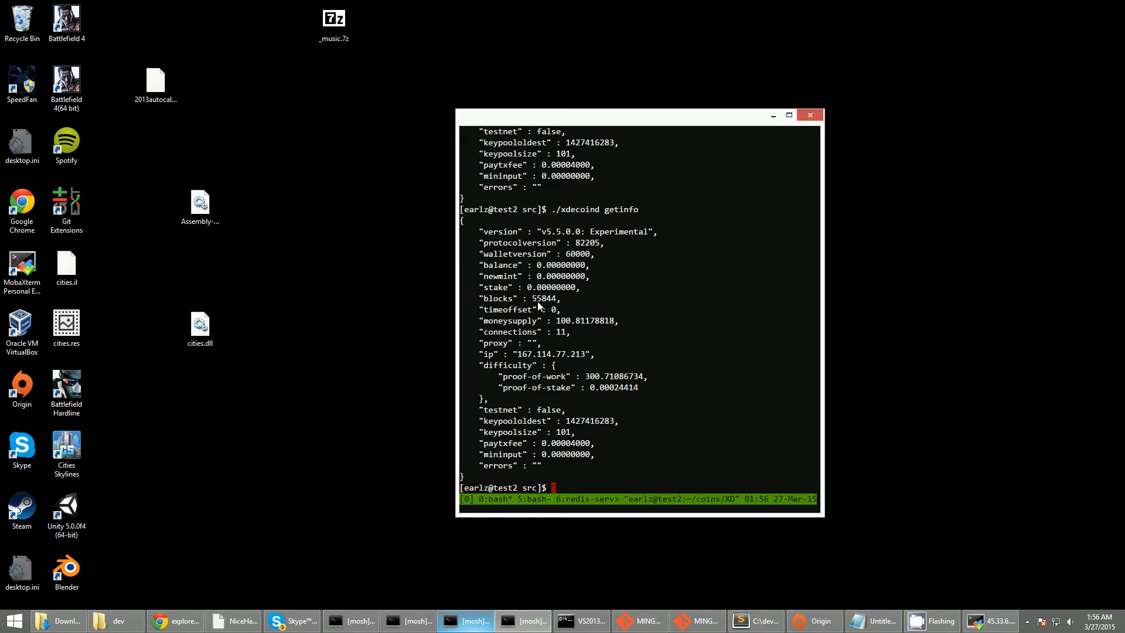
{"action": "mouse_move", "coordinate": [543, 306]}
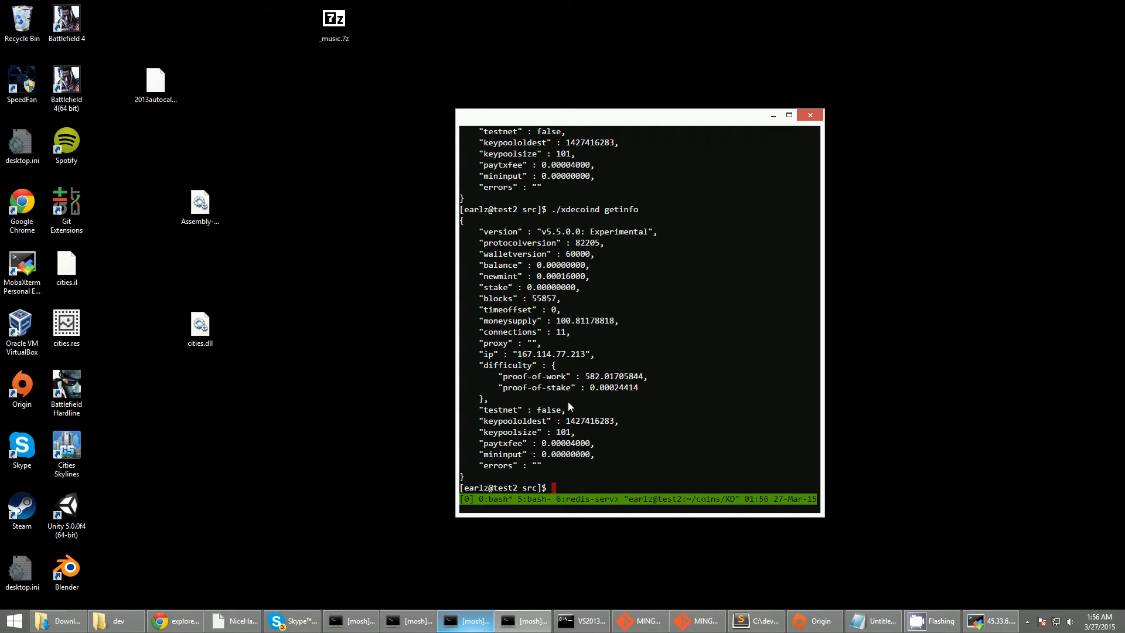
{"action": "left_click", "coordinate": [174, 621]}
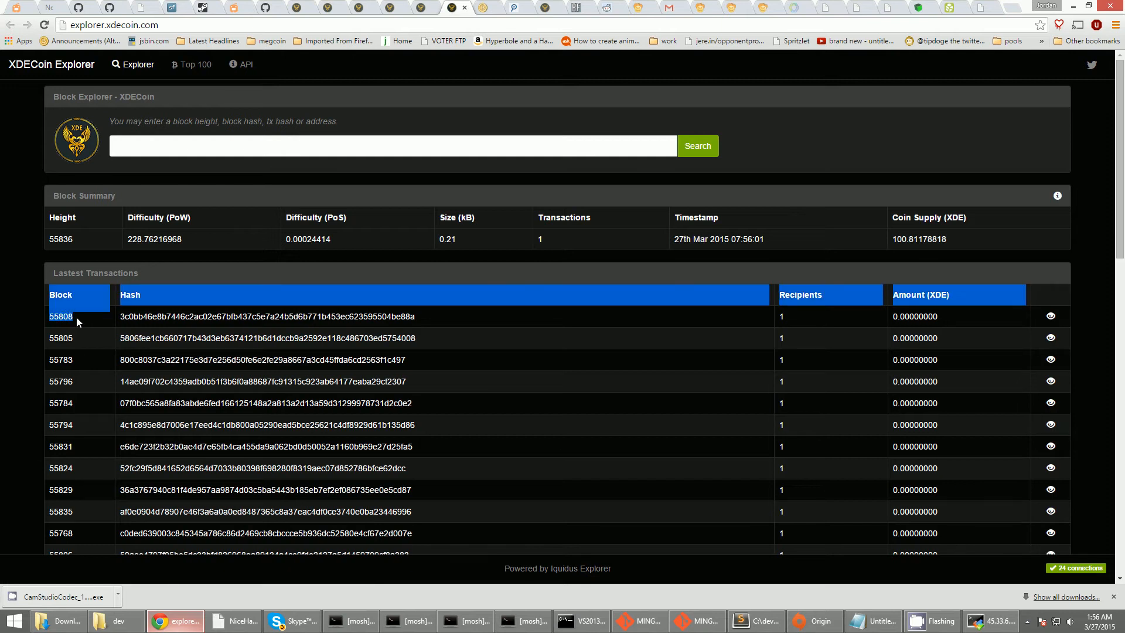
{"action": "mouse_move", "coordinate": [183, 209]}
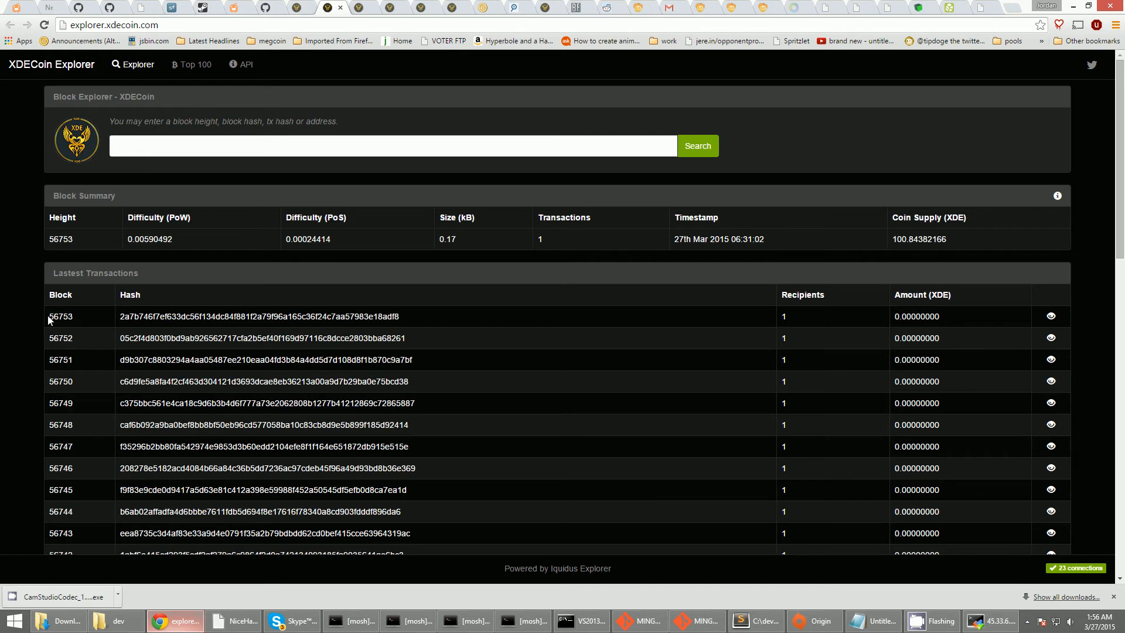
{"action": "mouse_move", "coordinate": [77, 323]}
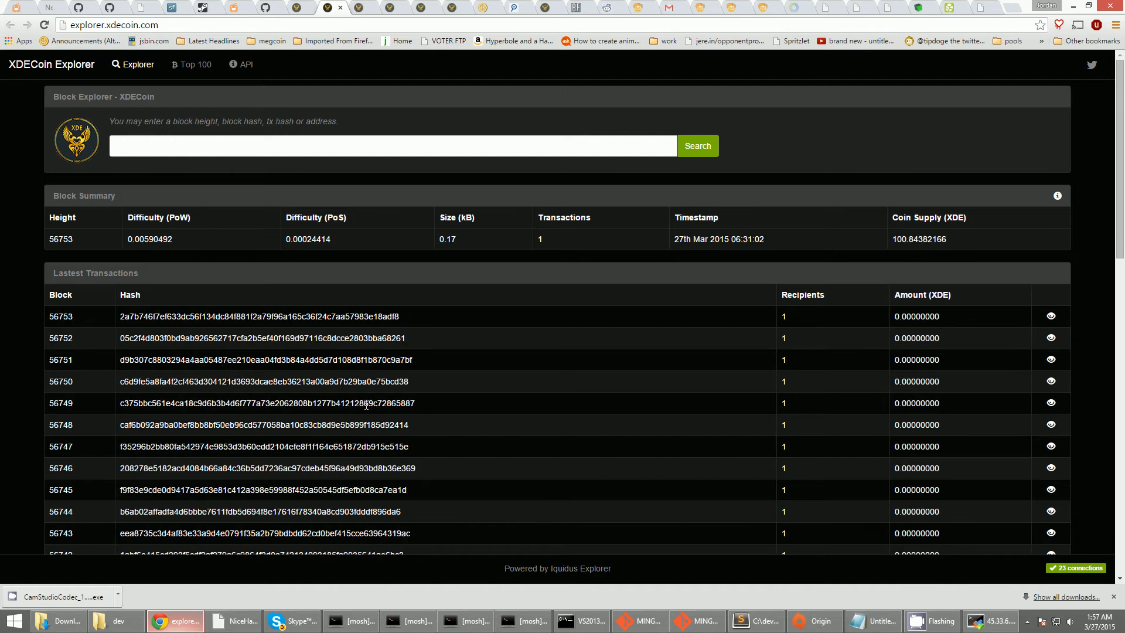
Switch to the bitcointalk XDECoin announcement thread at its Block Explorers section
{"action": "left_click", "coordinate": [467, 621]}
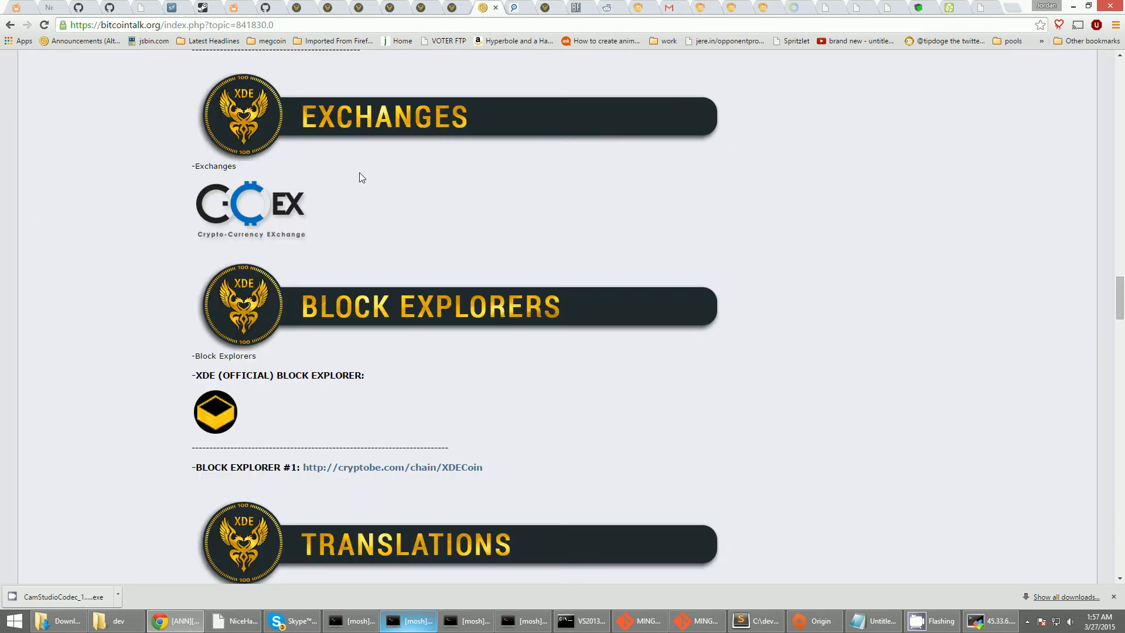
Scroll through the XDECoin ANN thread to its last page 63, showing post #1259 about POW/POS
{"action": "scroll", "scroll_direction": "down", "scroll_amount": 3}
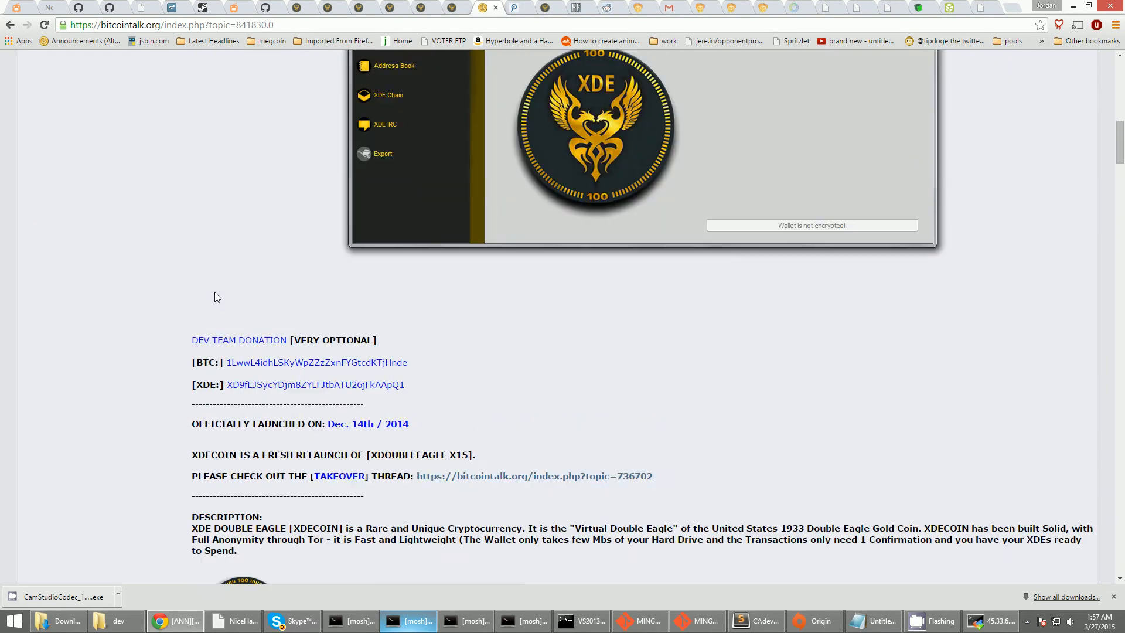
{"action": "scroll", "scroll_direction": "up", "scroll_amount": 3}
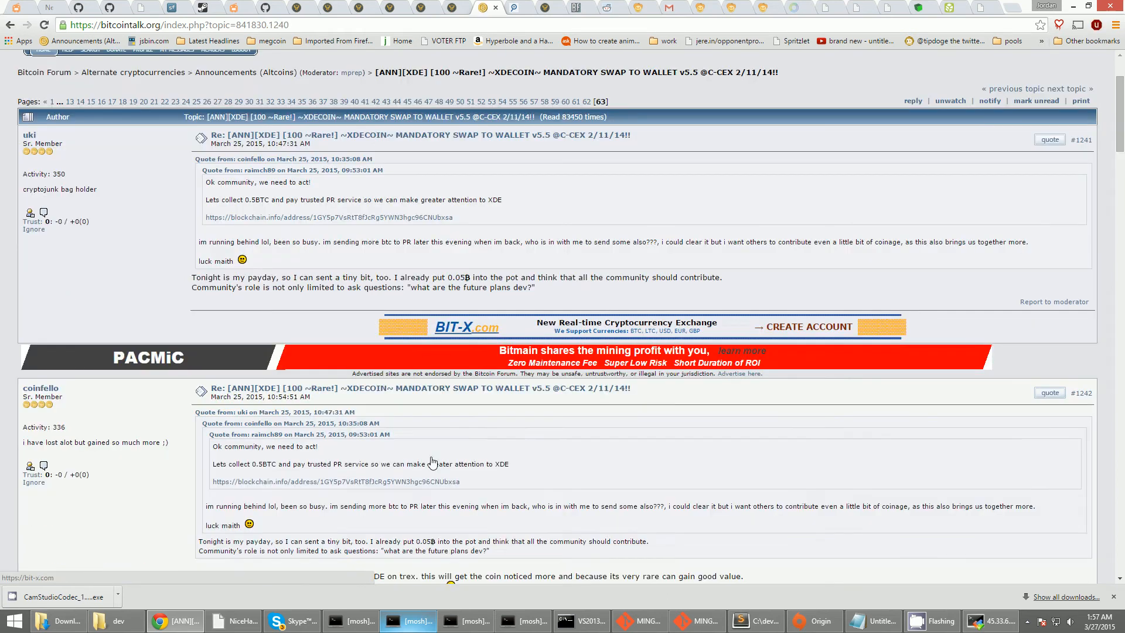
{"action": "scroll", "scroll_direction": "down", "scroll_amount": 3}
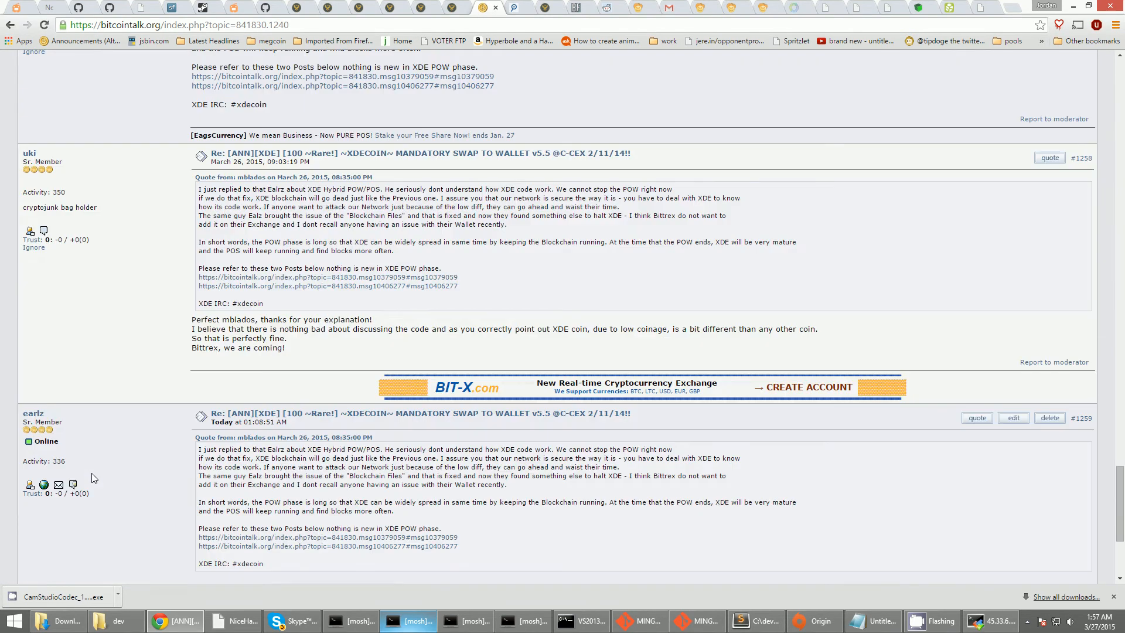
{"action": "scroll", "scroll_direction": "down", "scroll_amount": 3}
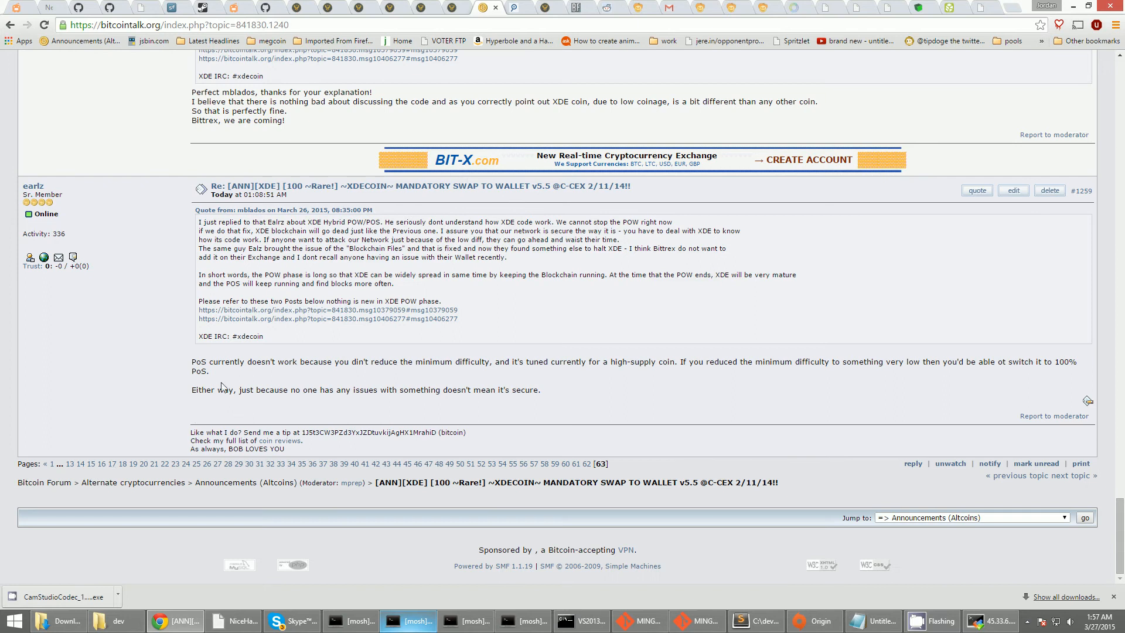
{"action": "scroll", "scroll_direction": "up", "scroll_amount": 3}
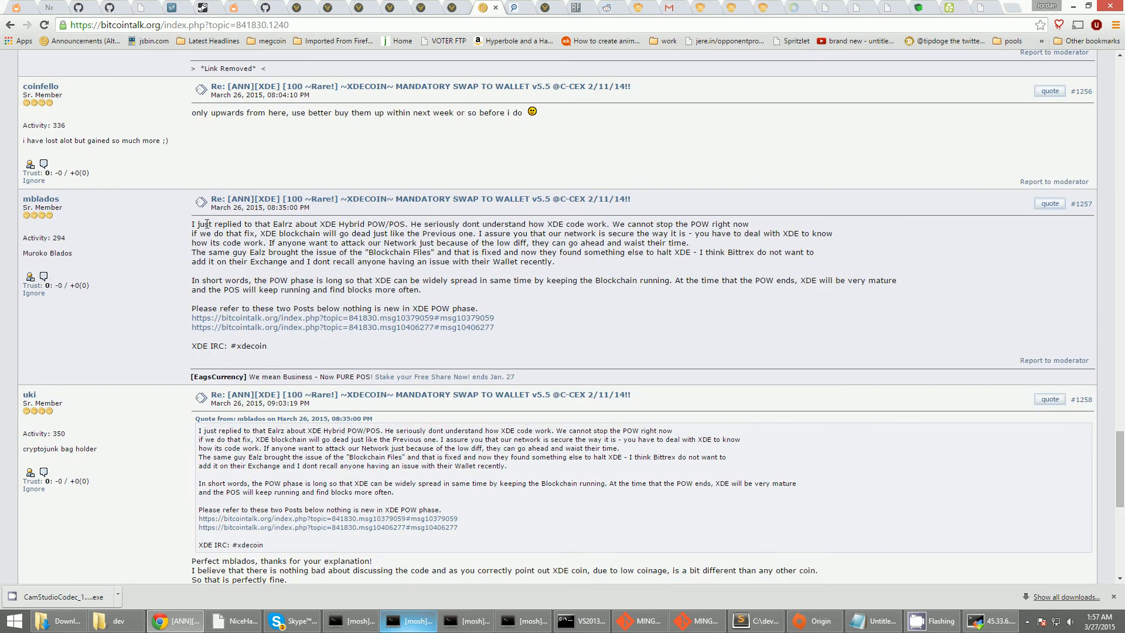
{"action": "mouse_move", "coordinate": [258, 296]}
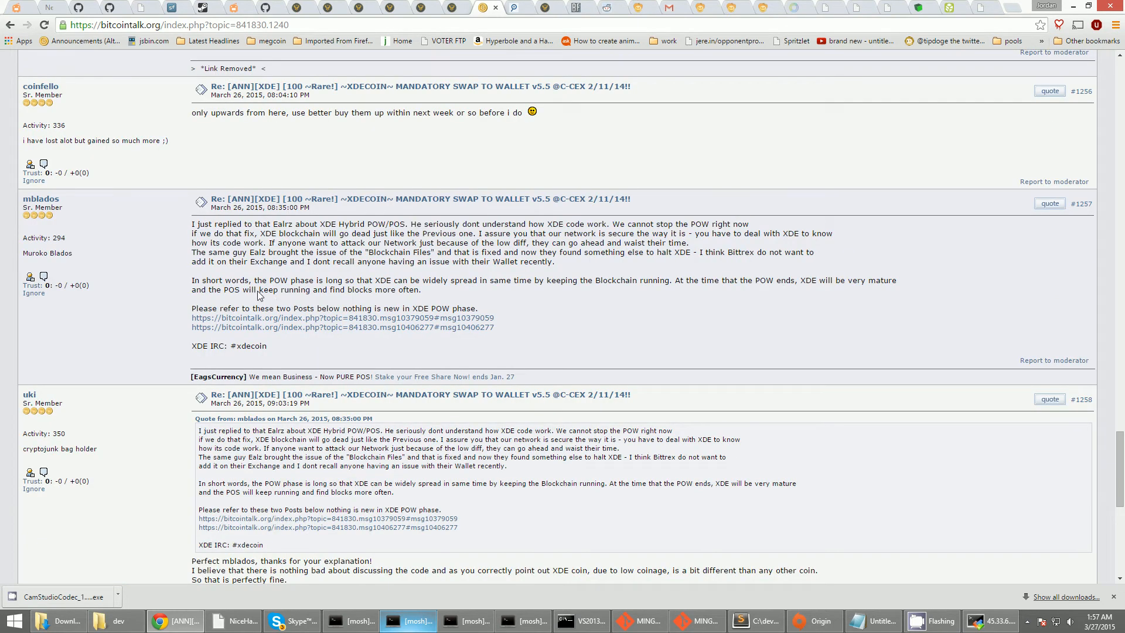
{"action": "mouse_move", "coordinate": [1118, 460]}
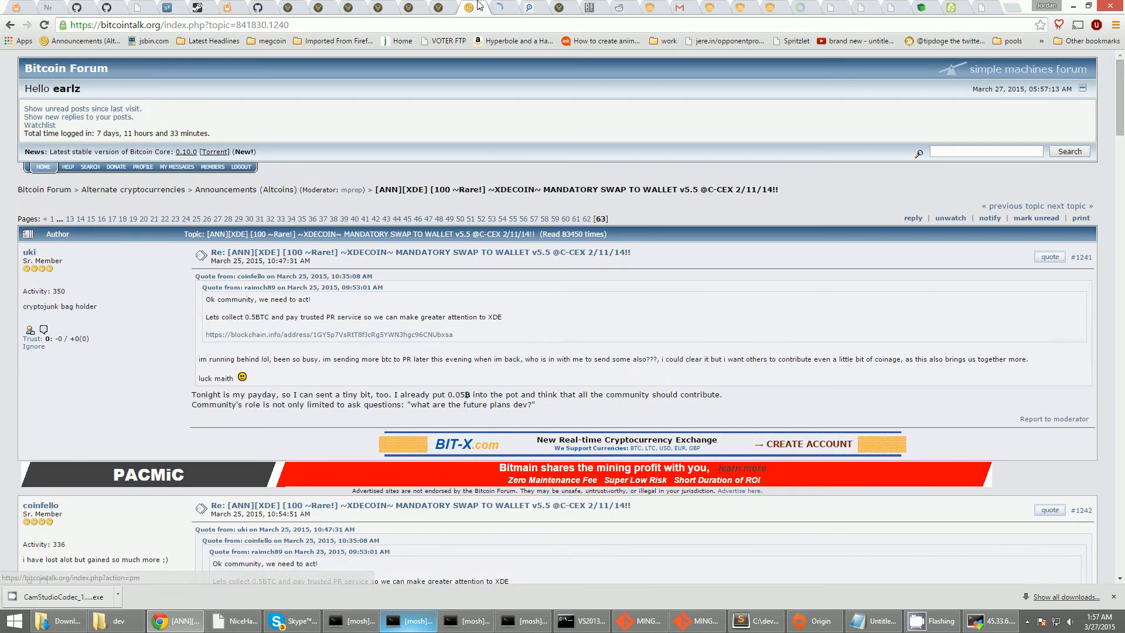
Open the private message inbox and highlight the 'Re: XDE PoW' claim that a 51% attack is nonsense
{"action": "left_click", "coordinate": [177, 166]}
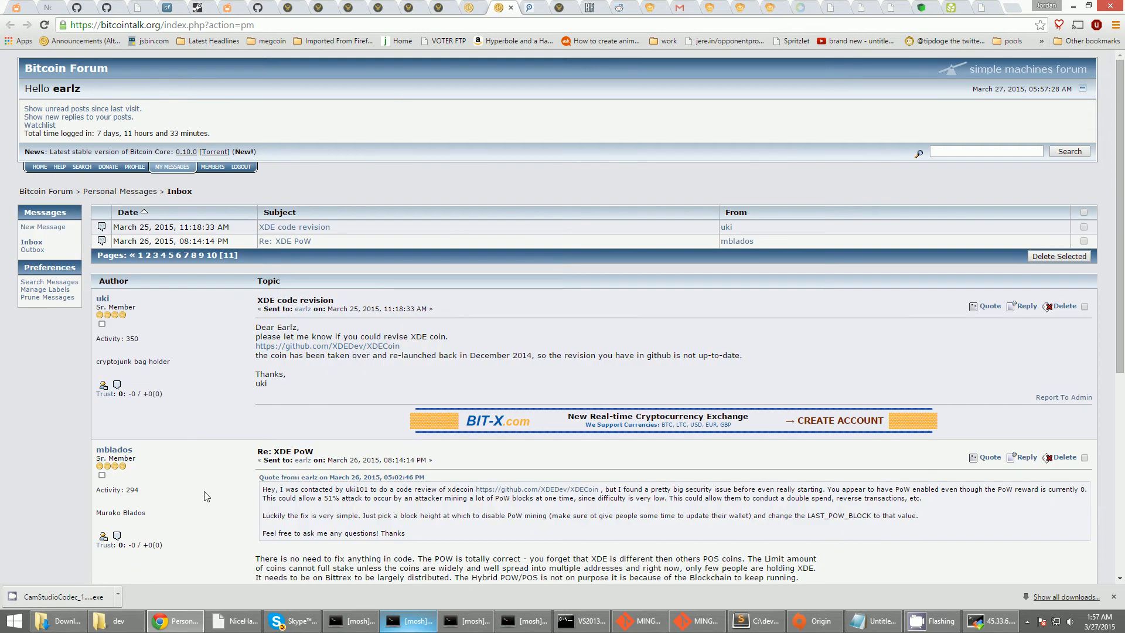
{"action": "scroll", "scroll_direction": "down", "scroll_amount": 3}
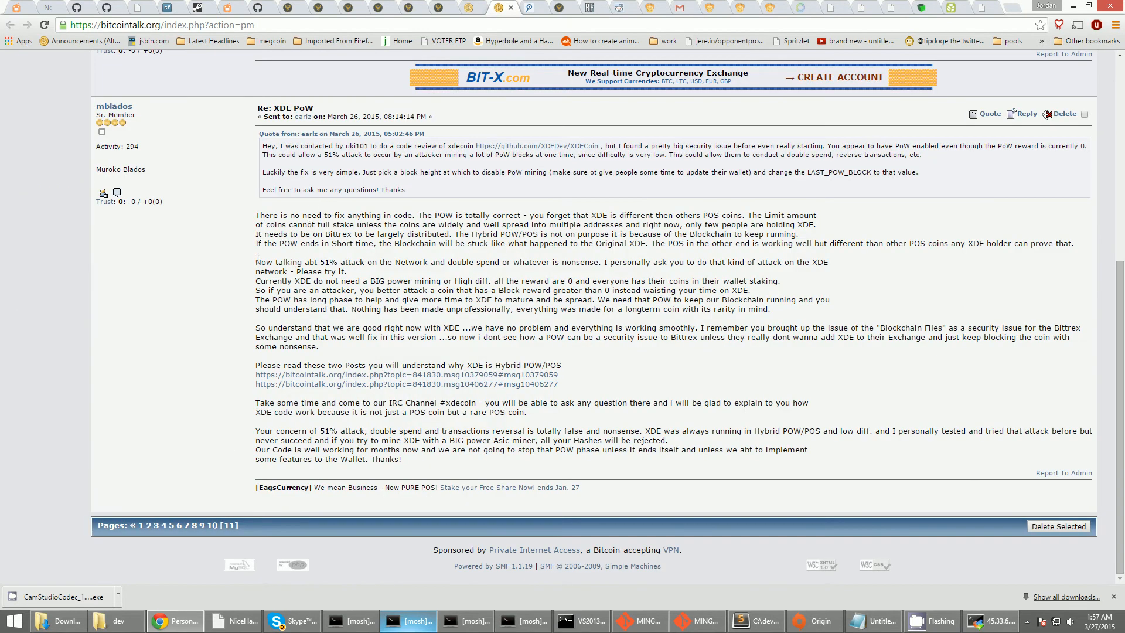
{"action": "mouse_move", "coordinate": [305, 266]}
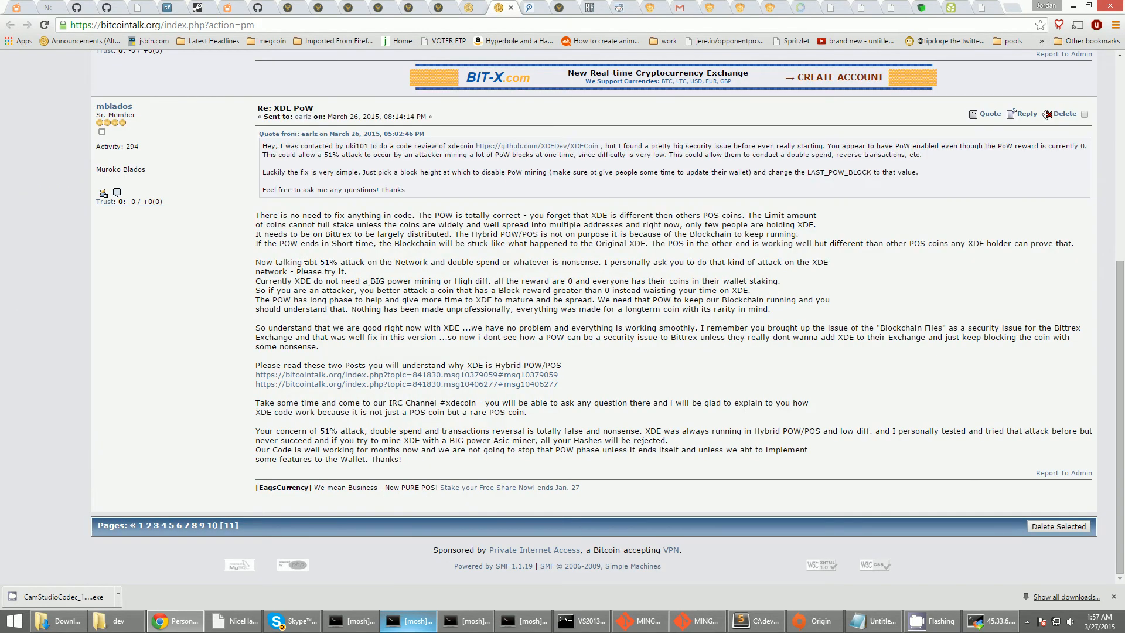
{"action": "left_click_drag", "start_coordinate": [298, 261], "coordinate": [347, 271]}
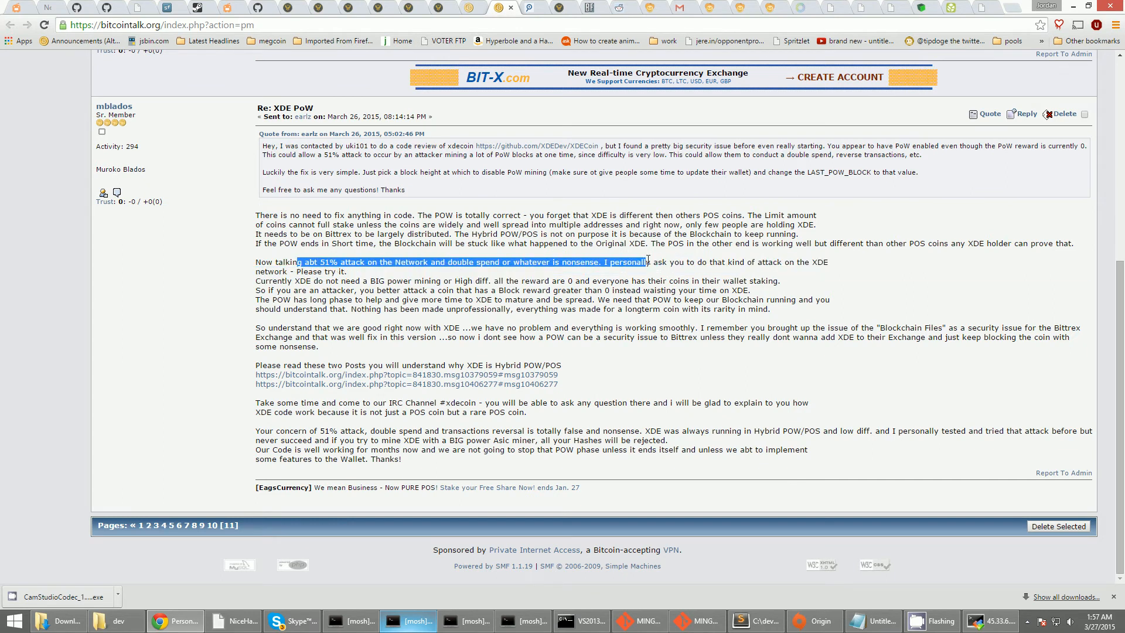
{"action": "left_click_drag", "start_coordinate": [650, 260], "coordinate": [746, 261]}
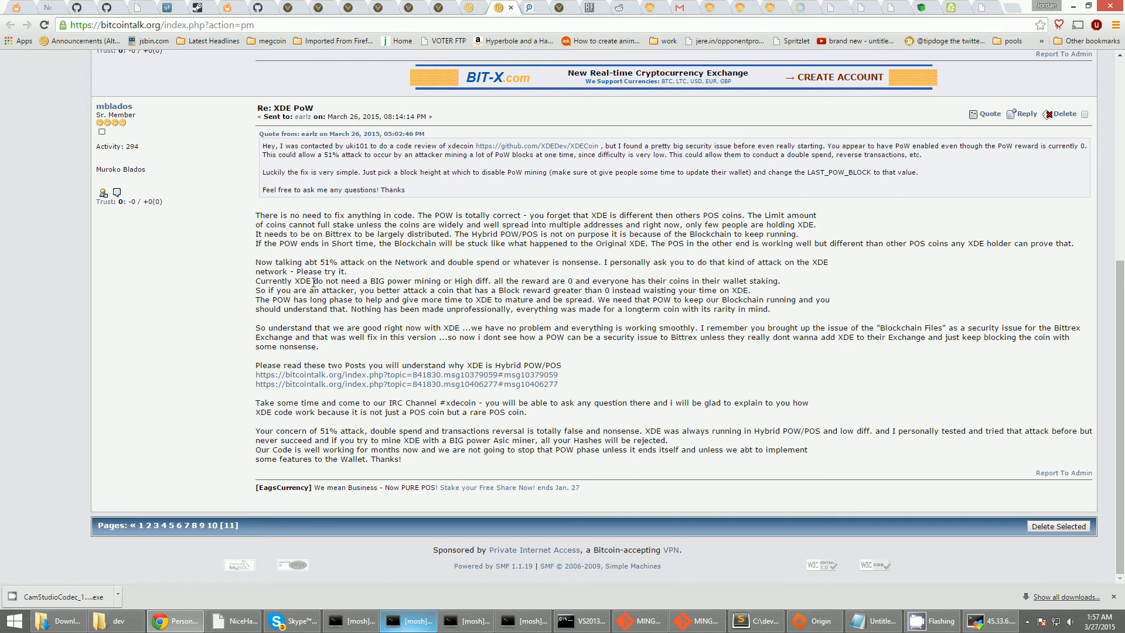
Select further passages of the 'Re: XDE PoW' reply text
{"action": "double_click", "coordinate": [308, 271]}
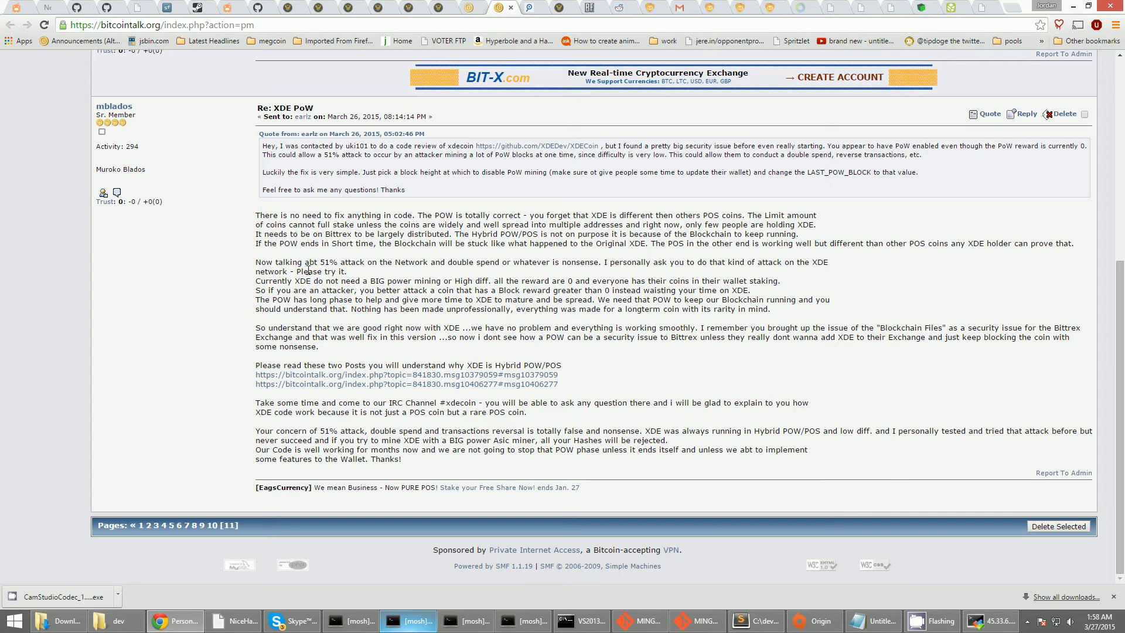
{"action": "mouse_move", "coordinate": [280, 300]}
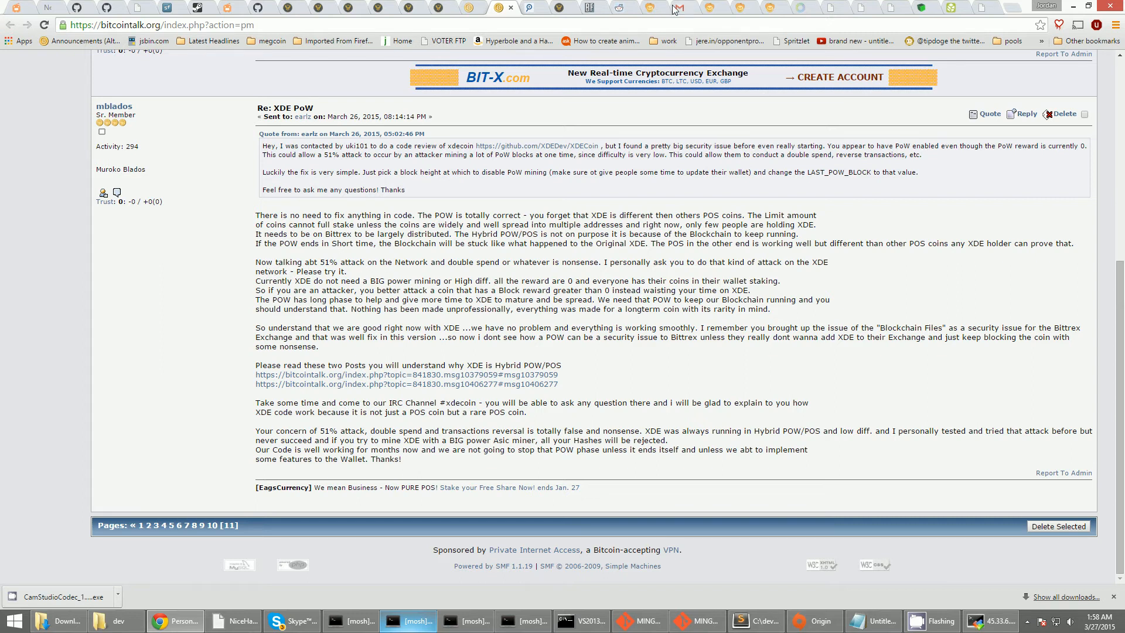
{"action": "left_click_drag", "start_coordinate": [255, 280], "coordinate": [373, 298]}
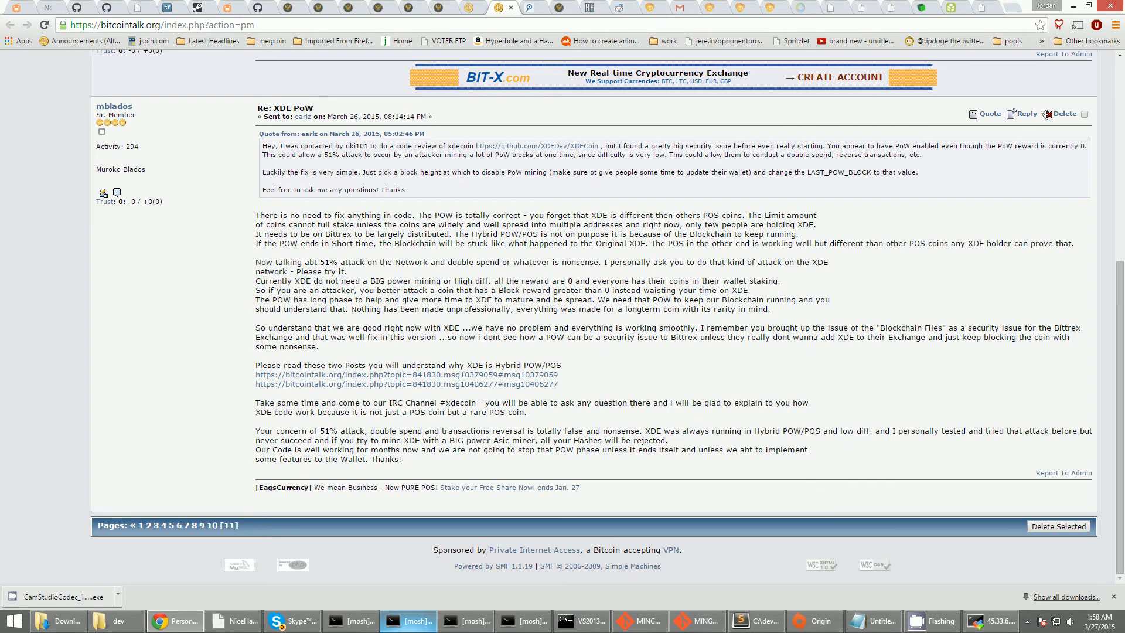
{"action": "left_click_drag", "start_coordinate": [371, 280], "coordinate": [547, 281]}
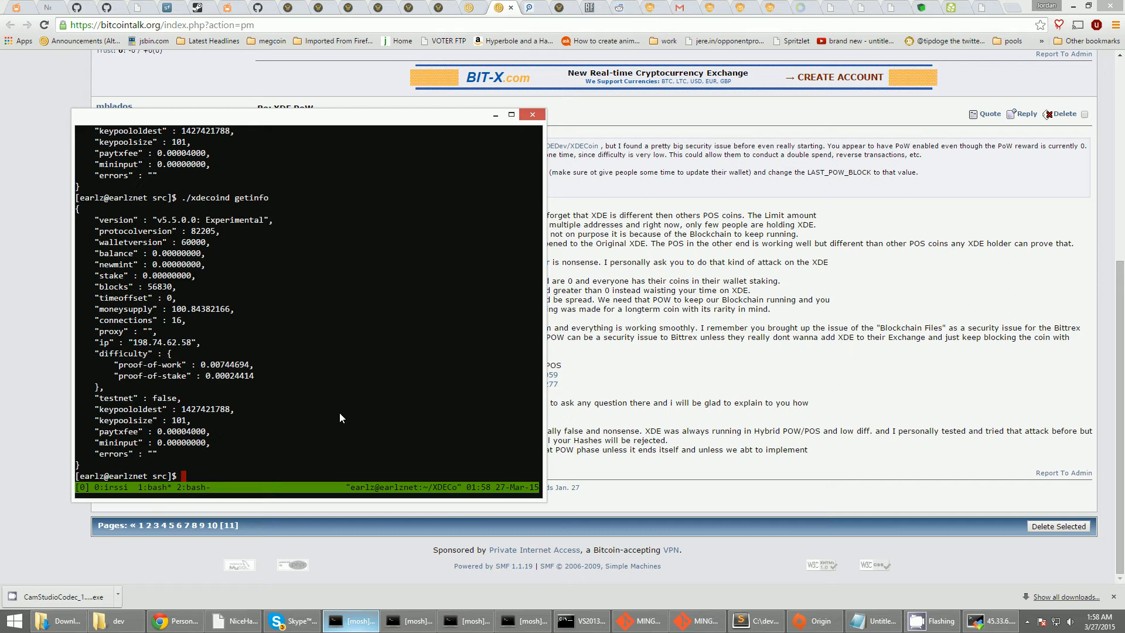
Run ./xdecoind getinfo on earlznet, now reporting 55914 blocks and PoW difficulty 4761.16767121
{"action": "type", "text": "./xdecoind getinfo"}
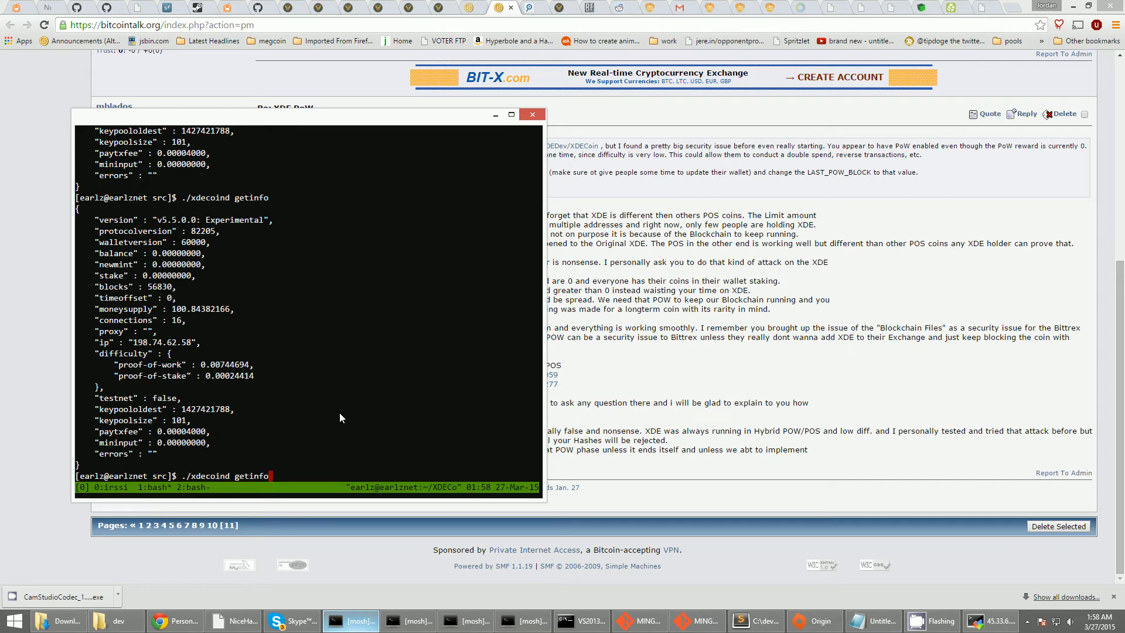
{"action": "key", "text": "Return"}
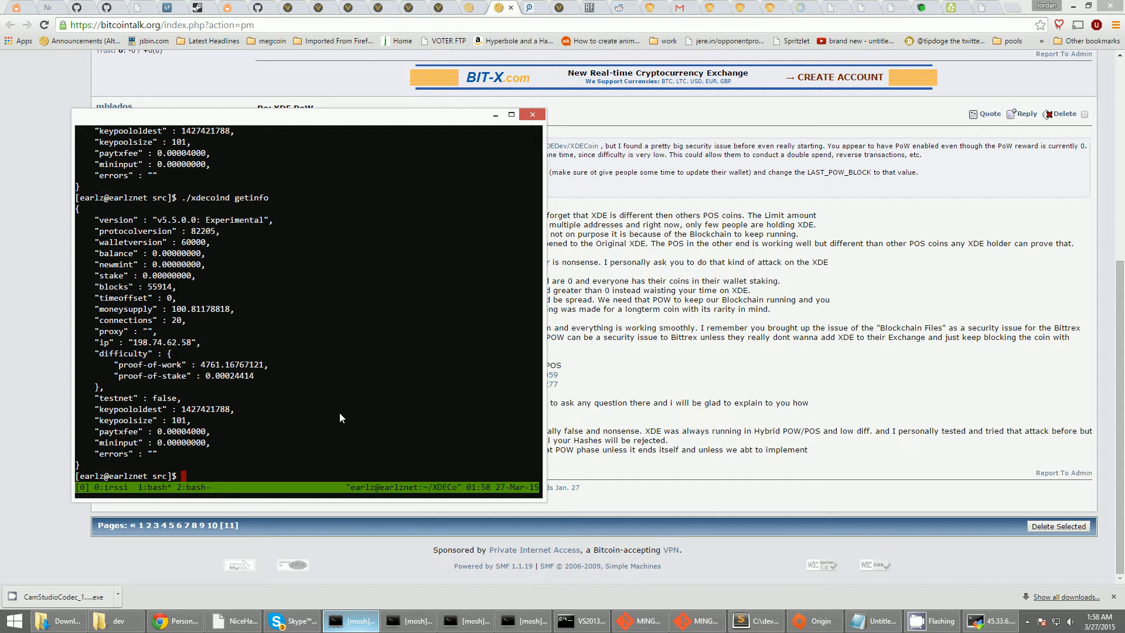
{"action": "mouse_move", "coordinate": [277, 273]}
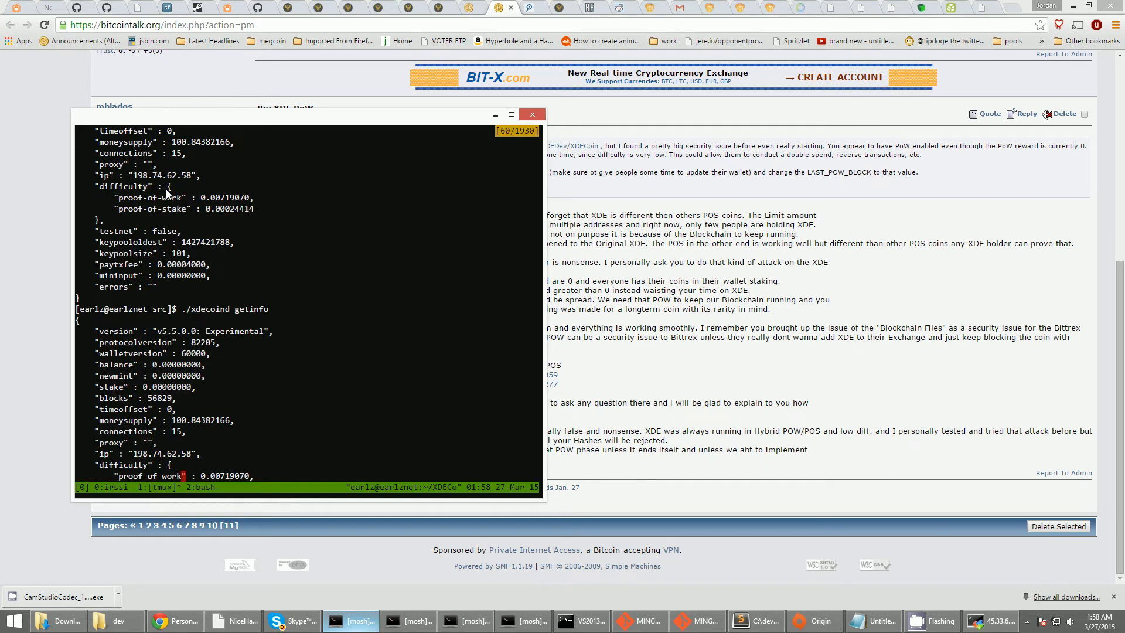
{"action": "scroll", "scroll_direction": "down", "scroll_amount": 3}
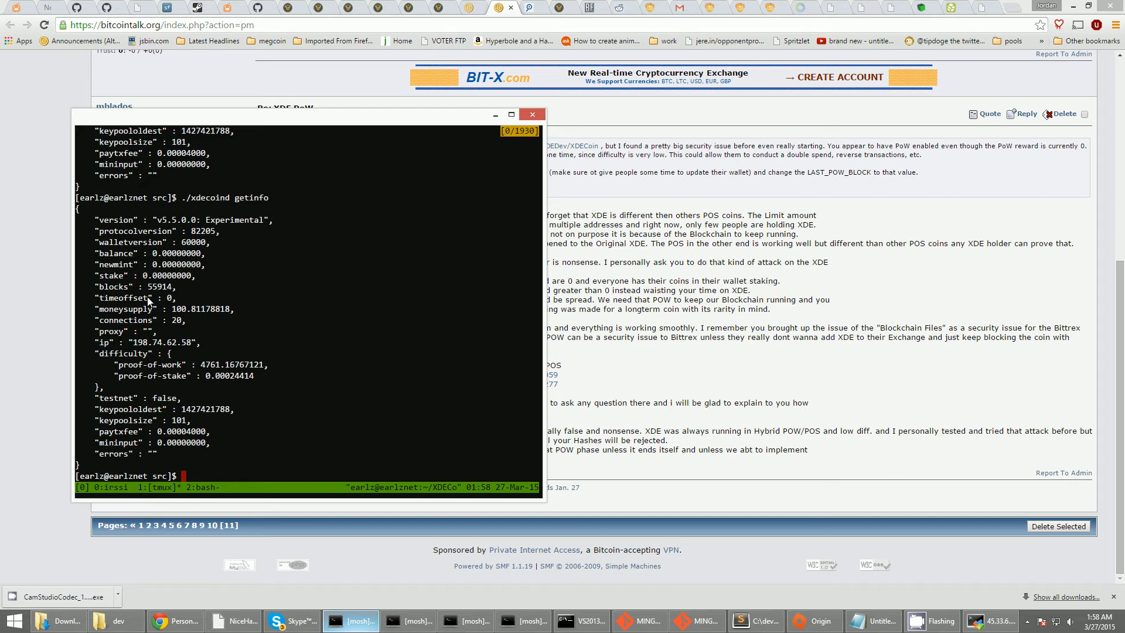
{"action": "mouse_move", "coordinate": [207, 372]}
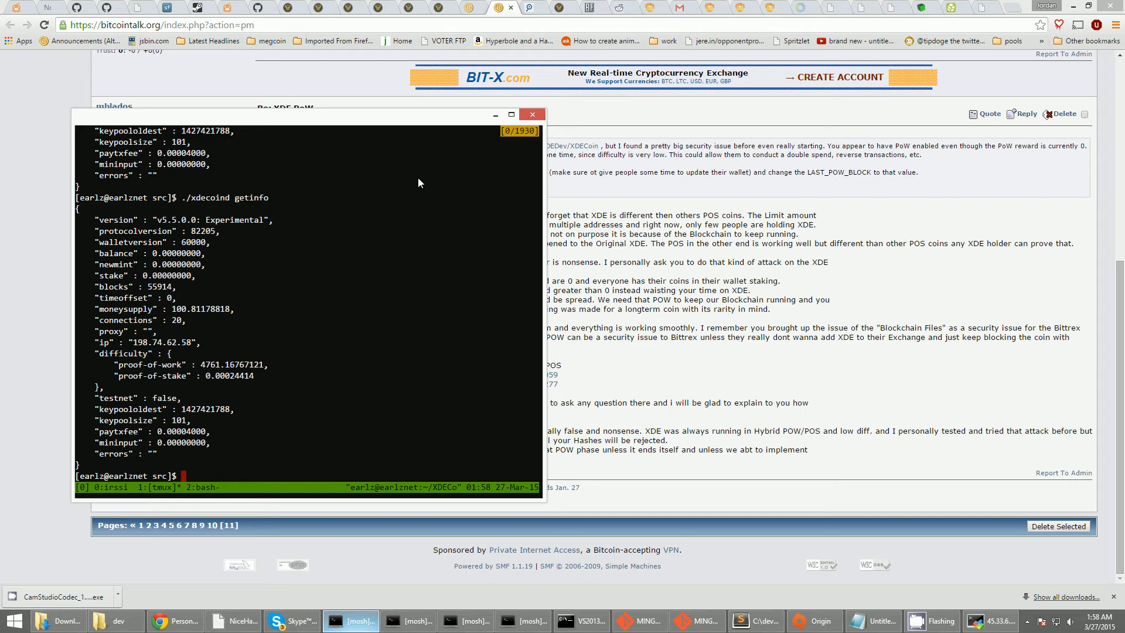
{"action": "mouse_move", "coordinate": [359, 271]}
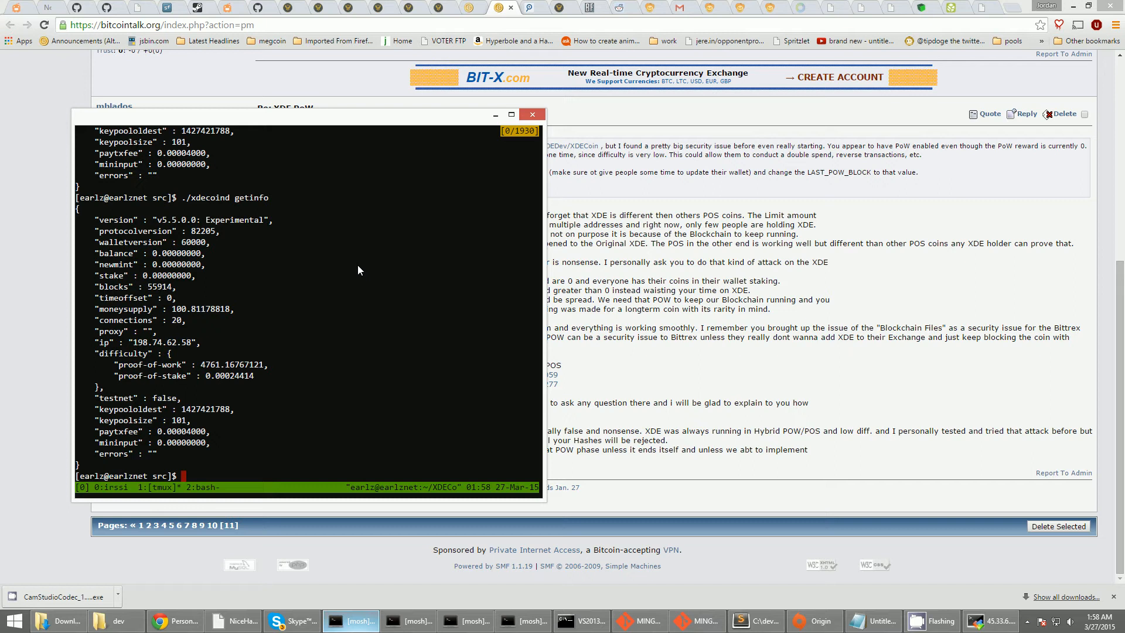
Hide the earlznet terminal and bring up the earlzexplorer server's mosh session
{"action": "left_click", "coordinate": [532, 114]}
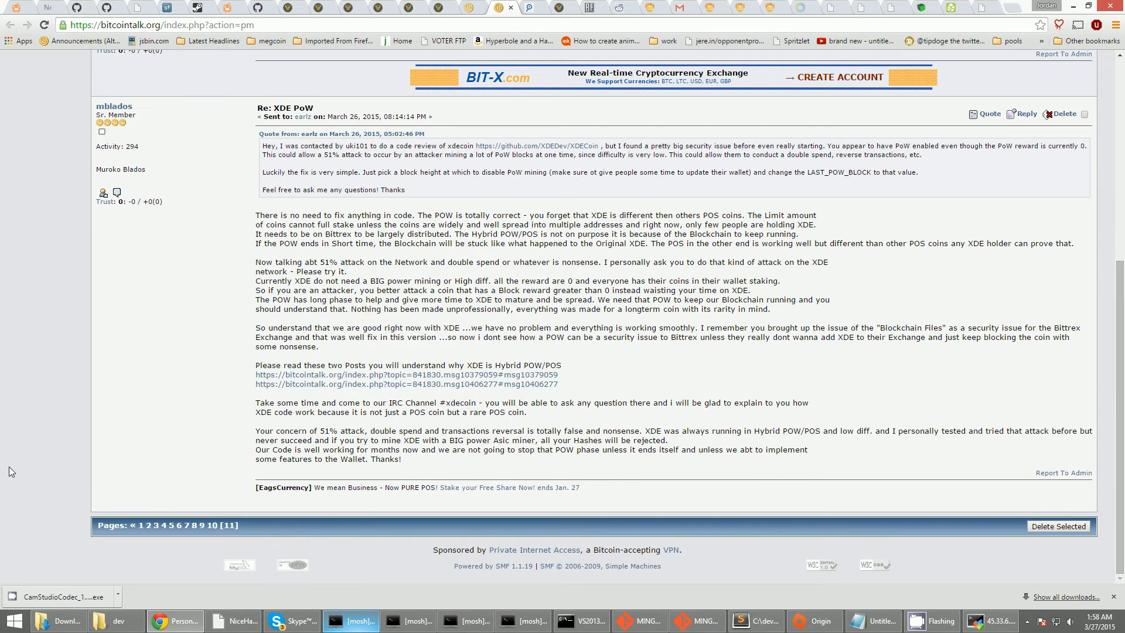
{"action": "left_click", "coordinate": [409, 622]}
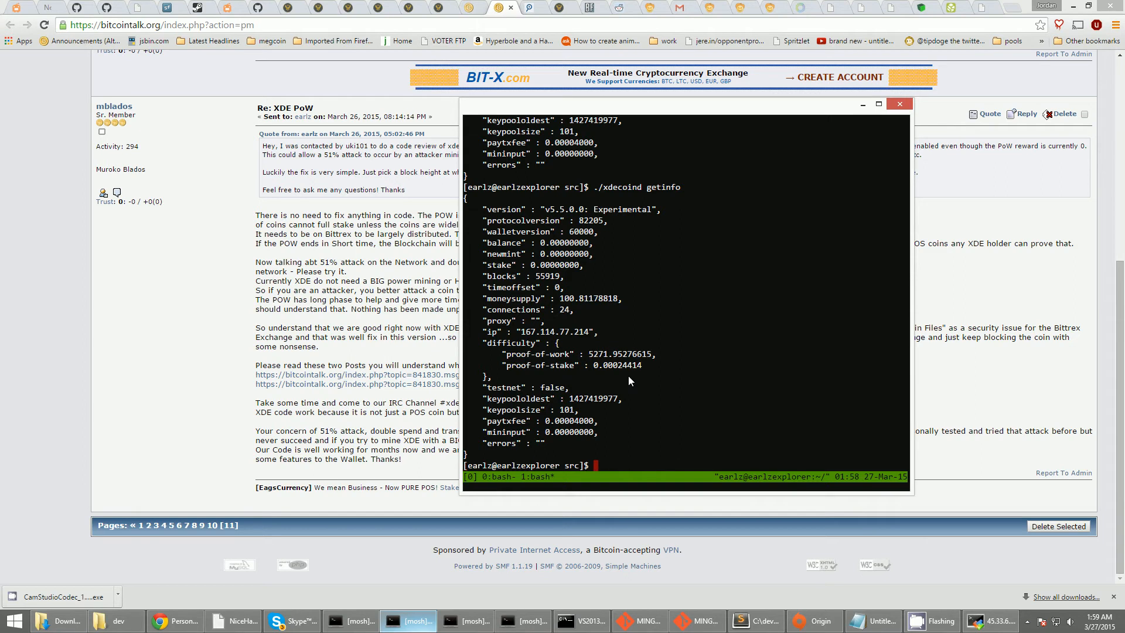
{"action": "mouse_move", "coordinate": [362, 628]}
{"action": "type", "text": "./xdecoind getinfo"}
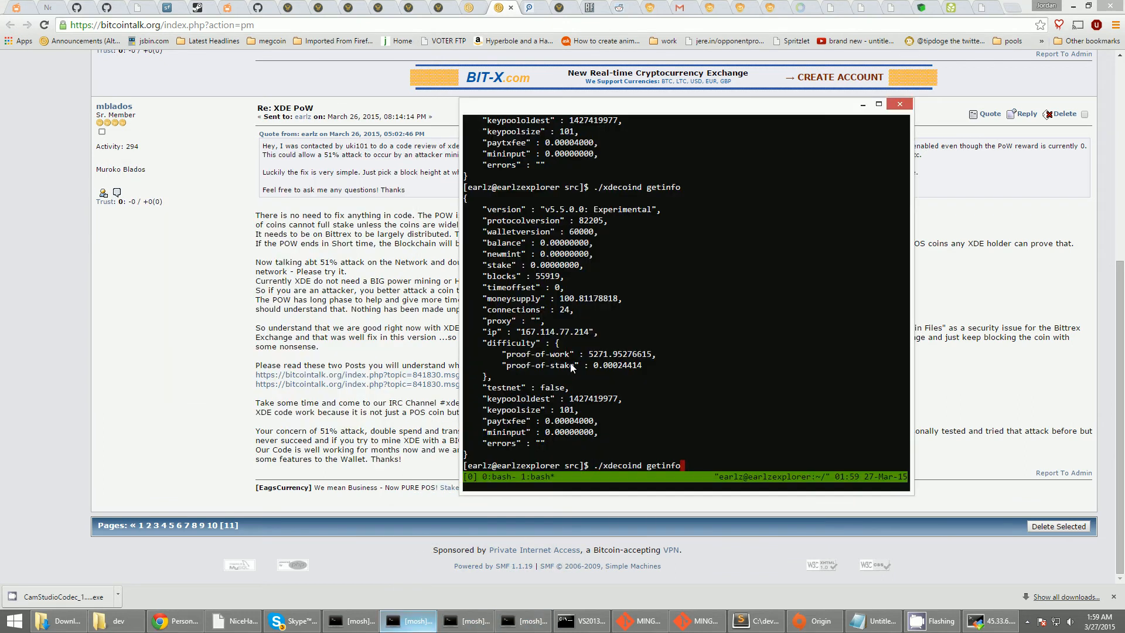
Rebuild the xdecoind daemon with make -f makefile.unix -j4 on earlzexplorer
{"action": "type", "text": "vim"}
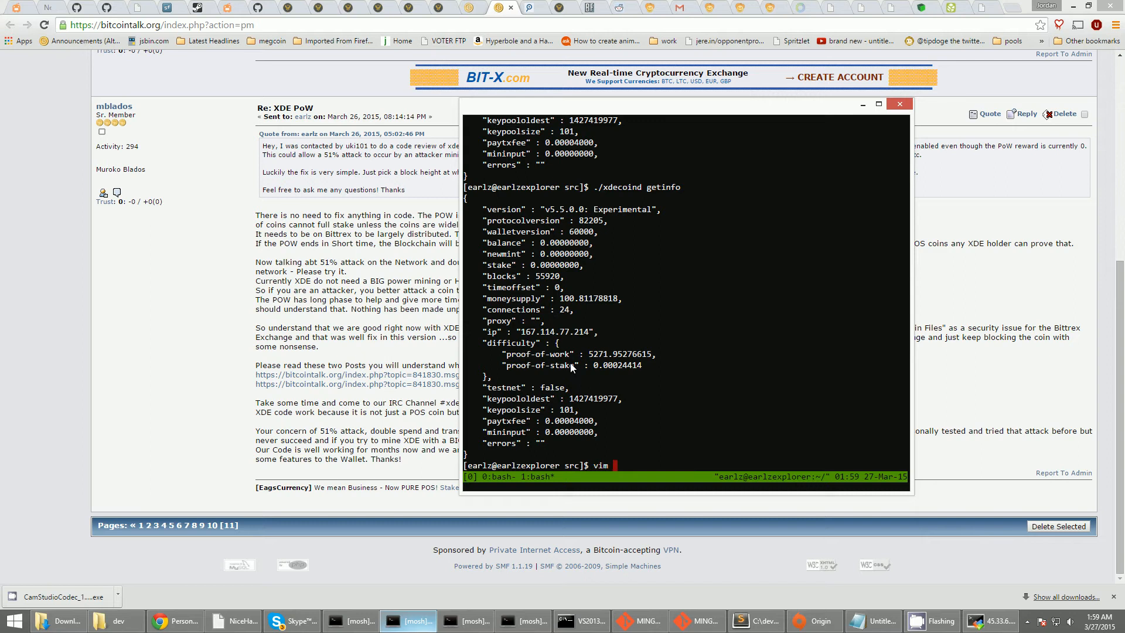
{"action": "type", "text": "checkpoints.c[p"}
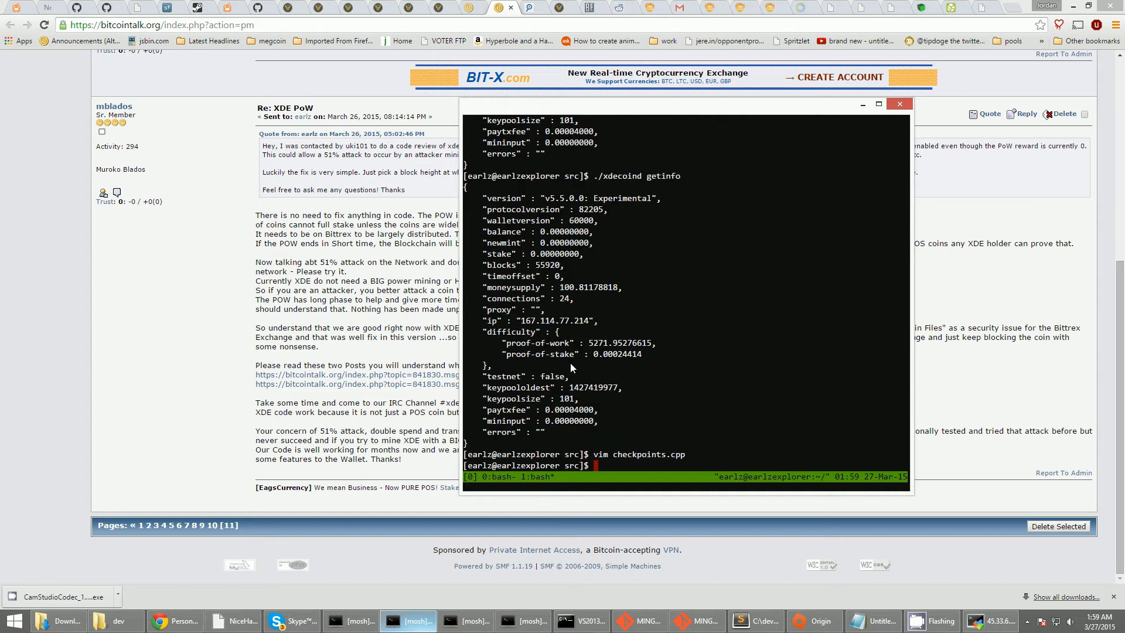
{"action": "mouse_move", "coordinate": [589, 271]}
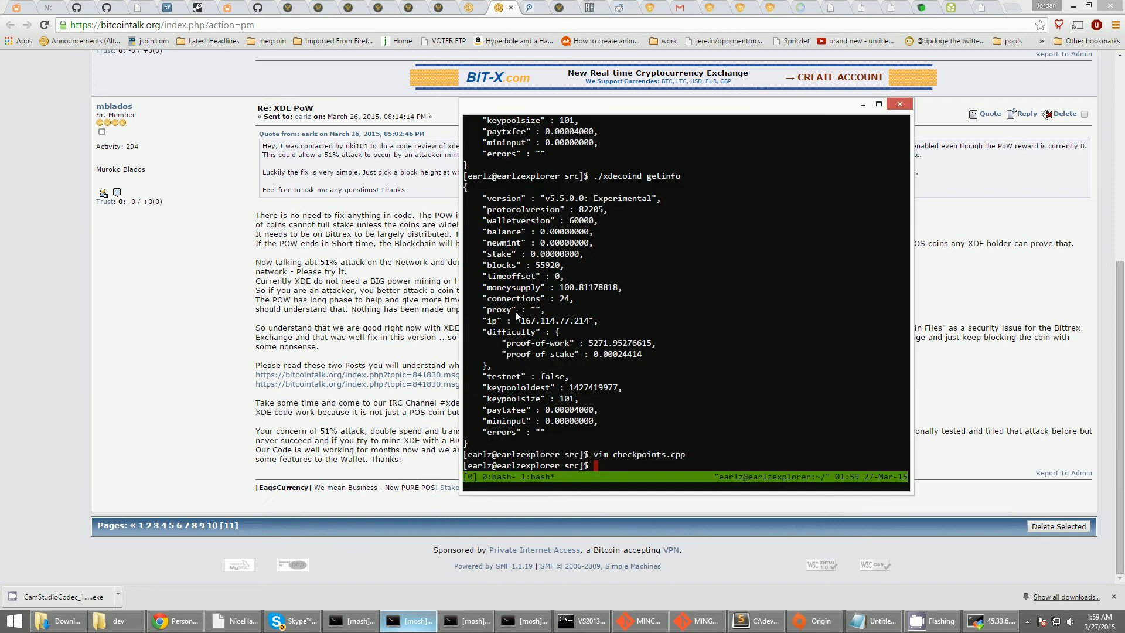
{"action": "mouse_move", "coordinate": [652, 331]}
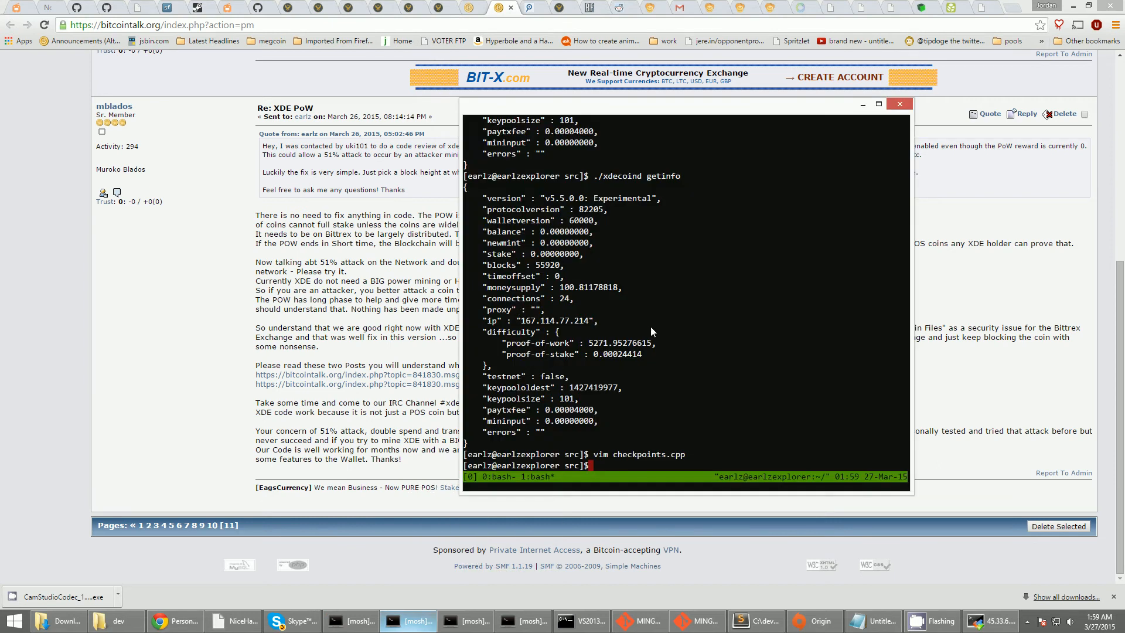
{"action": "type", "text": "make"}
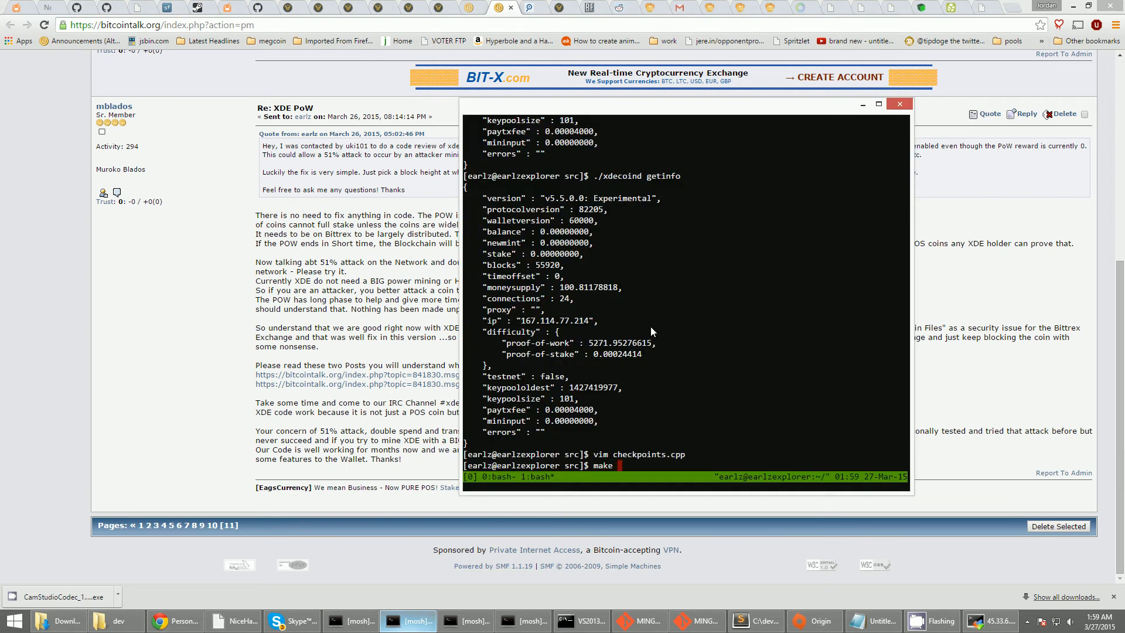
{"action": "type", "text": "-f makefile.unix -j"}
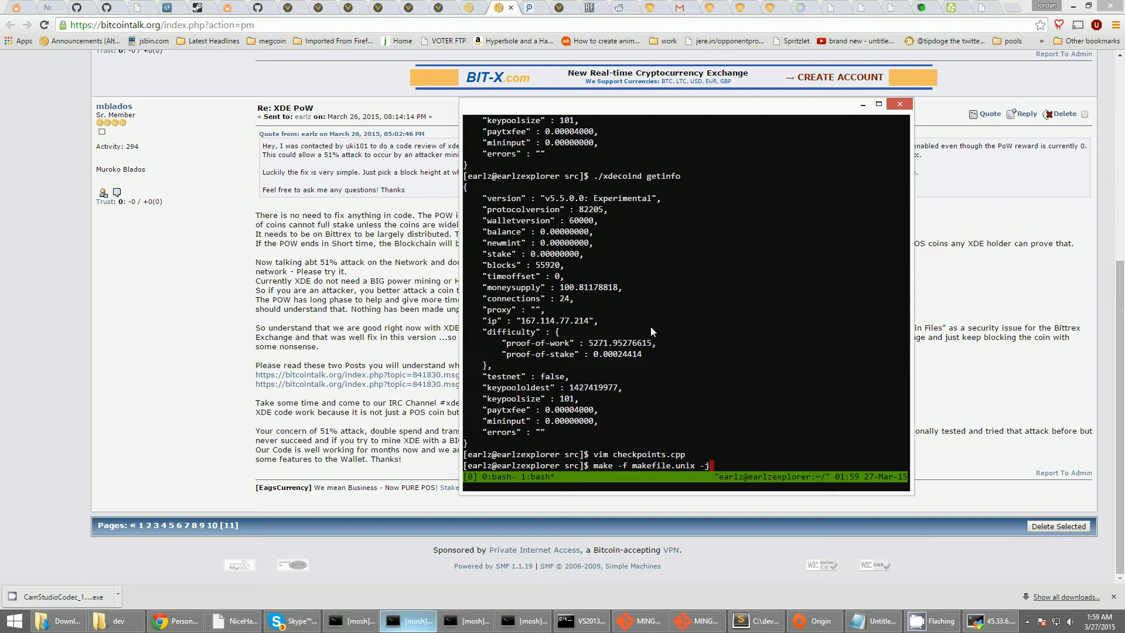
{"action": "key", "text": "Return"}
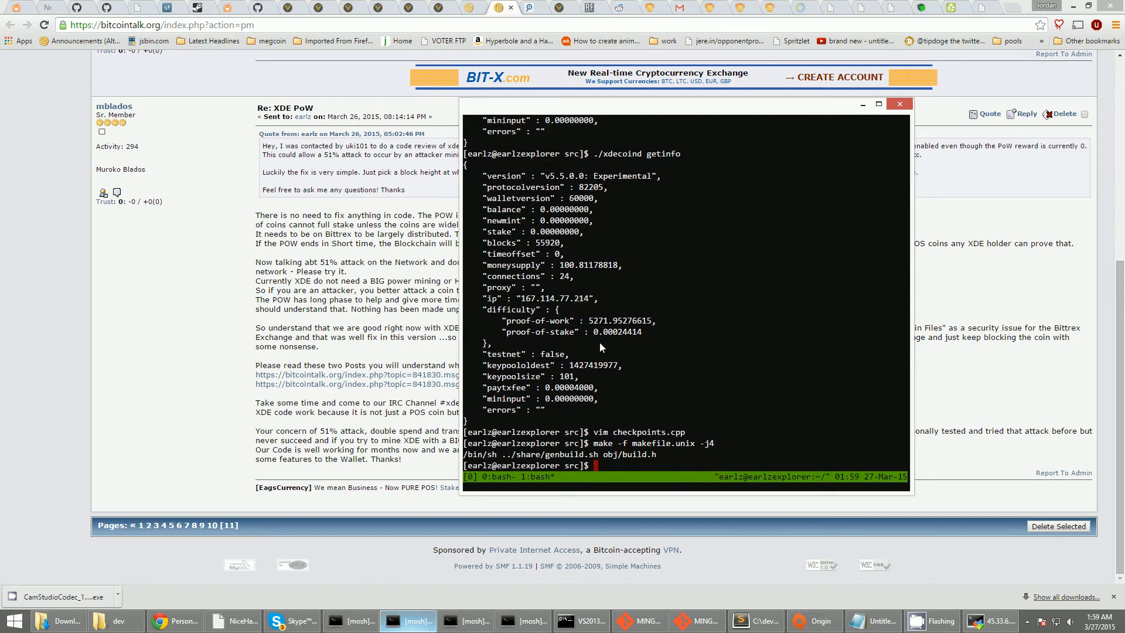
View checkpoints.cpp in vim, scrolling to mapCheckpoints with the block 56565 checkpoint, then quit
{"action": "type", "text": "vim checkpoints.cpp"}
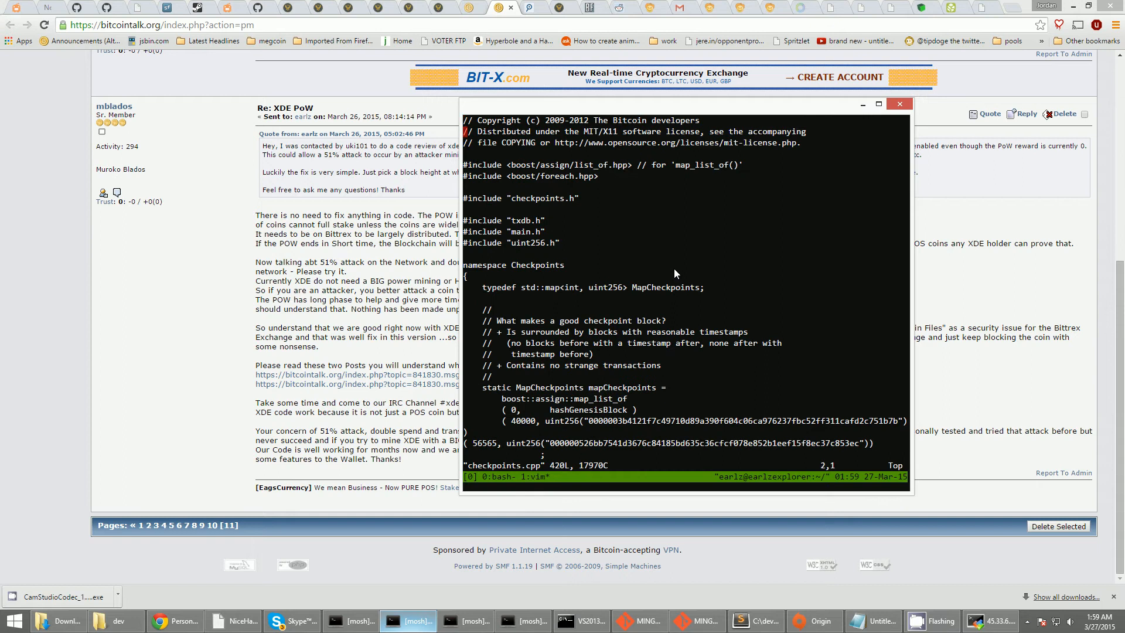
{"action": "scroll", "scroll_direction": "down", "scroll_amount": 3}
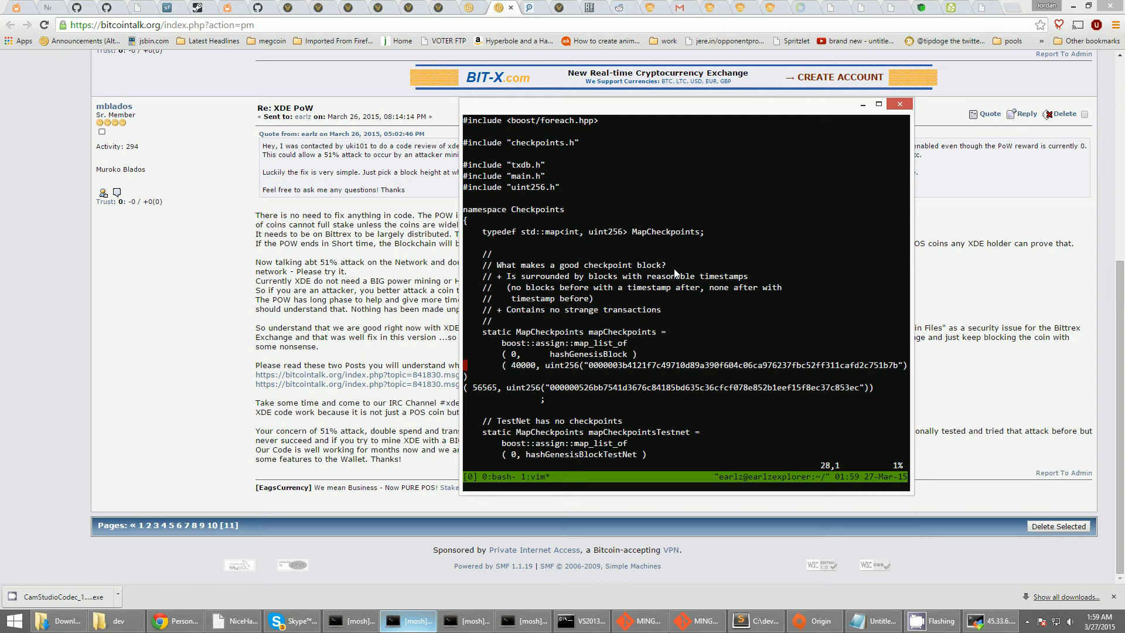
{"action": "type", "text": ":q"}
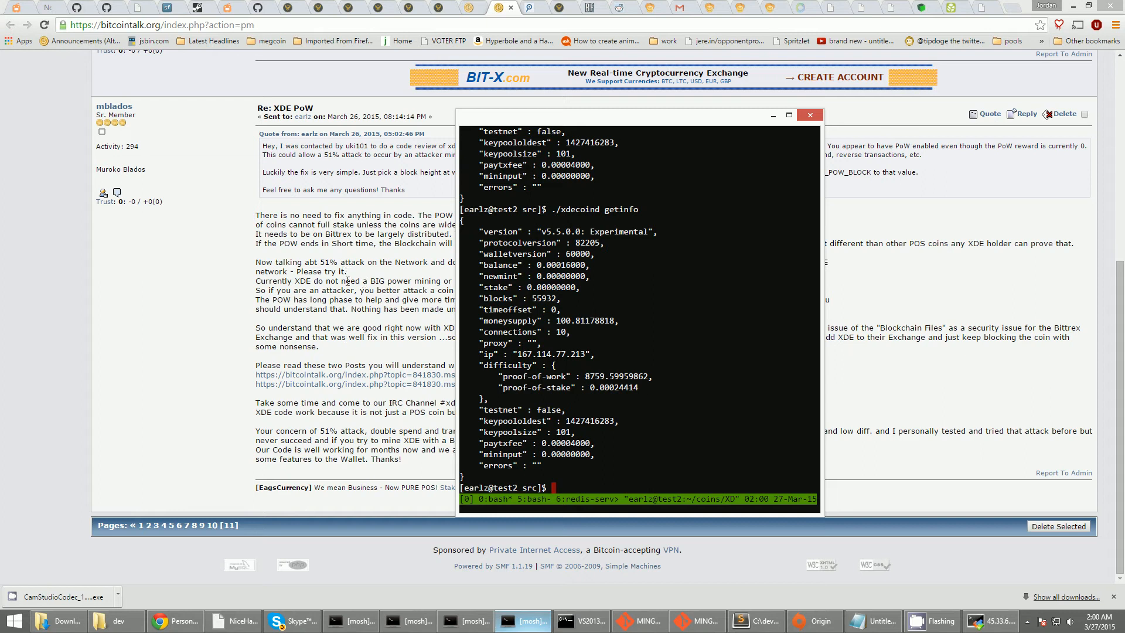
{"action": "mouse_move", "coordinate": [584, 385]}
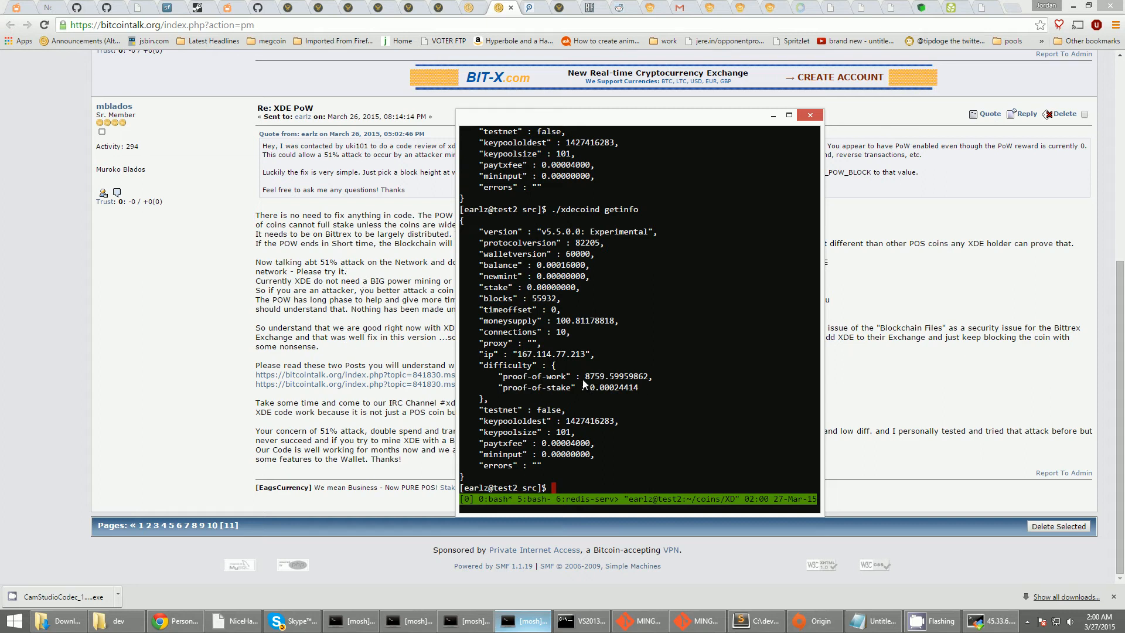
{"action": "mouse_move", "coordinate": [618, 382]}
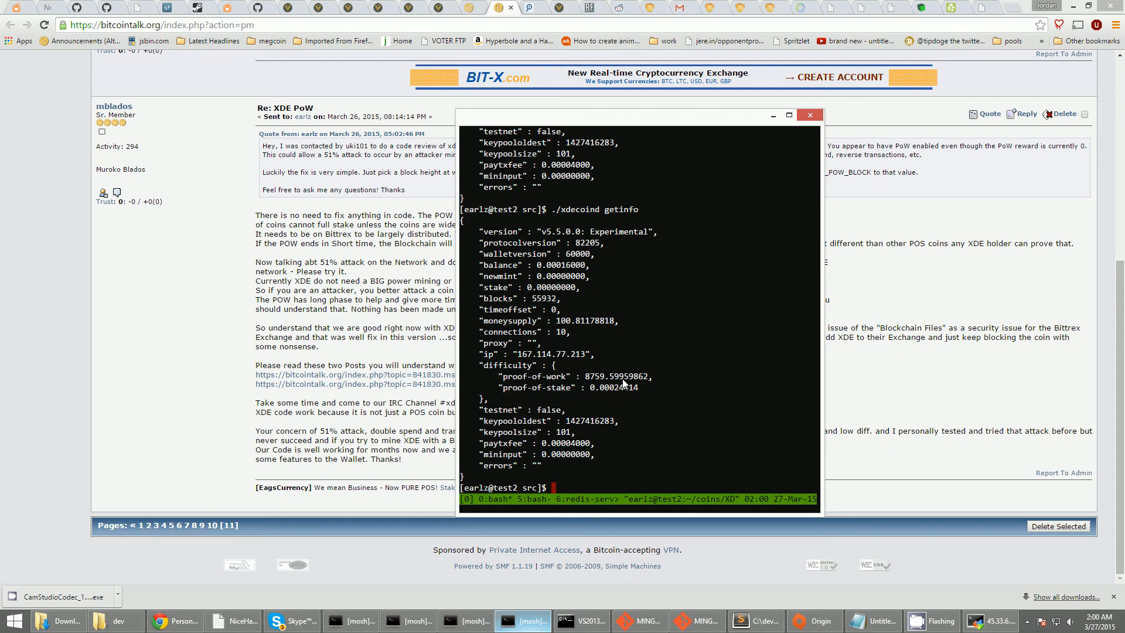
{"action": "mouse_move", "coordinate": [359, 345]}
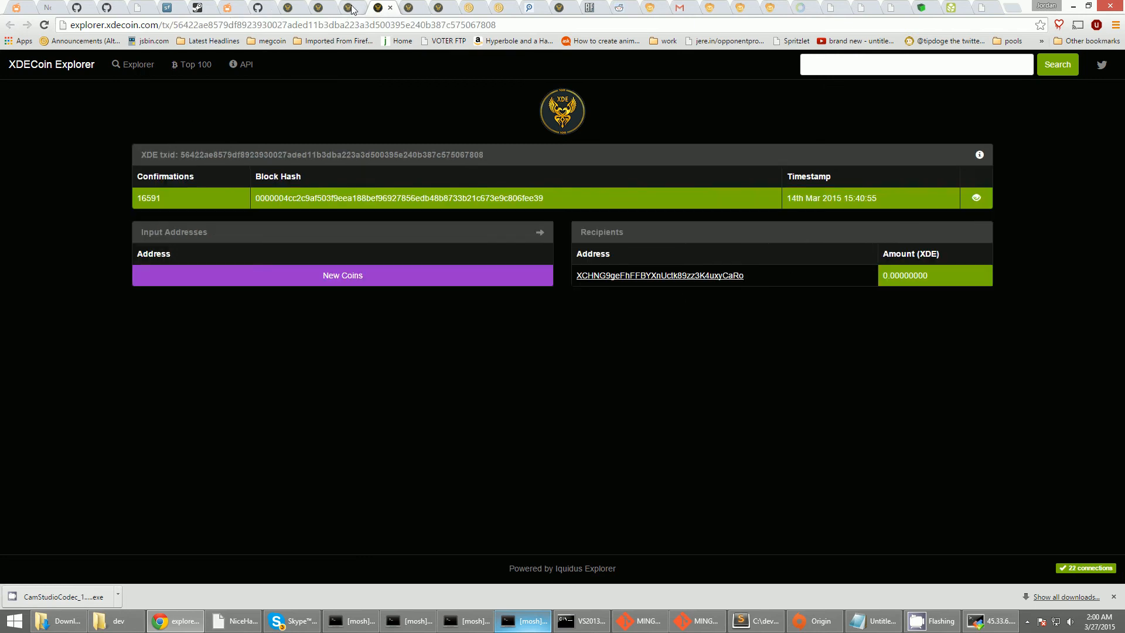
Inspect the Explorer pages for blocks 56565 and 55500, looking up height 55500
{"action": "left_click", "coordinate": [132, 65]}
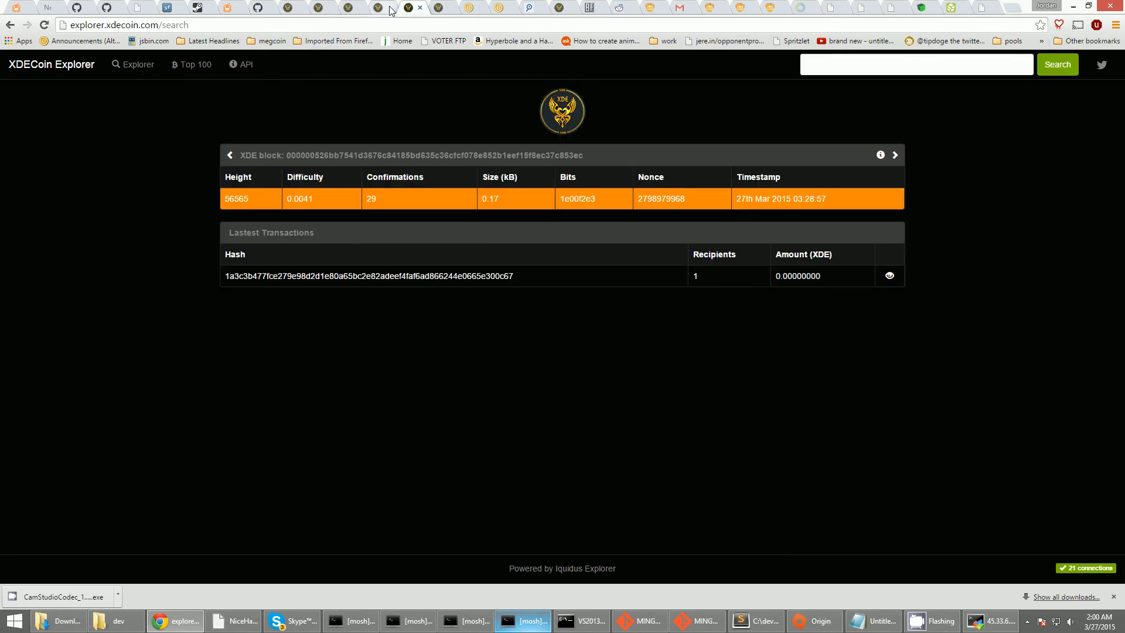
{"action": "left_click", "coordinate": [368, 276]}
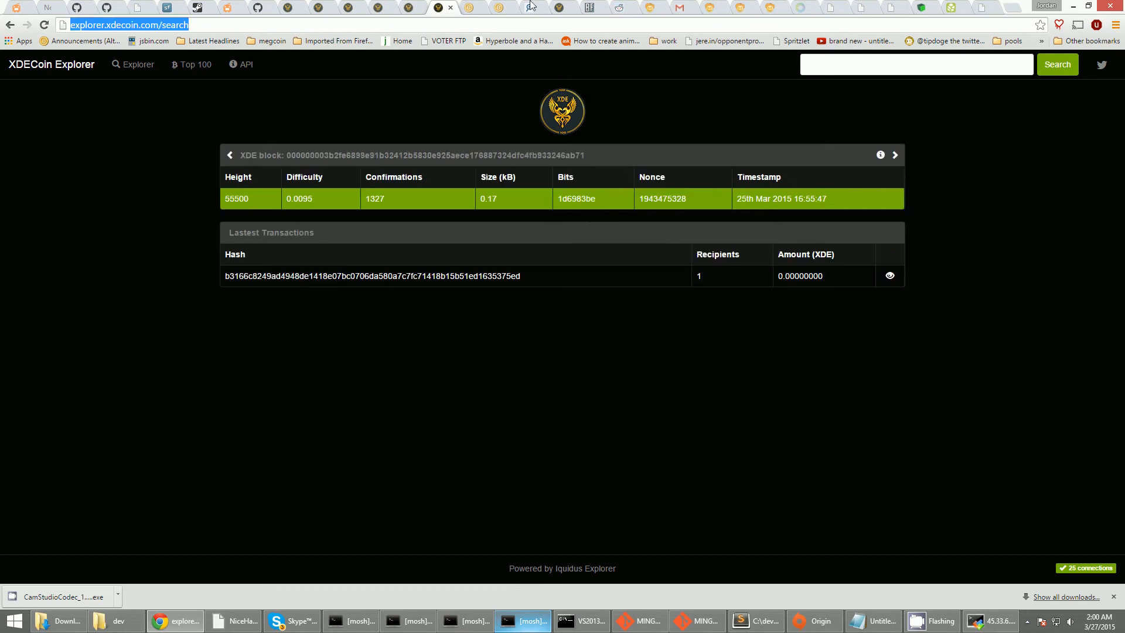
{"action": "double_click", "coordinate": [236, 199]}
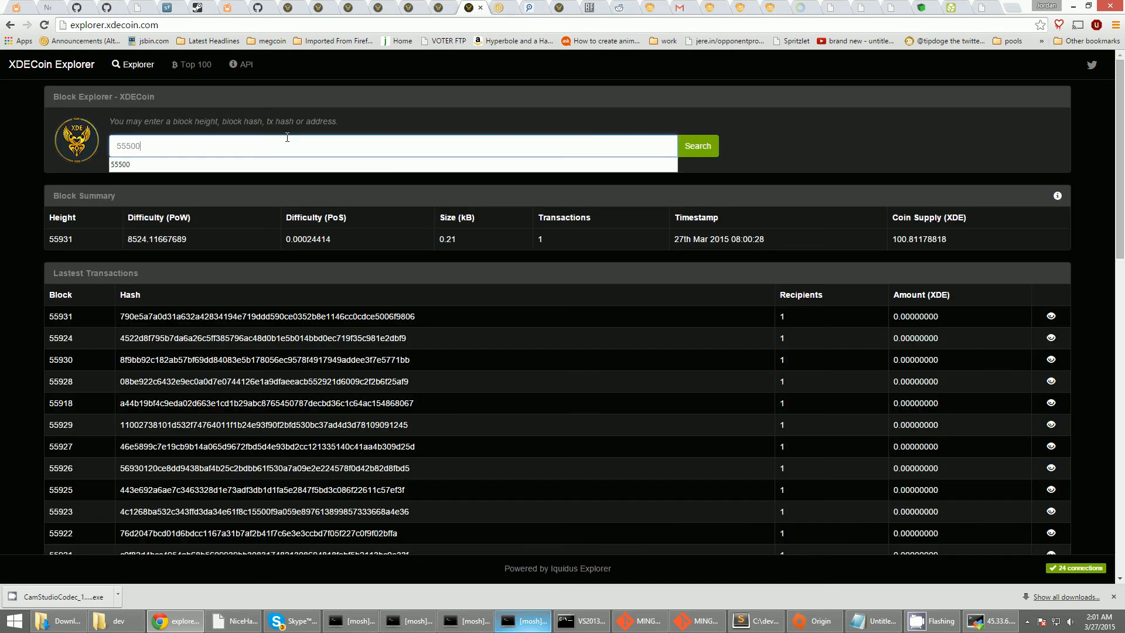
{"action": "left_click", "coordinate": [696, 146]}
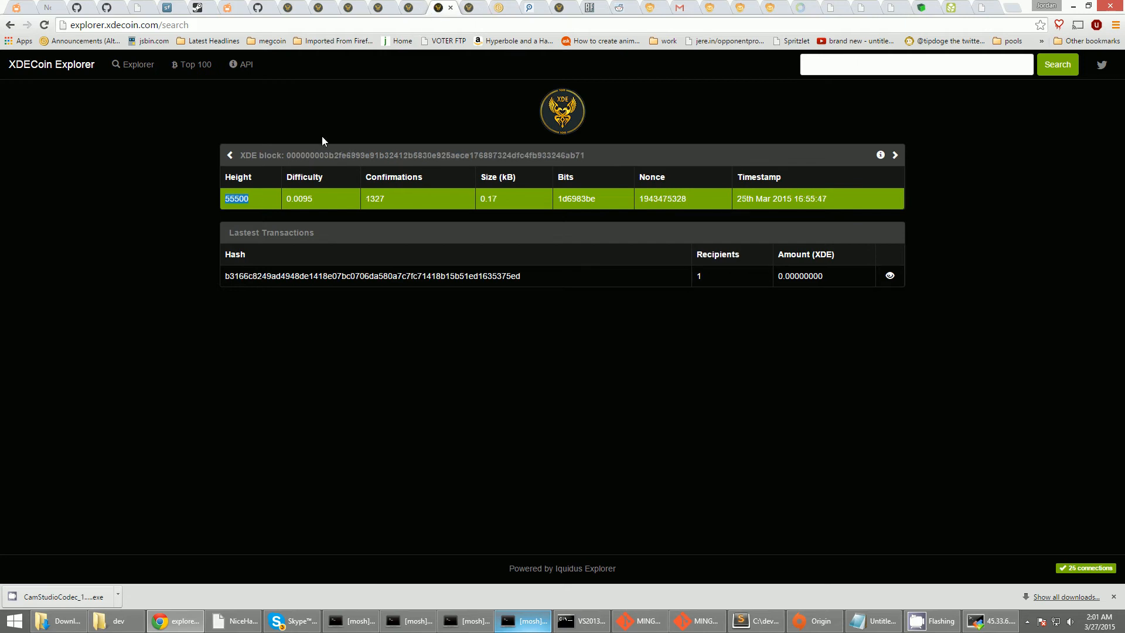
{"action": "double_click", "coordinate": [328, 155]}
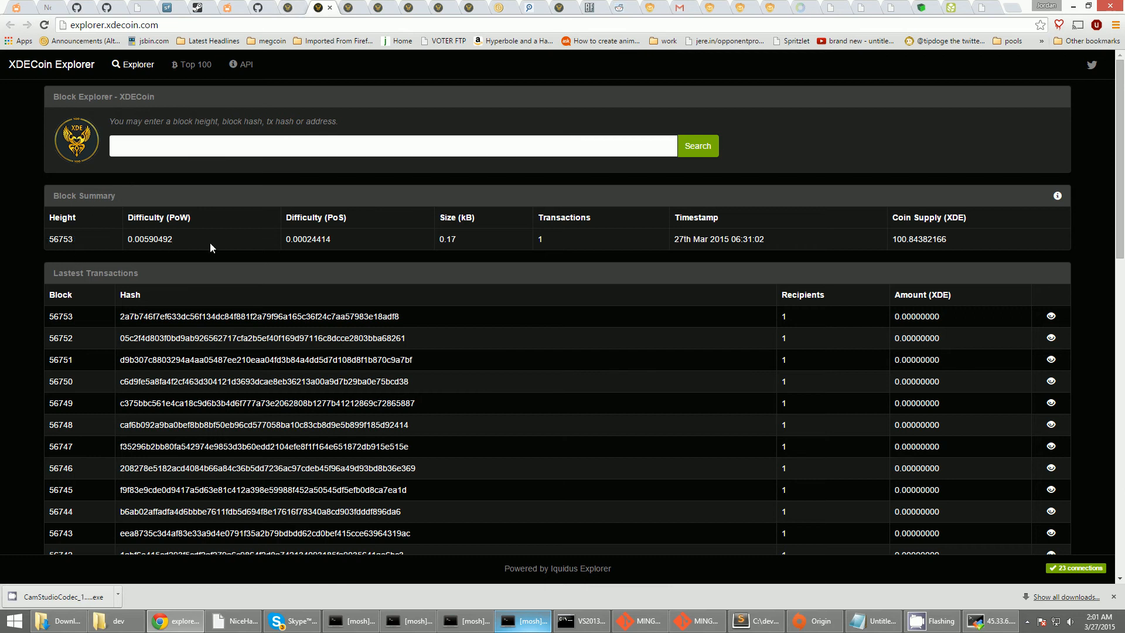
Reload the Explorer home page now topped by block 55935 at PoW difficulty 9739.03
{"action": "double_click", "coordinate": [142, 239]}
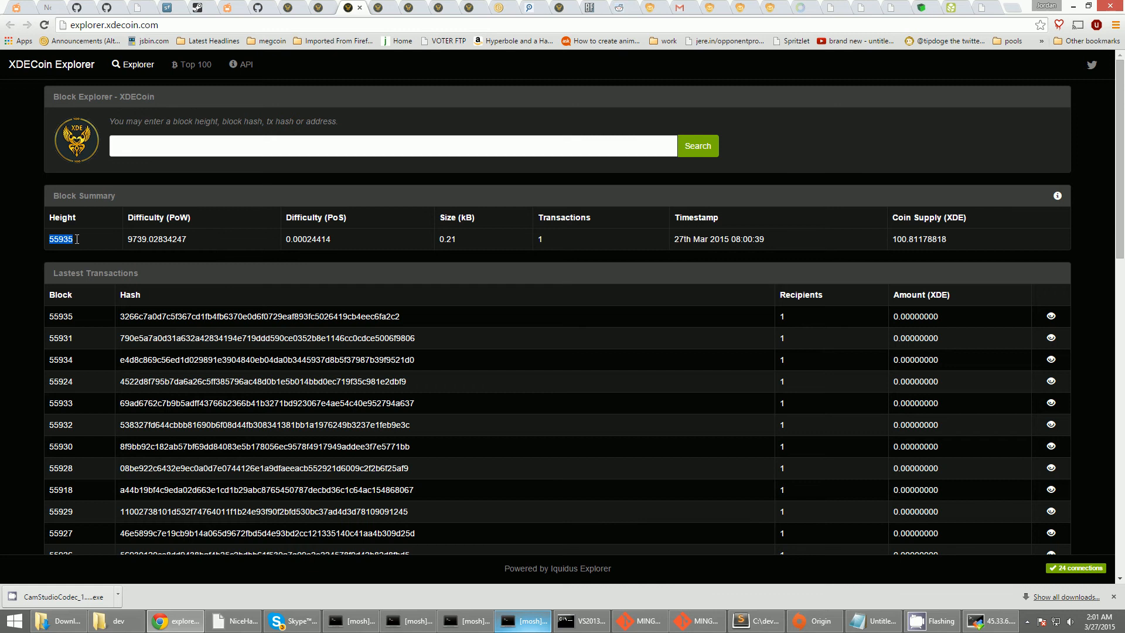
{"action": "scroll", "scroll_direction": "down", "scroll_amount": 3}
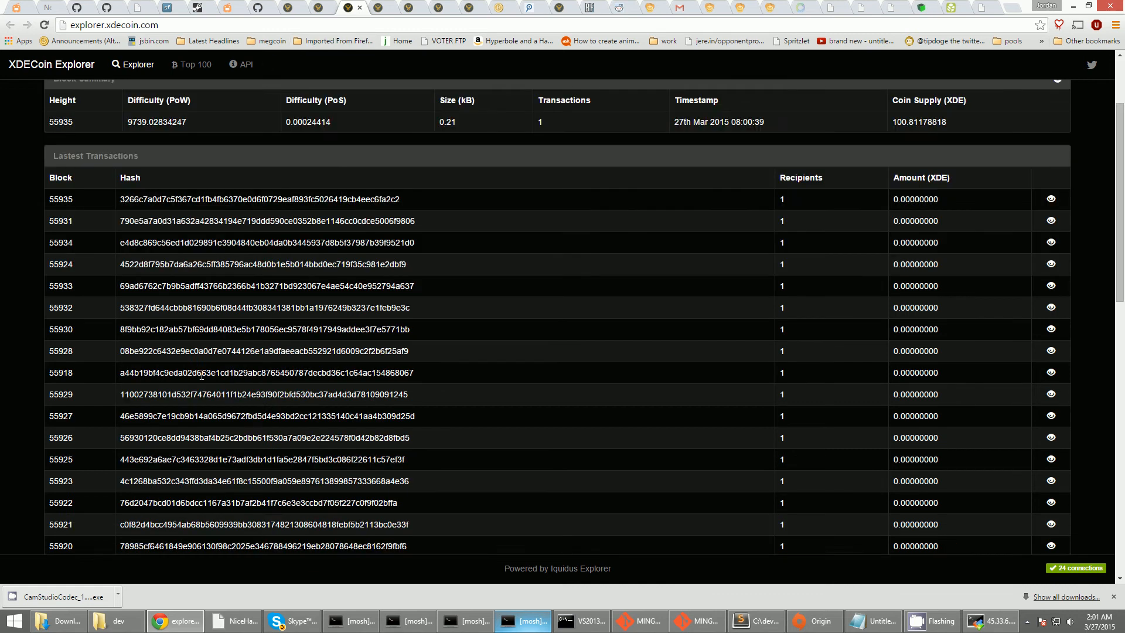
{"action": "scroll", "scroll_direction": "down", "scroll_amount": 3}
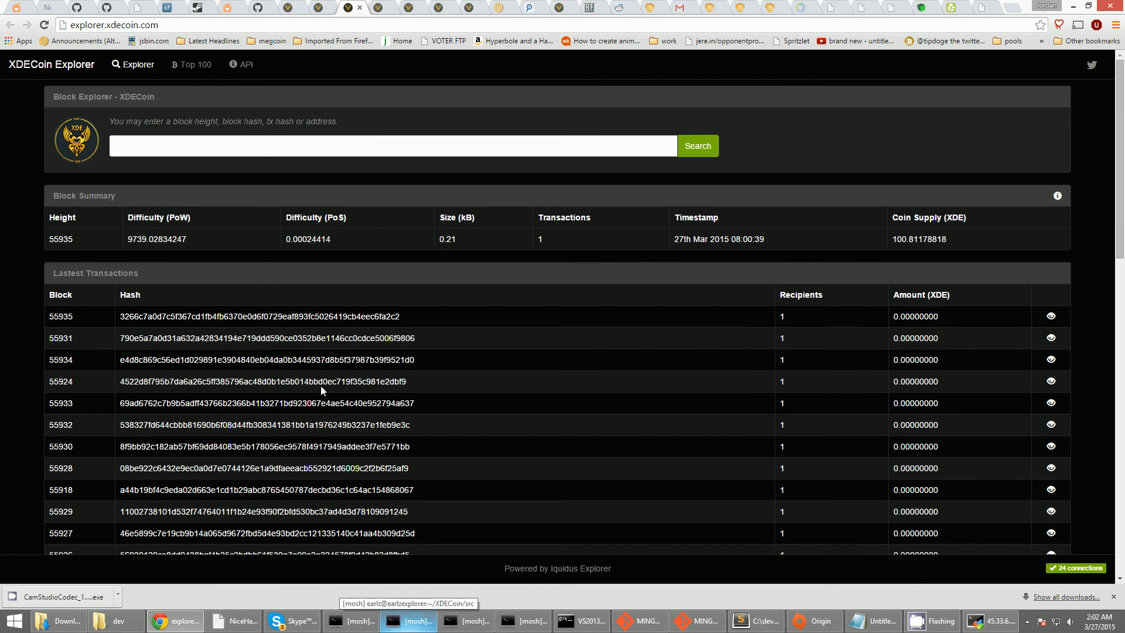
{"action": "mouse_move", "coordinate": [136, 332]}
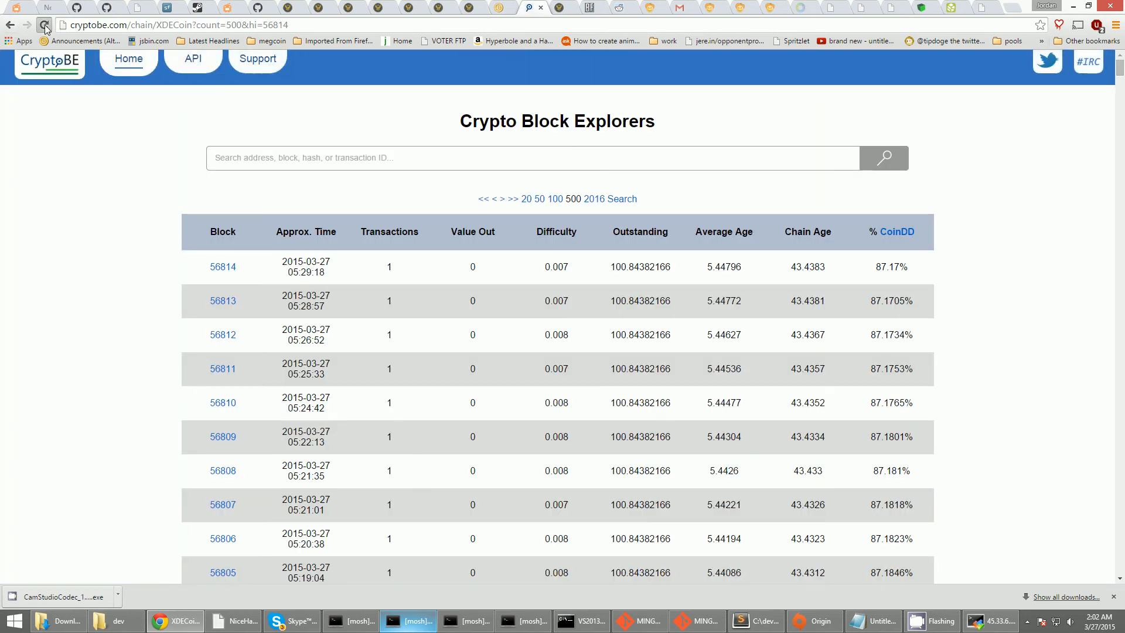
Load cryptobe.com/chain/XDECoin showing the latest 20 blocks led by 55942 at difficulty 13264.218
{"action": "left_click", "coordinate": [44, 25]}
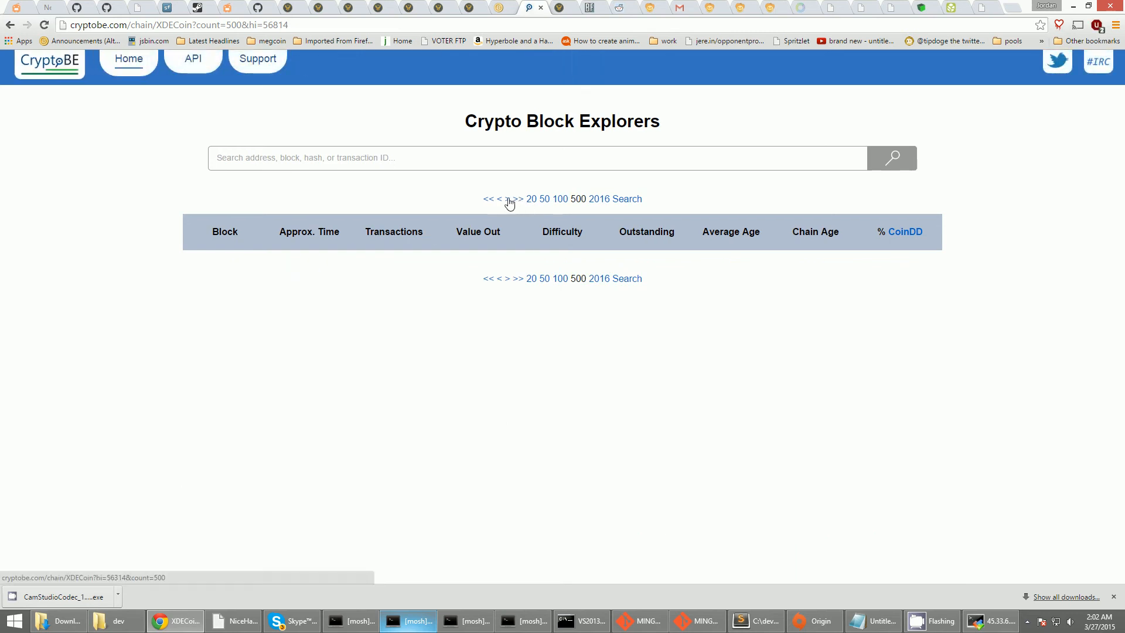
{"action": "left_click", "coordinate": [508, 200]}
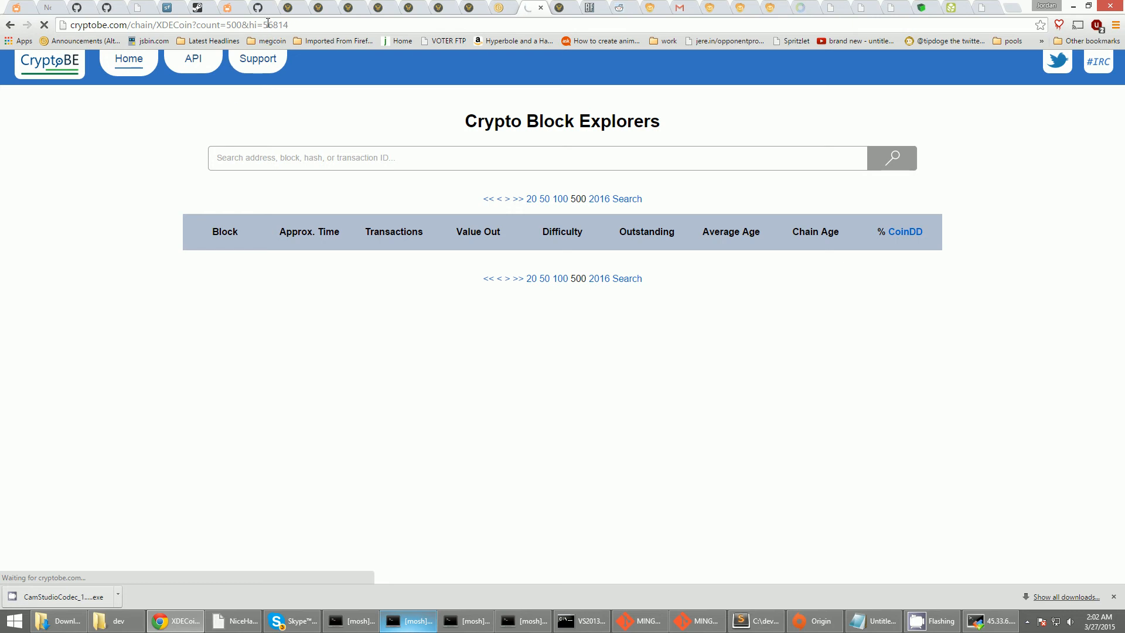
{"action": "double_click", "coordinate": [274, 25]}
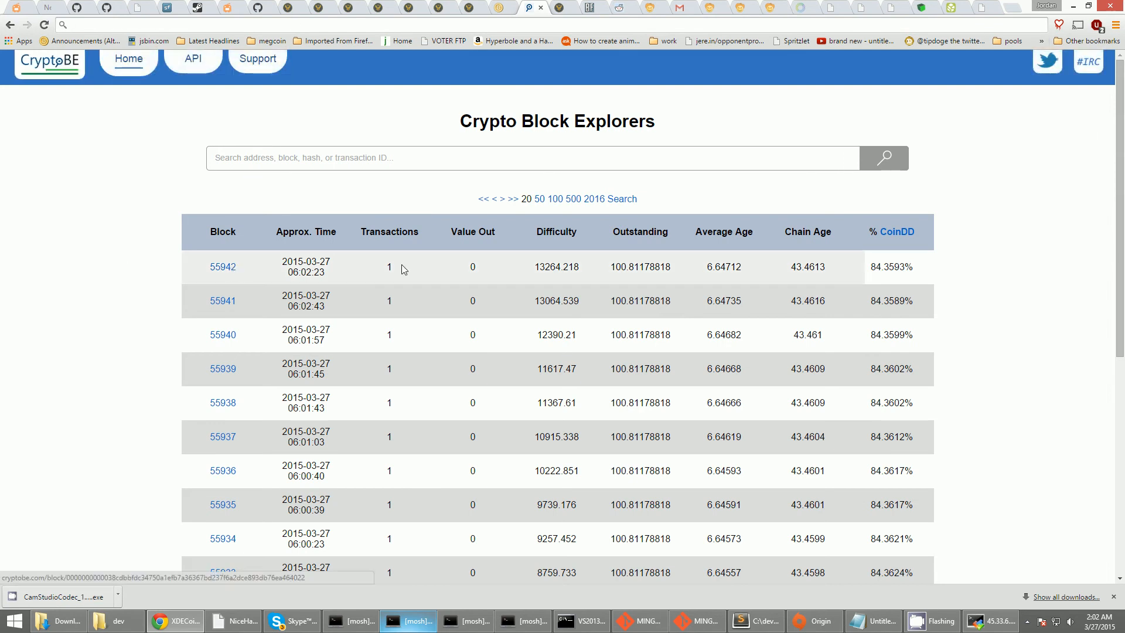
{"action": "scroll", "scroll_direction": "down", "scroll_amount": 3}
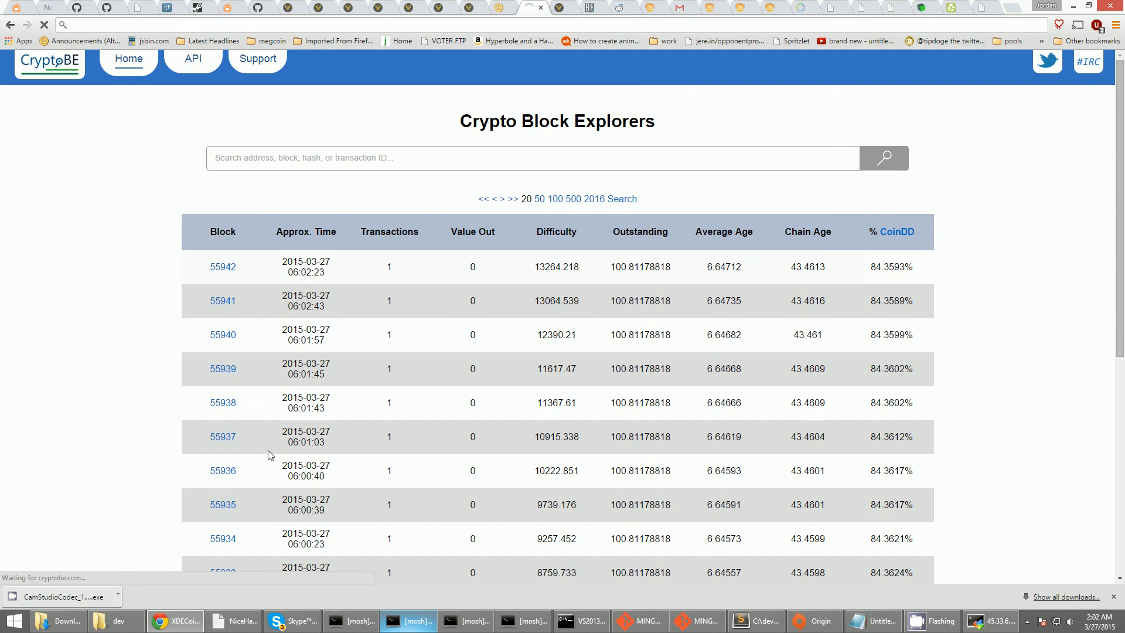
{"action": "left_click", "coordinate": [222, 266]}
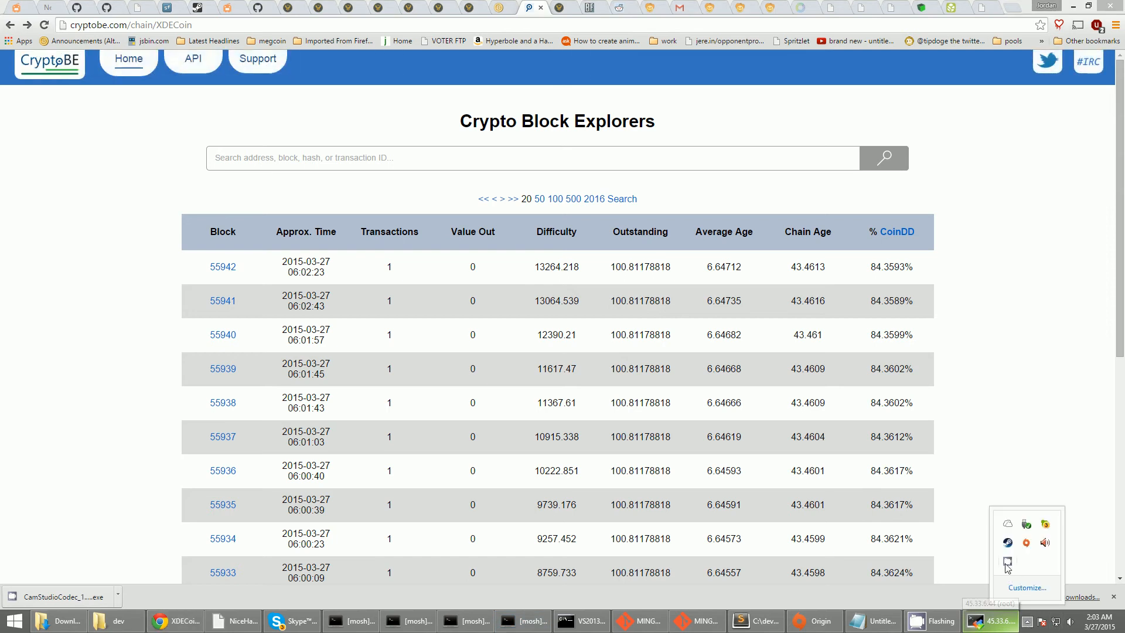
{"action": "left_click", "coordinate": [916, 621]}
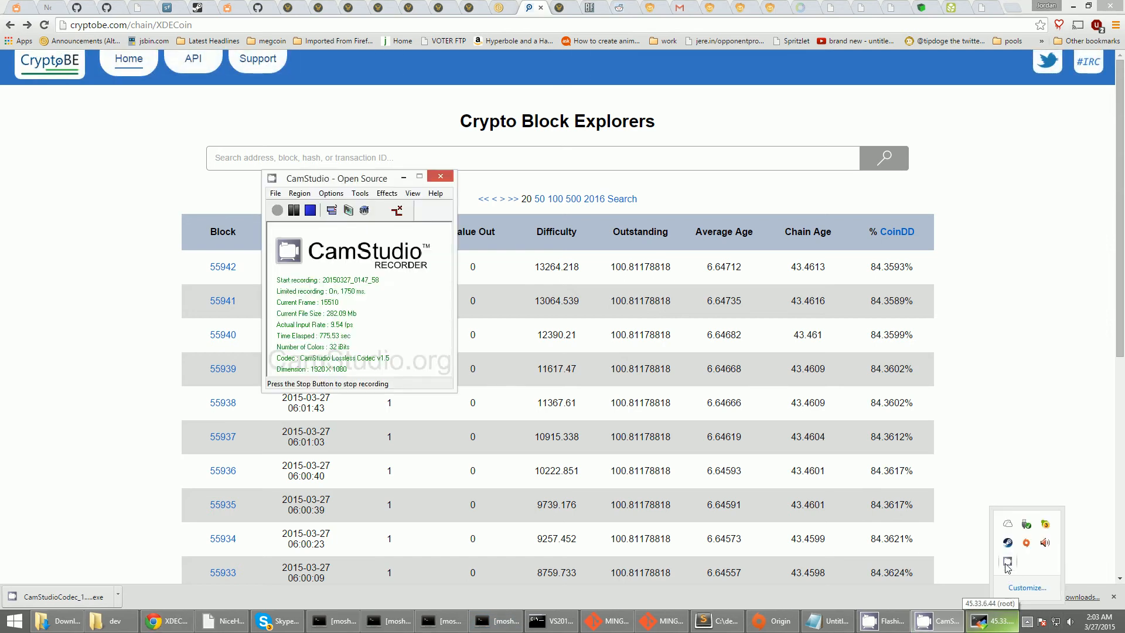
{"action": "mouse_move", "coordinate": [386, 358]}
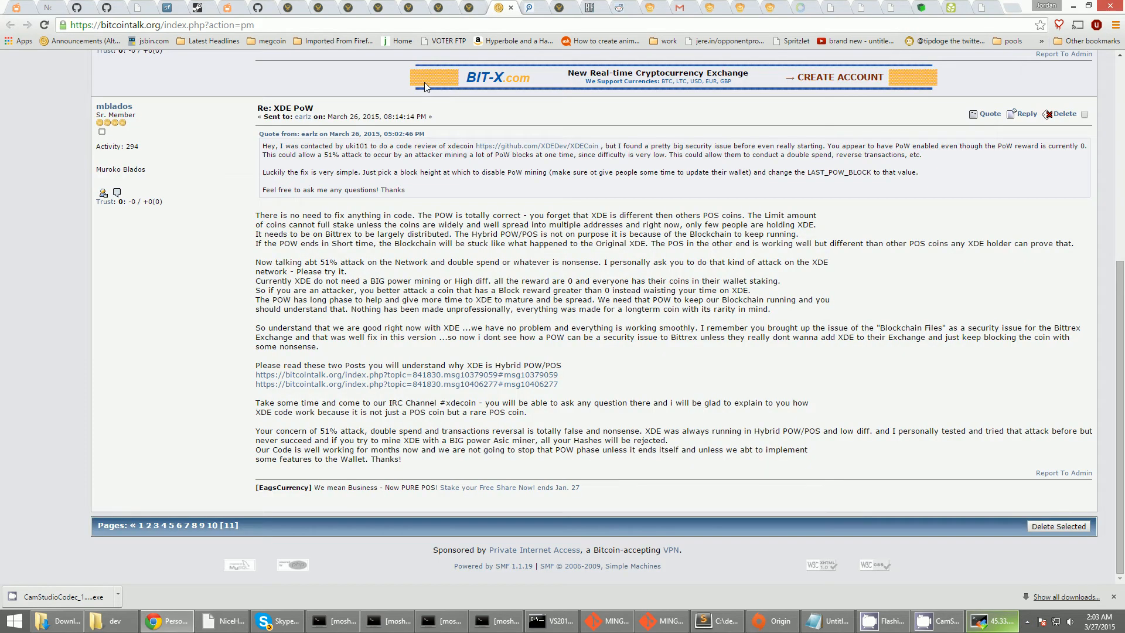
Highlight passages of the PM reply defending XDE's PoW and follow its first linked Hybrid POW/POS post
{"action": "left_click_drag", "start_coordinate": [258, 262], "coordinate": [368, 299]}
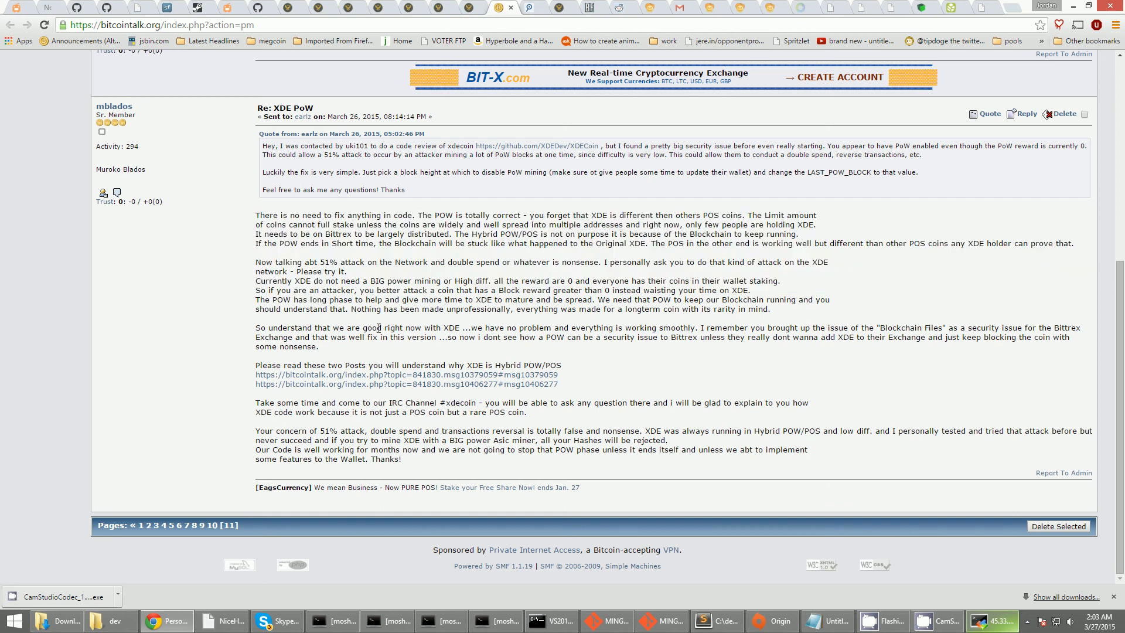
{"action": "mouse_move", "coordinate": [286, 325]}
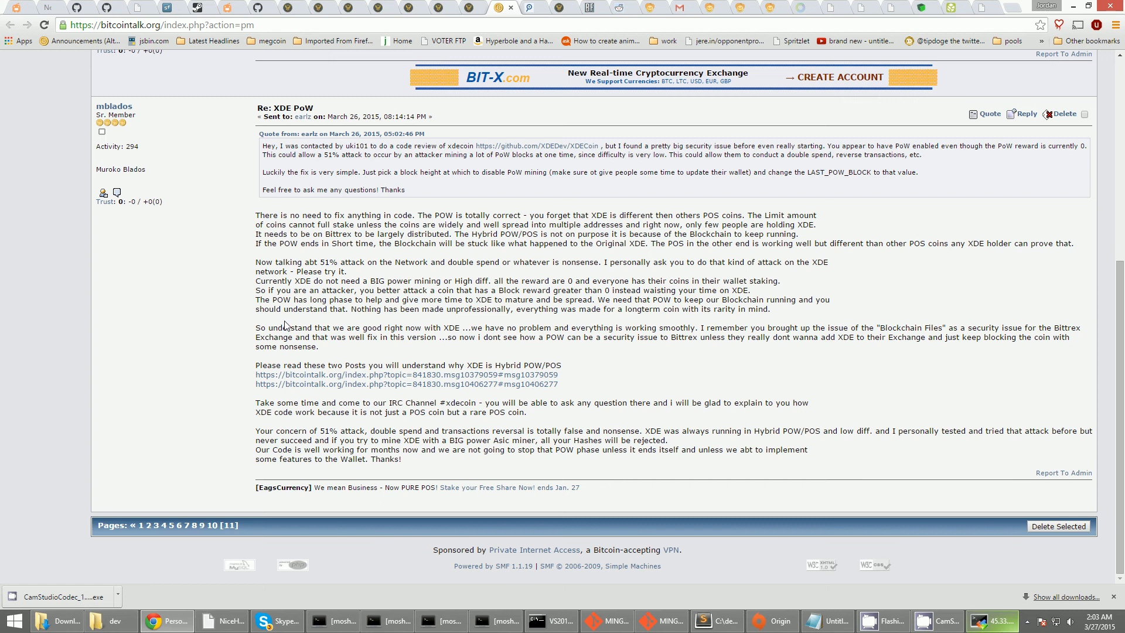
{"action": "mouse_move", "coordinate": [349, 323]}
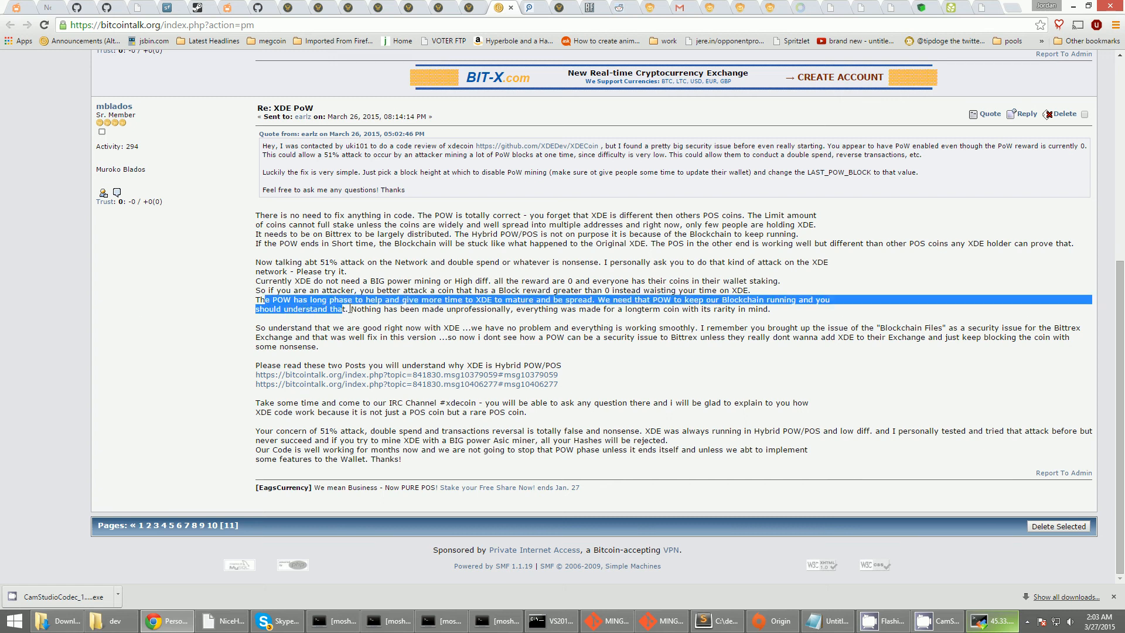
{"action": "left_click", "coordinate": [327, 300]}
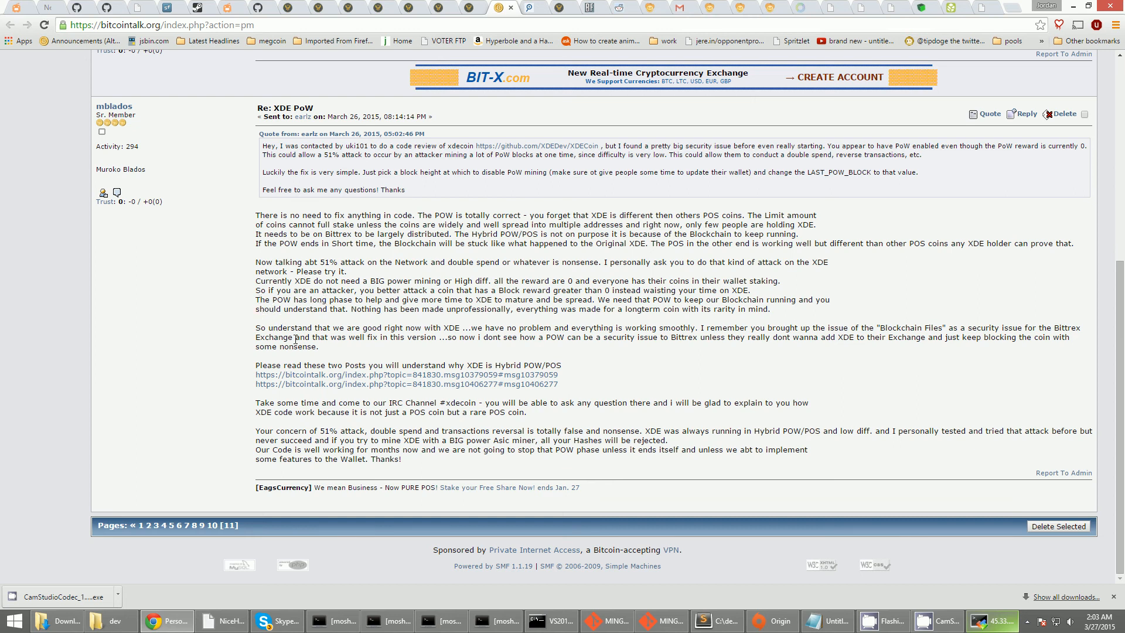
{"action": "mouse_move", "coordinate": [406, 375]}
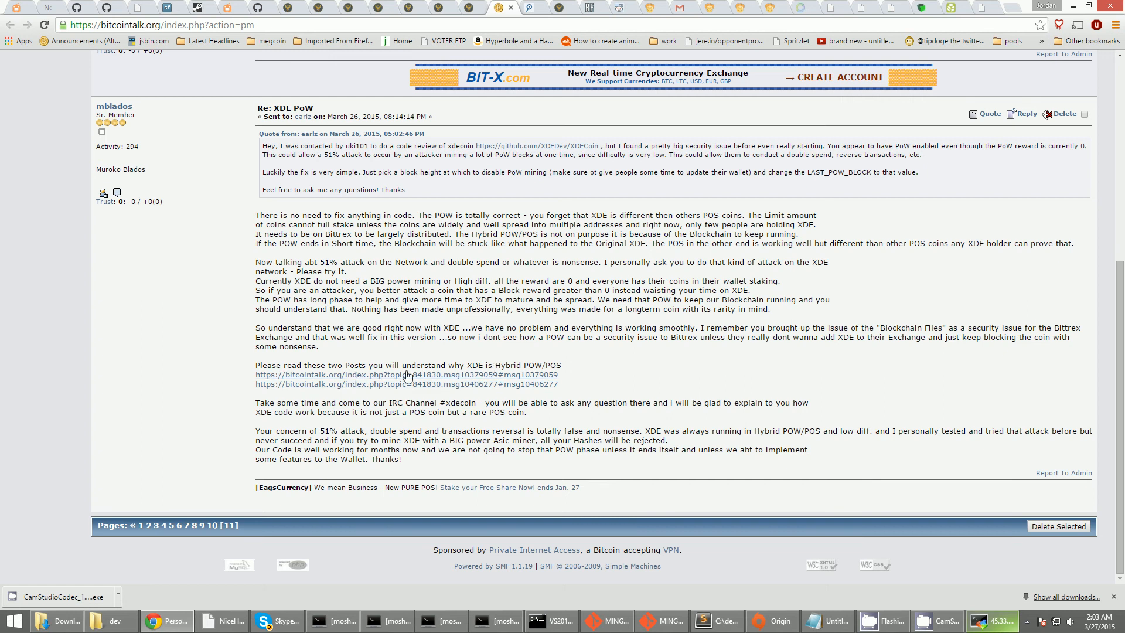
{"action": "left_click_drag", "start_coordinate": [257, 402], "coordinate": [498, 413]}
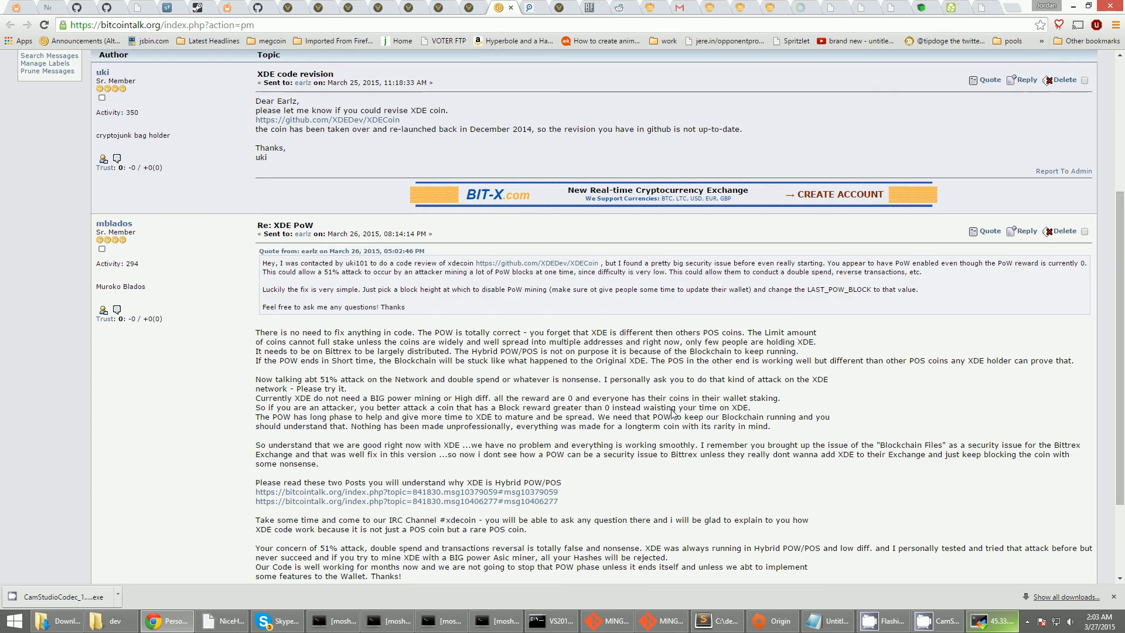
{"action": "scroll", "scroll_direction": "down", "scroll_amount": 3}
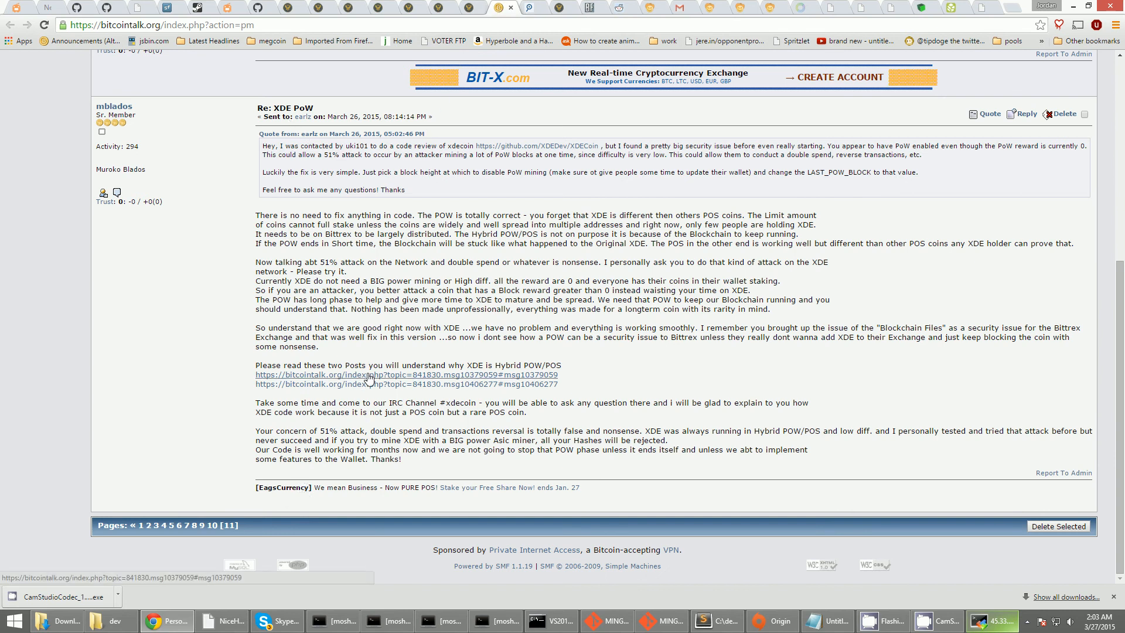
{"action": "left_click", "coordinate": [406, 375]}
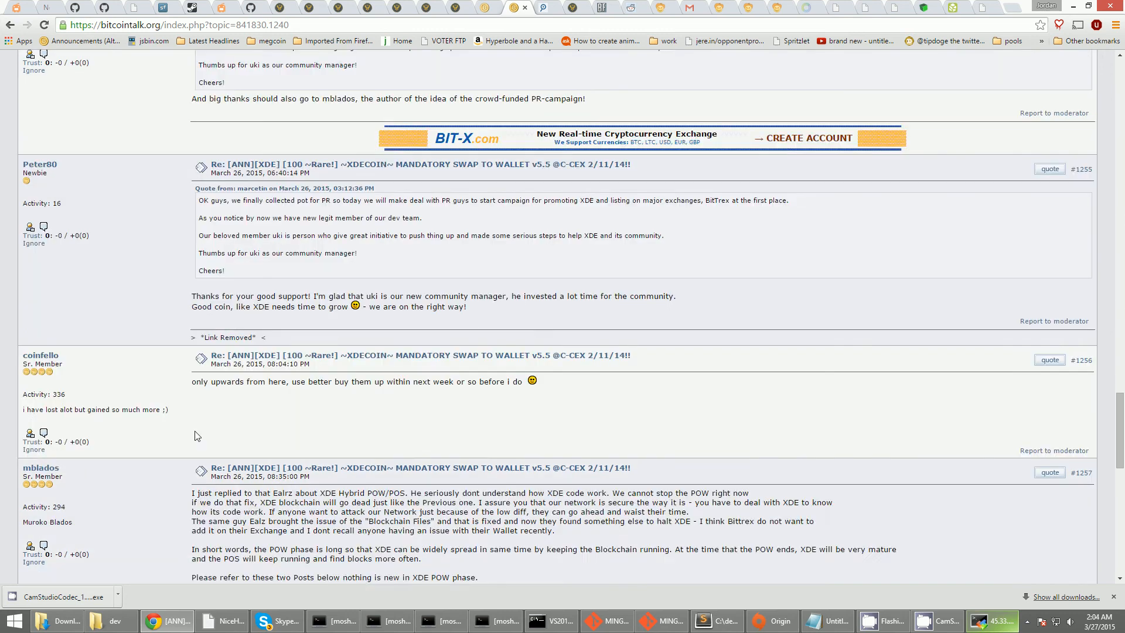
Scroll to the thread's last page and read earlz's post #1259 arguing PoS doesn't work
{"action": "scroll", "scroll_direction": "down", "scroll_amount": 3}
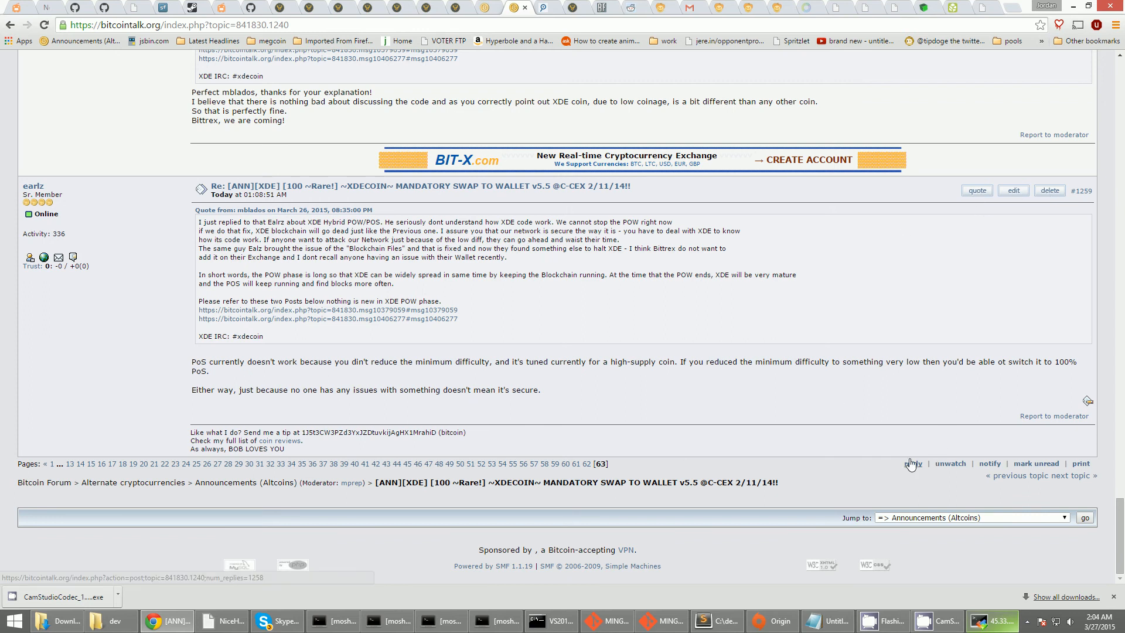
{"action": "mouse_move", "coordinate": [970, 584]}
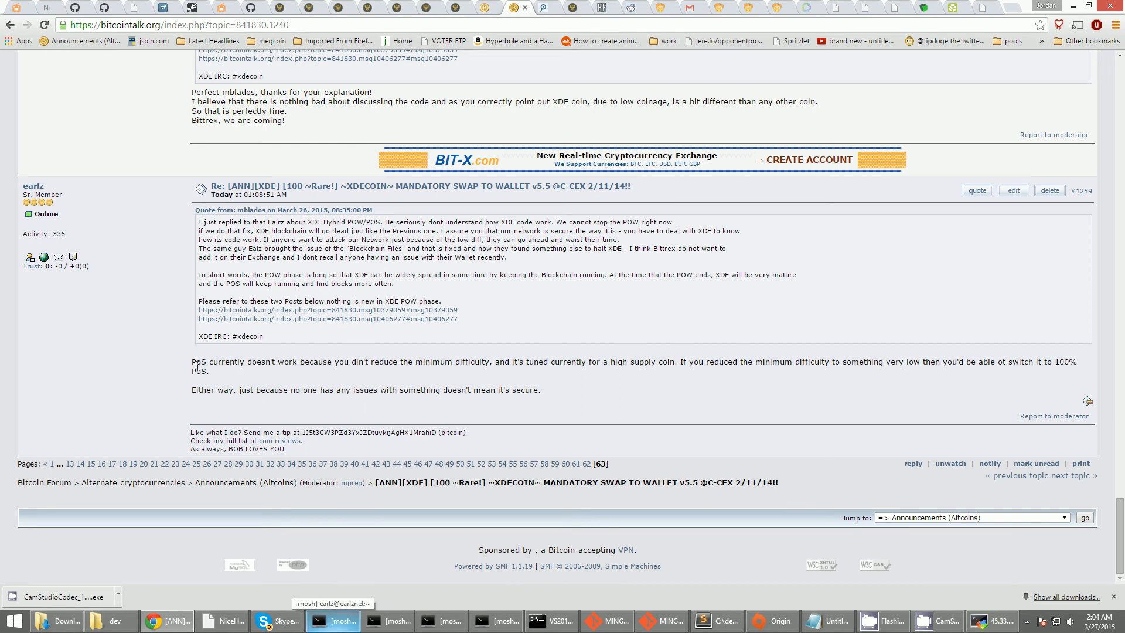
{"action": "left_click_drag", "start_coordinate": [191, 362], "coordinate": [258, 362]}
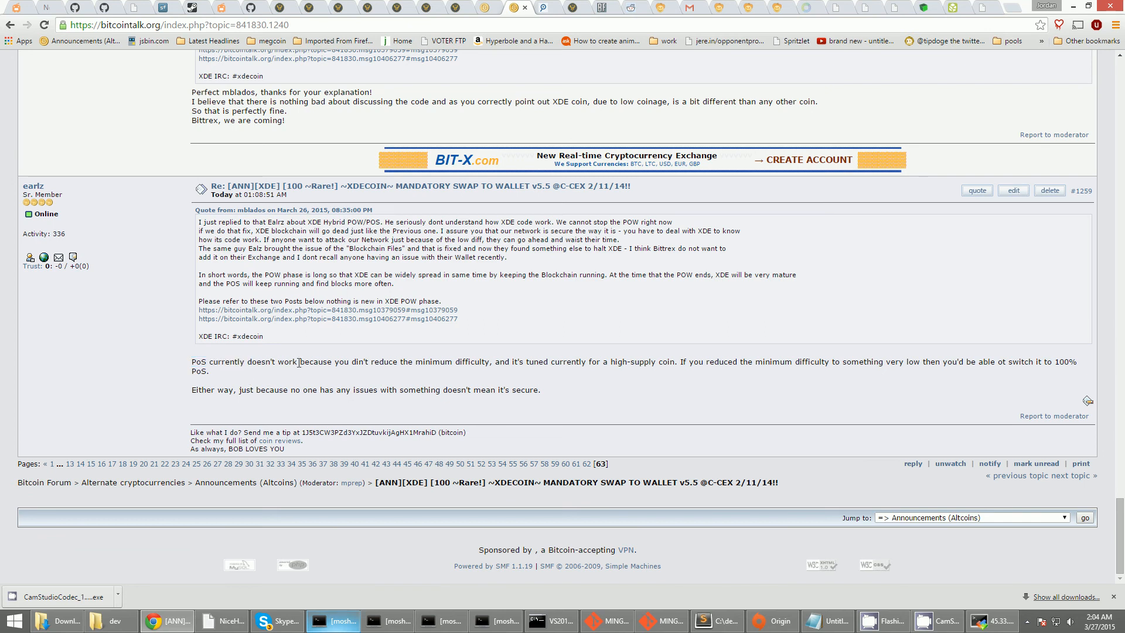
{"action": "mouse_move", "coordinate": [447, 377]}
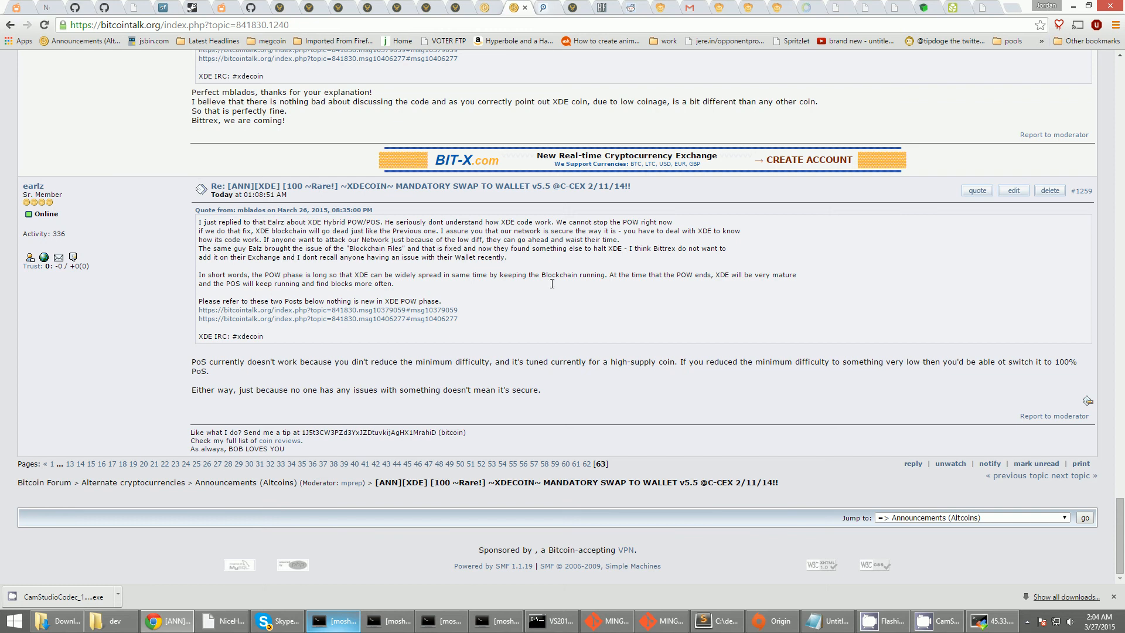
{"action": "mouse_move", "coordinate": [466, 381]}
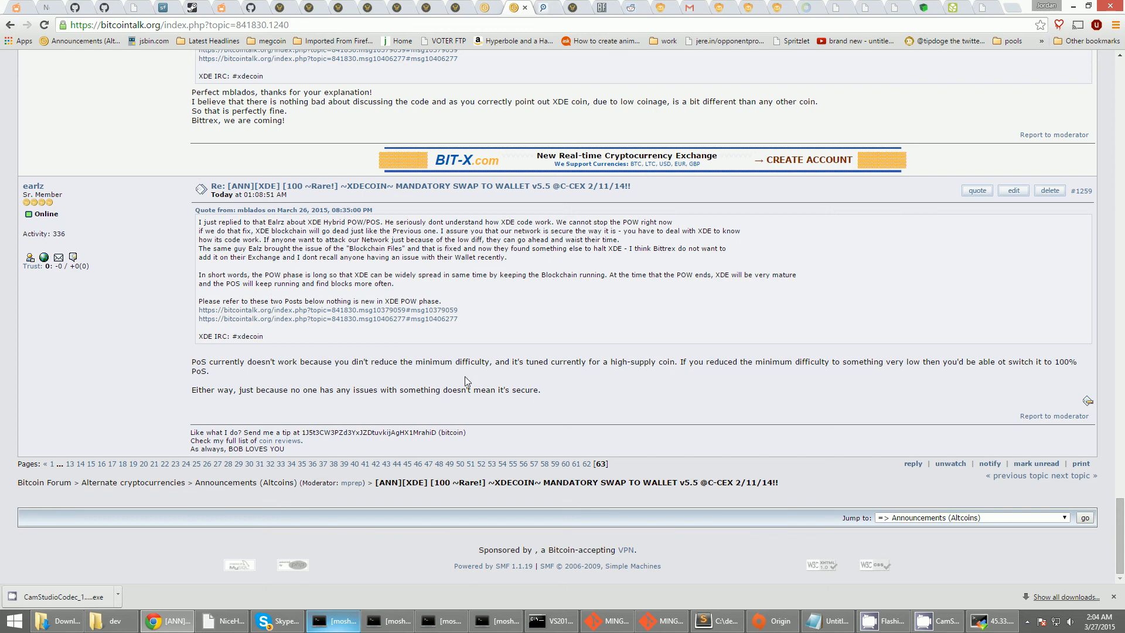
{"action": "mouse_move", "coordinate": [502, 318]}
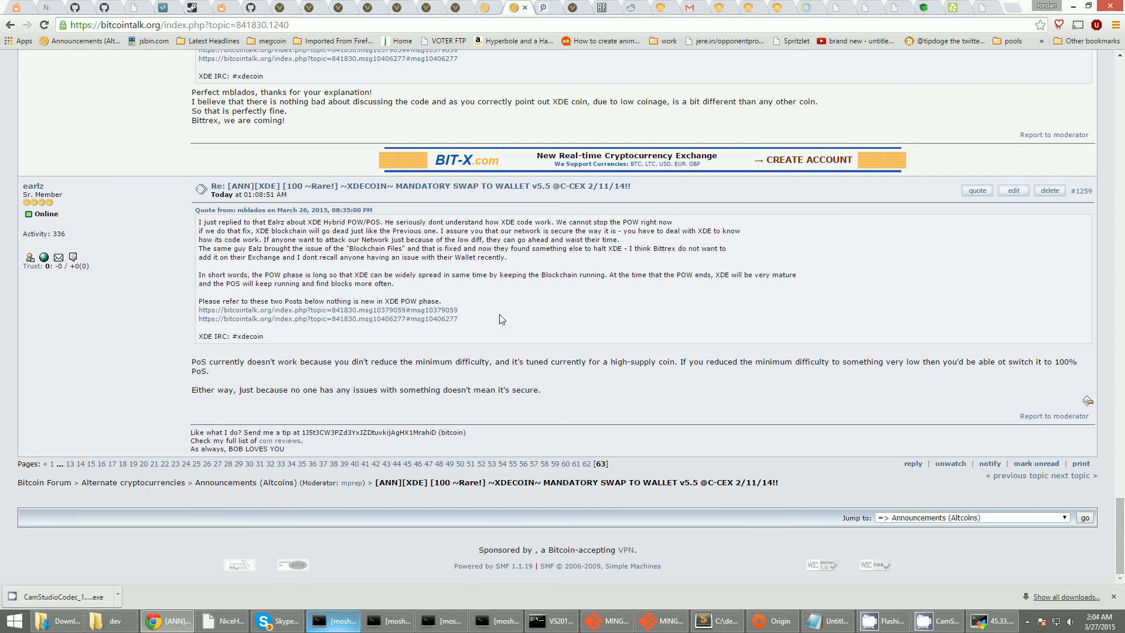
{"action": "left_click", "coordinate": [441, 622]}
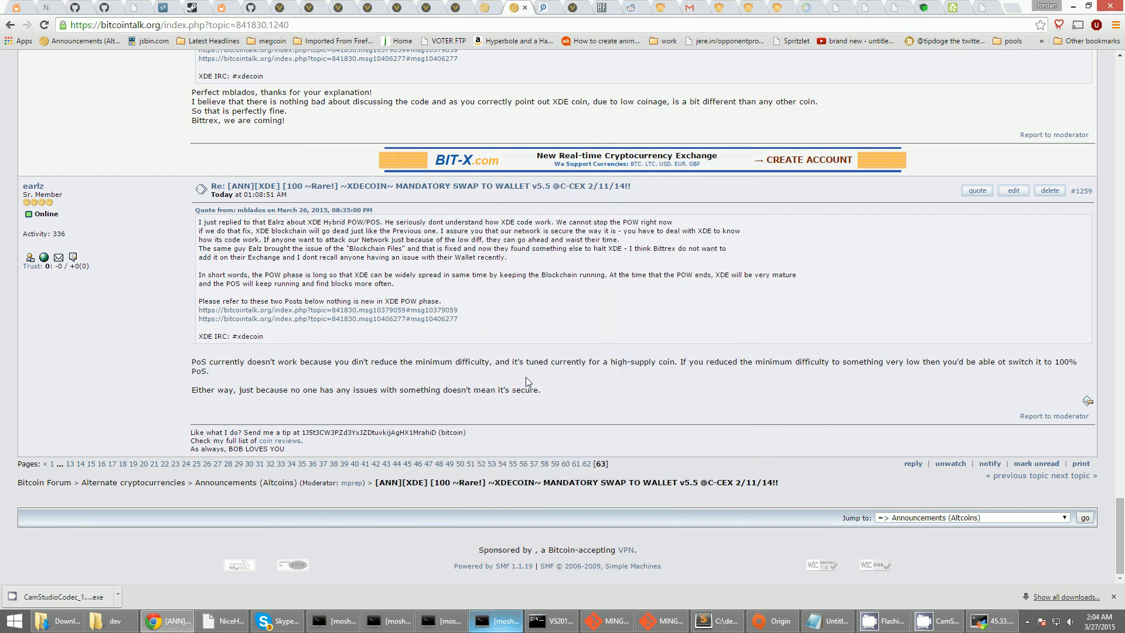
{"action": "mouse_move", "coordinate": [511, 611]}
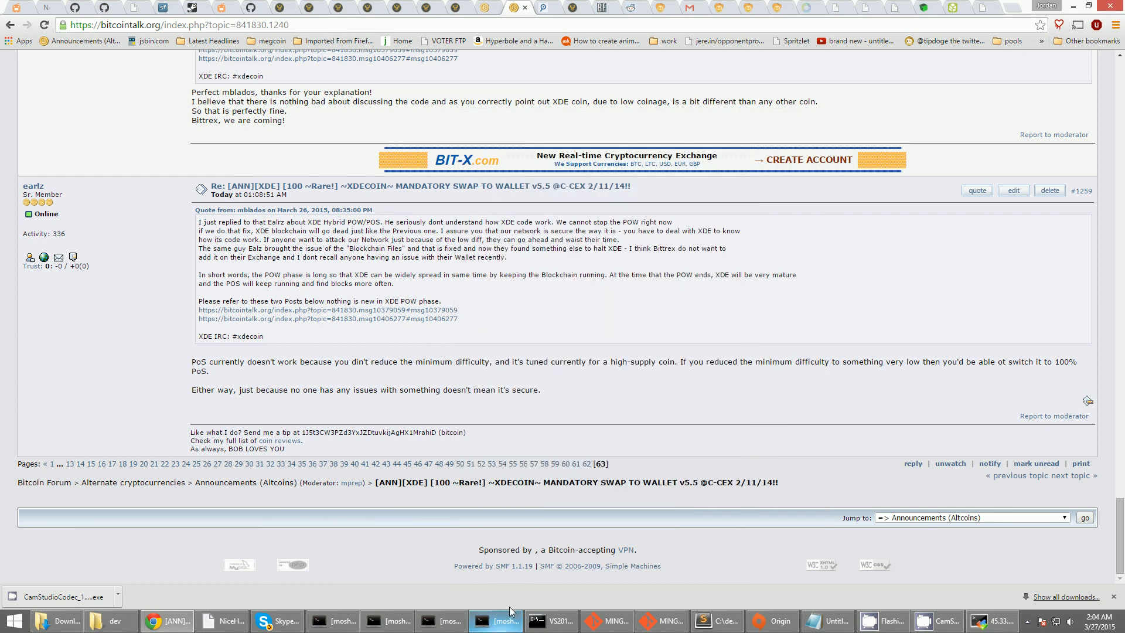
Check getinfo at 55954 blocks, difficulty 15870.89, and the pool log, then bring up WestHash orders
{"action": "left_click", "coordinate": [494, 622]}
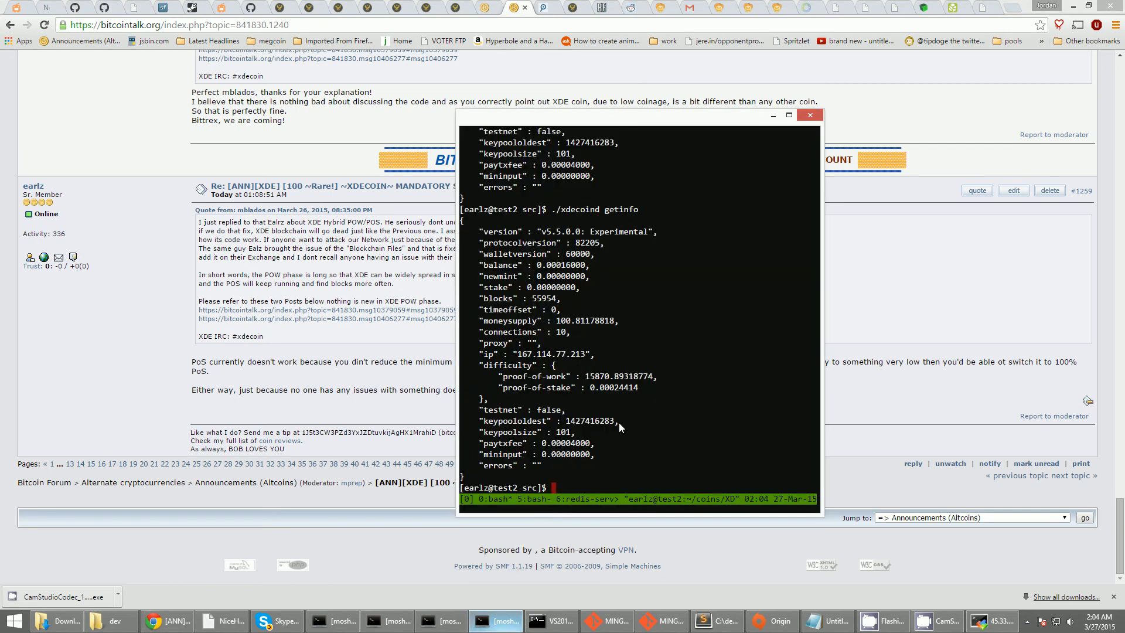
{"action": "mouse_move", "coordinate": [500, 7]}
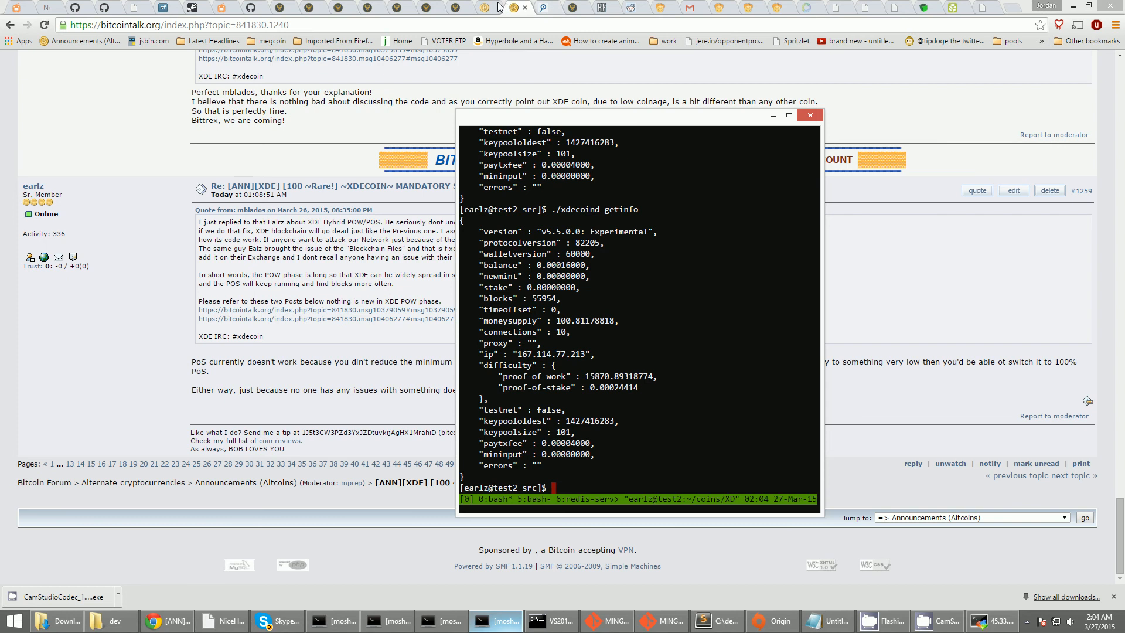
{"action": "mouse_move", "coordinate": [701, 311]}
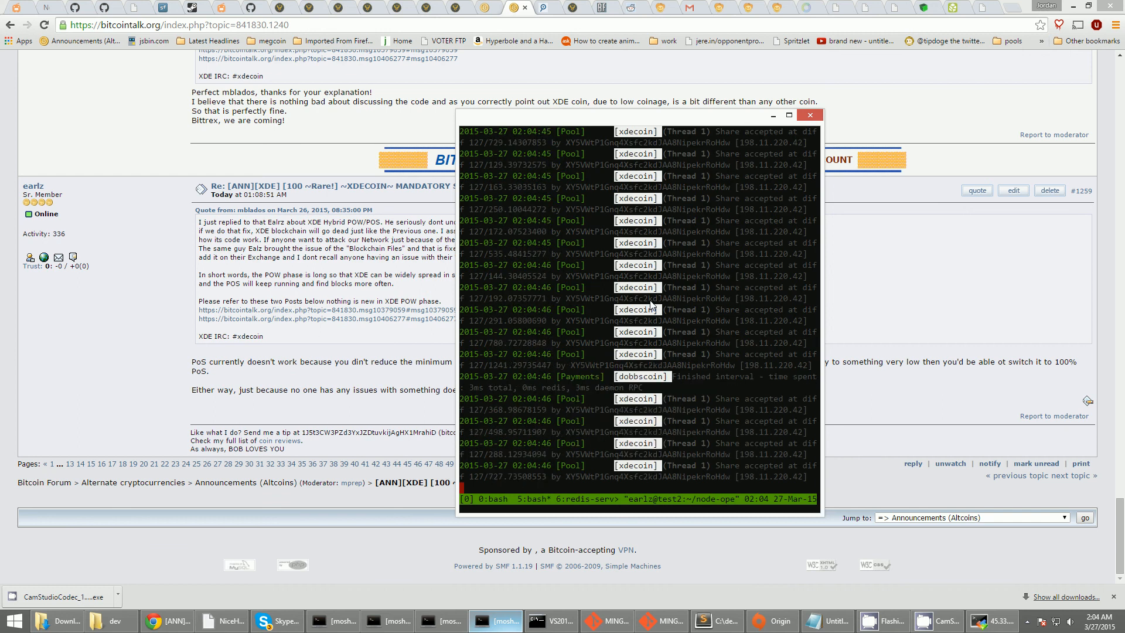
{"action": "mouse_move", "coordinate": [659, 77]}
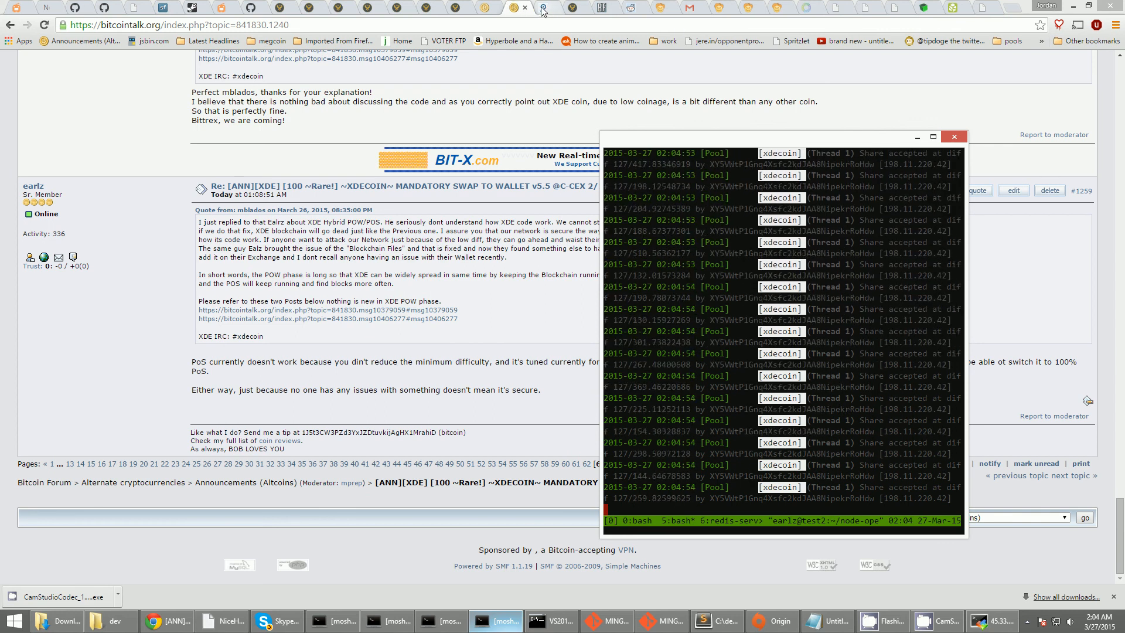
{"action": "left_click", "coordinate": [752, 7]}
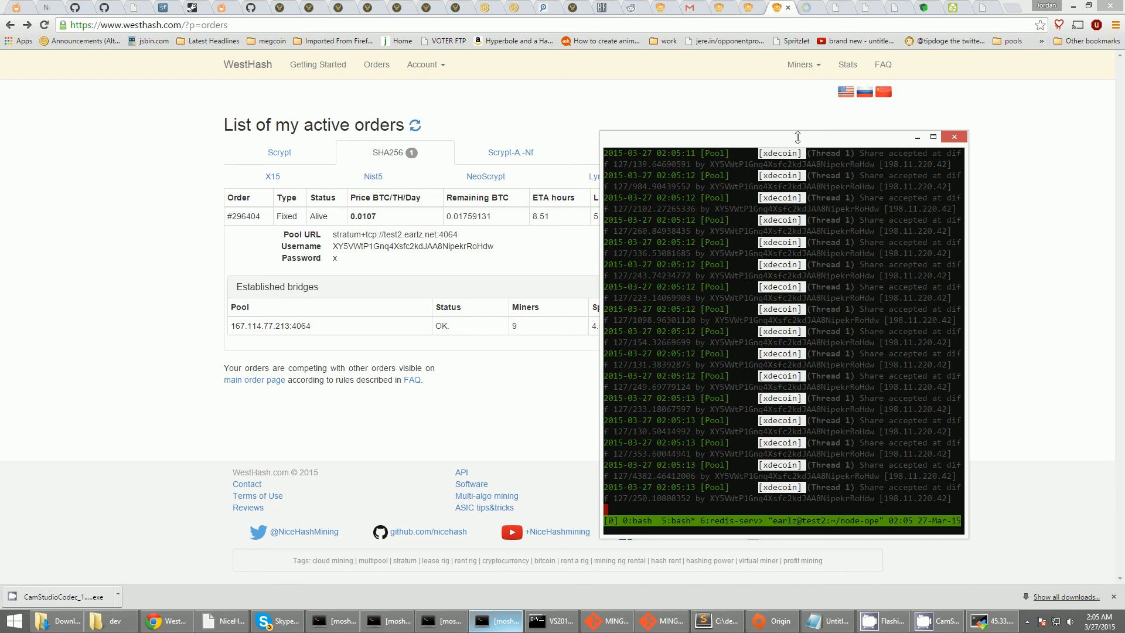
{"action": "mouse_move", "coordinate": [1029, 323]}
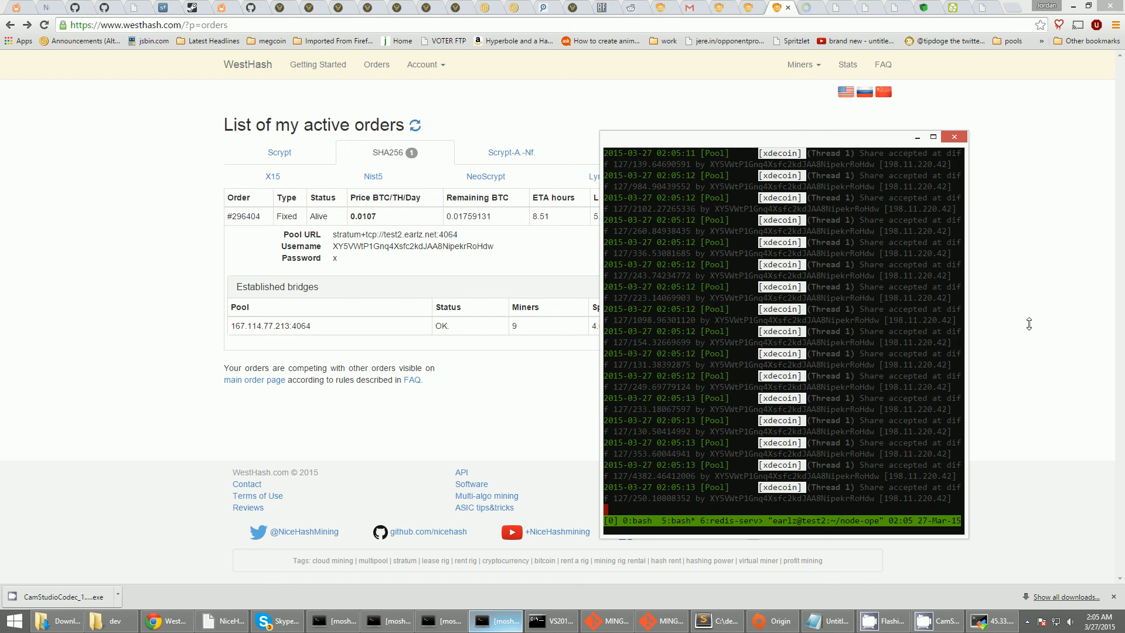
{"action": "mouse_move", "coordinate": [433, 599]}
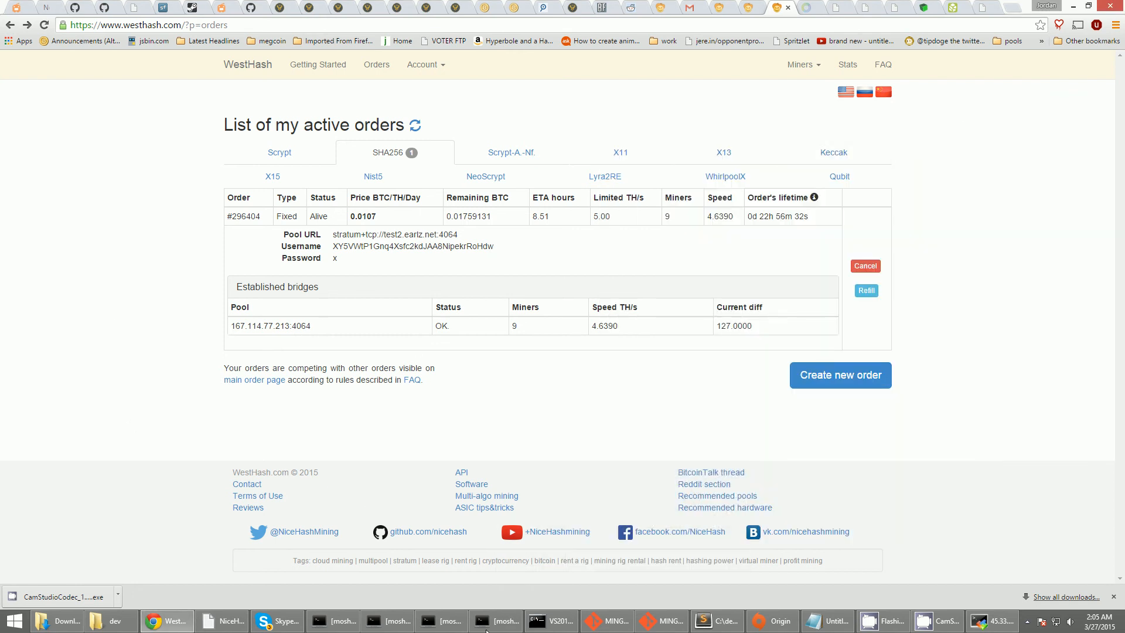
Review SHA256 order #296404 with 9 miners at 4.6390 TH/s, then return to the mosh pool session
{"action": "left_click", "coordinate": [441, 621]}
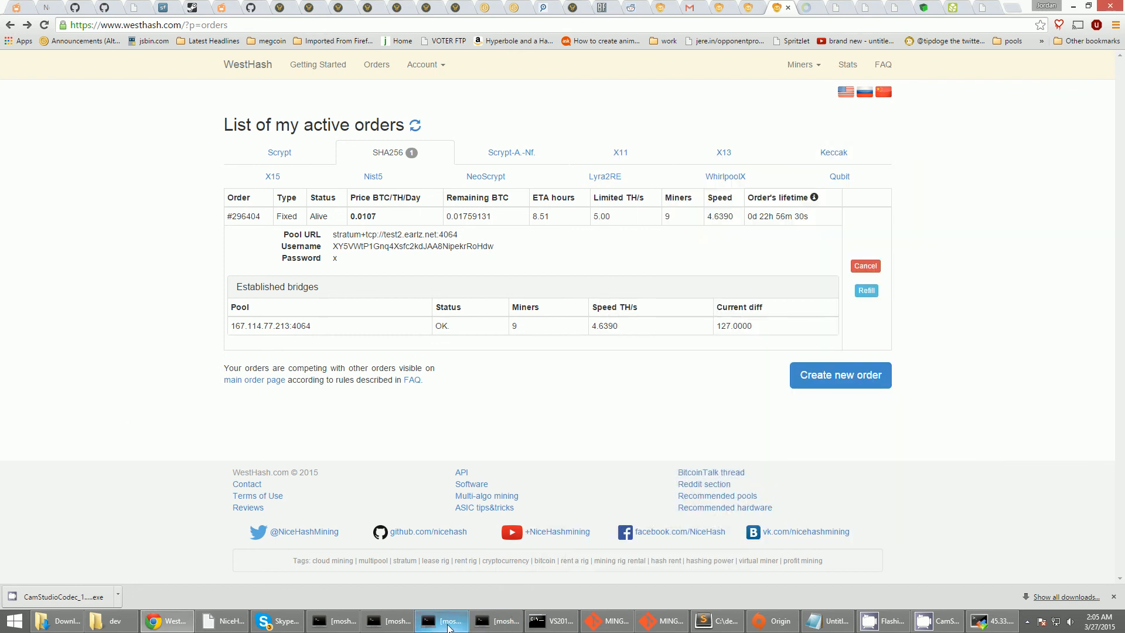
{"action": "left_click", "coordinate": [442, 621]}
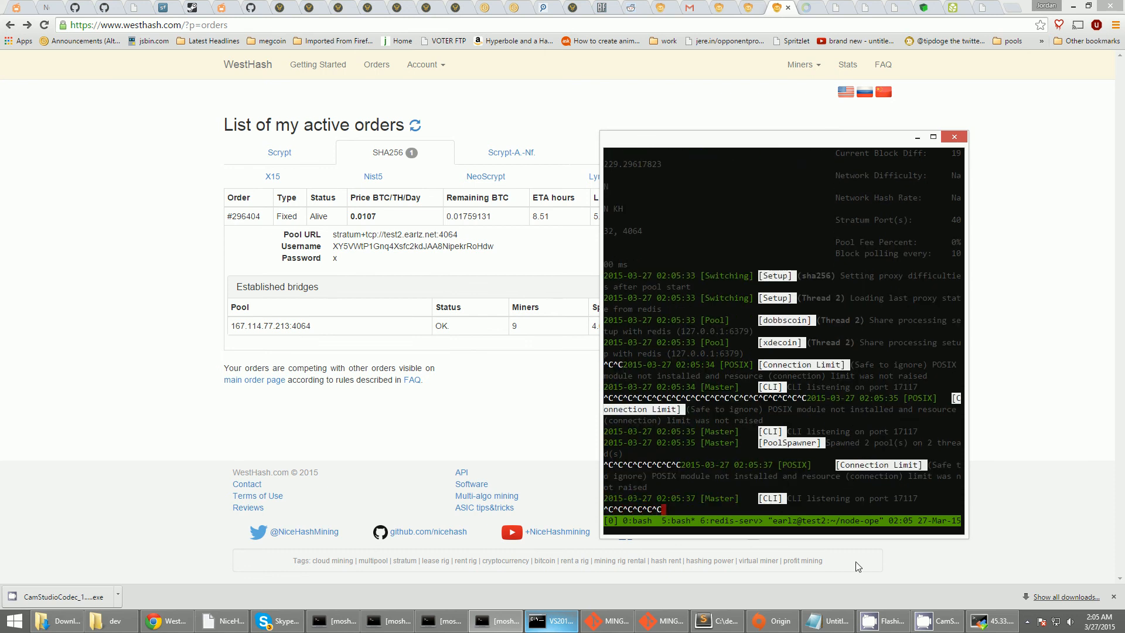
Switch to the daemon's tmux window and run a final ./xdecoind getinfo before stopping the server
{"action": "left_click", "coordinate": [1027, 621]}
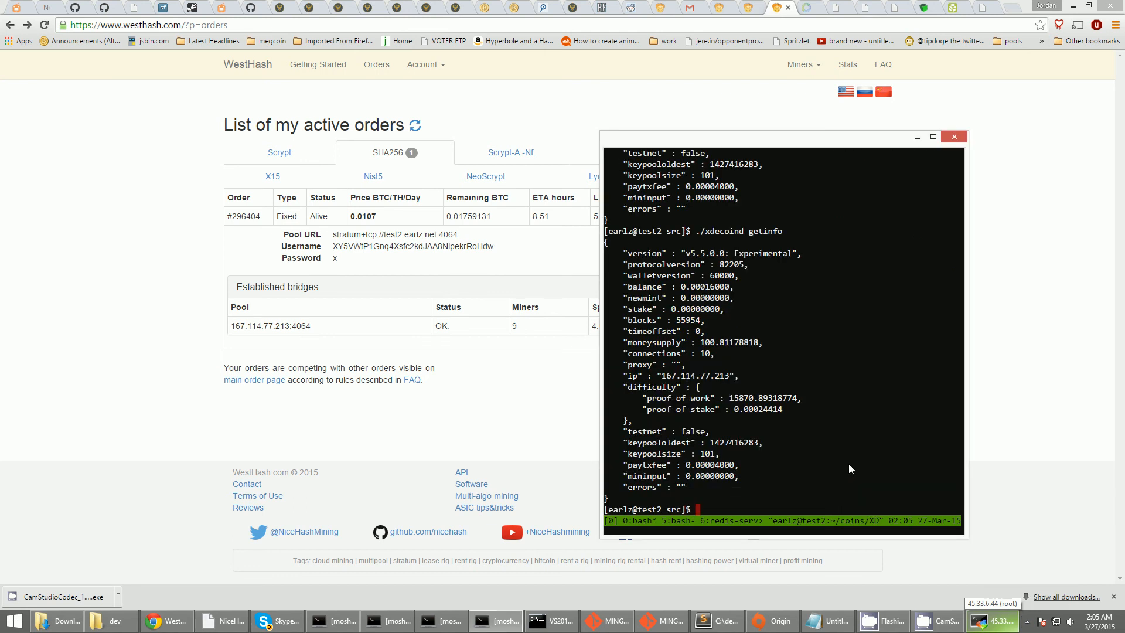
{"action": "type", "text": "./xdecoind get"}
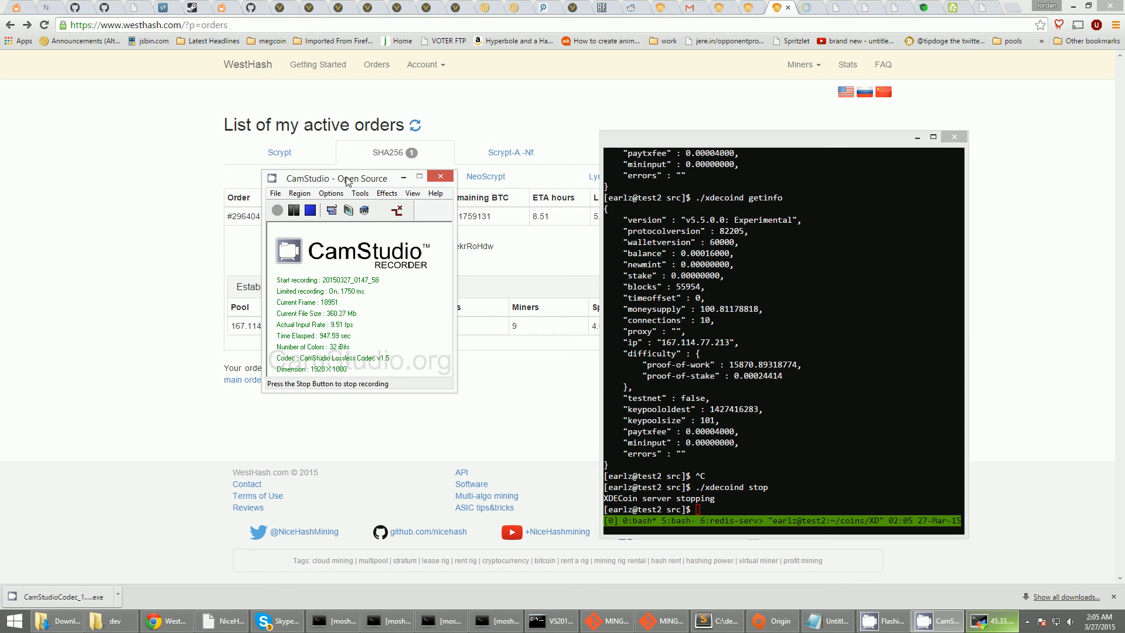
Reposition the CamStudio recorder window around the desktop, recording still running past 1019 seconds
{"action": "left_click_drag", "start_coordinate": [345, 178], "coordinate": [373, 225]}
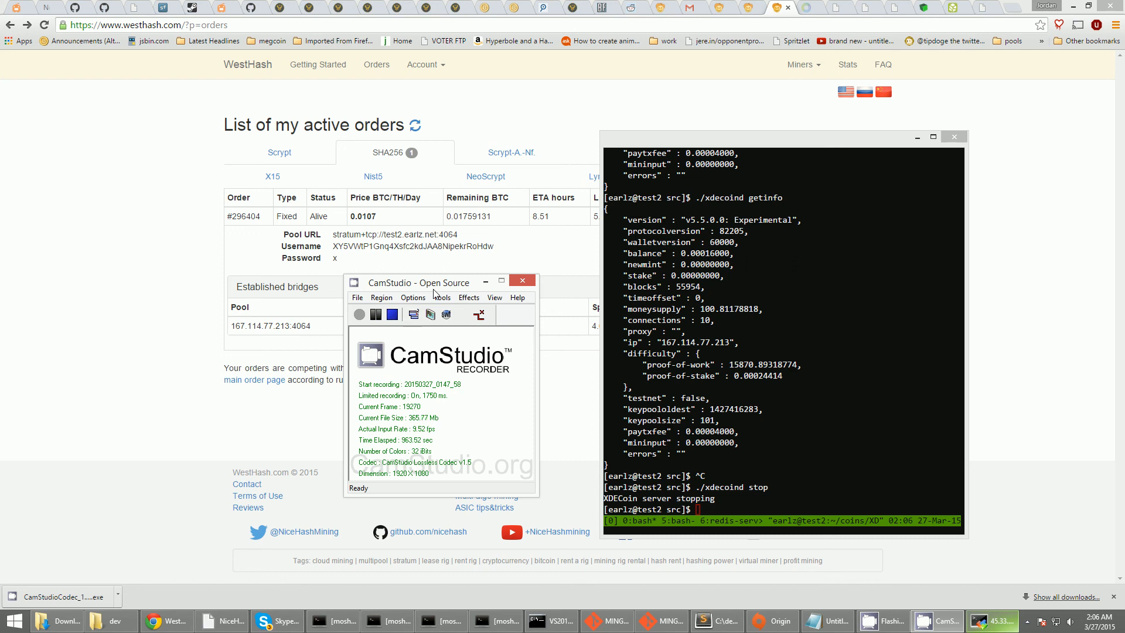
{"action": "left_click_drag", "start_coordinate": [430, 280], "coordinate": [391, 280]}
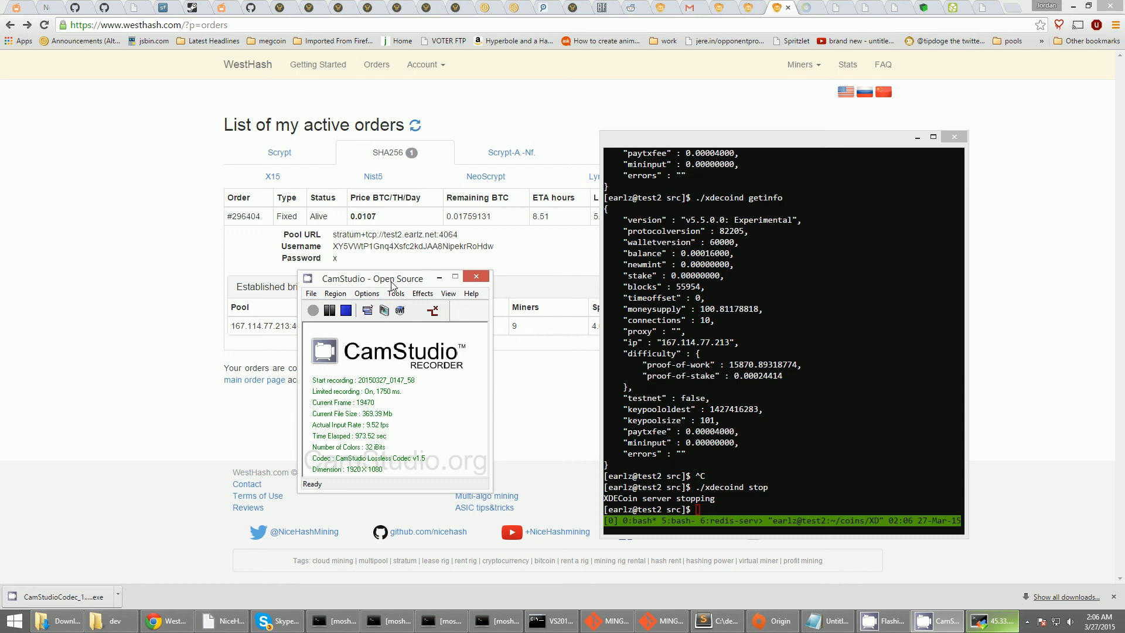
{"action": "left_click_drag", "start_coordinate": [373, 279], "coordinate": [406, 293]}
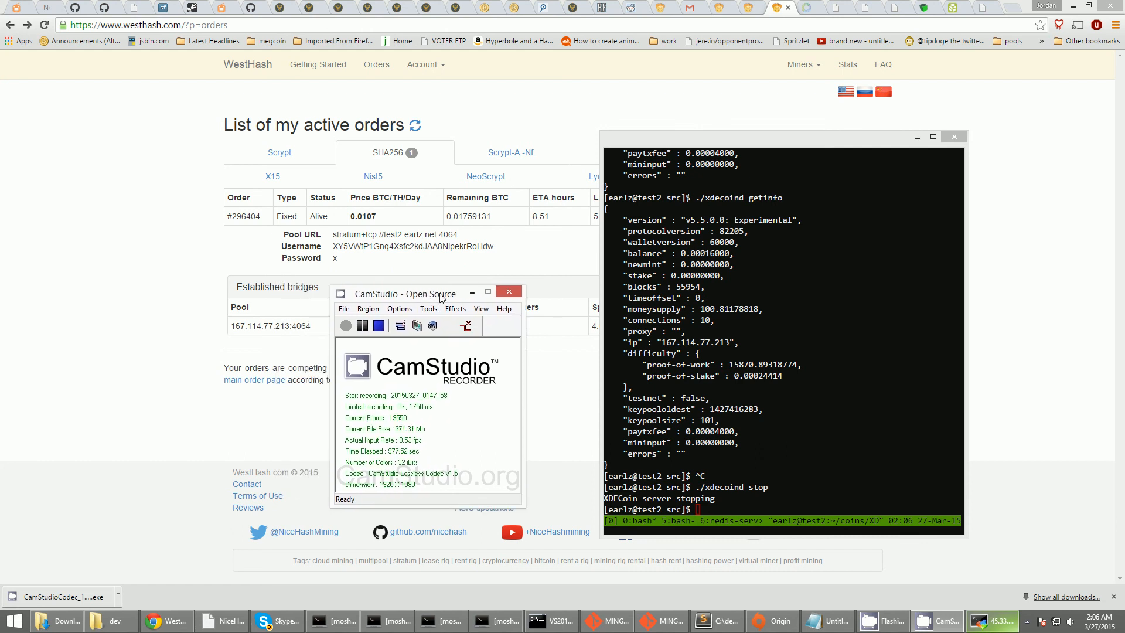
{"action": "mouse_move", "coordinate": [437, 294]}
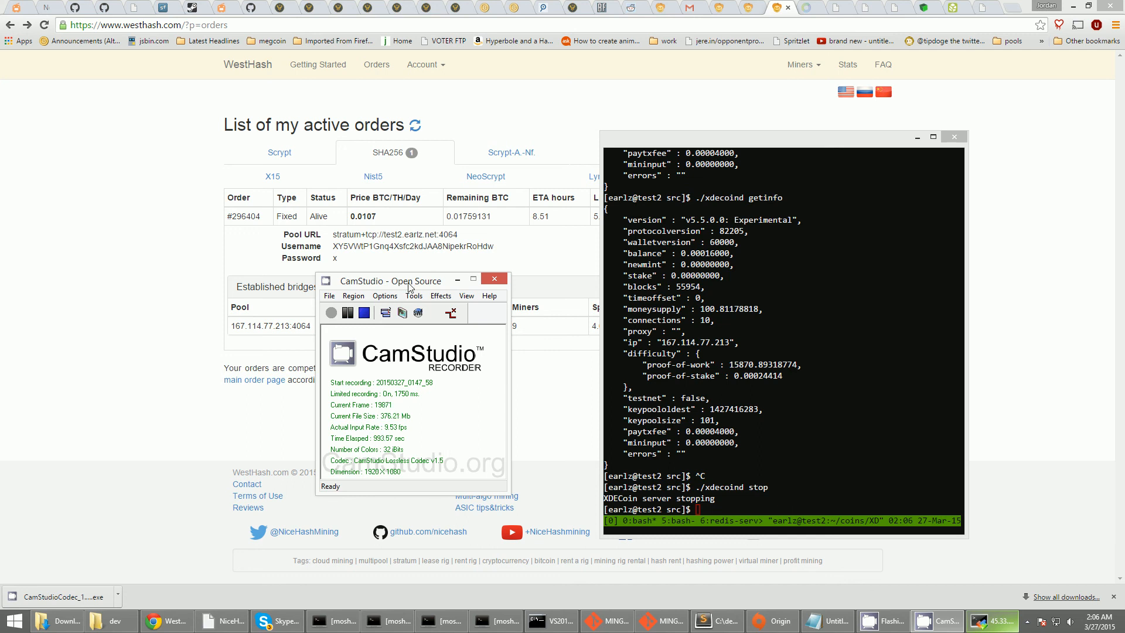
{"action": "left_click_drag", "start_coordinate": [407, 280], "coordinate": [398, 258]}
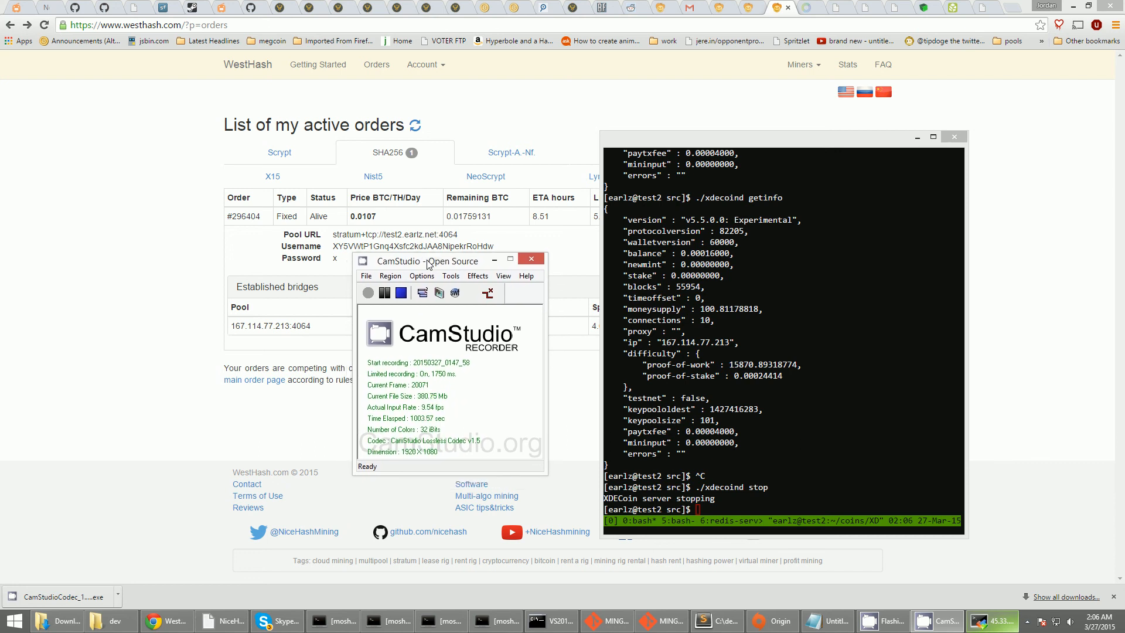
{"action": "left_click_drag", "start_coordinate": [427, 260], "coordinate": [415, 267]}
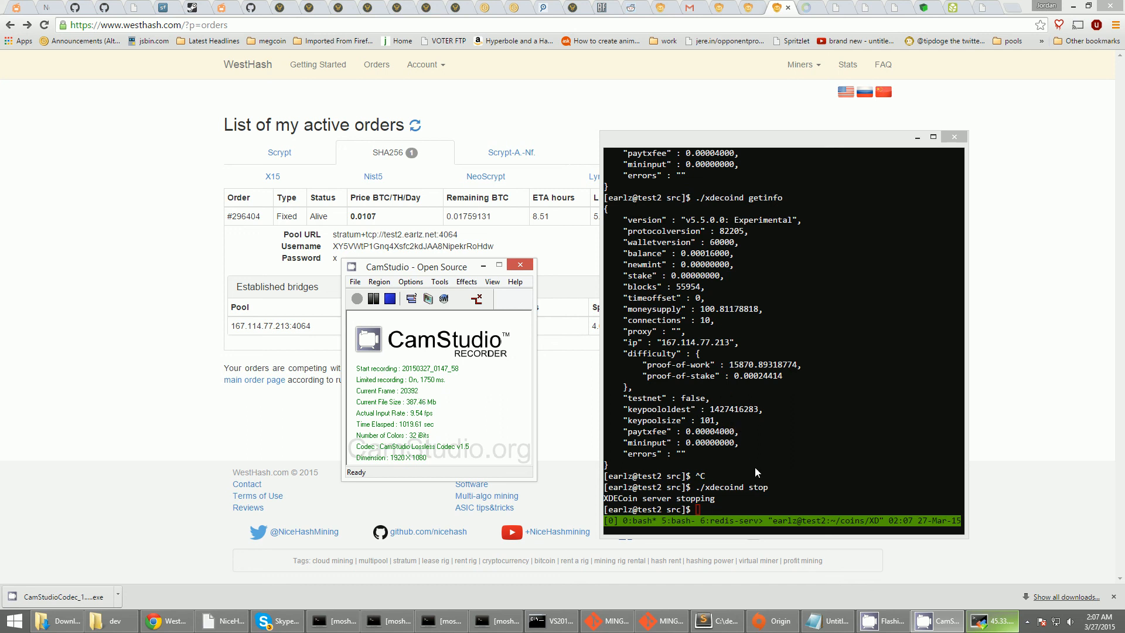
{"action": "mouse_move", "coordinate": [675, 439]}
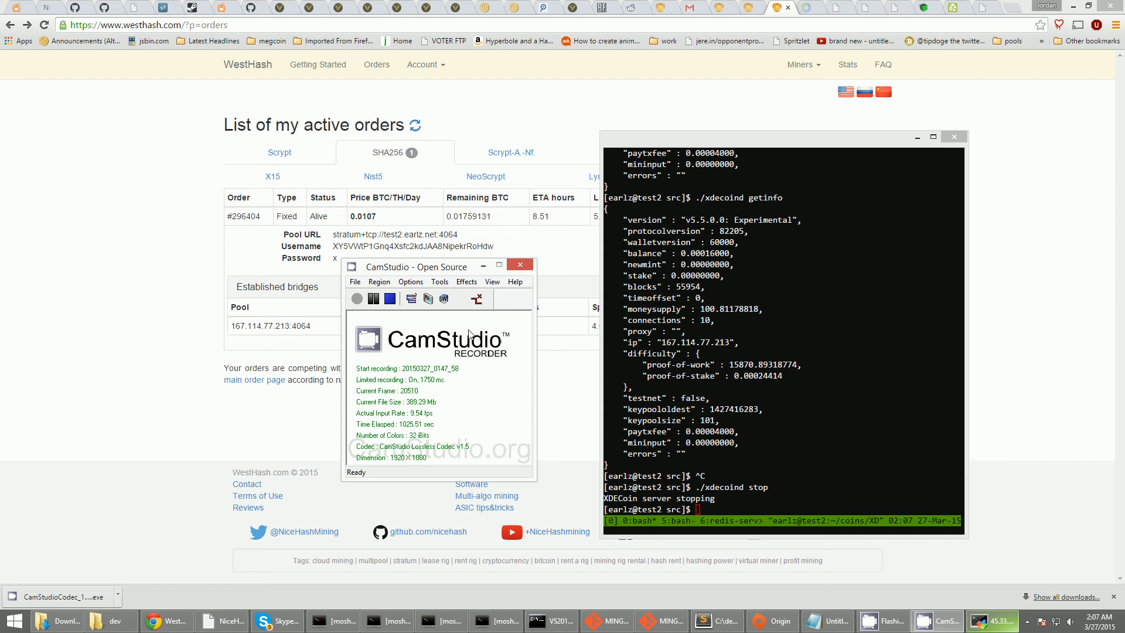
{"action": "mouse_move", "coordinate": [425, 353]}
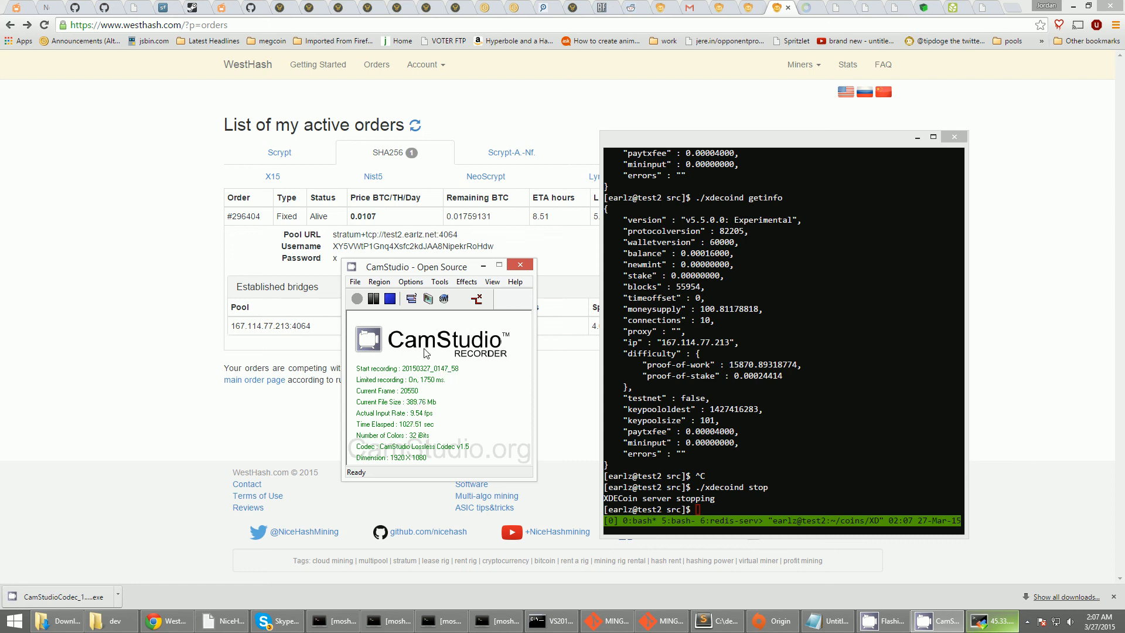